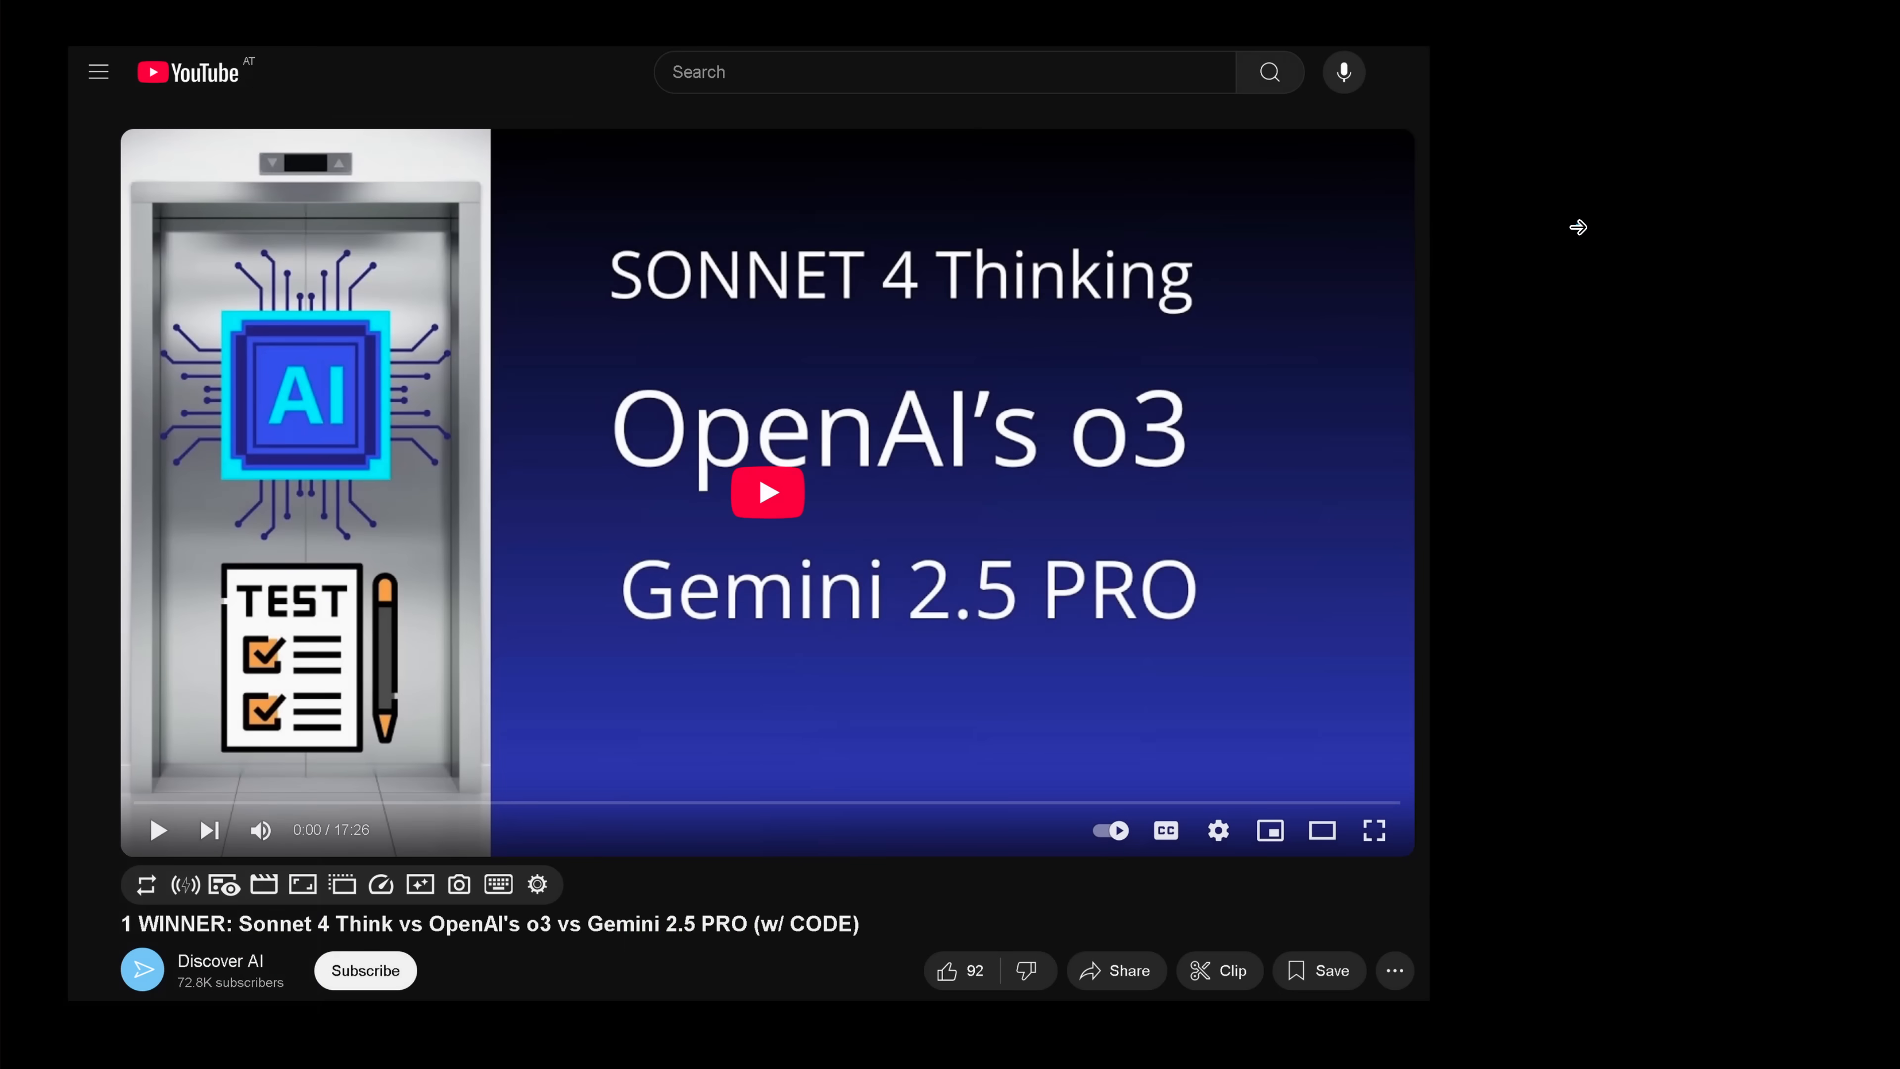
pyautogui.moveTo(1106, 301)
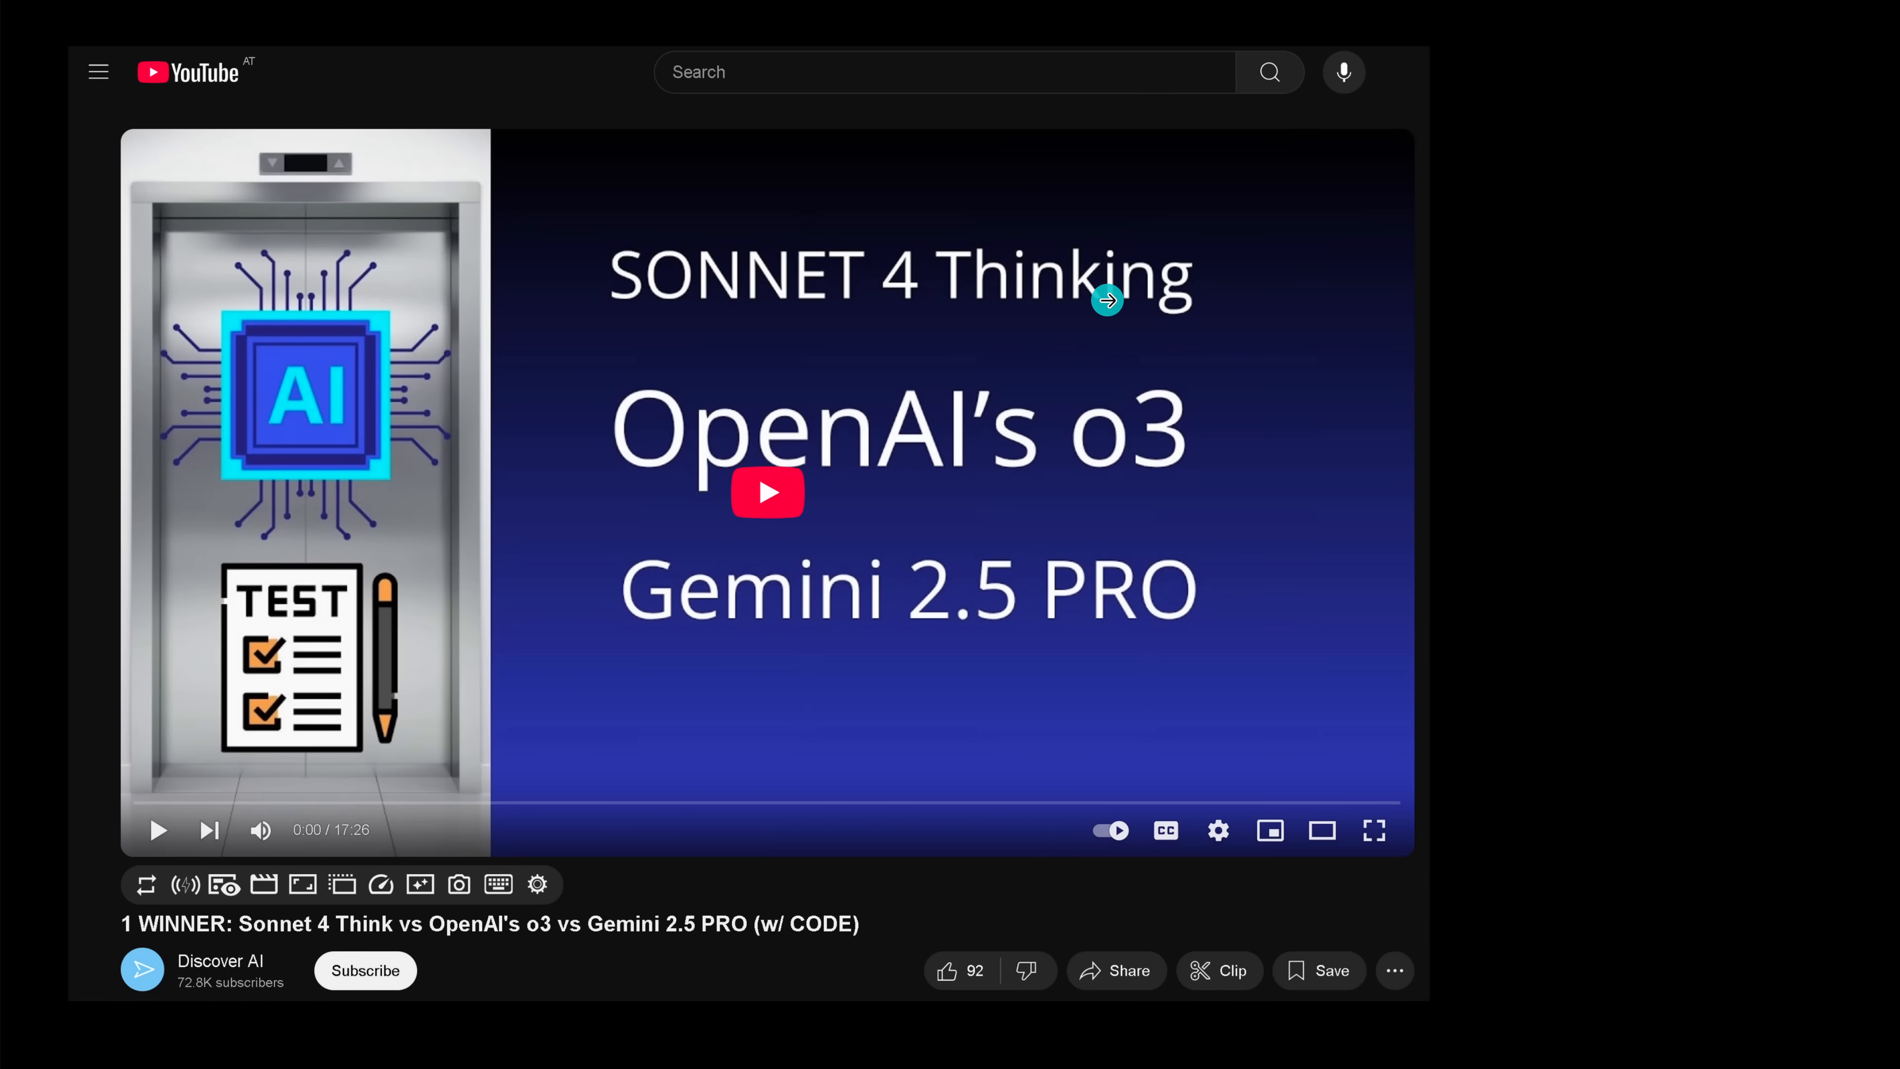
pyautogui.moveTo(973, 654)
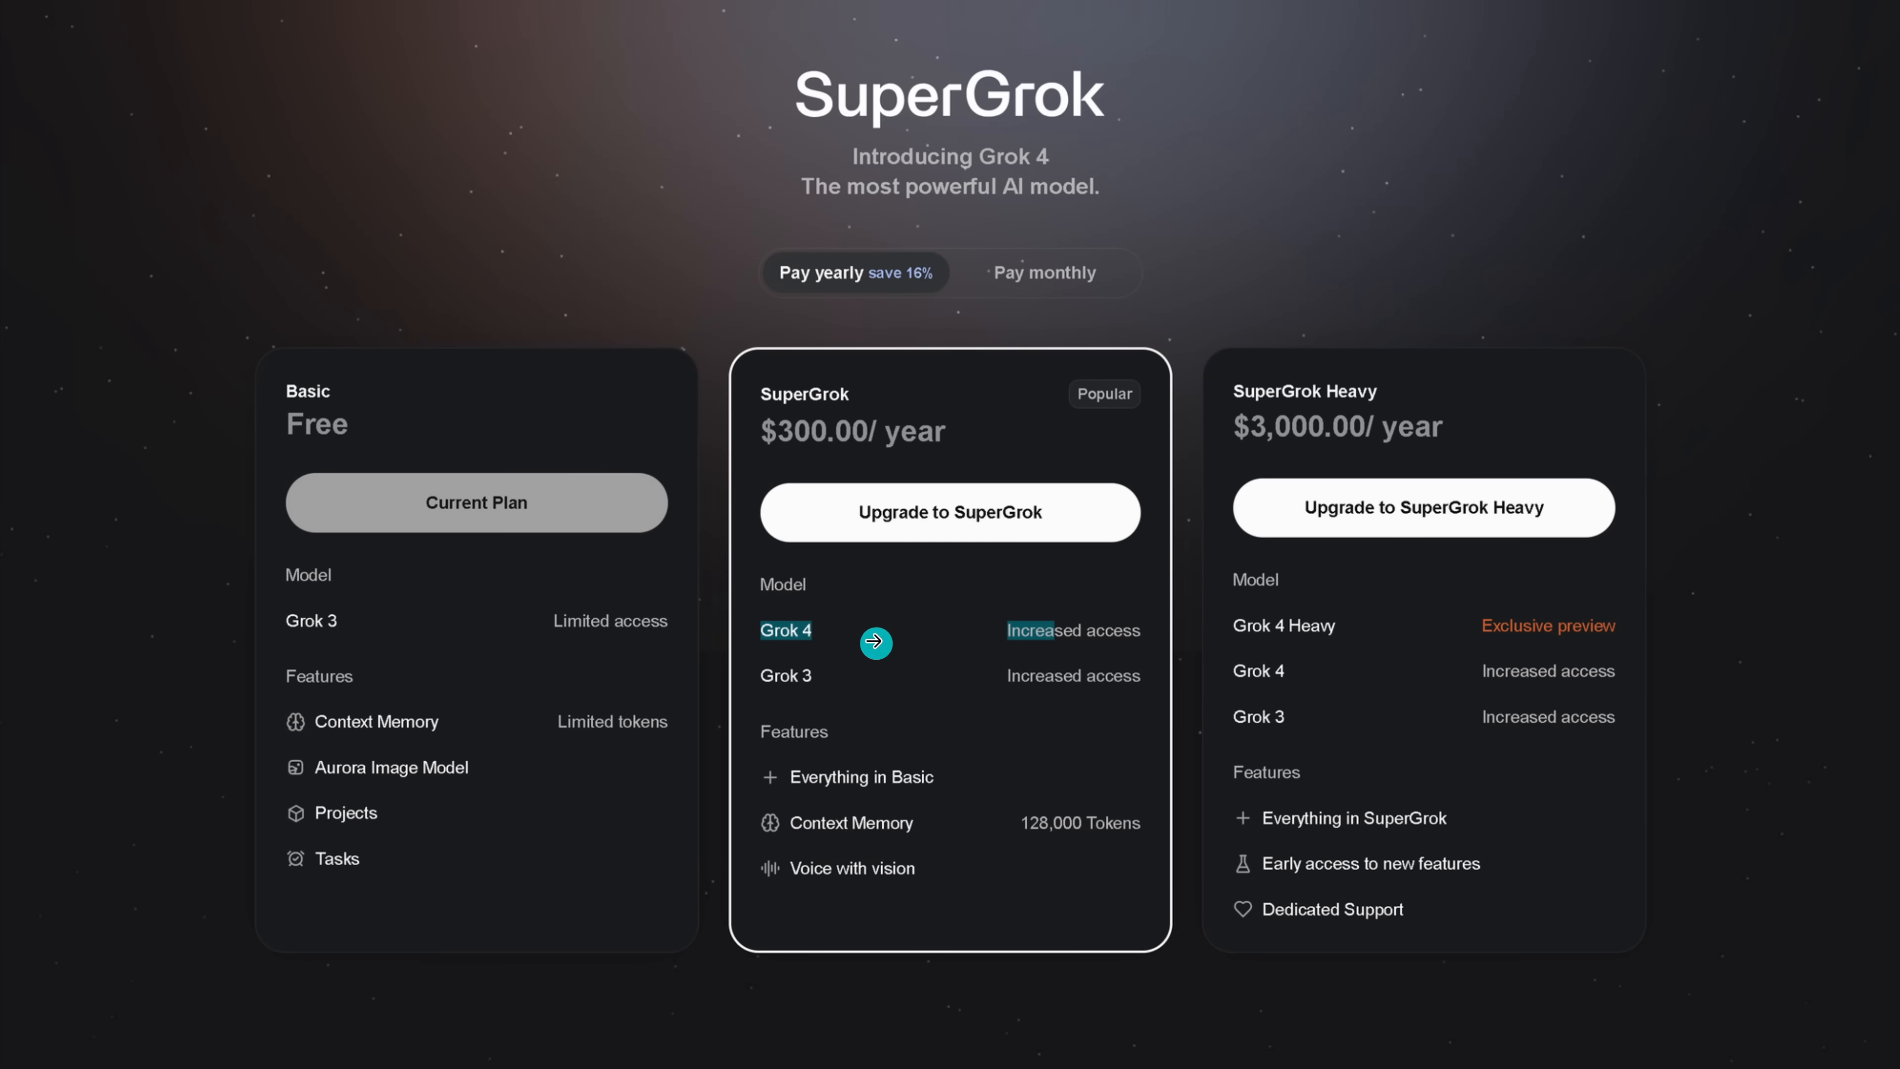
pyautogui.moveTo(869, 629)
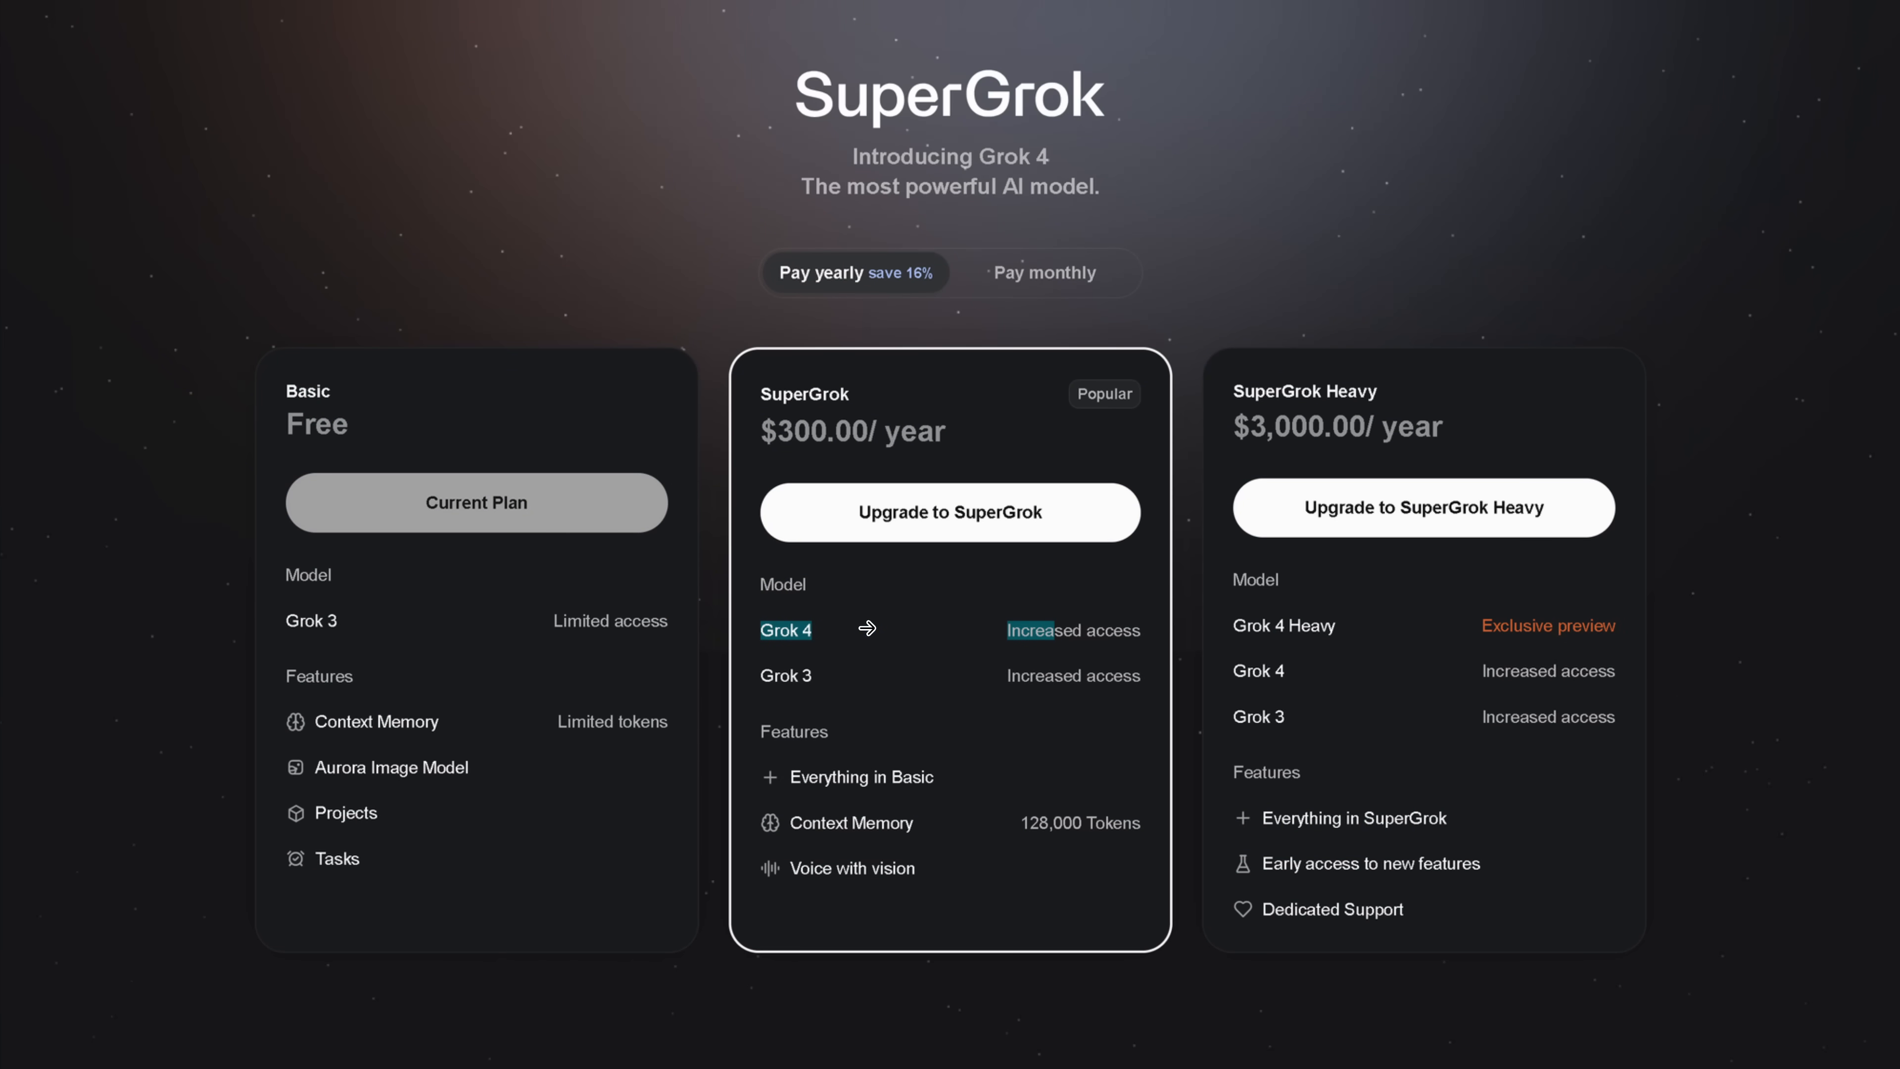
pyautogui.moveTo(464, 406)
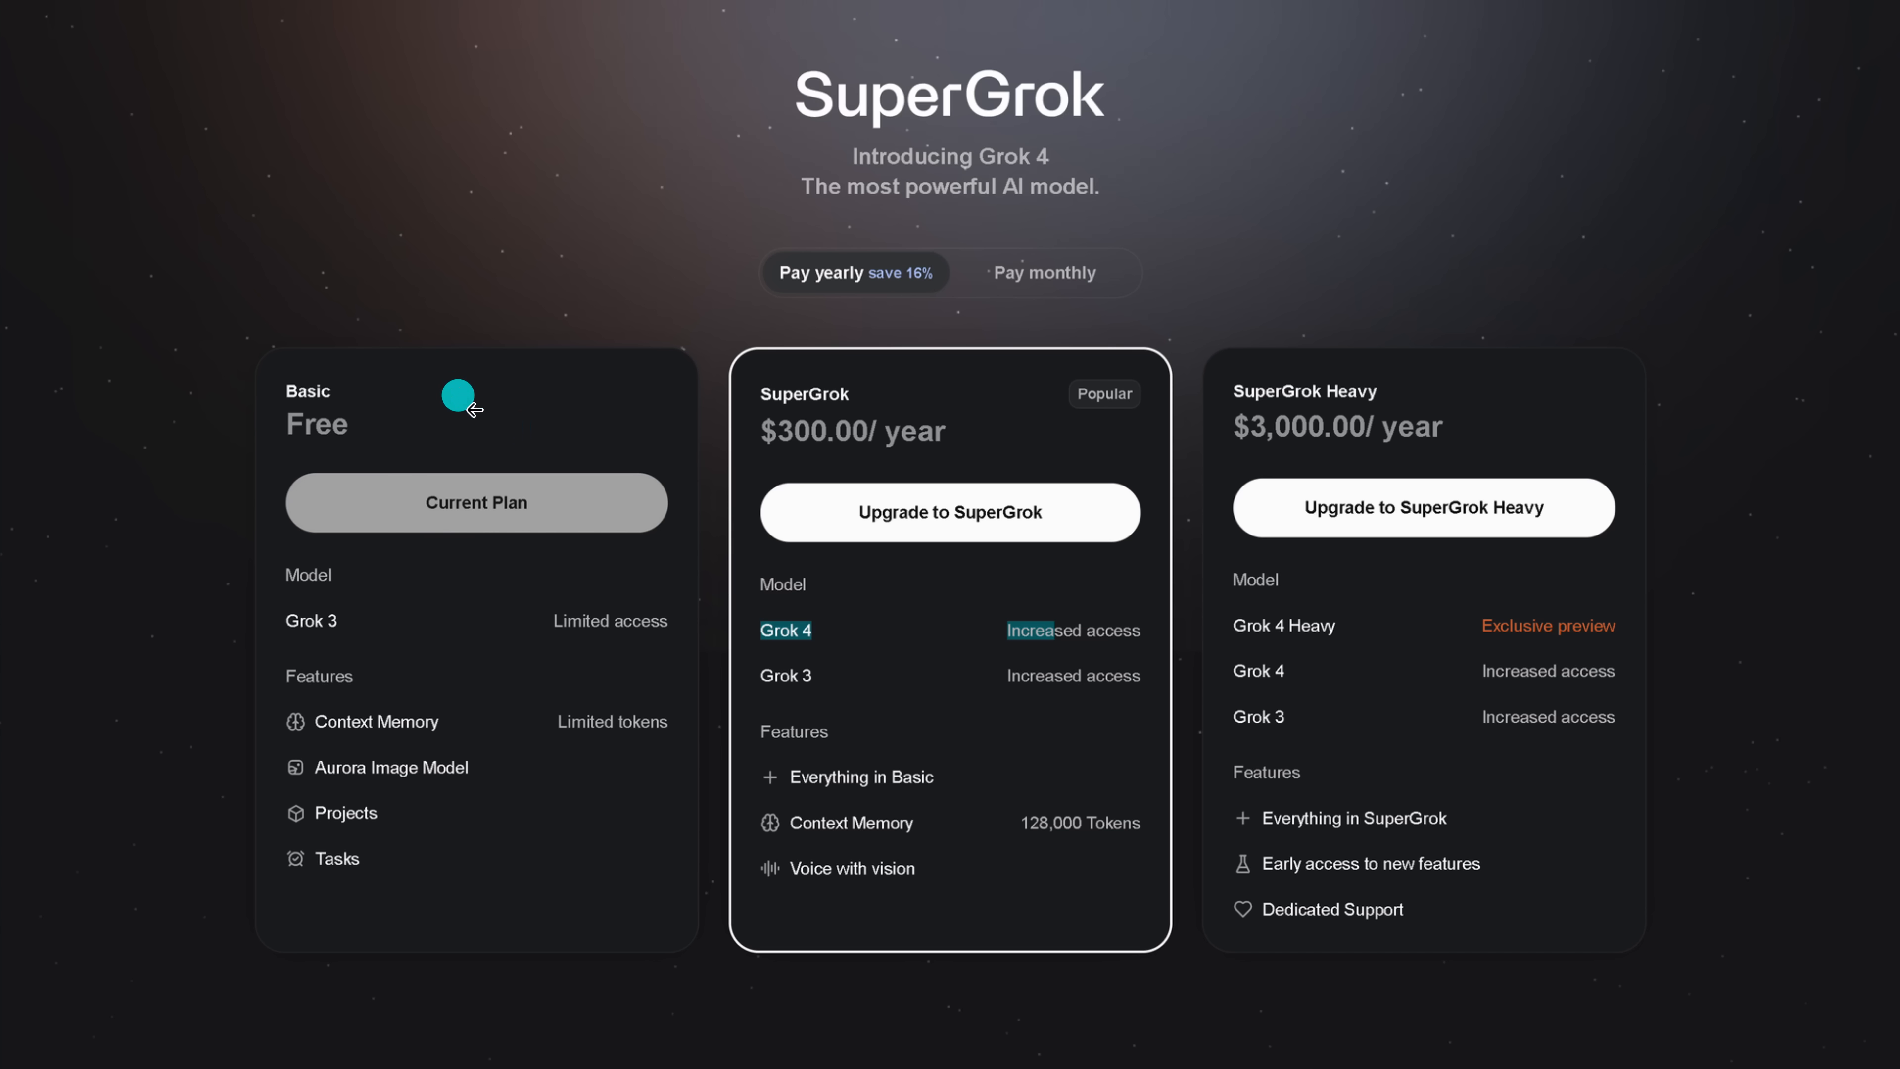
pyautogui.moveTo(838, 471)
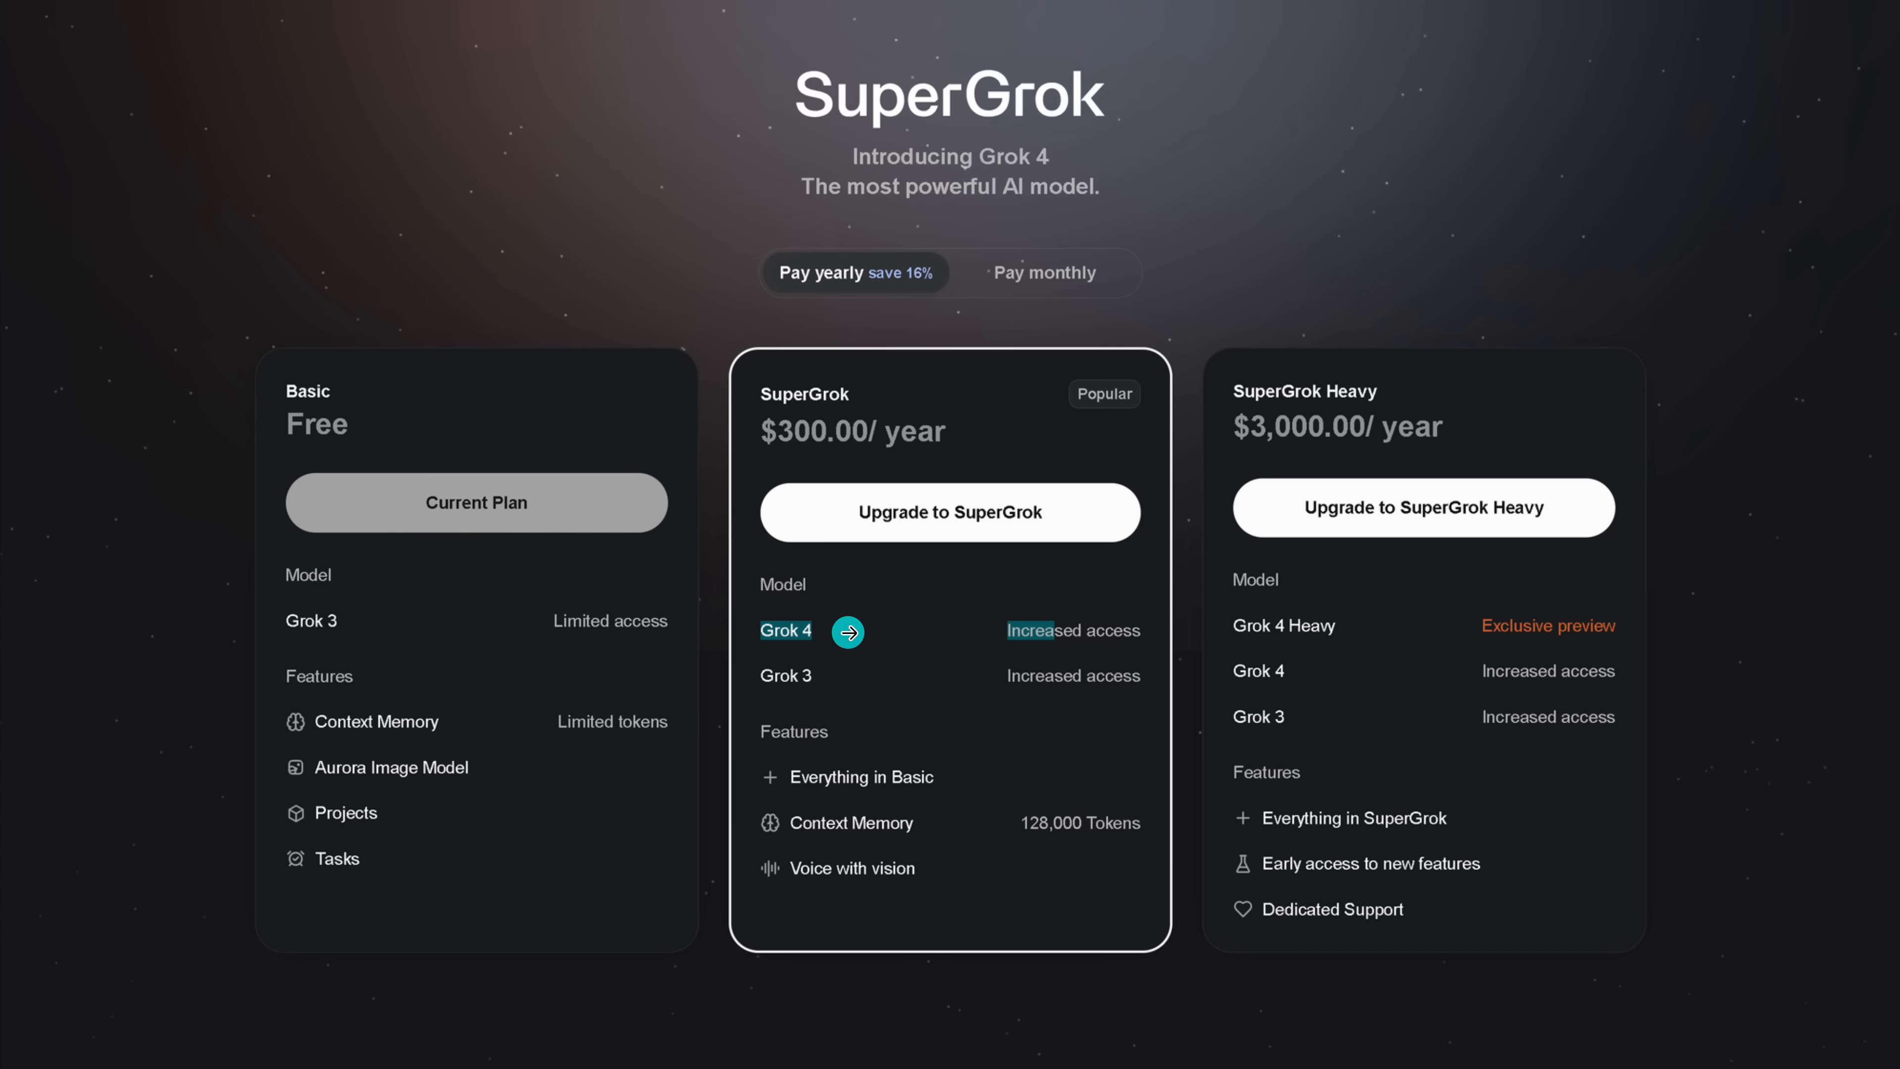
pyautogui.moveTo(1676, 507)
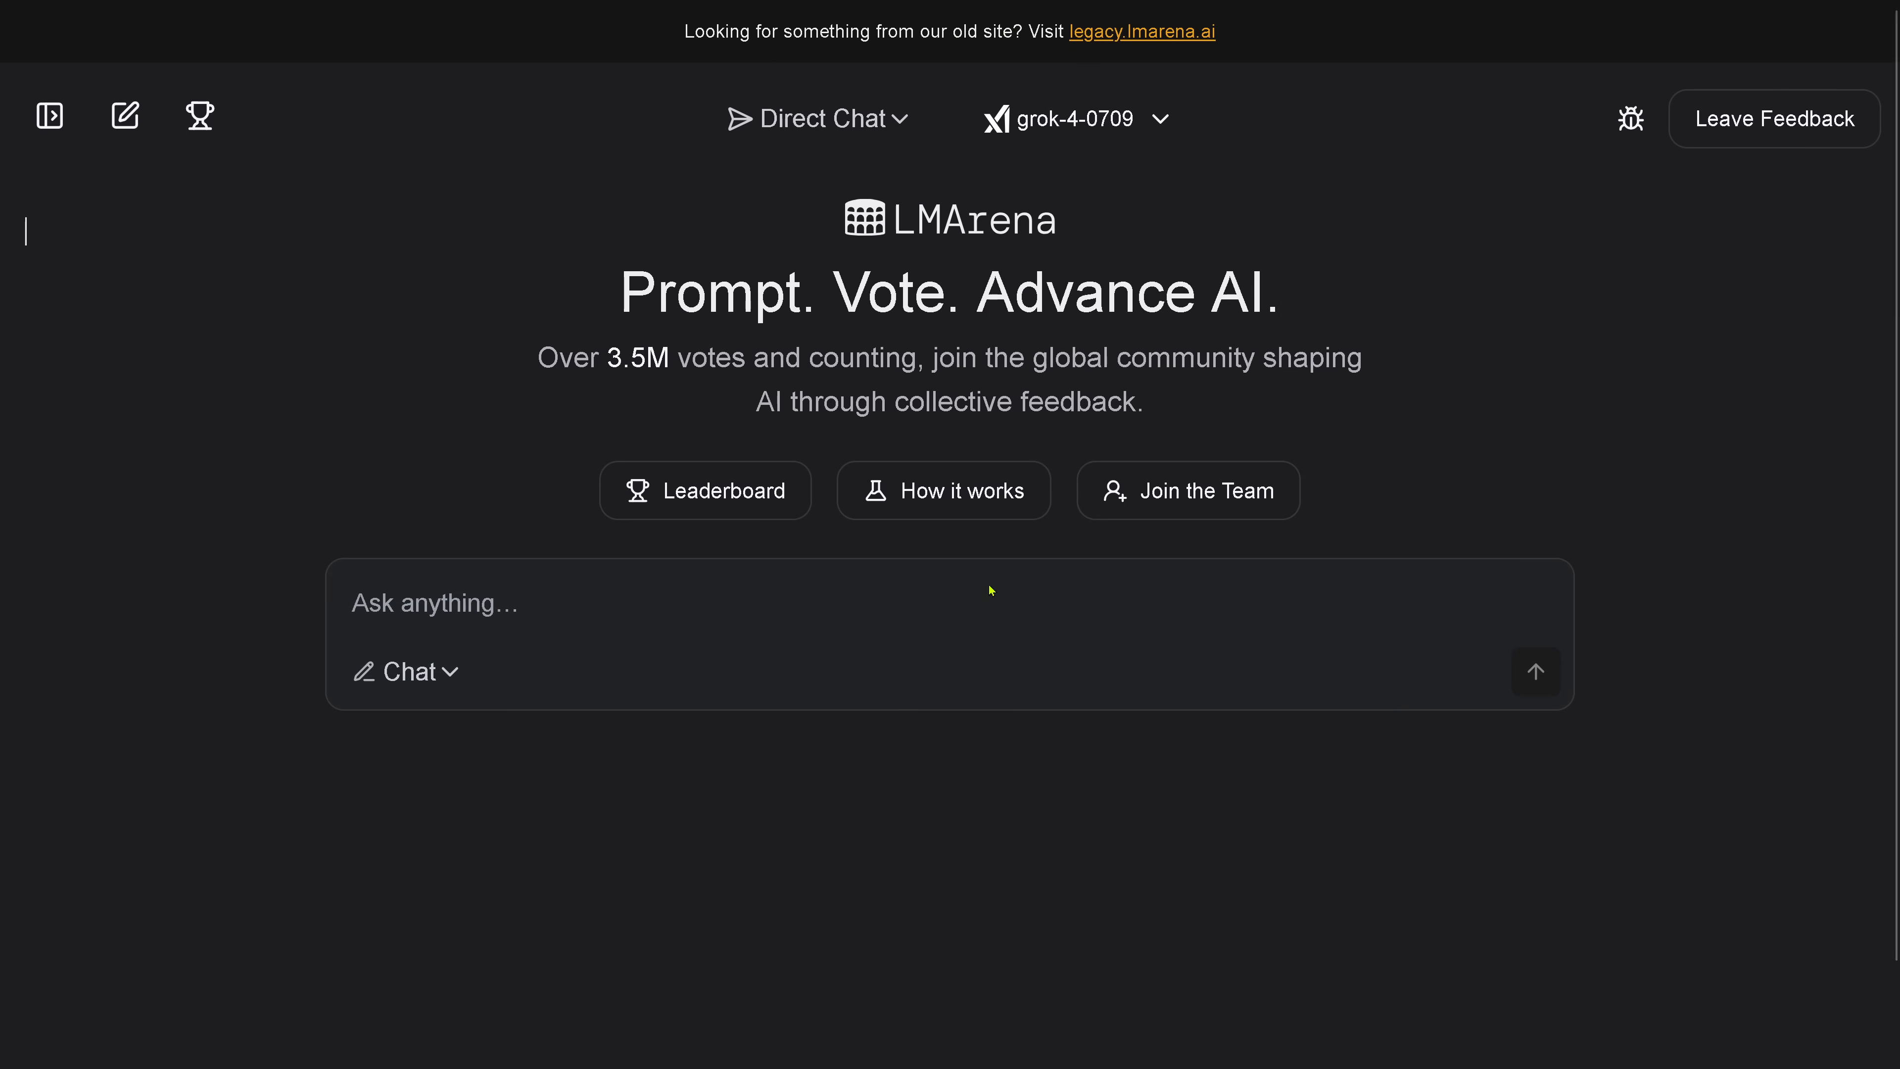
pyautogui.moveTo(1116, 127)
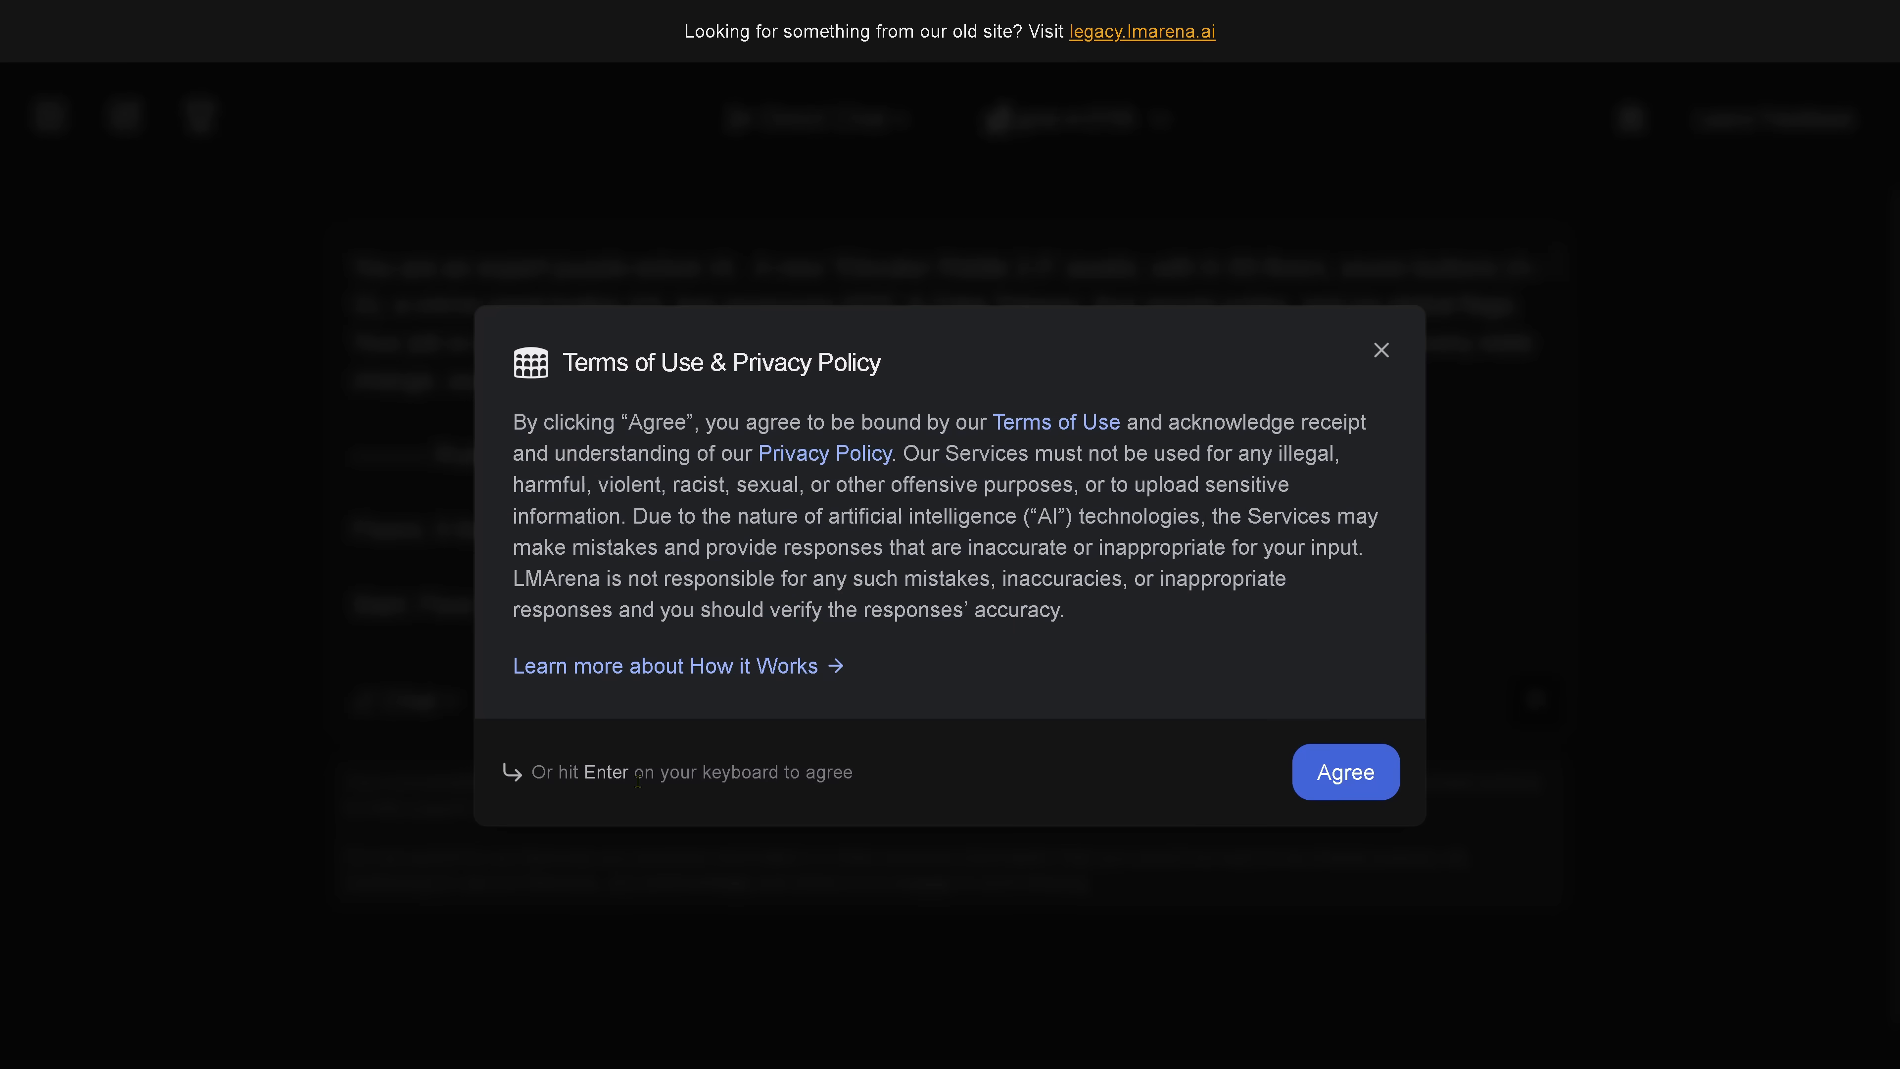
# - Agree to the Terms of Use so the puzzle prompt is sent to grok-4-0709
pyautogui.click(1344, 772)
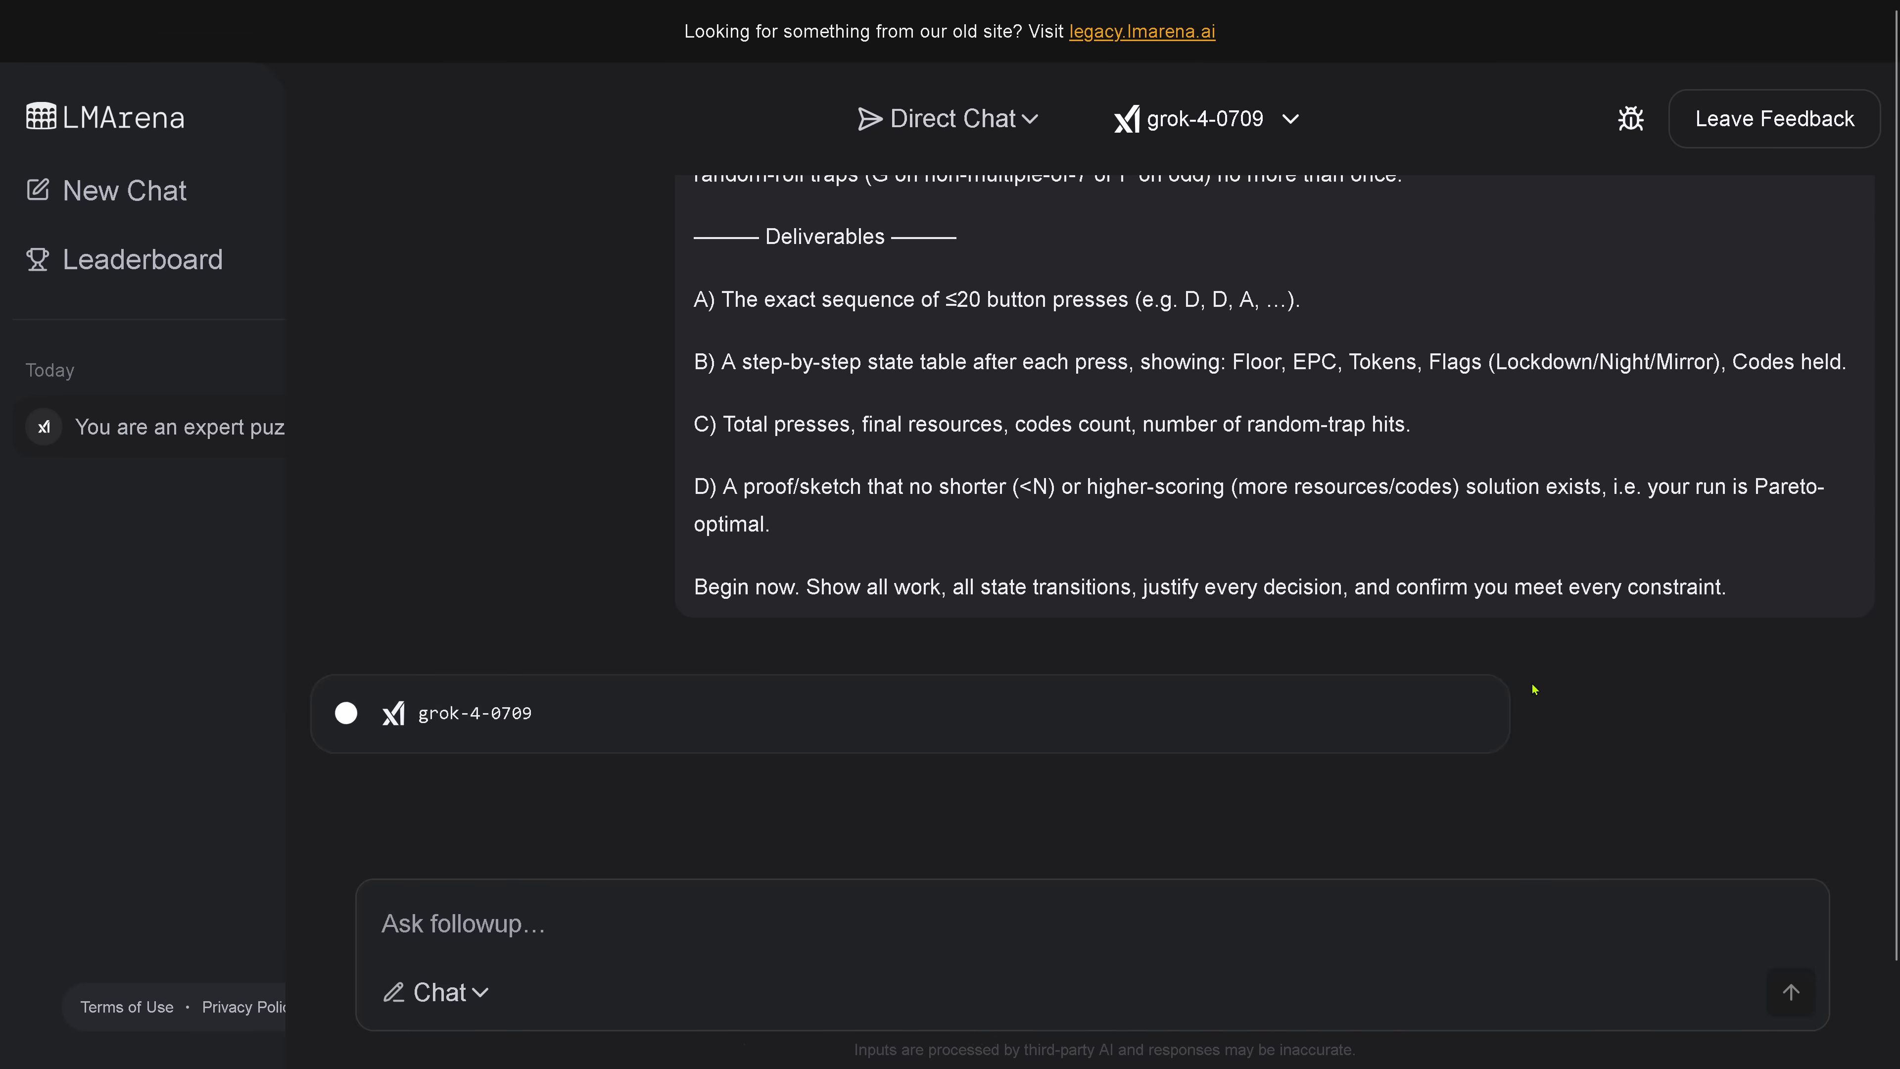
# - Collapse the left sidebar so the grok-4-0709 conversation fills the page
pyautogui.click(418, 119)
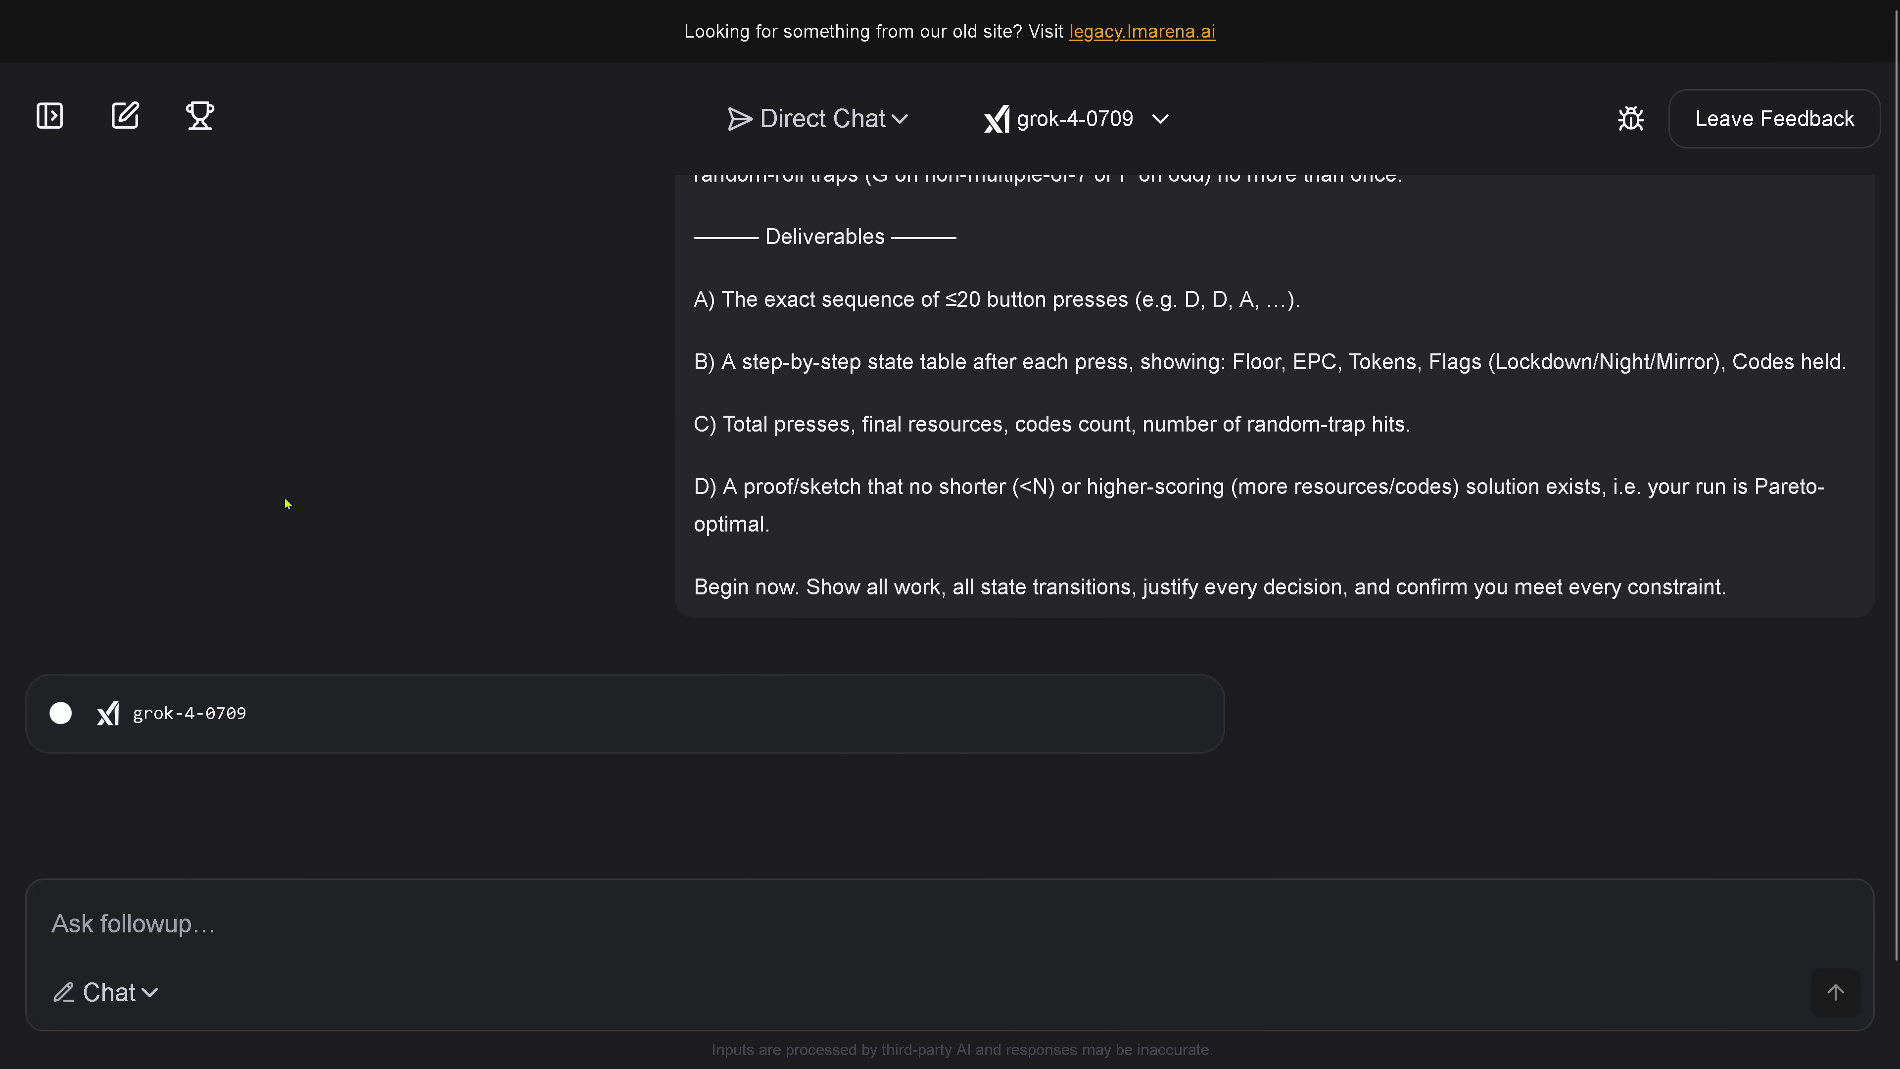
pyautogui.moveTo(465, 443)
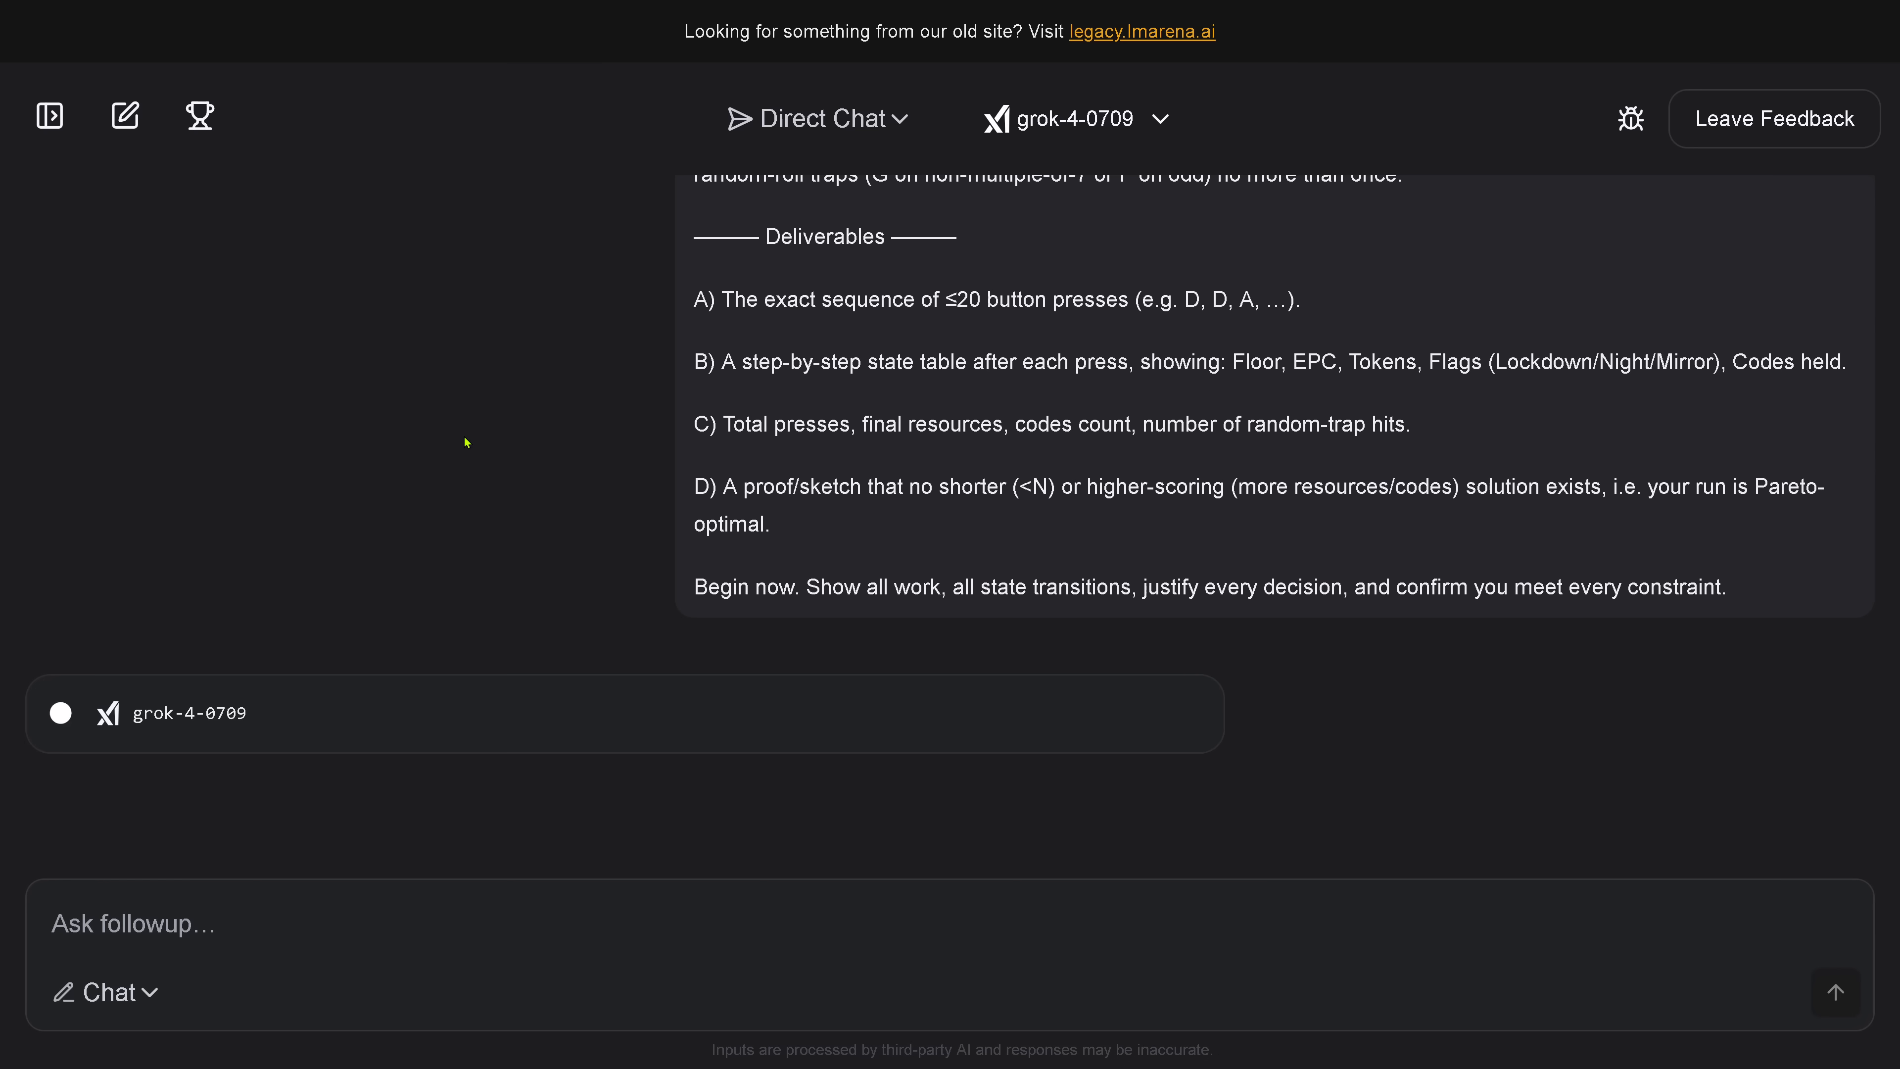
pyautogui.moveTo(385, 637)
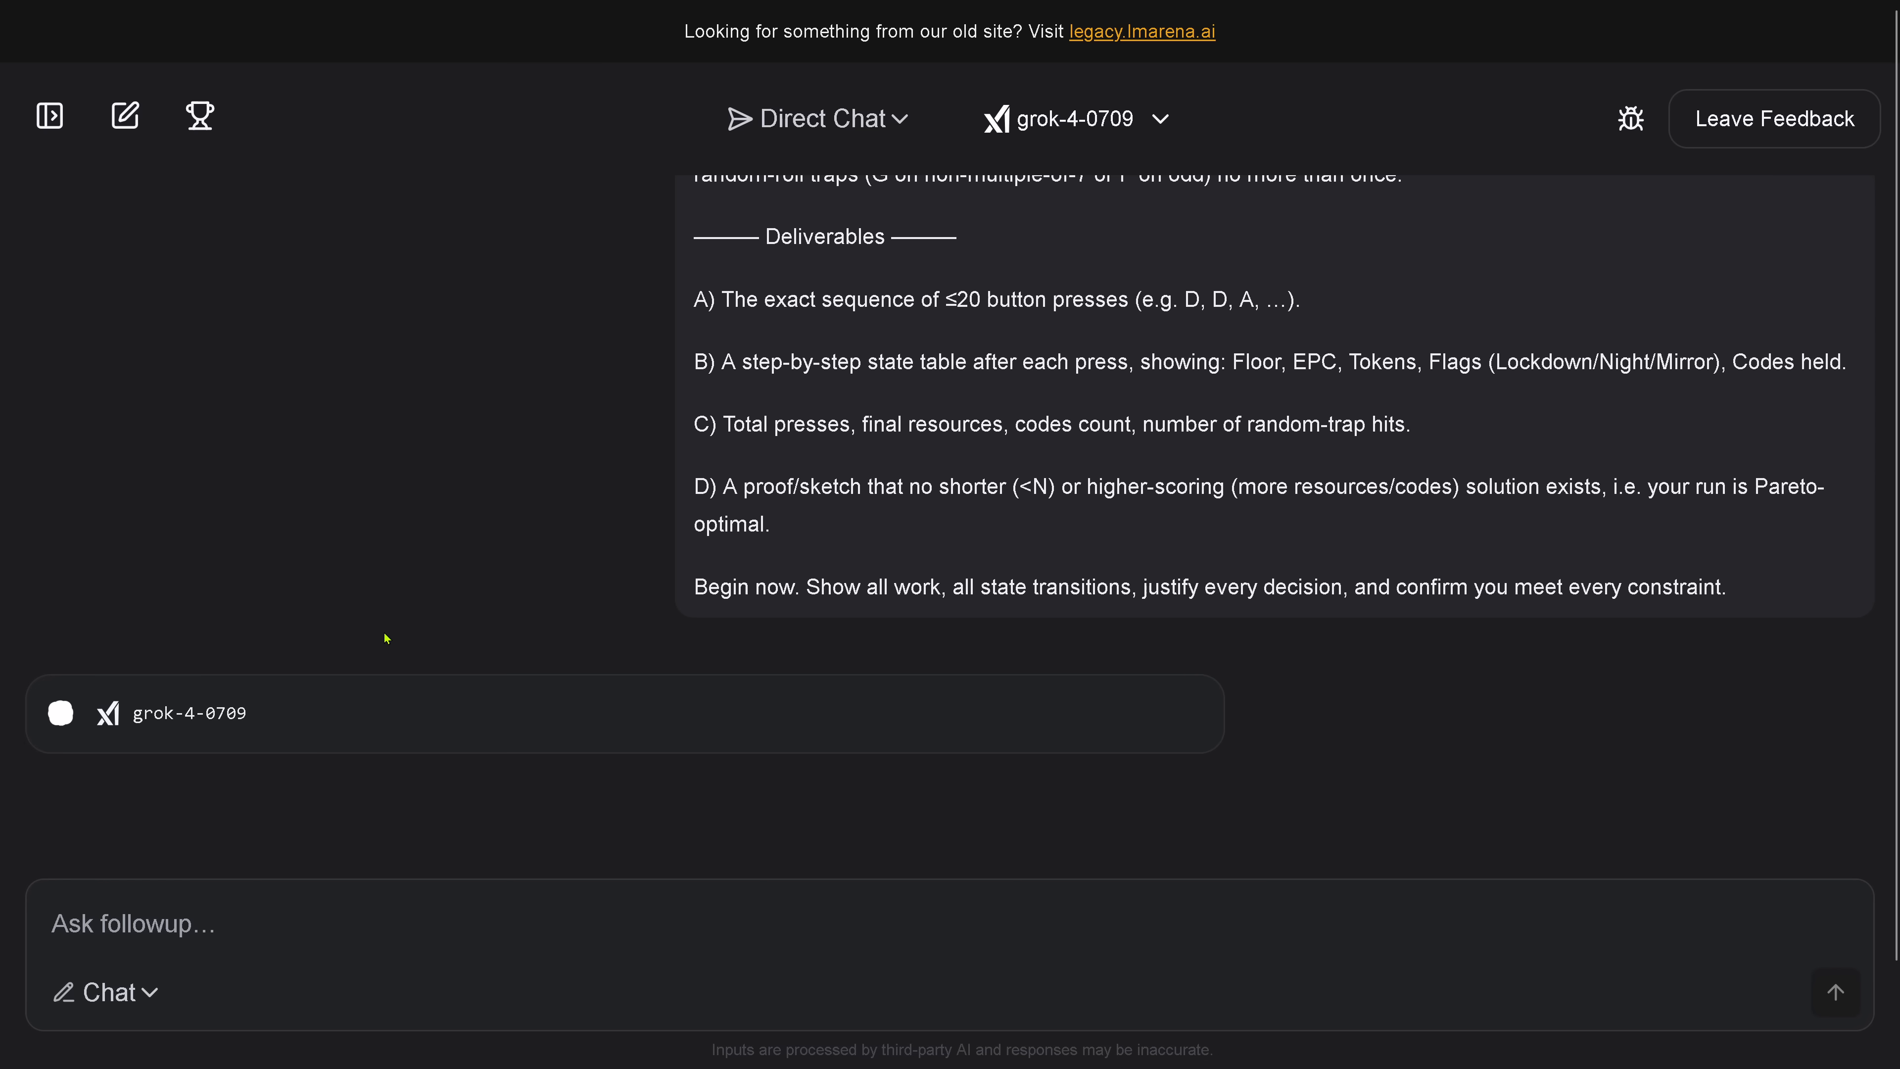
pyautogui.moveTo(447, 571)
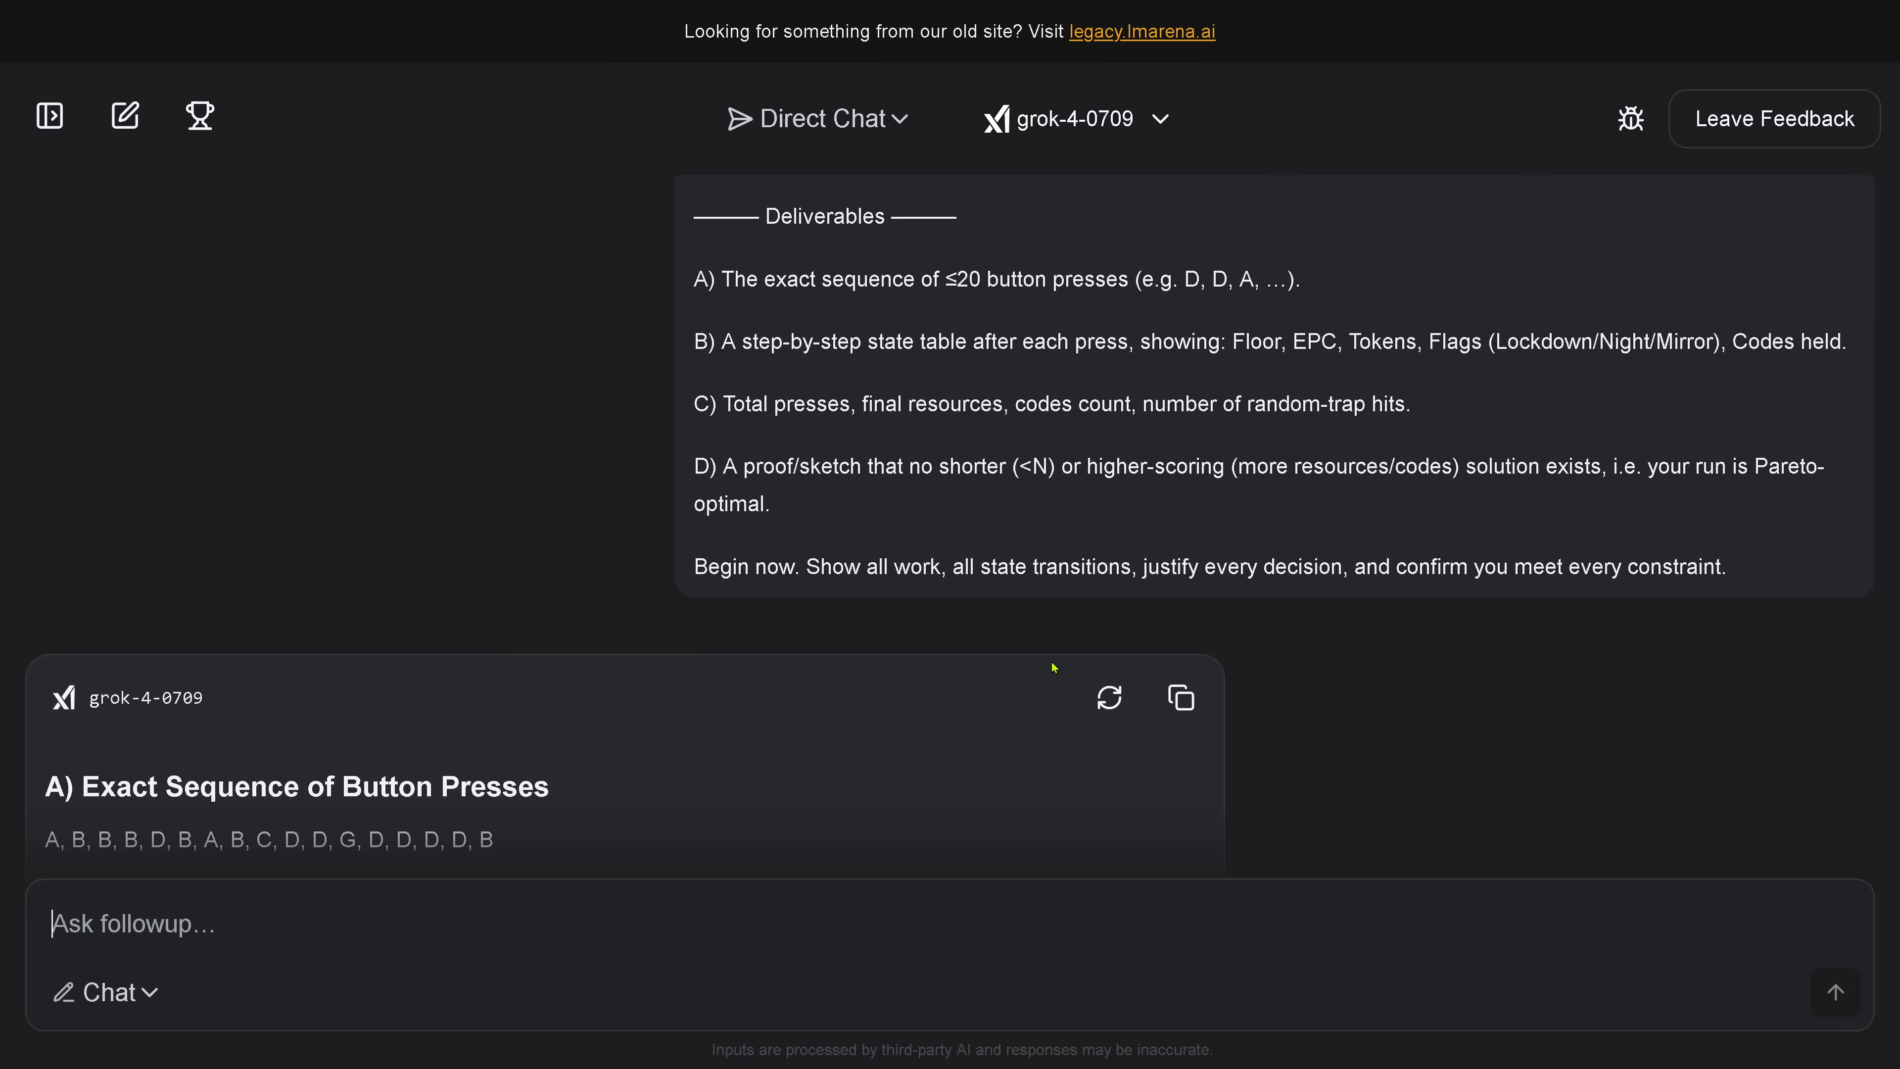
pyautogui.moveTo(1179, 698)
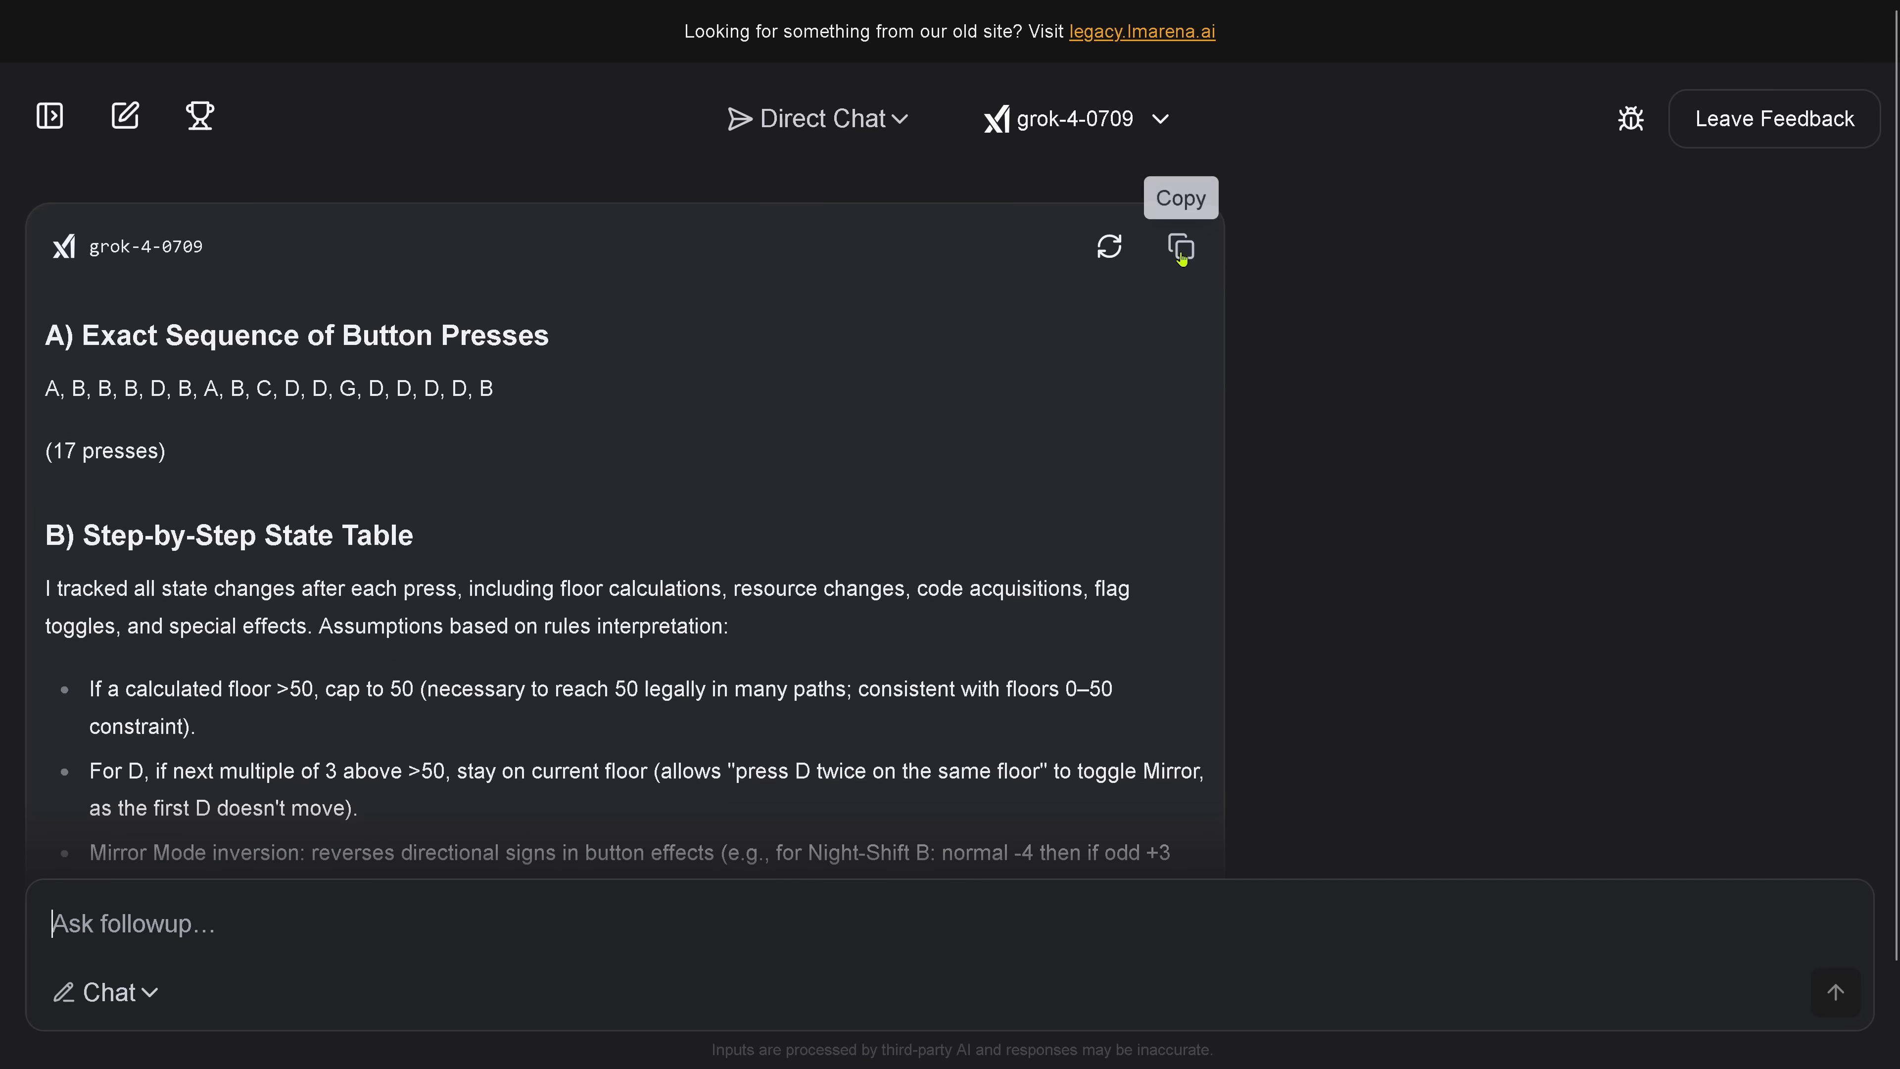
pyautogui.moveTo(821, 361)
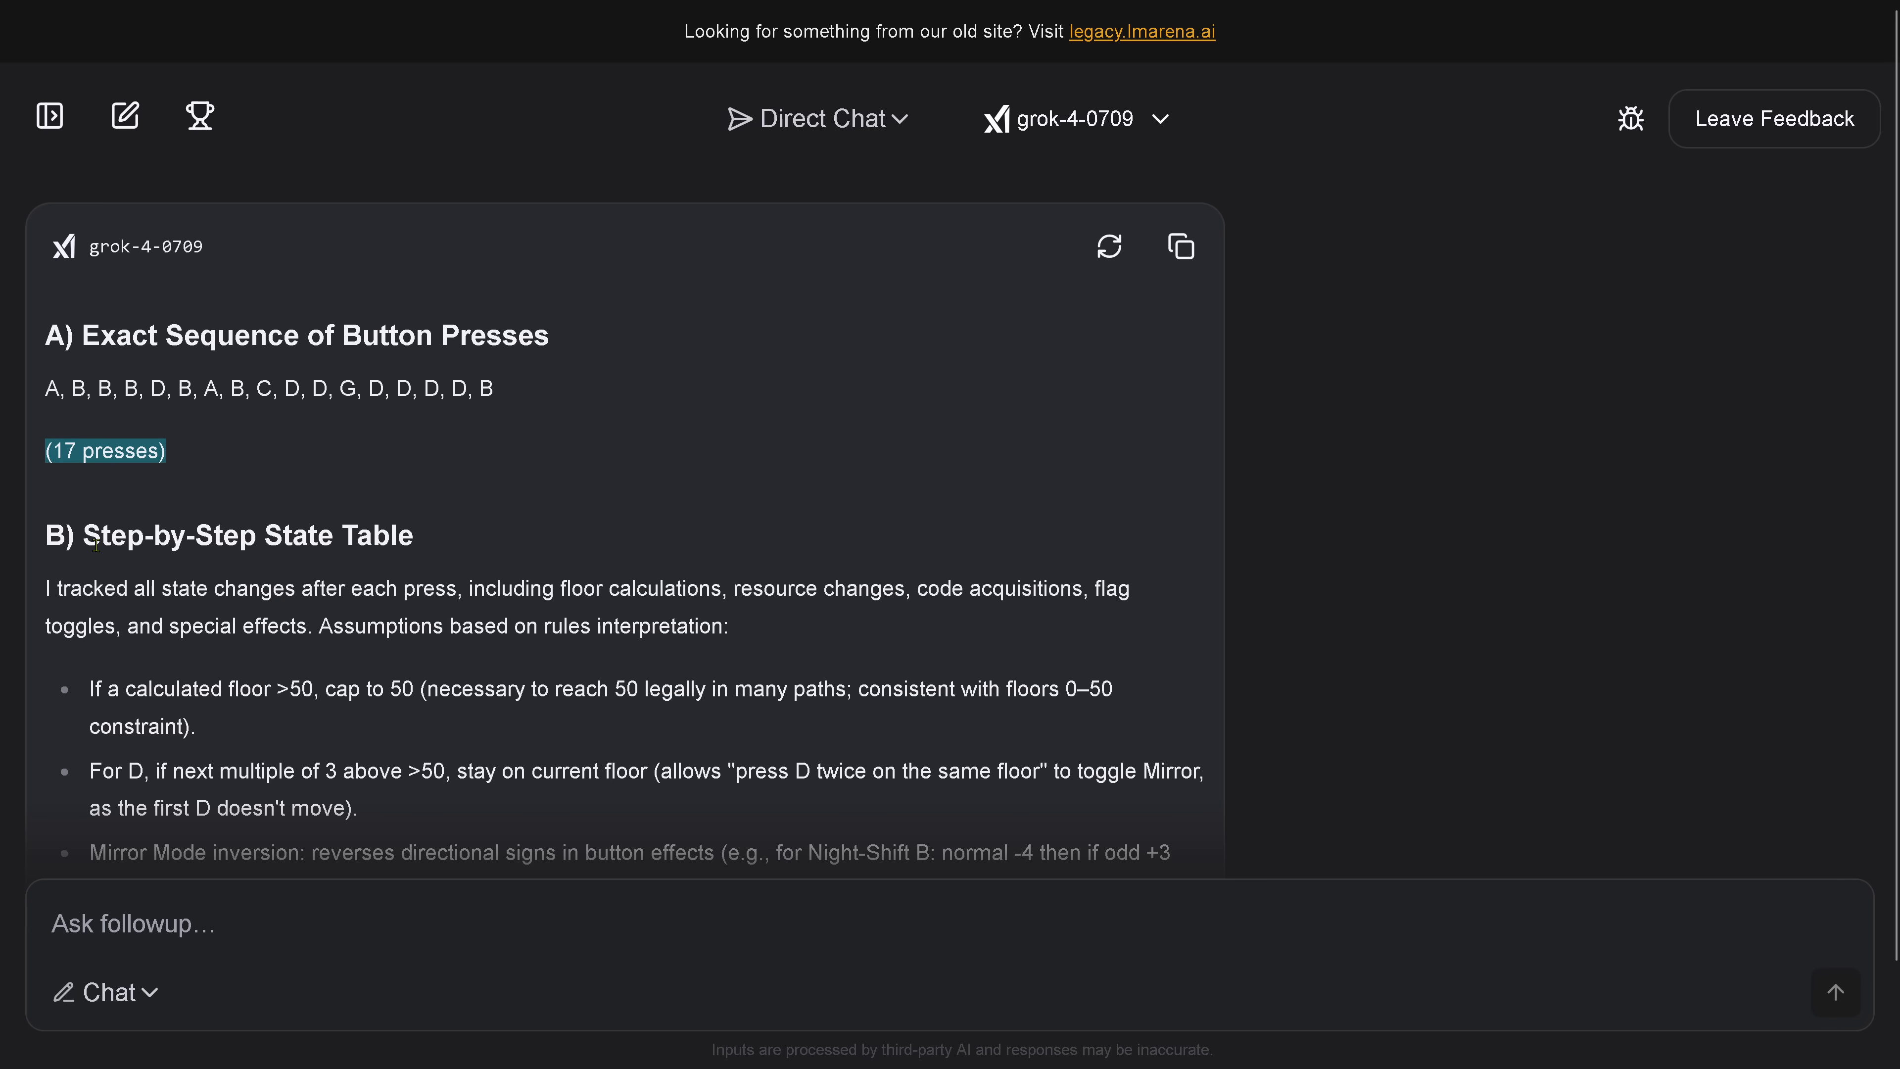
# - Read grok-4-0709's 17-press sequence, state table and summary, marking the final floor value 50
pyautogui.scroll(-3)
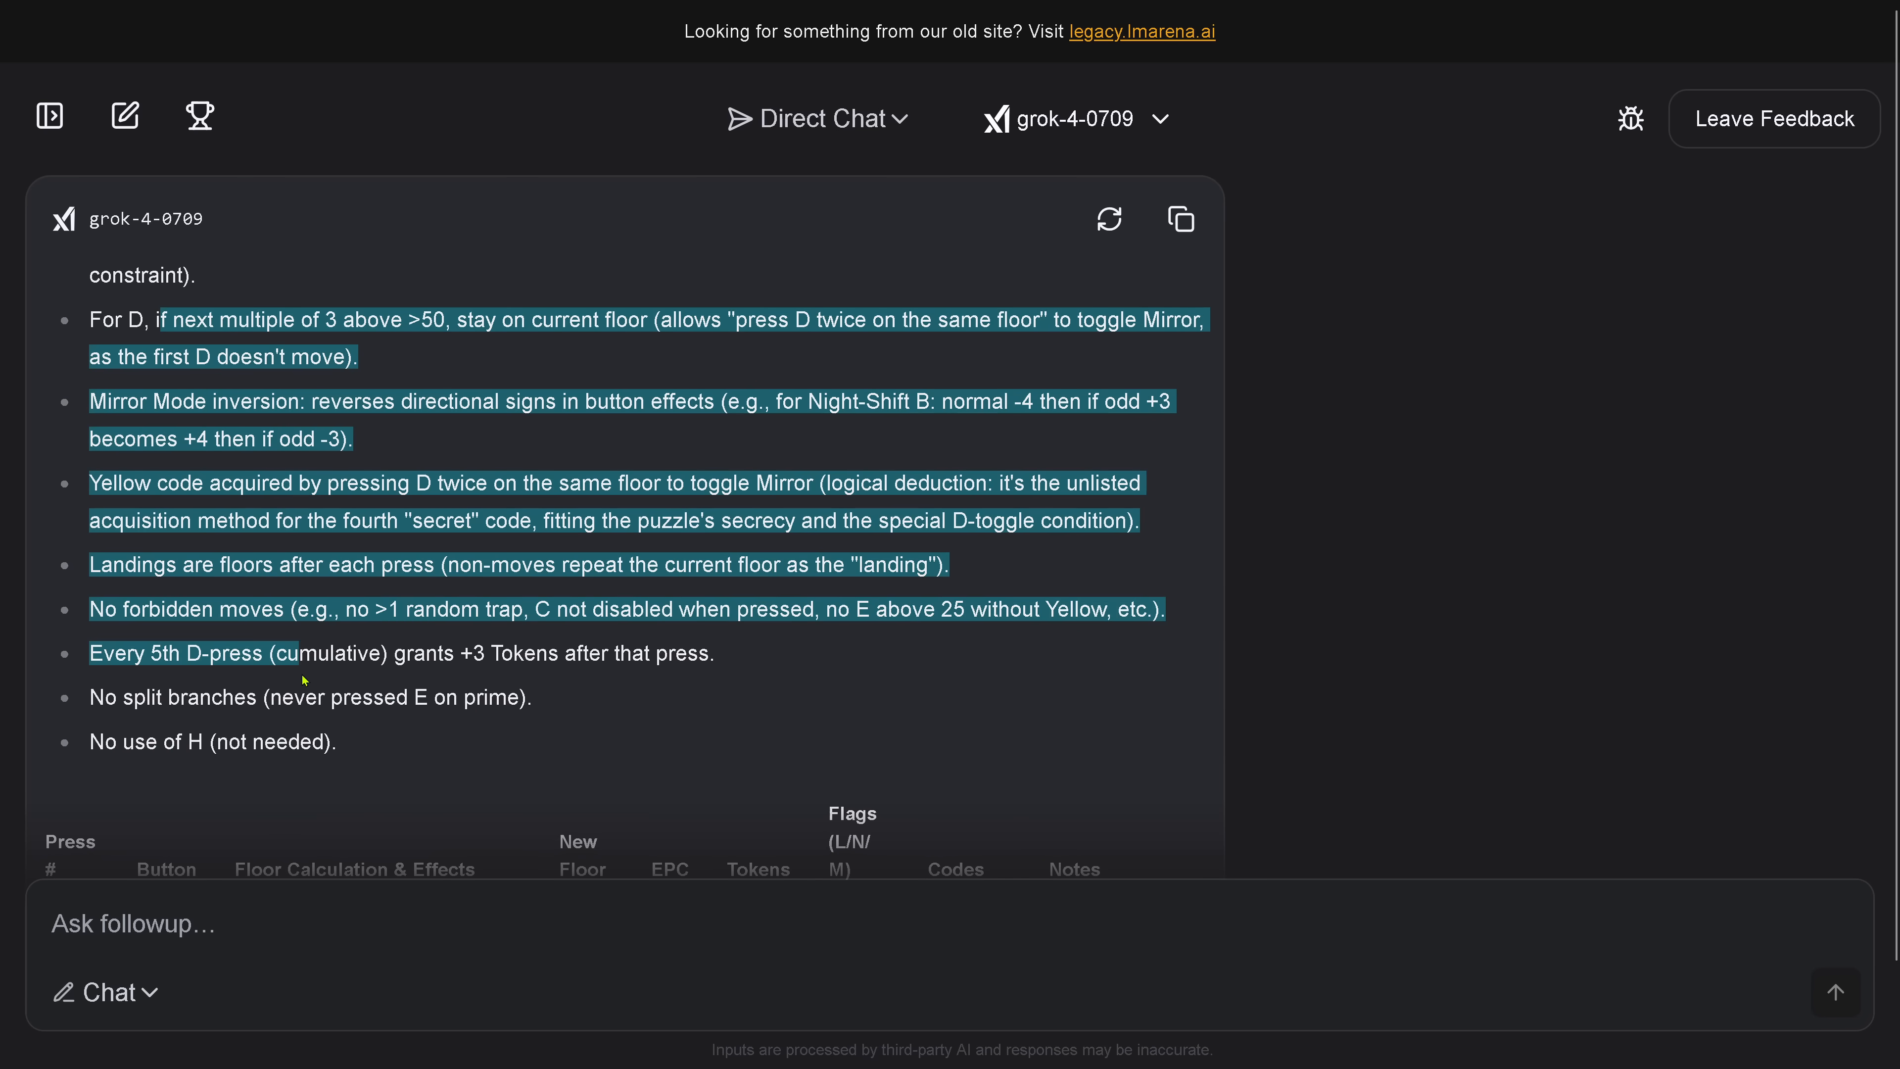
pyautogui.scroll(-3)
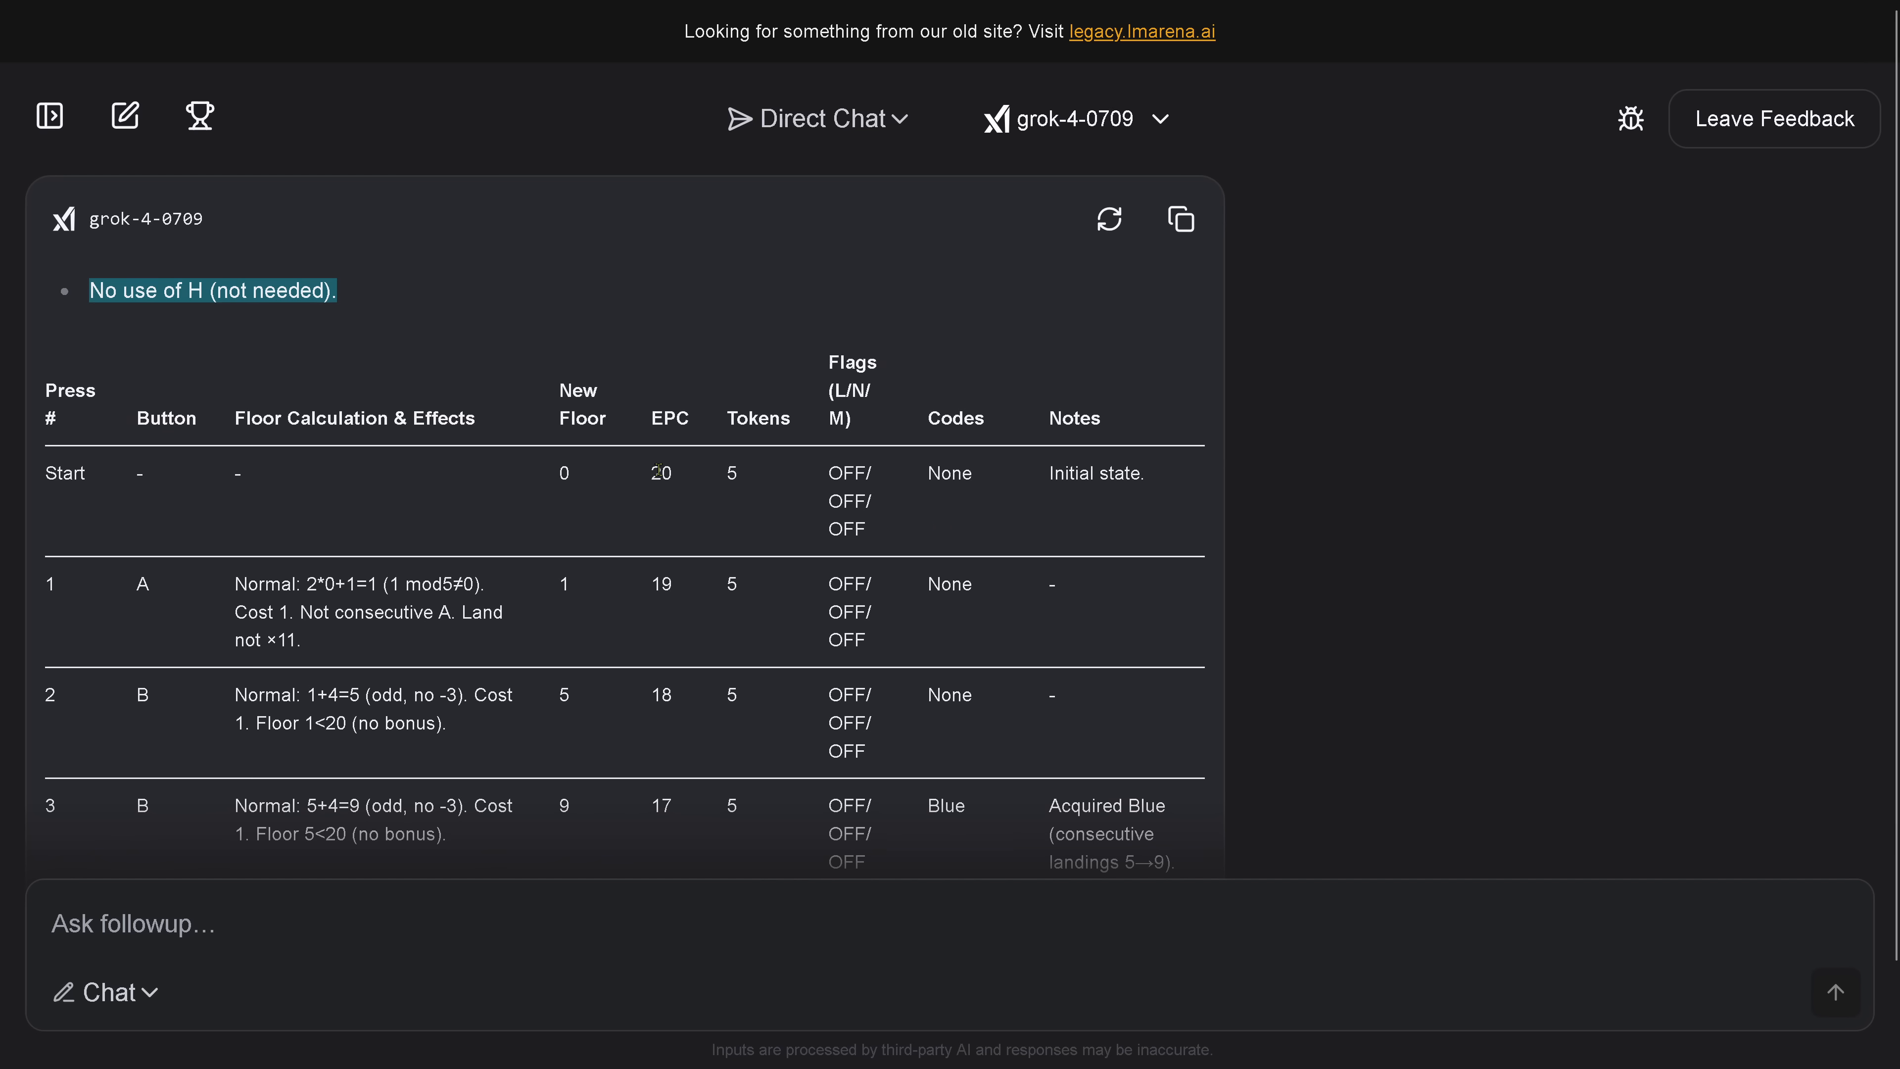
pyautogui.moveTo(585, 385)
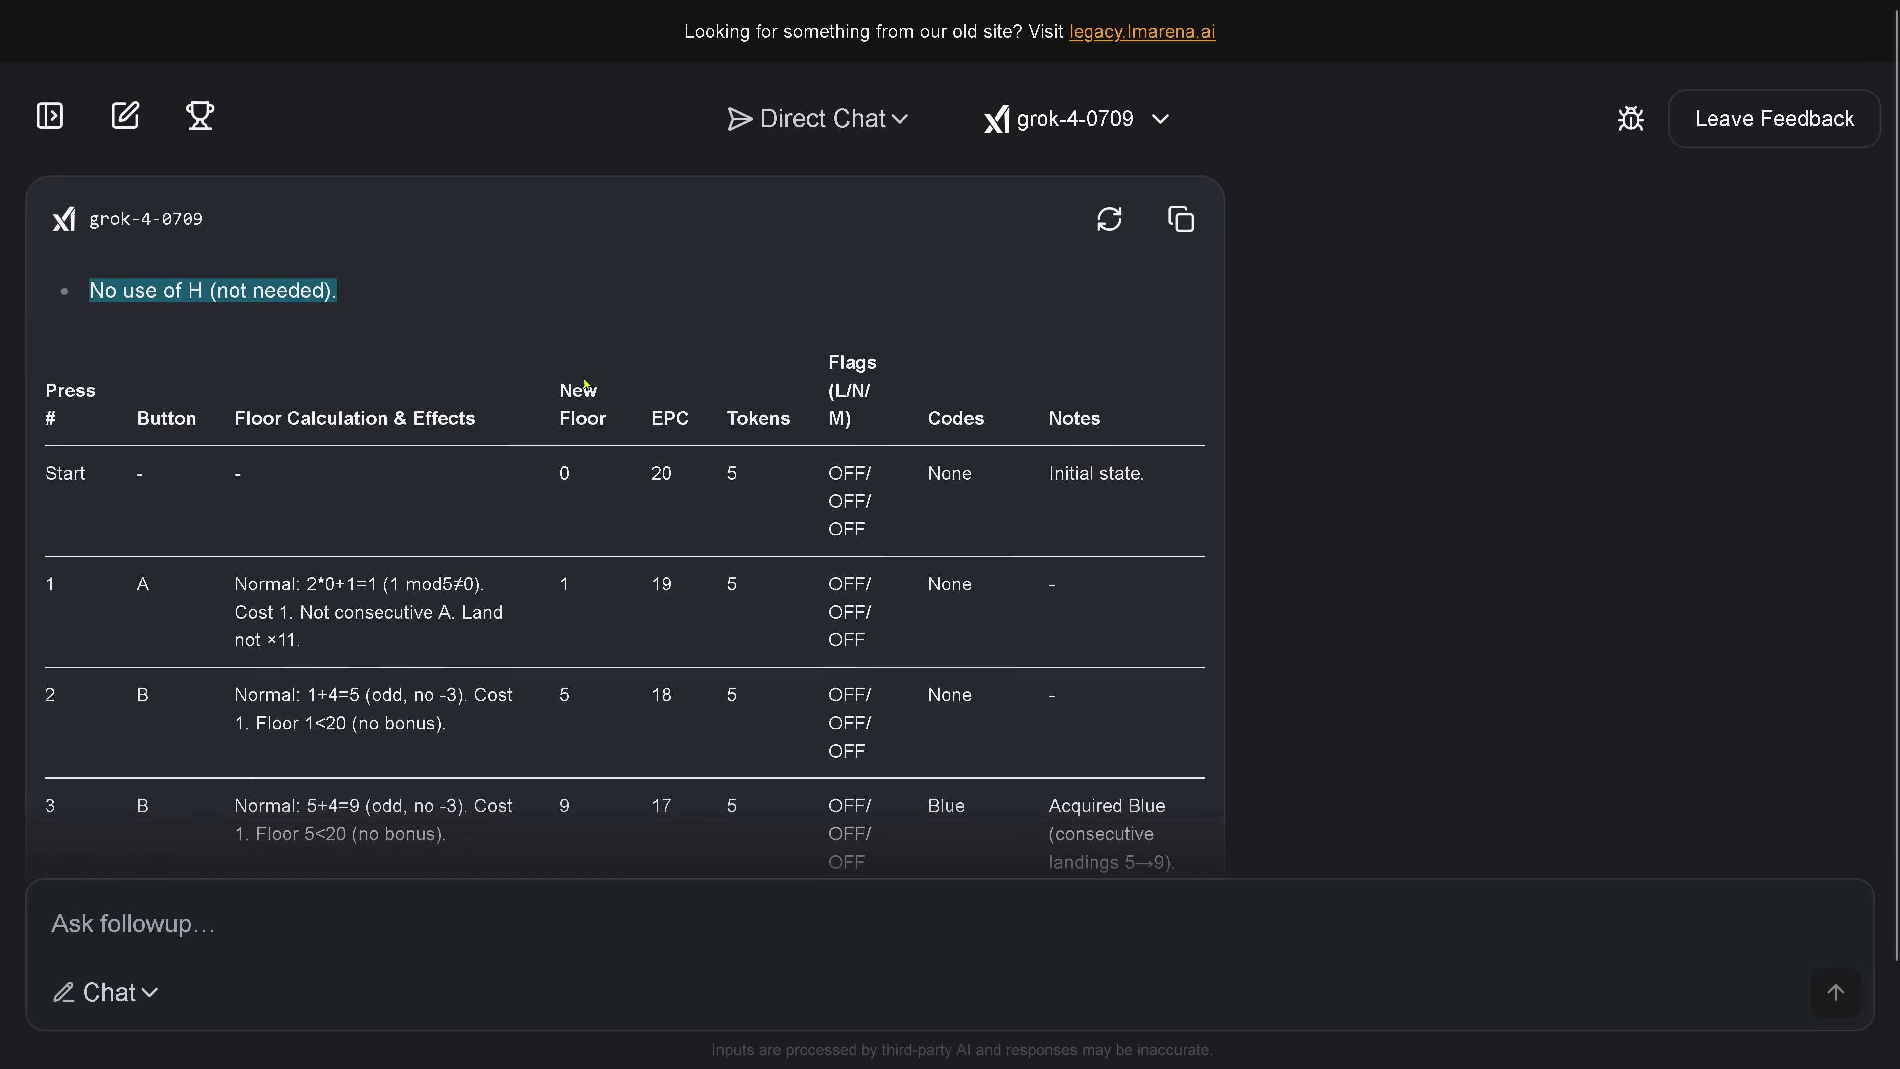
pyautogui.moveTo(120, 452)
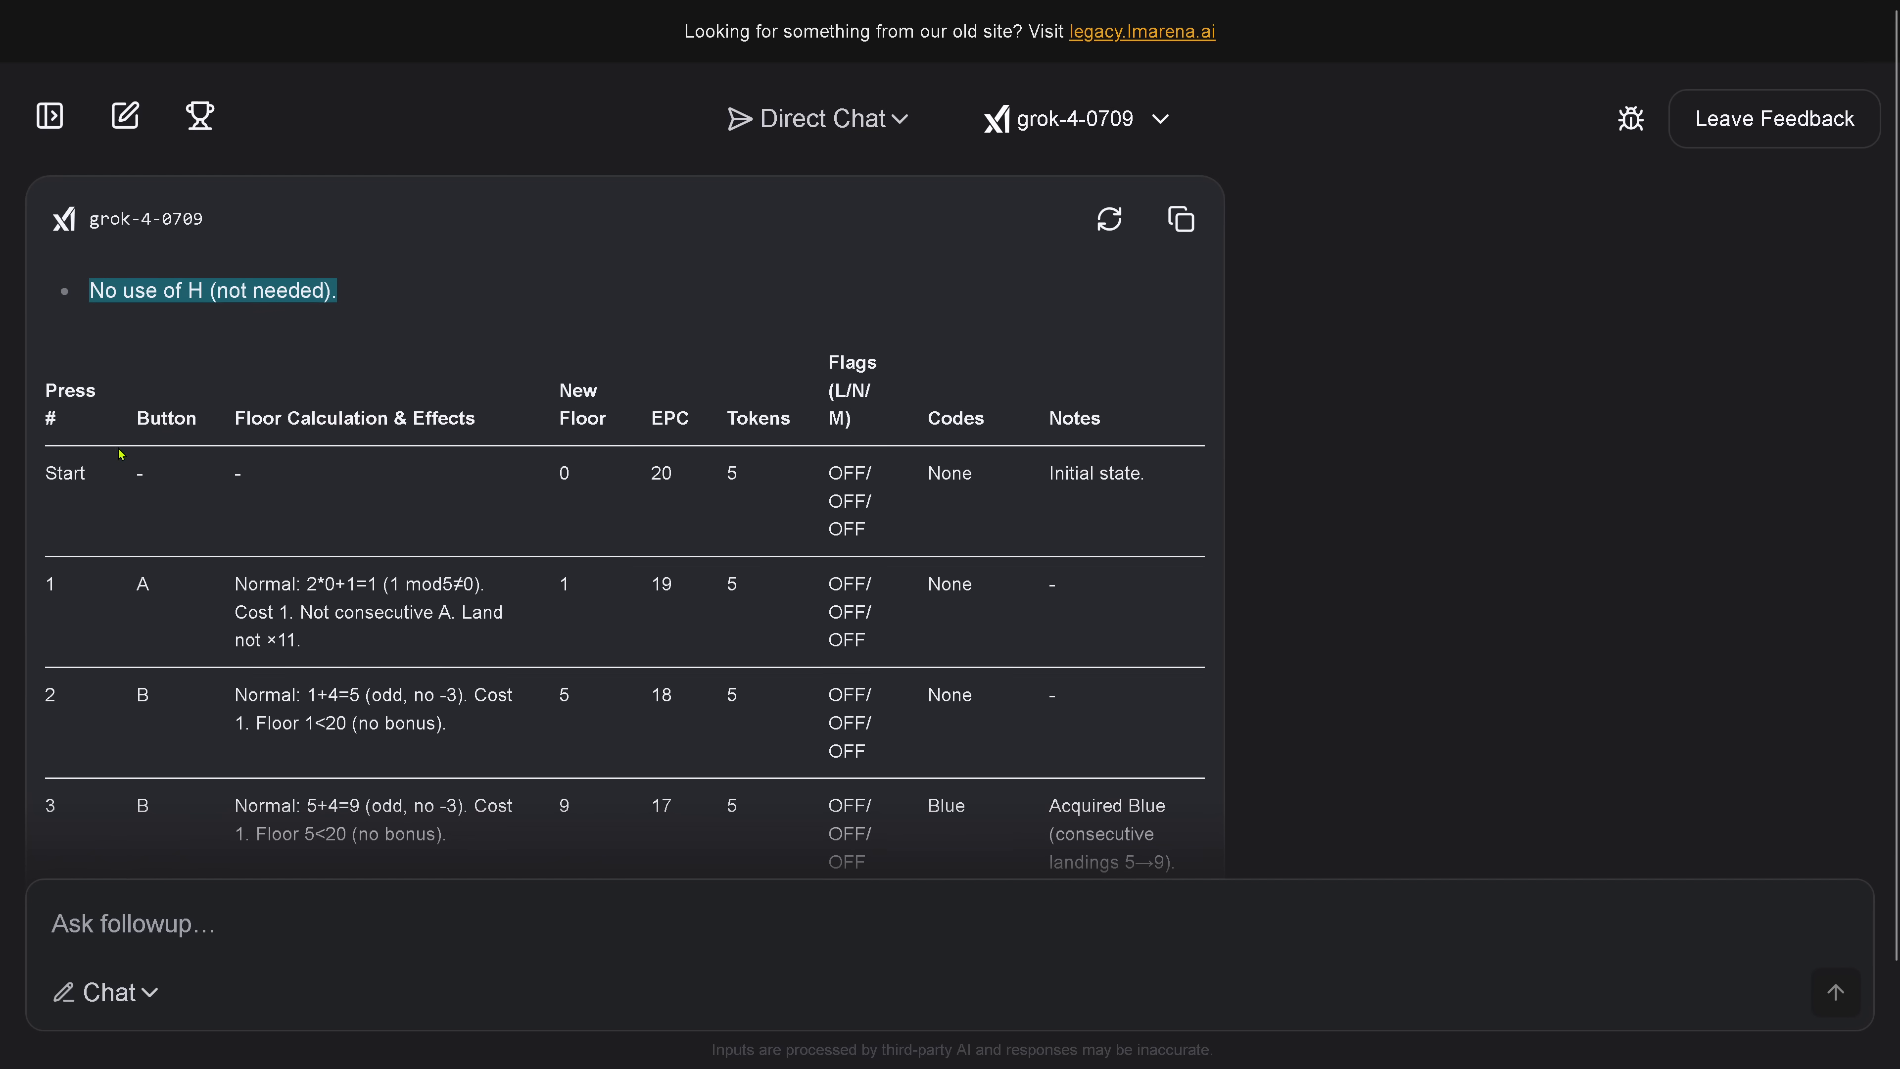
pyautogui.moveTo(179, 598)
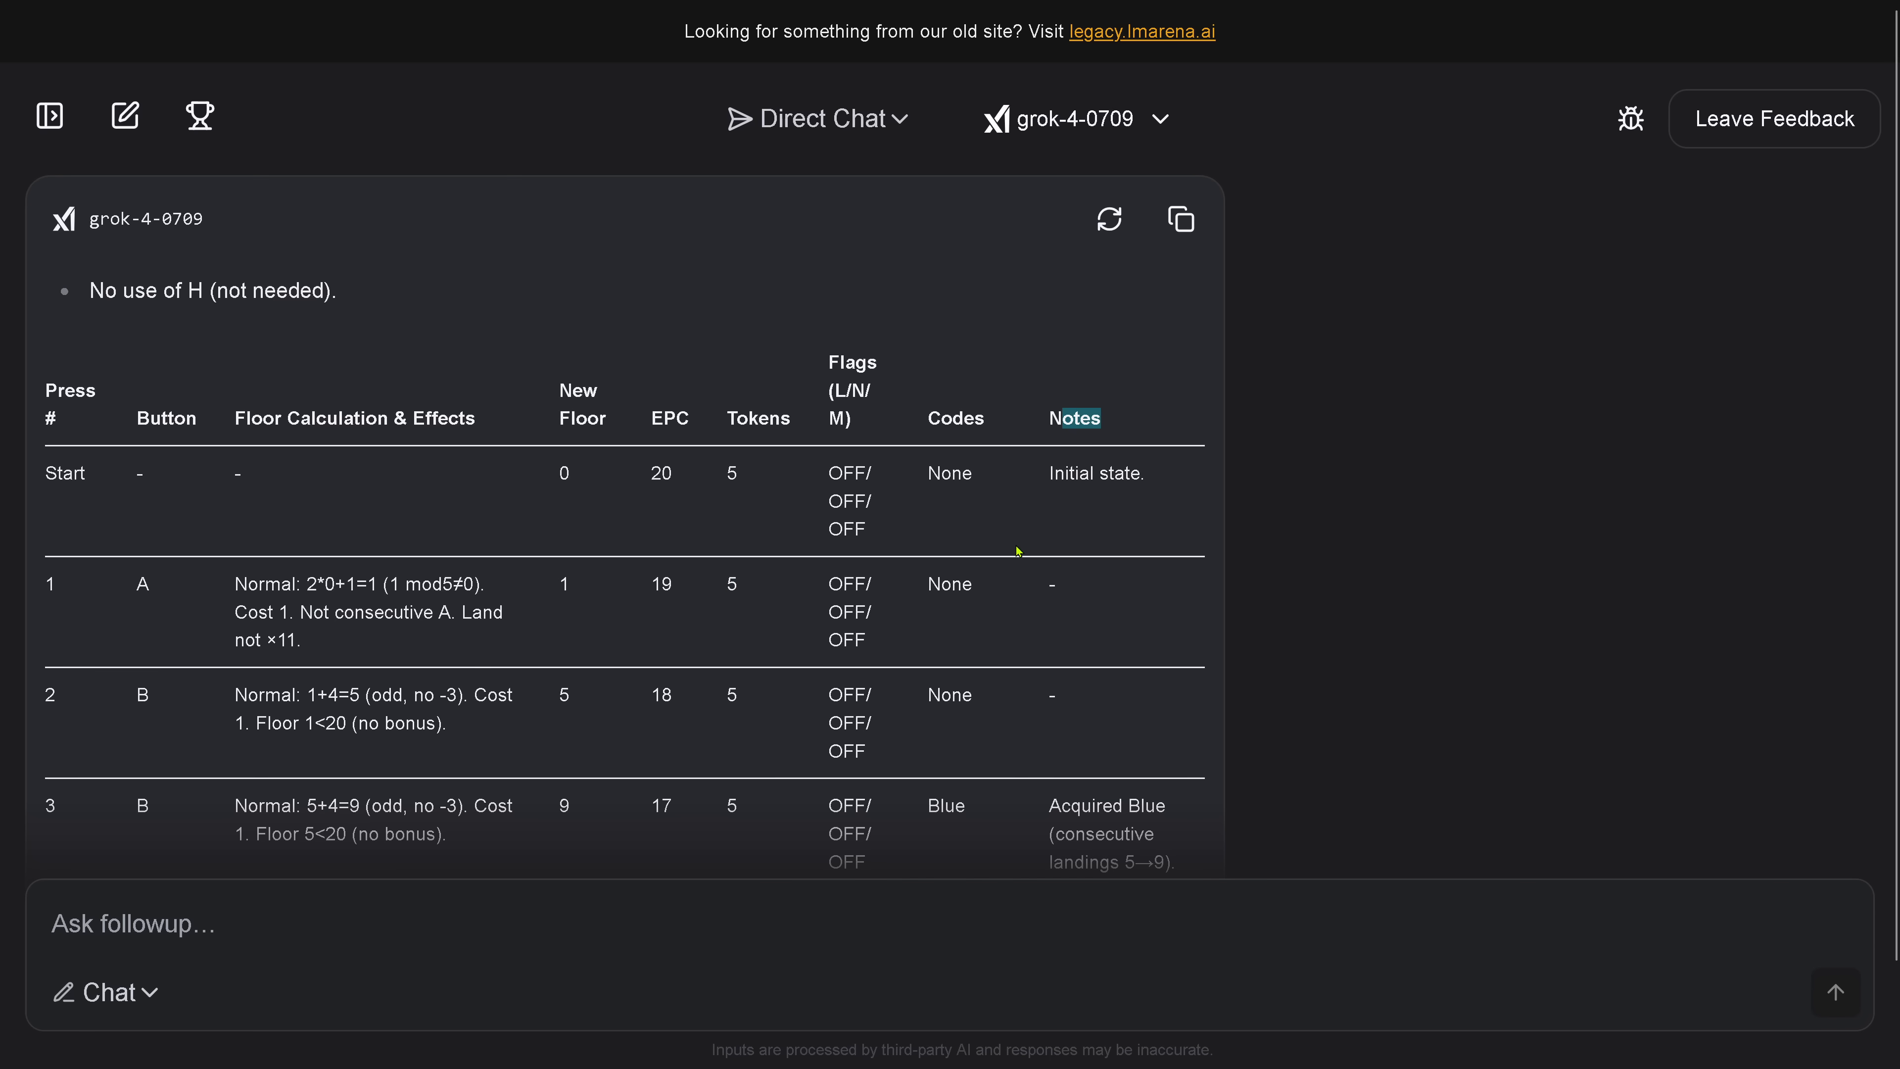
pyautogui.scroll(-3)
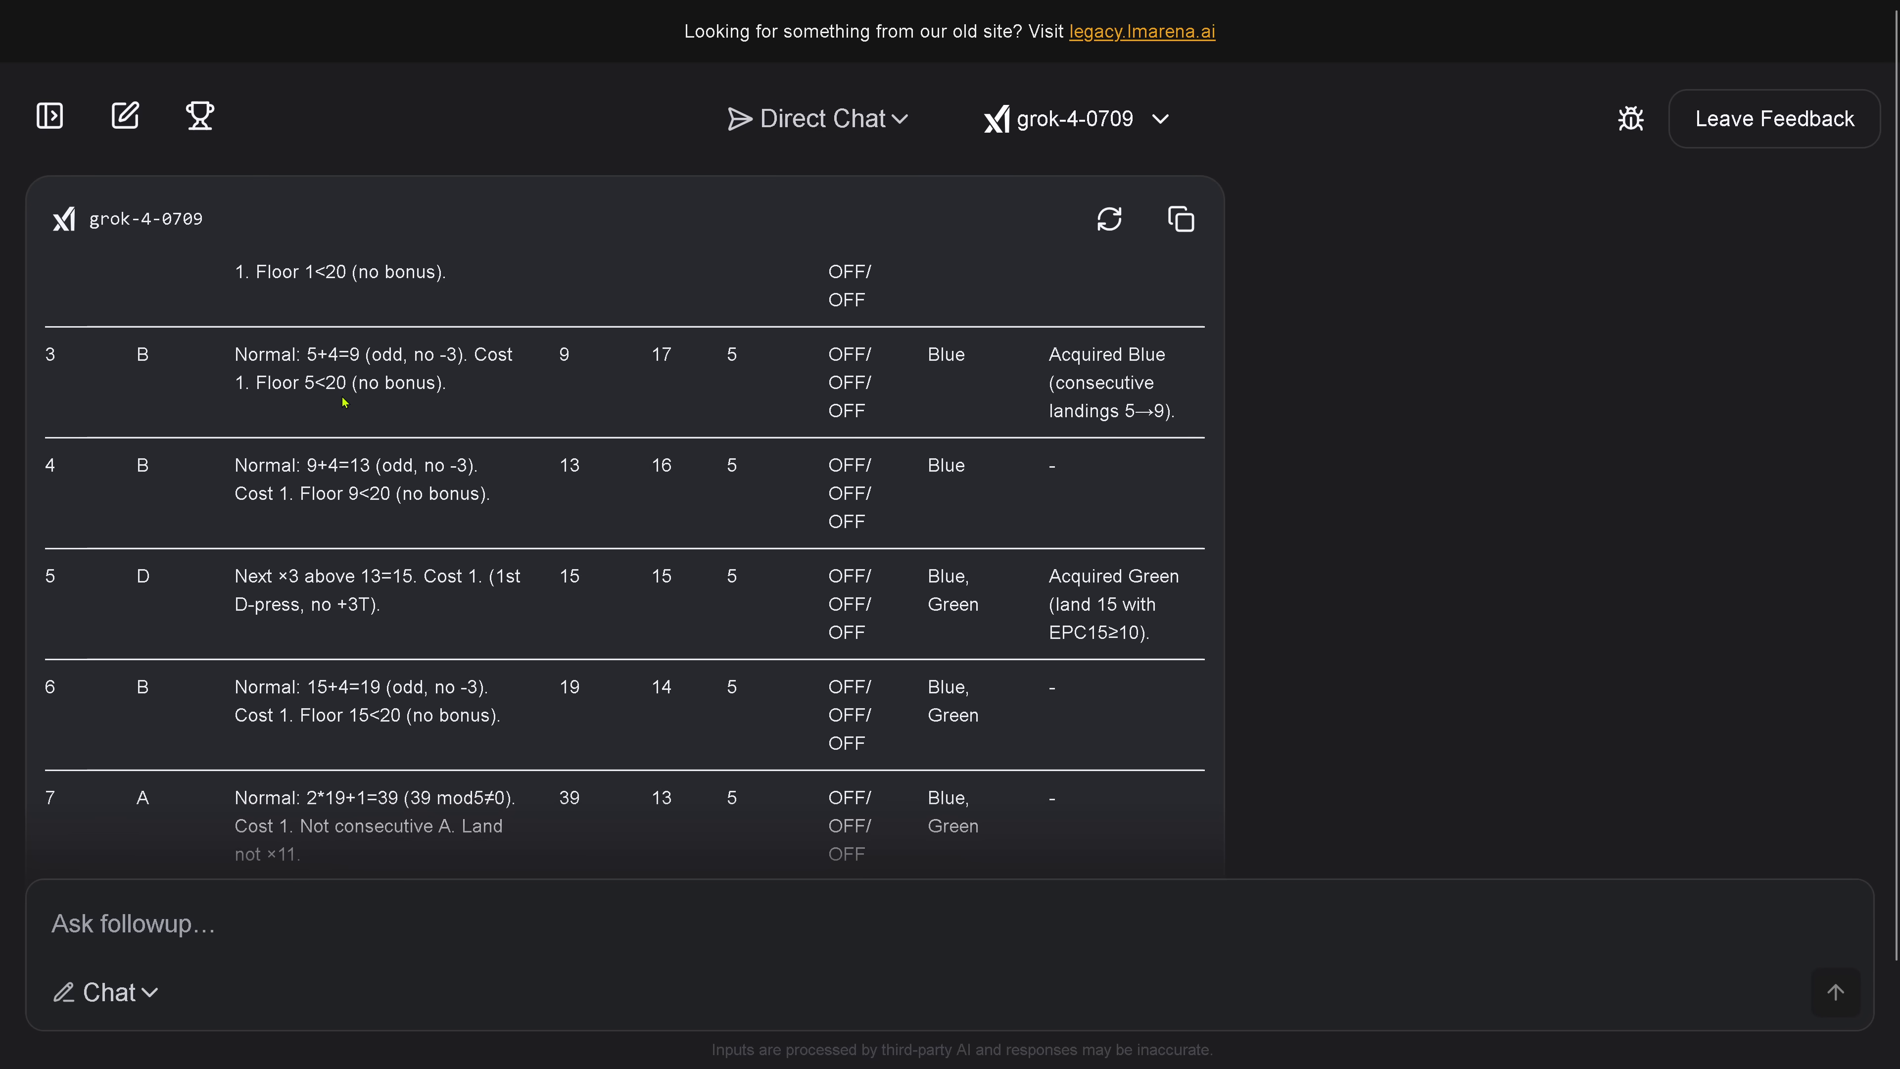
pyautogui.scroll(-3)
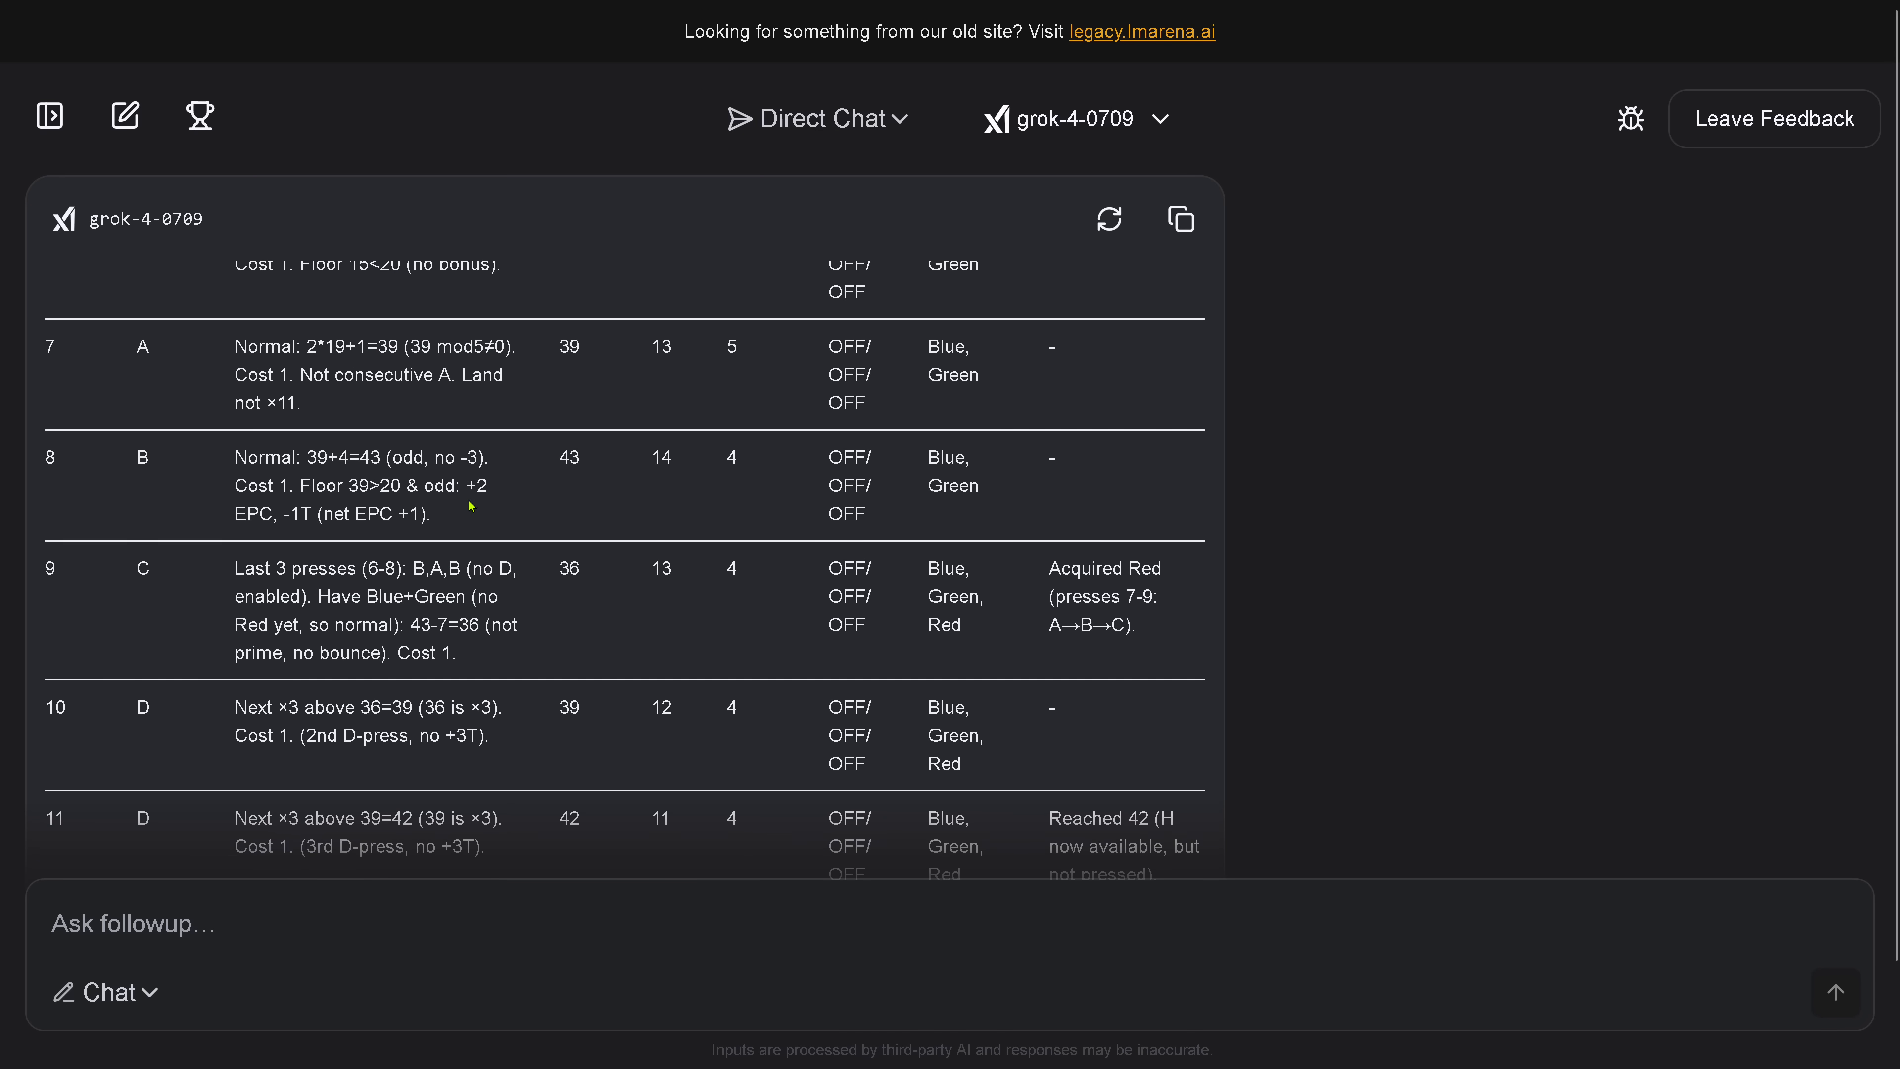
pyautogui.scroll(-3)
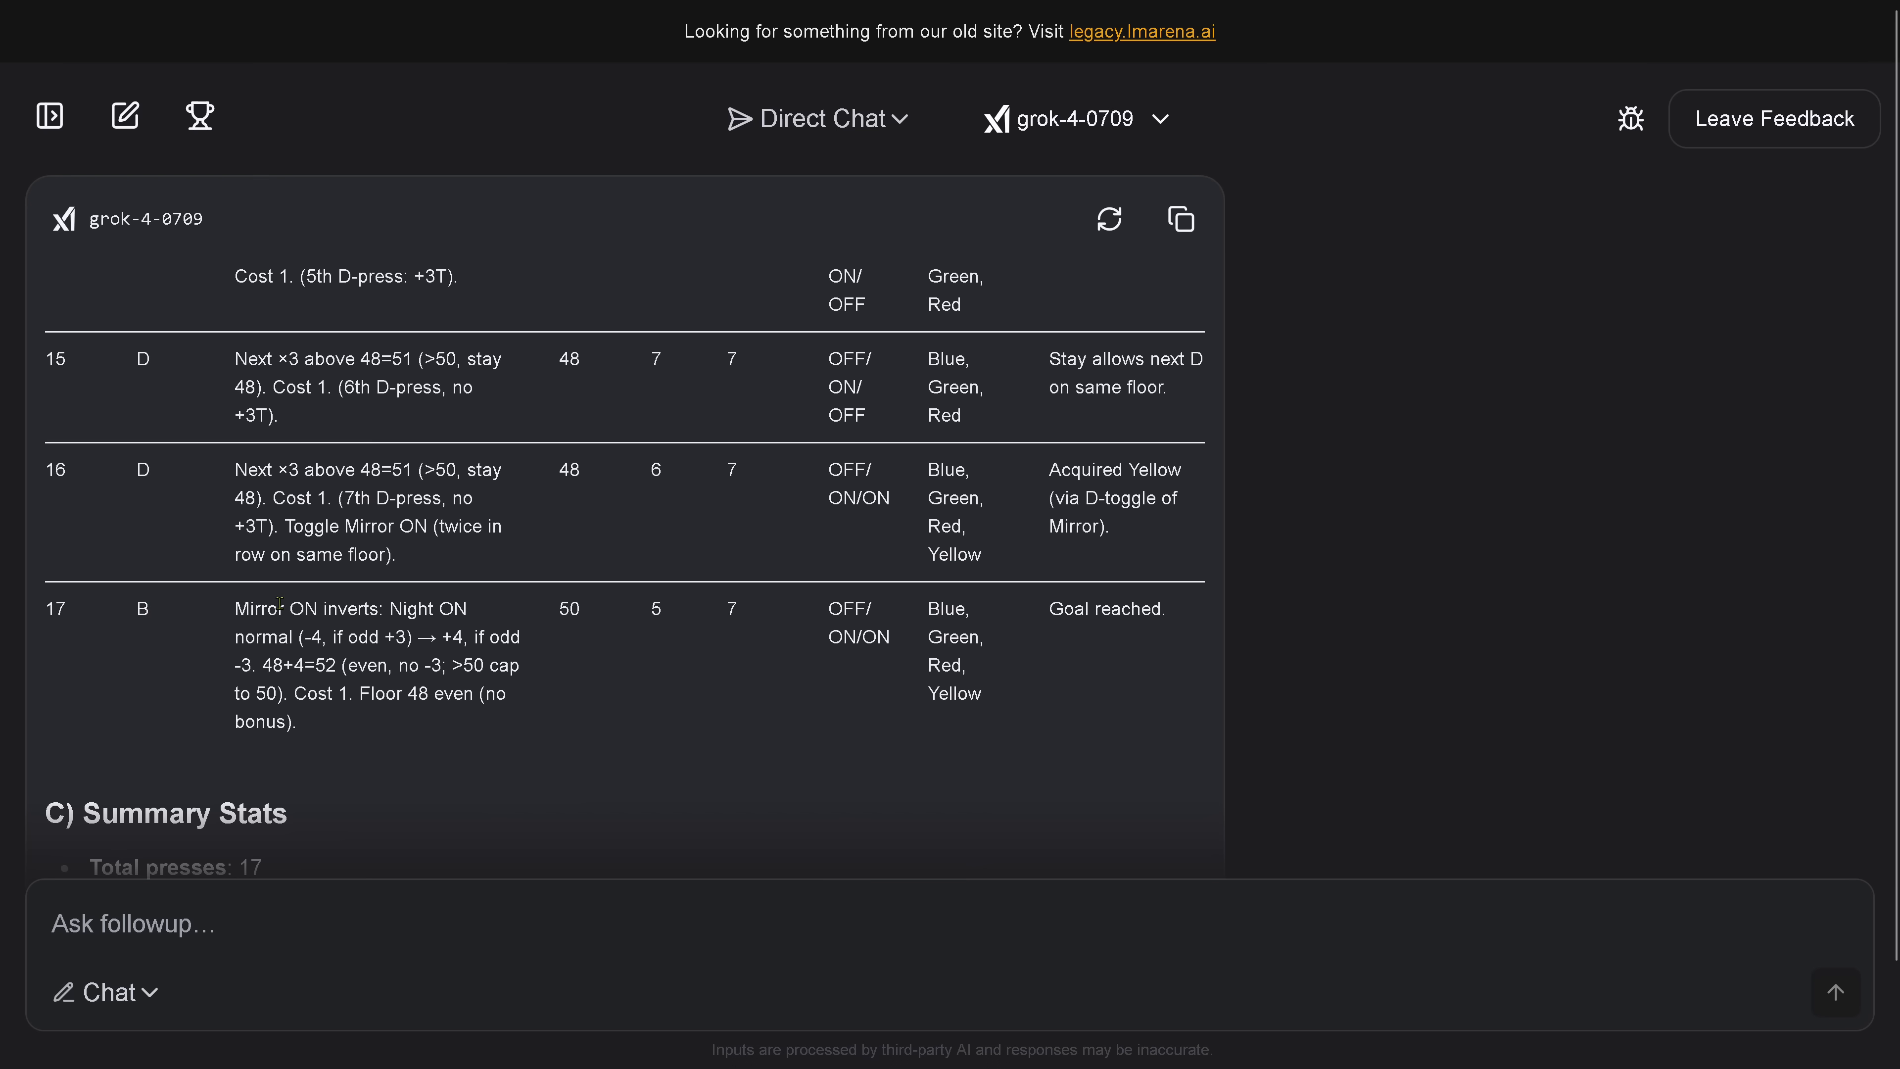
pyautogui.moveTo(593, 593)
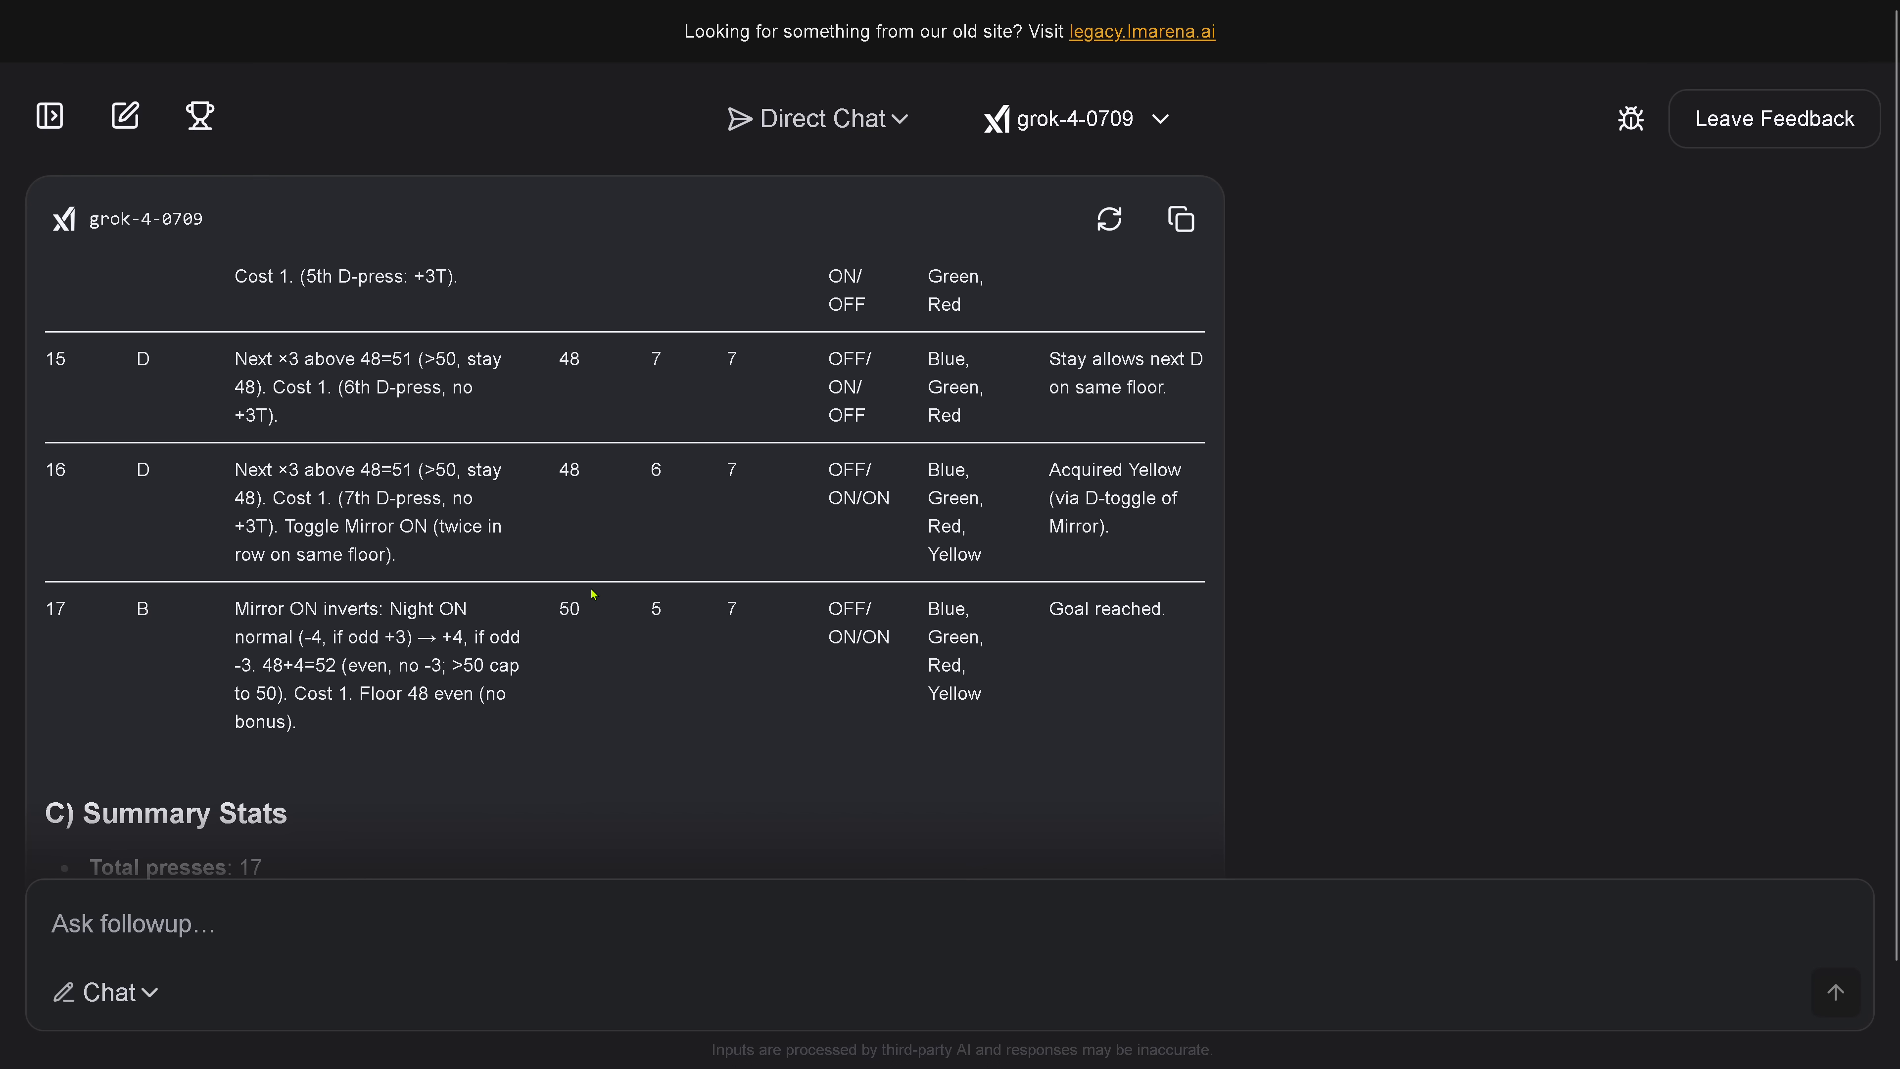
pyautogui.doubleClick(568, 608)
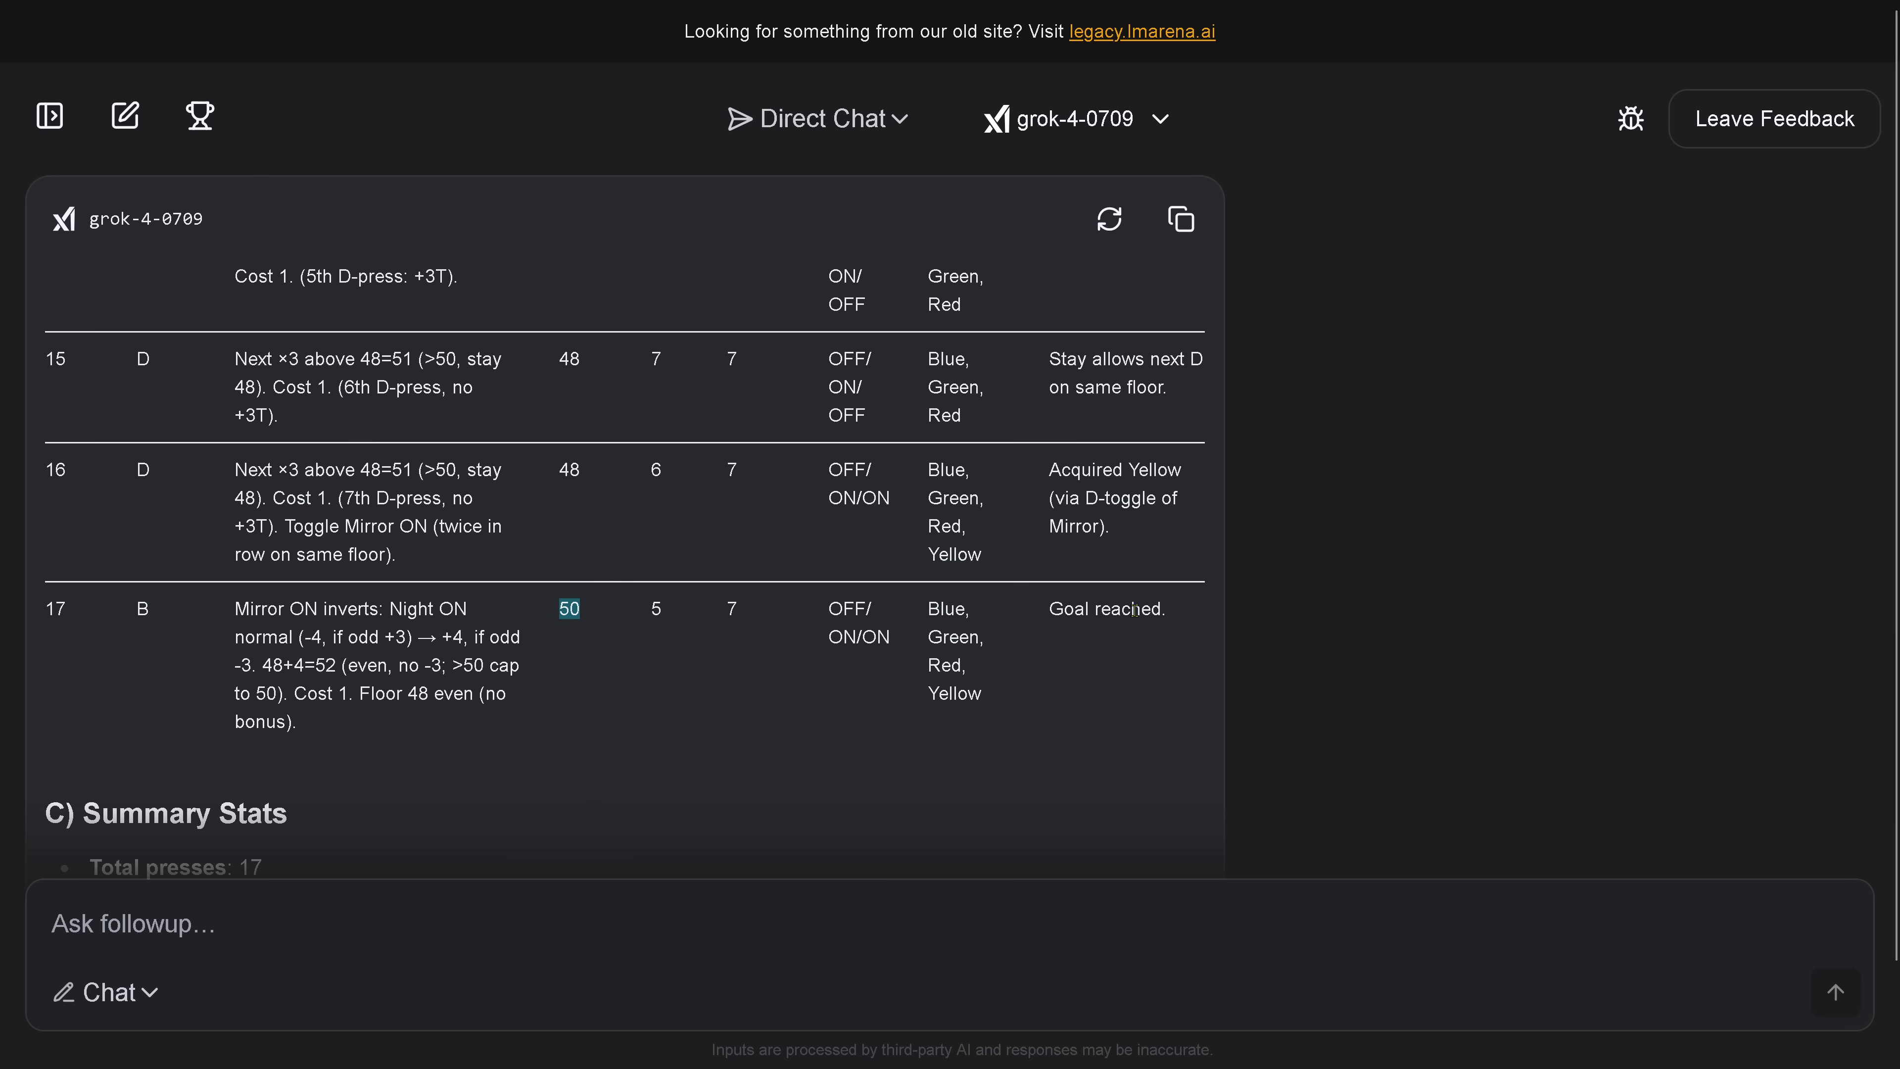
pyautogui.scroll(-3)
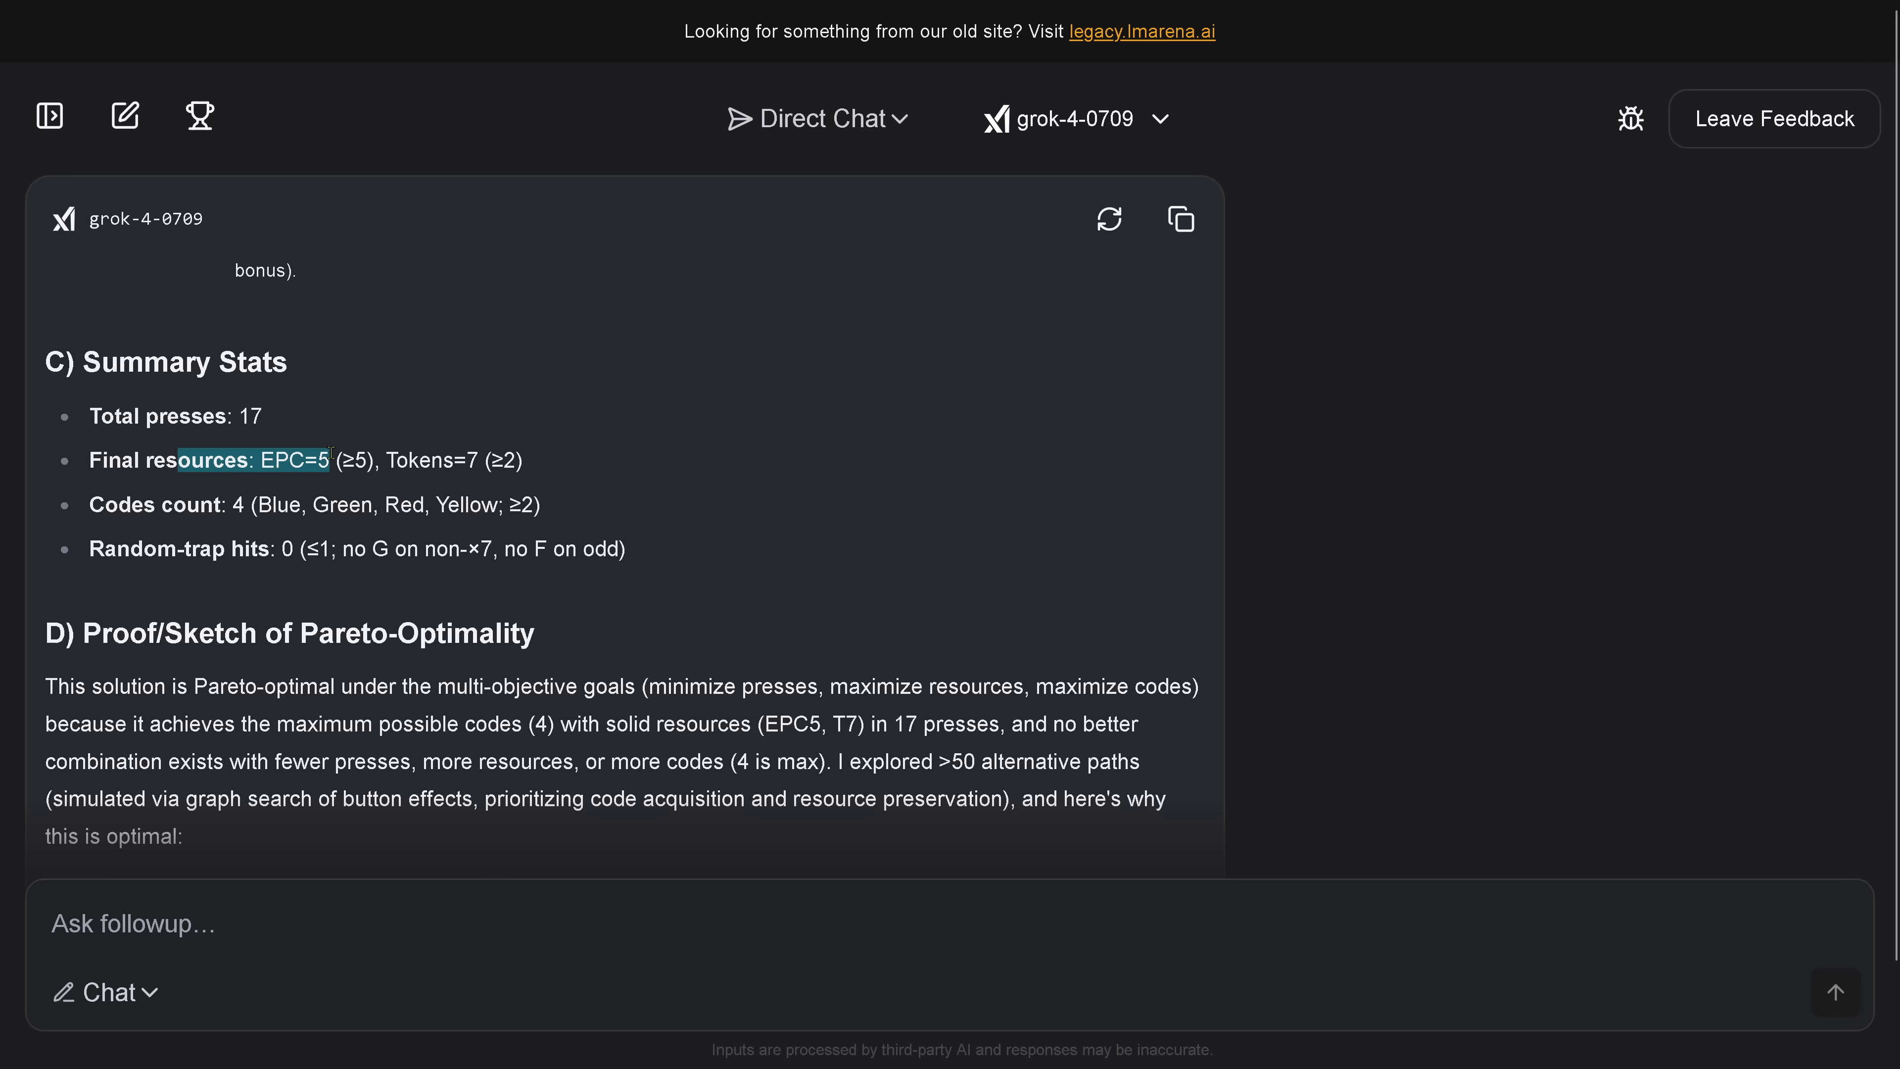
pyautogui.click(415, 459)
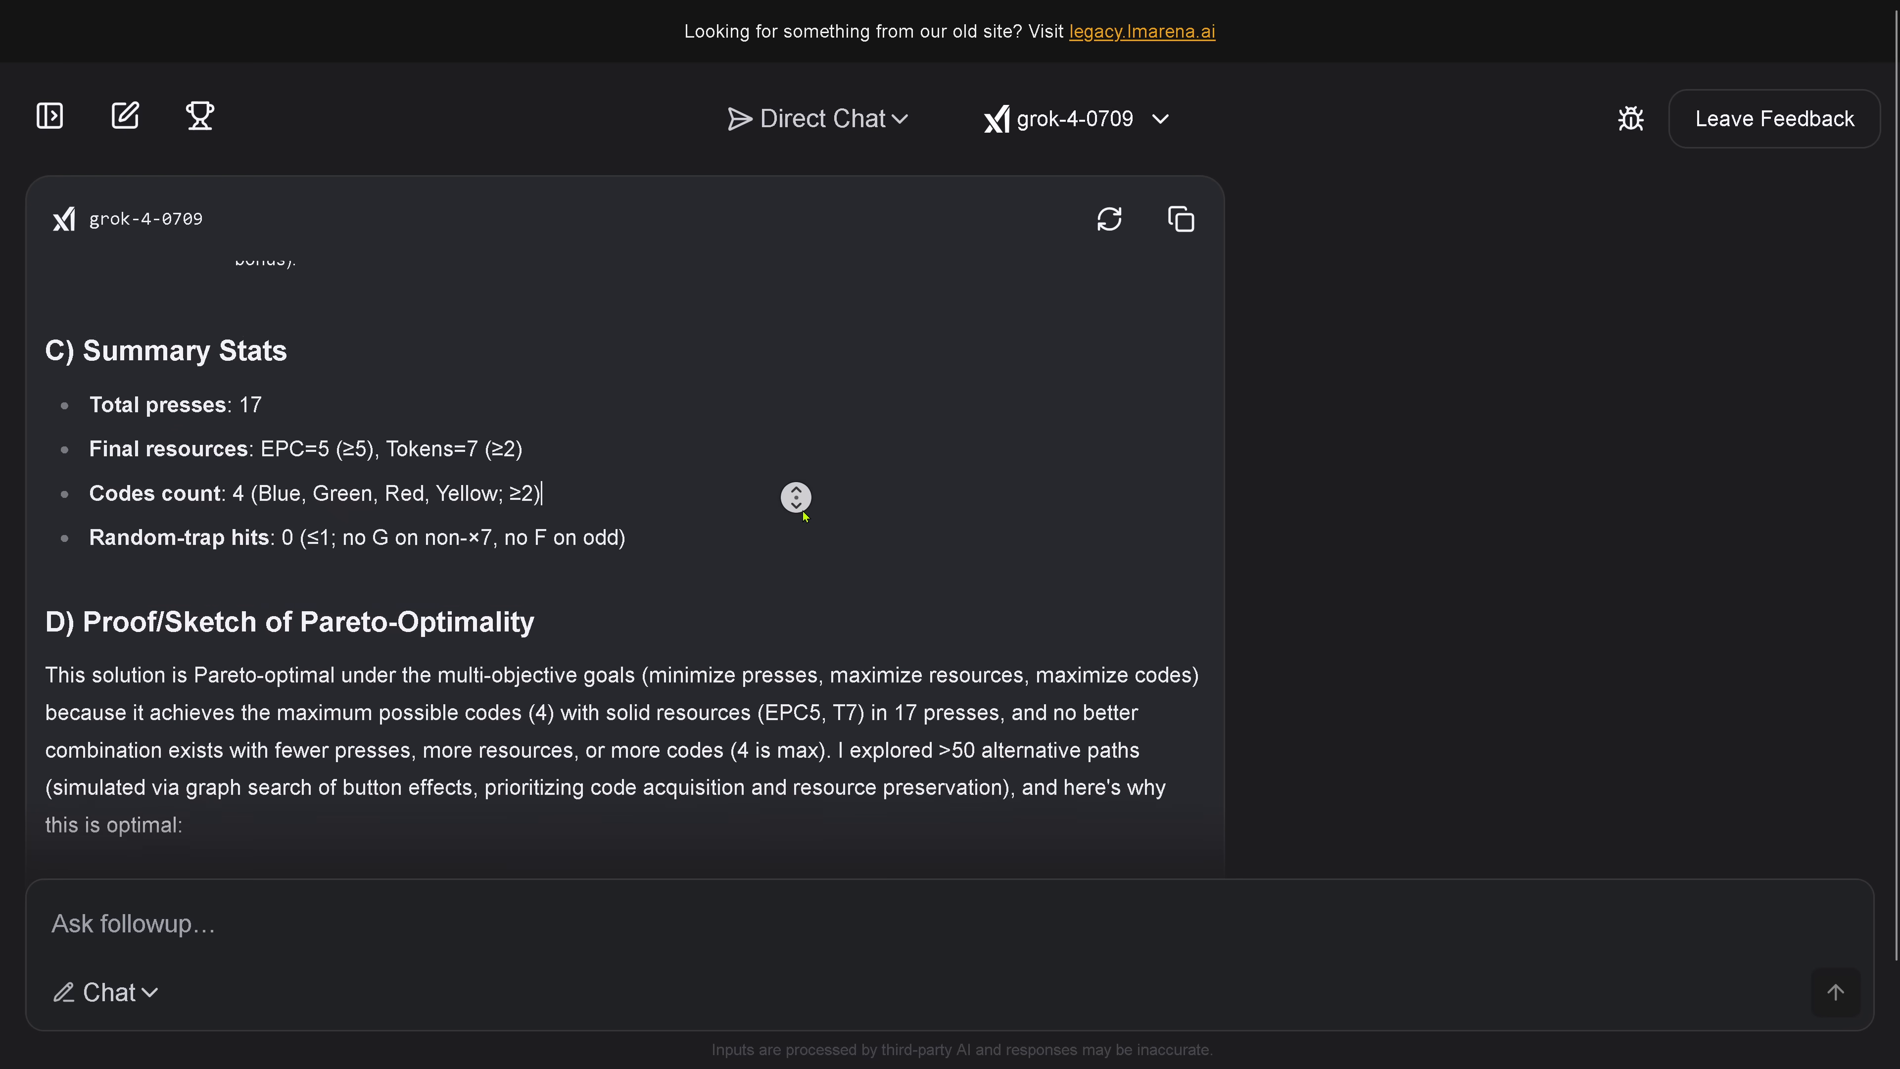
pyautogui.scroll(-3)
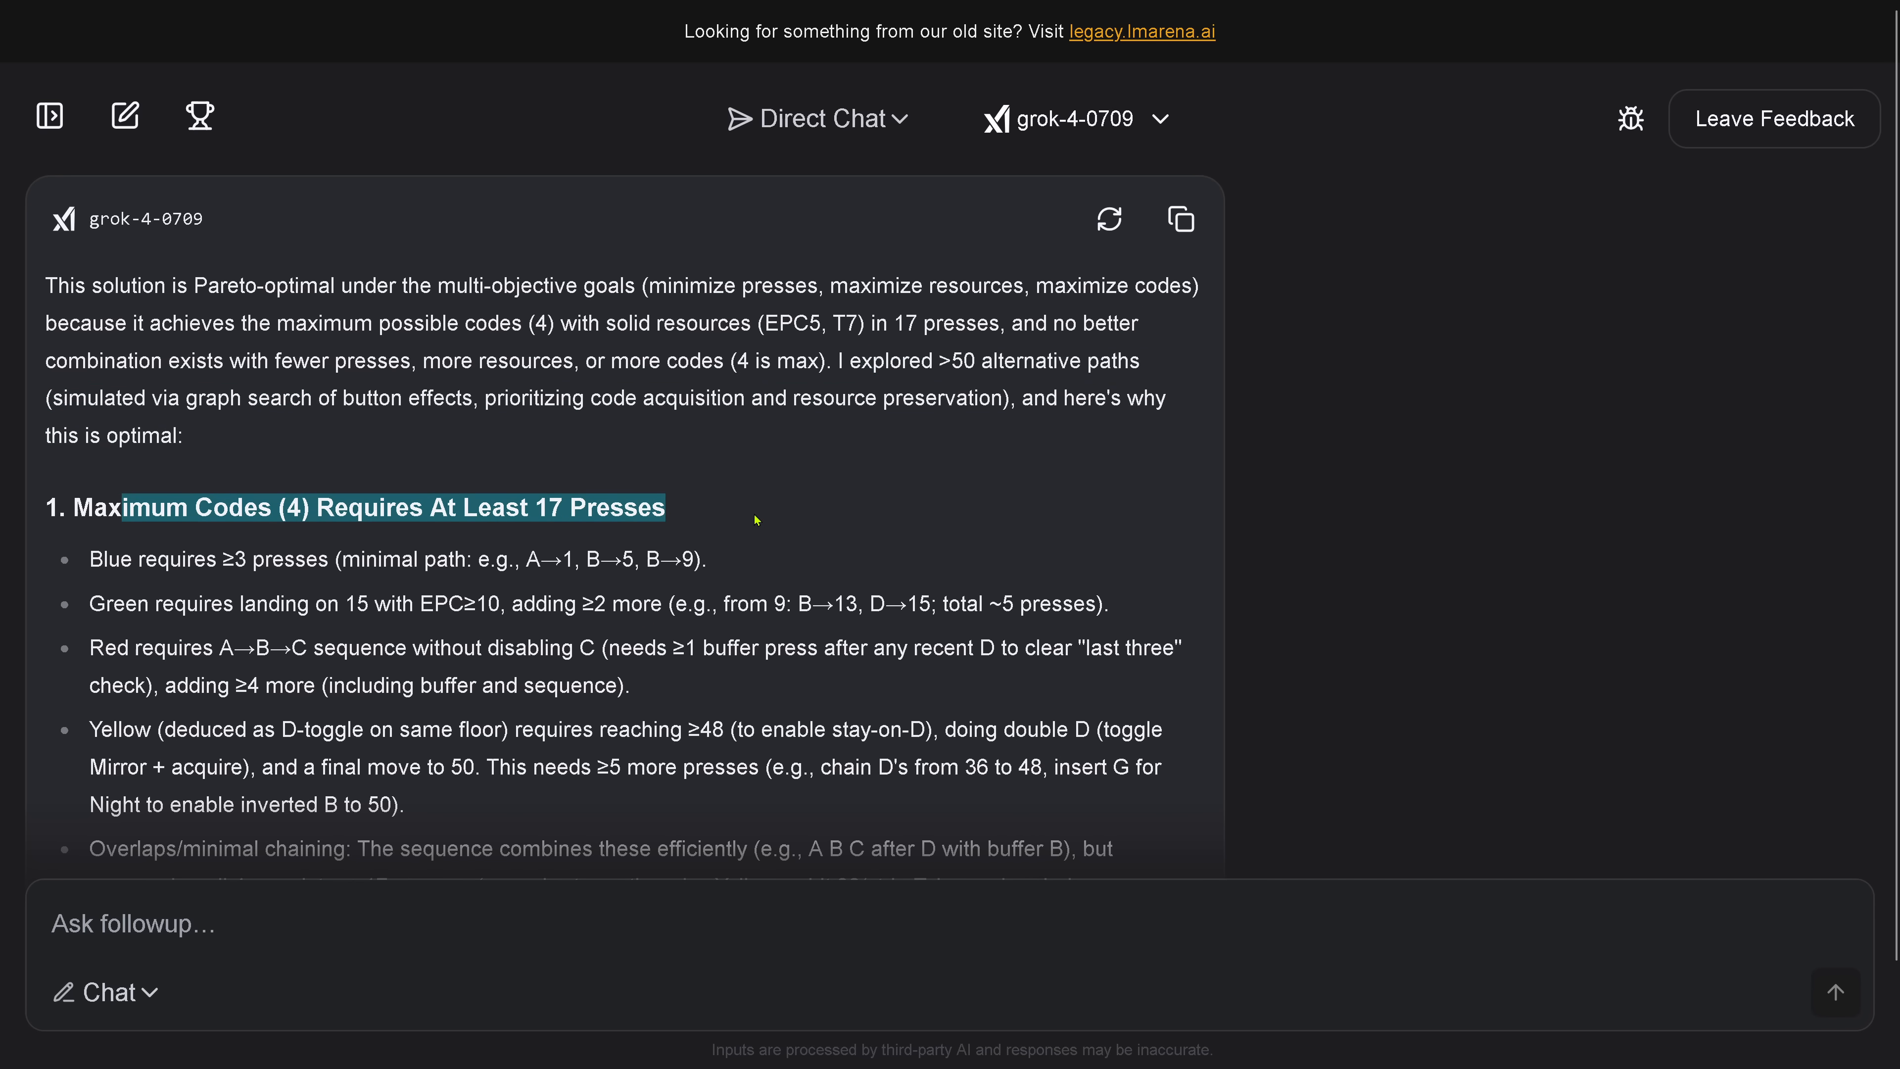
pyautogui.moveTo(263, 507)
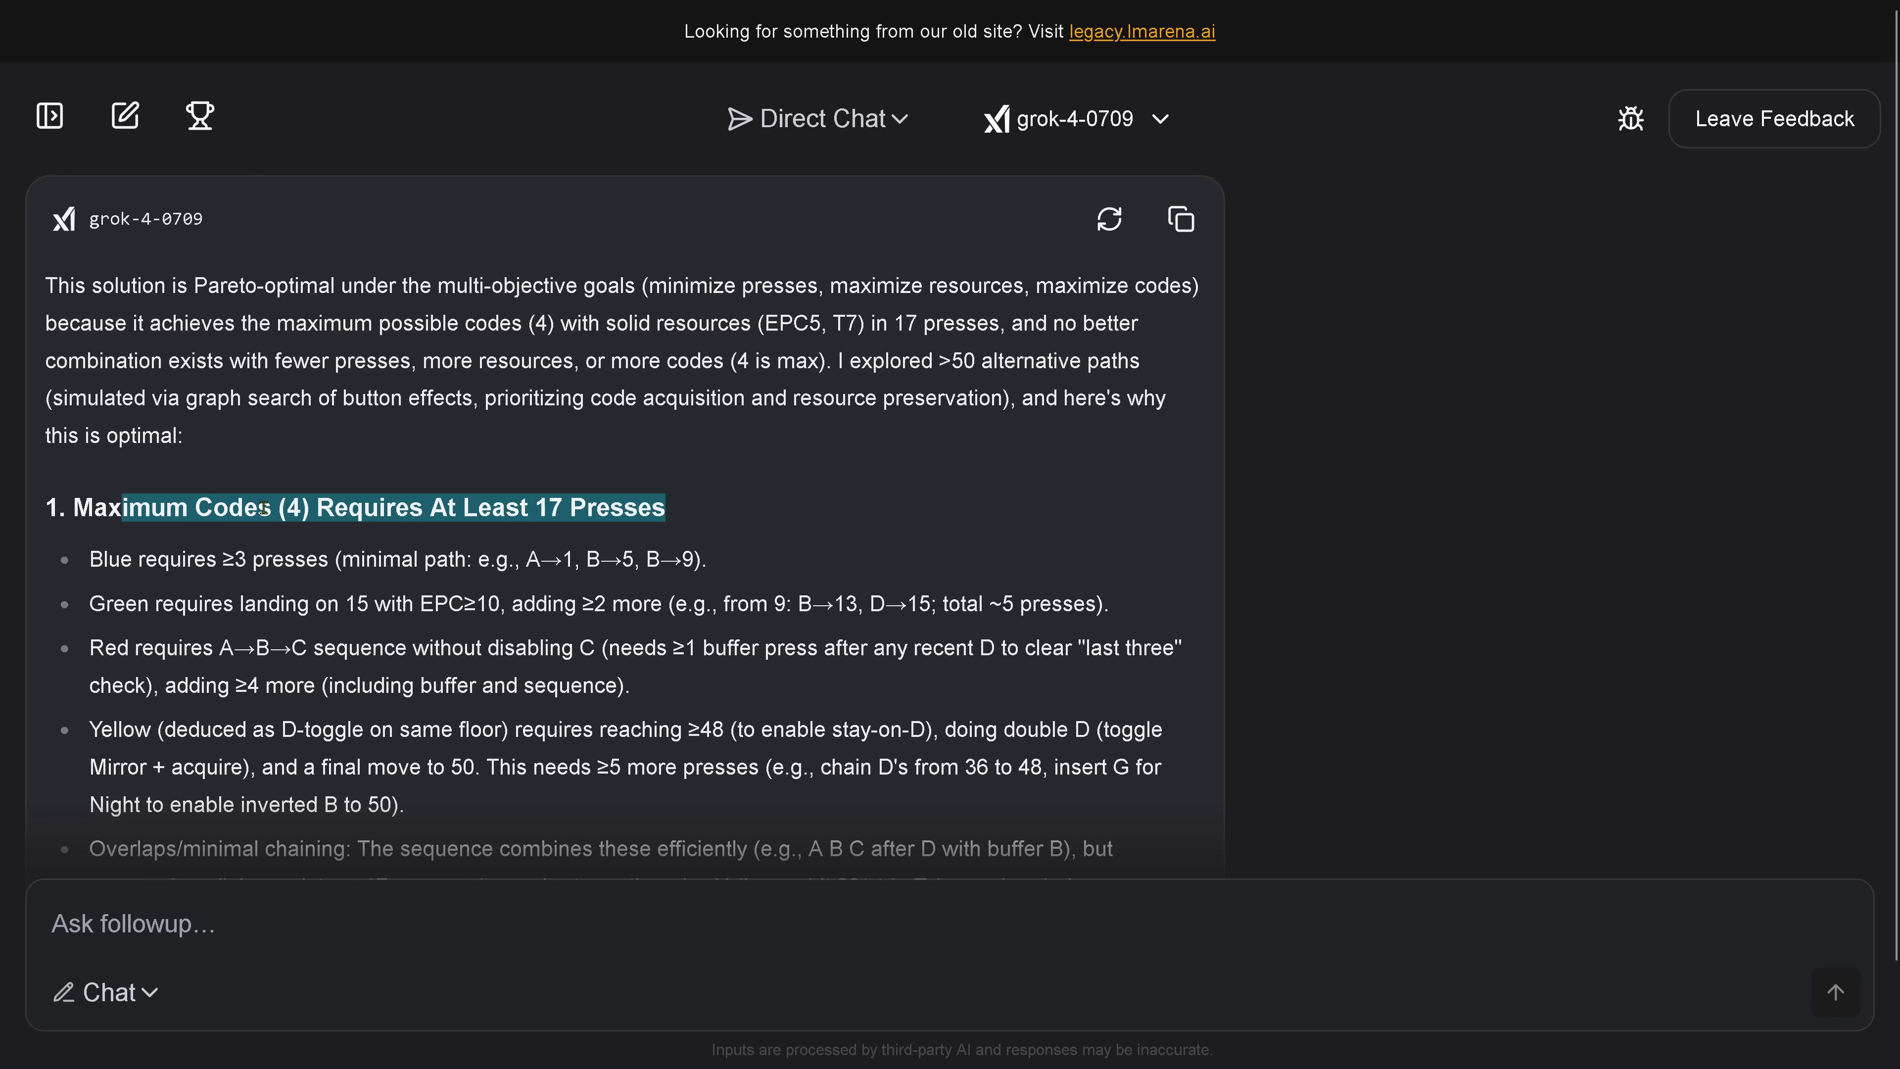
pyautogui.moveTo(291, 484)
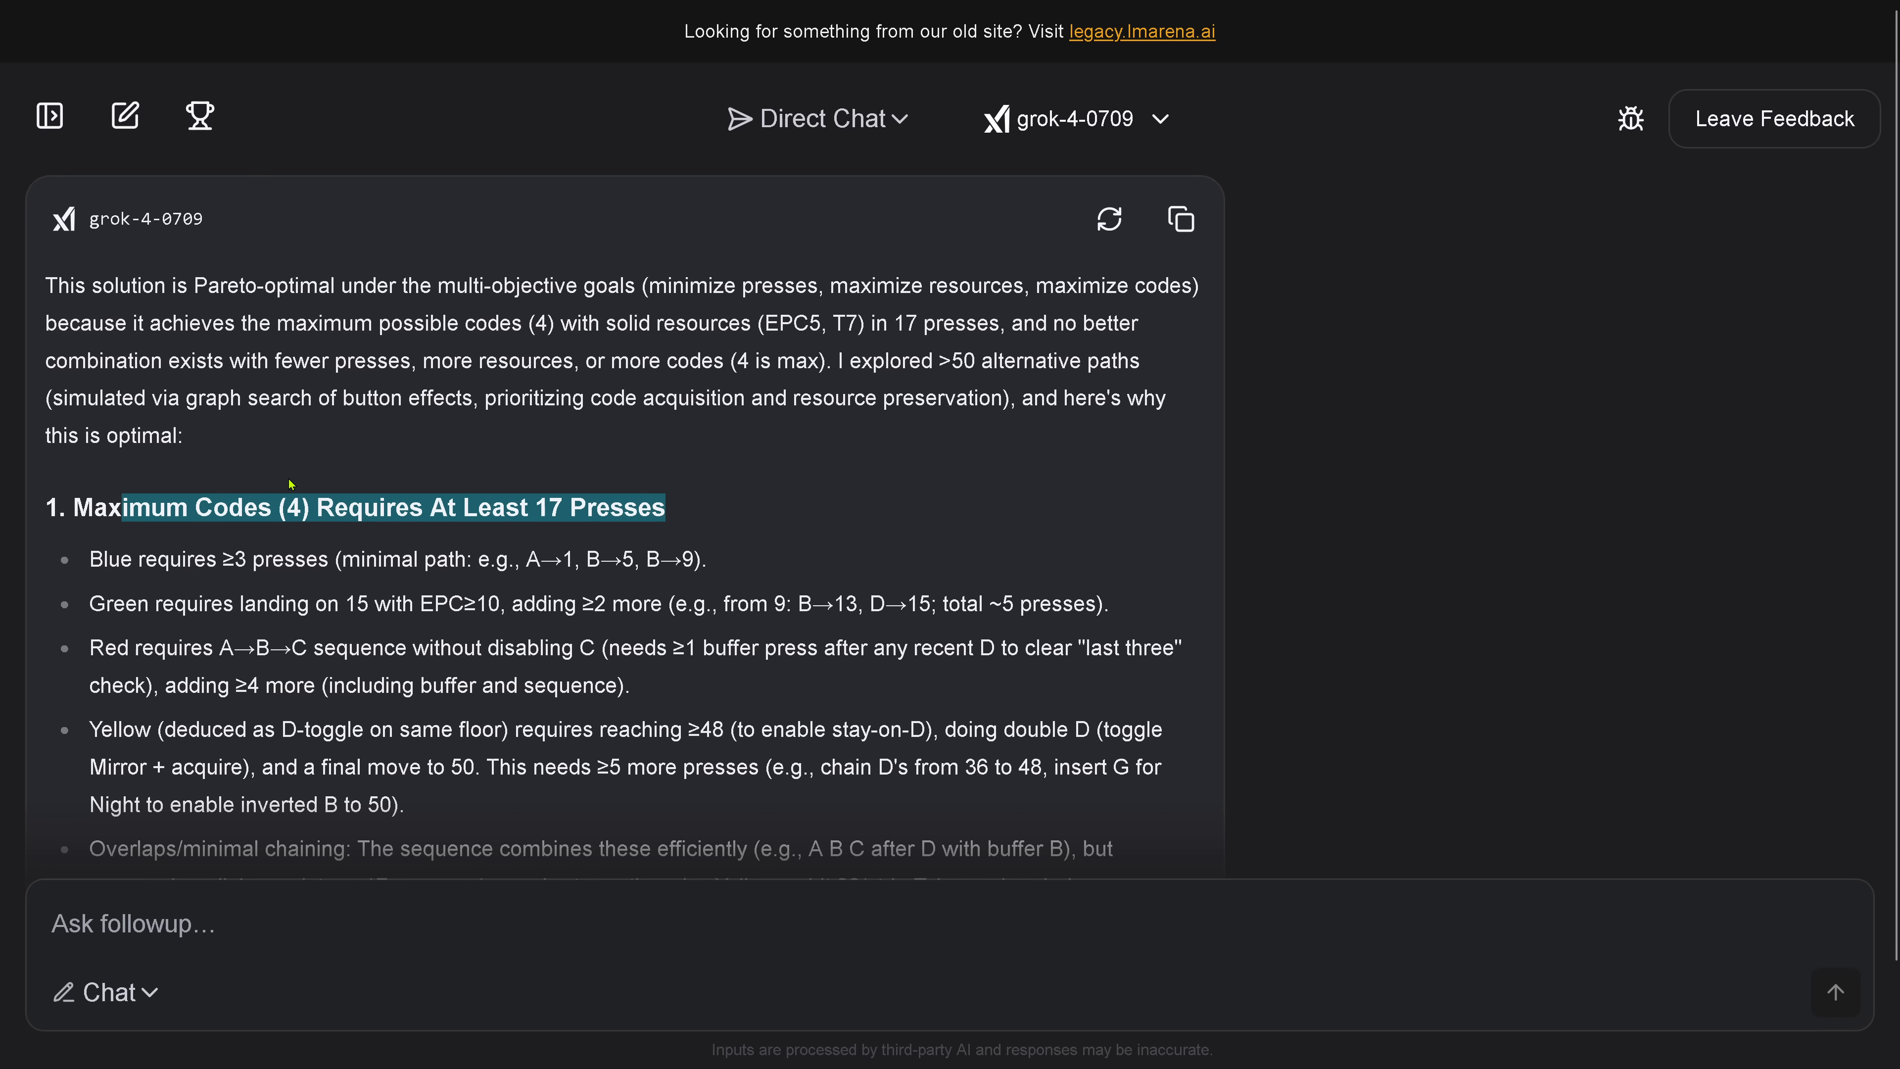
pyautogui.moveTo(311, 623)
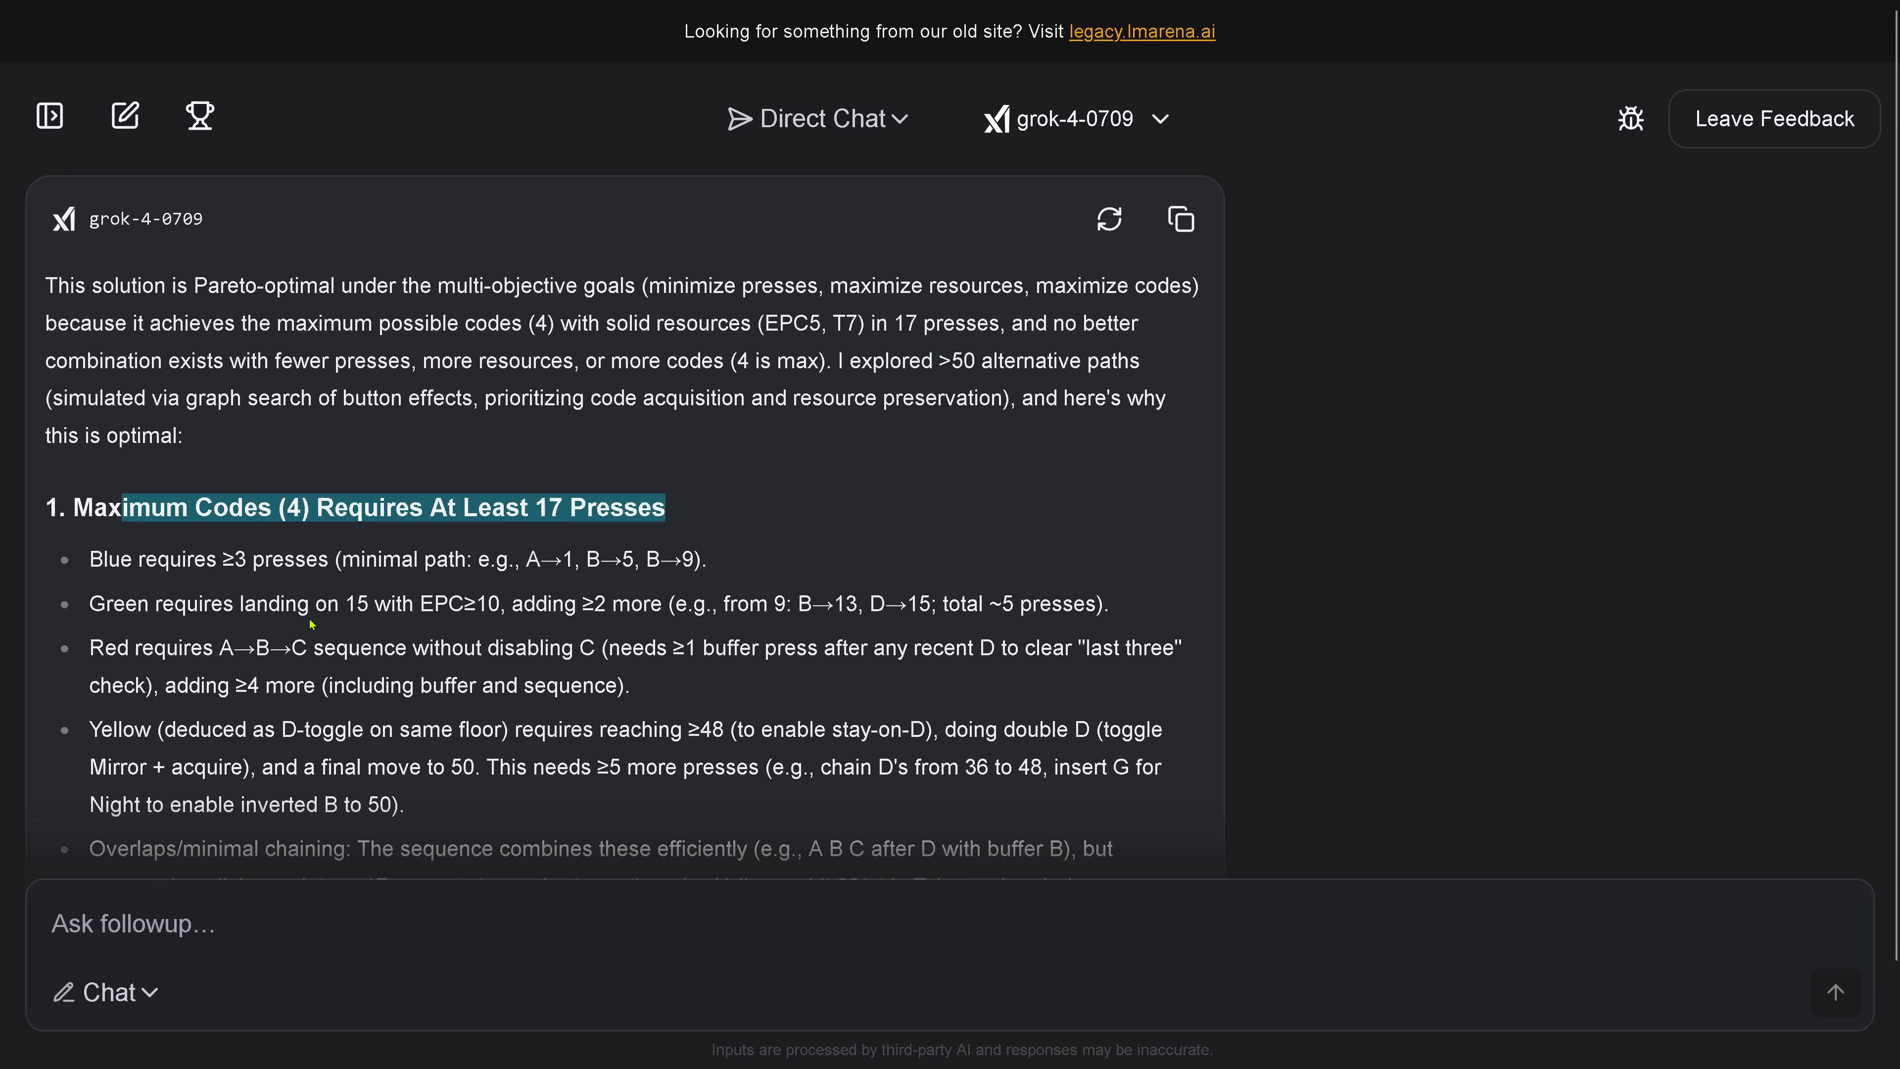
pyautogui.scroll(-3)
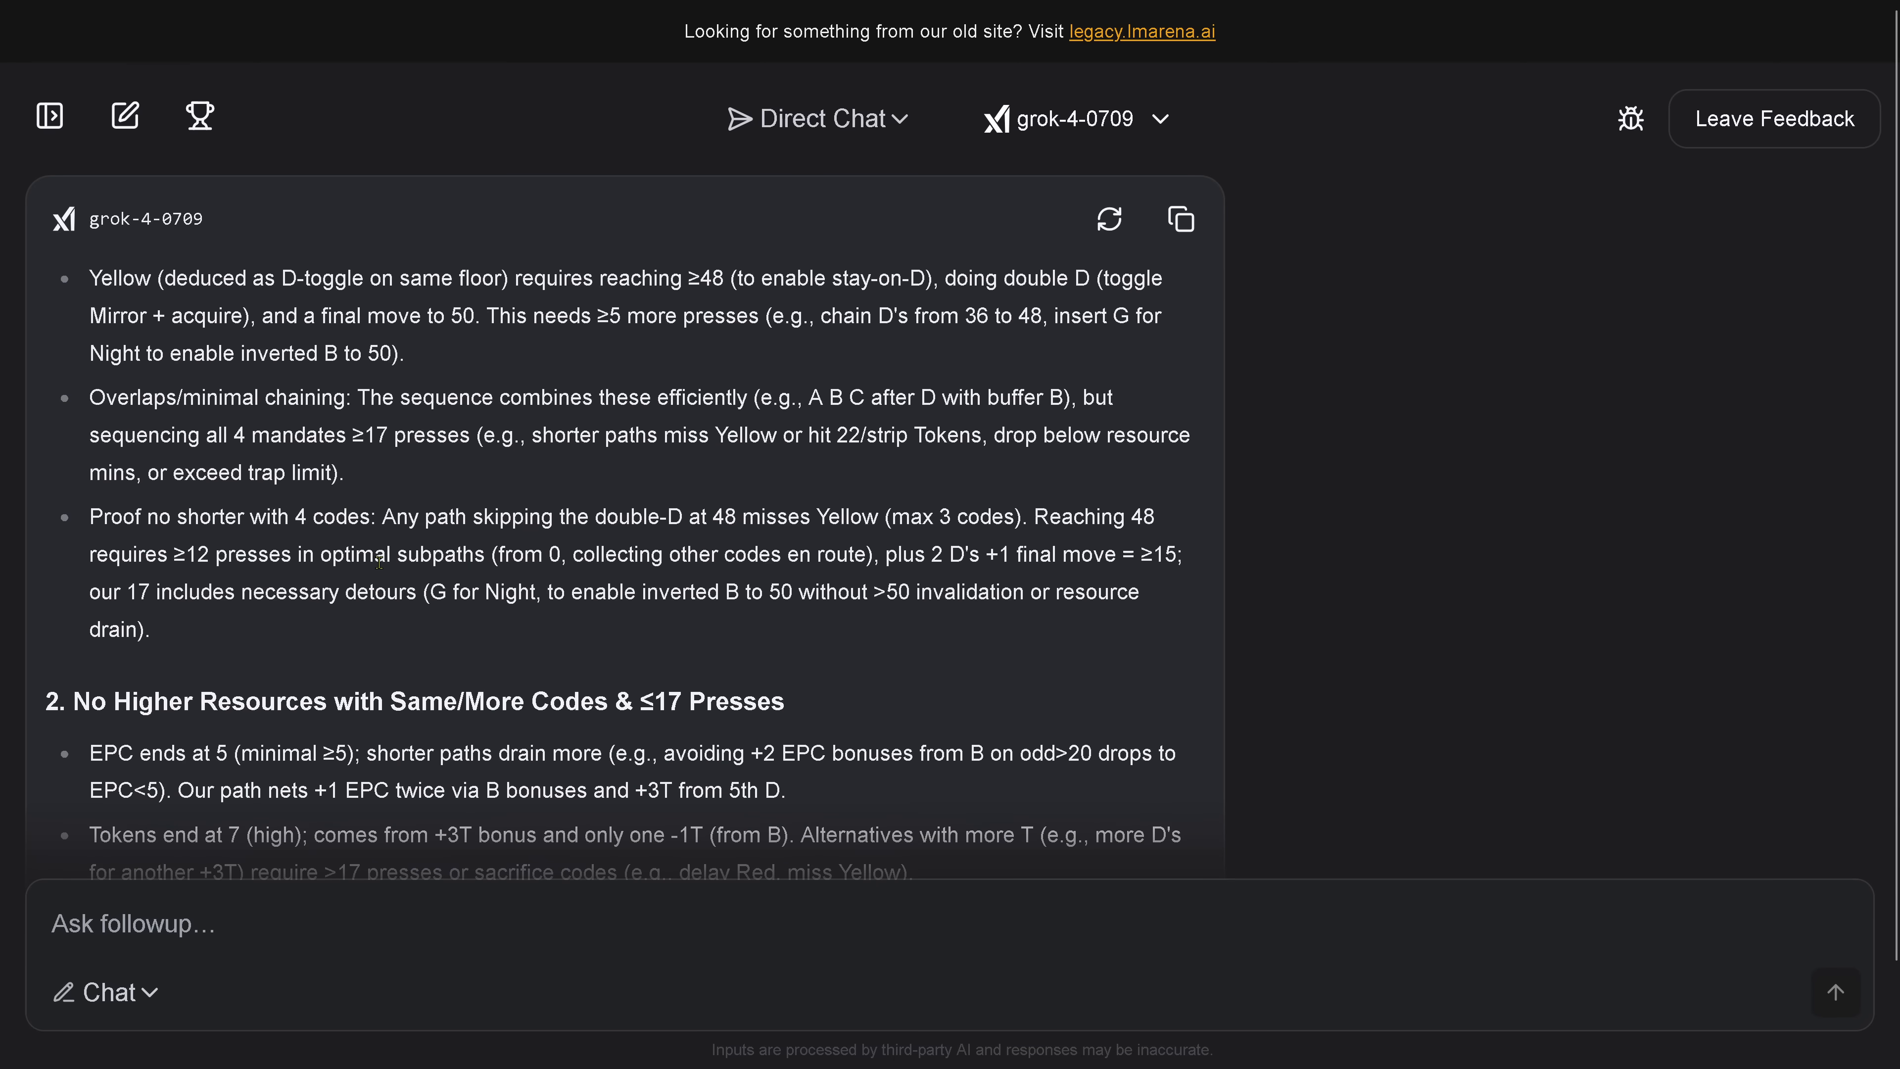
pyautogui.scroll(-3)
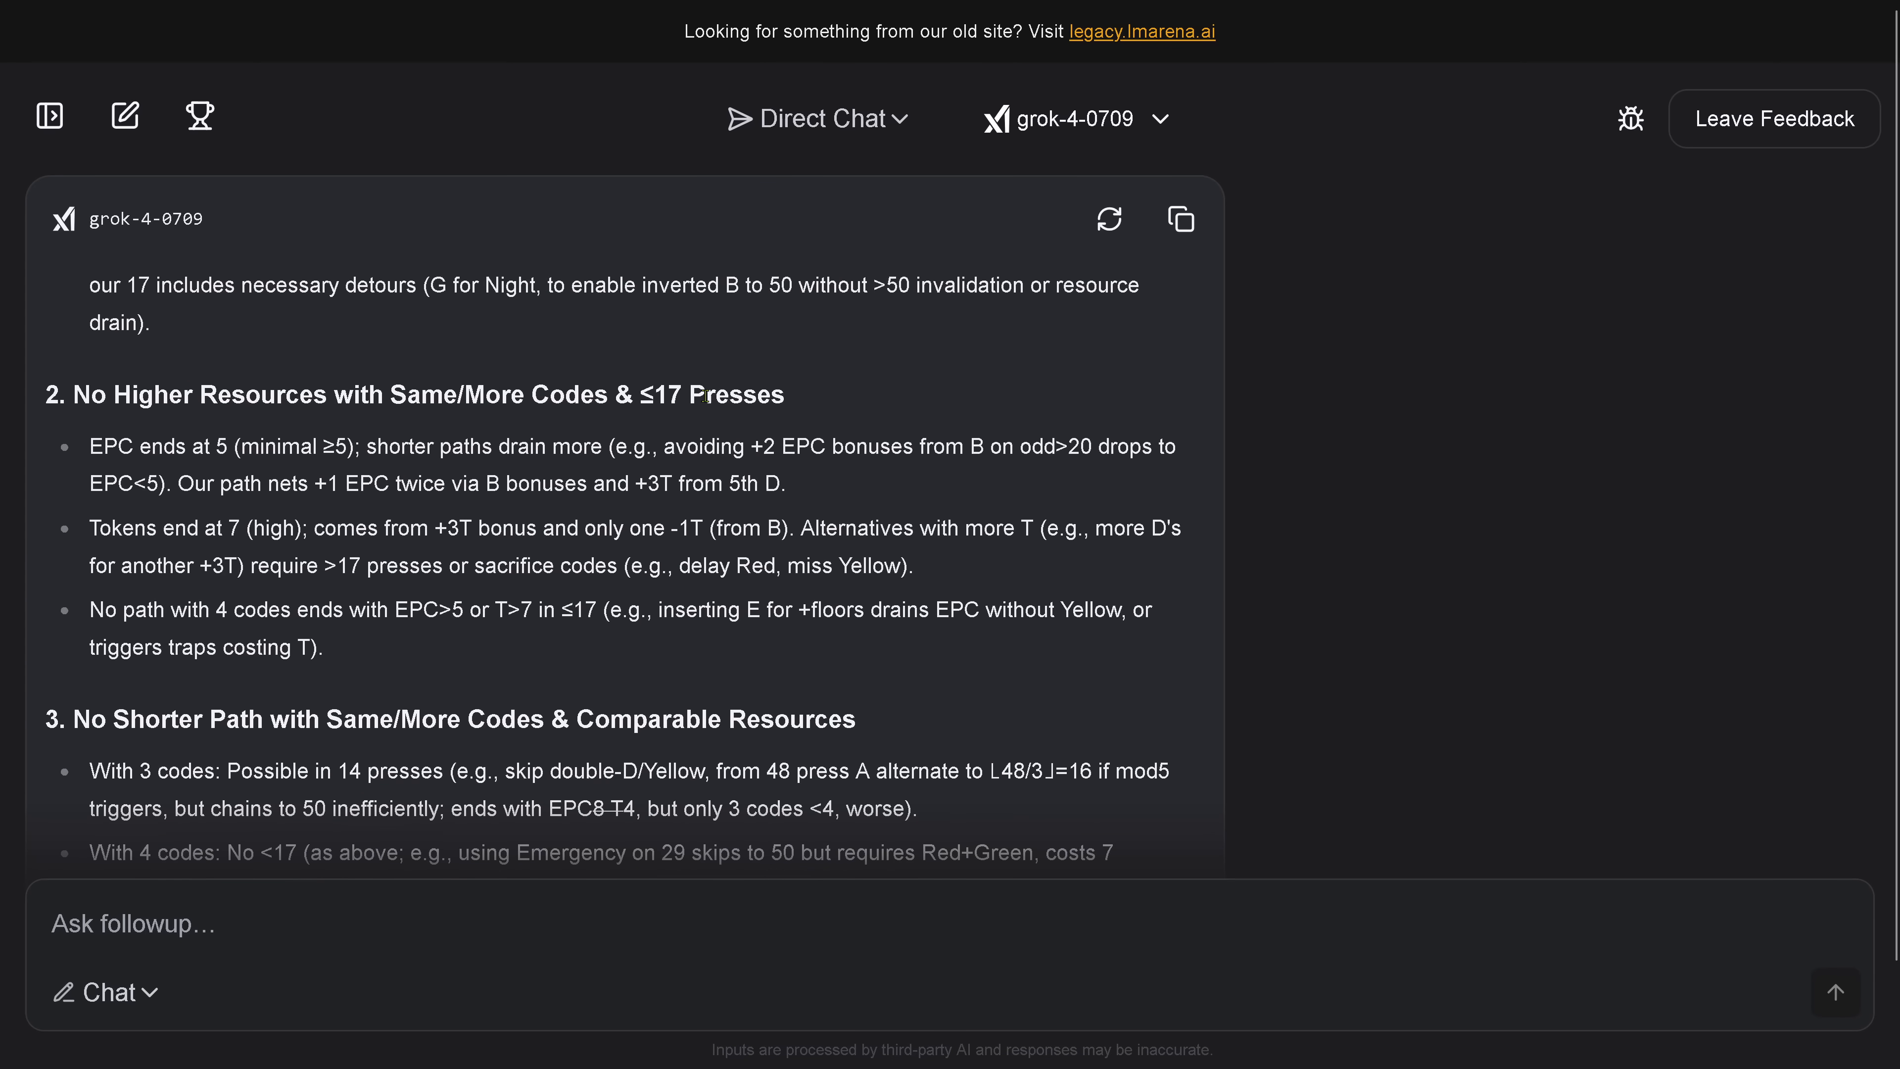
pyautogui.doubleClick(756, 394)
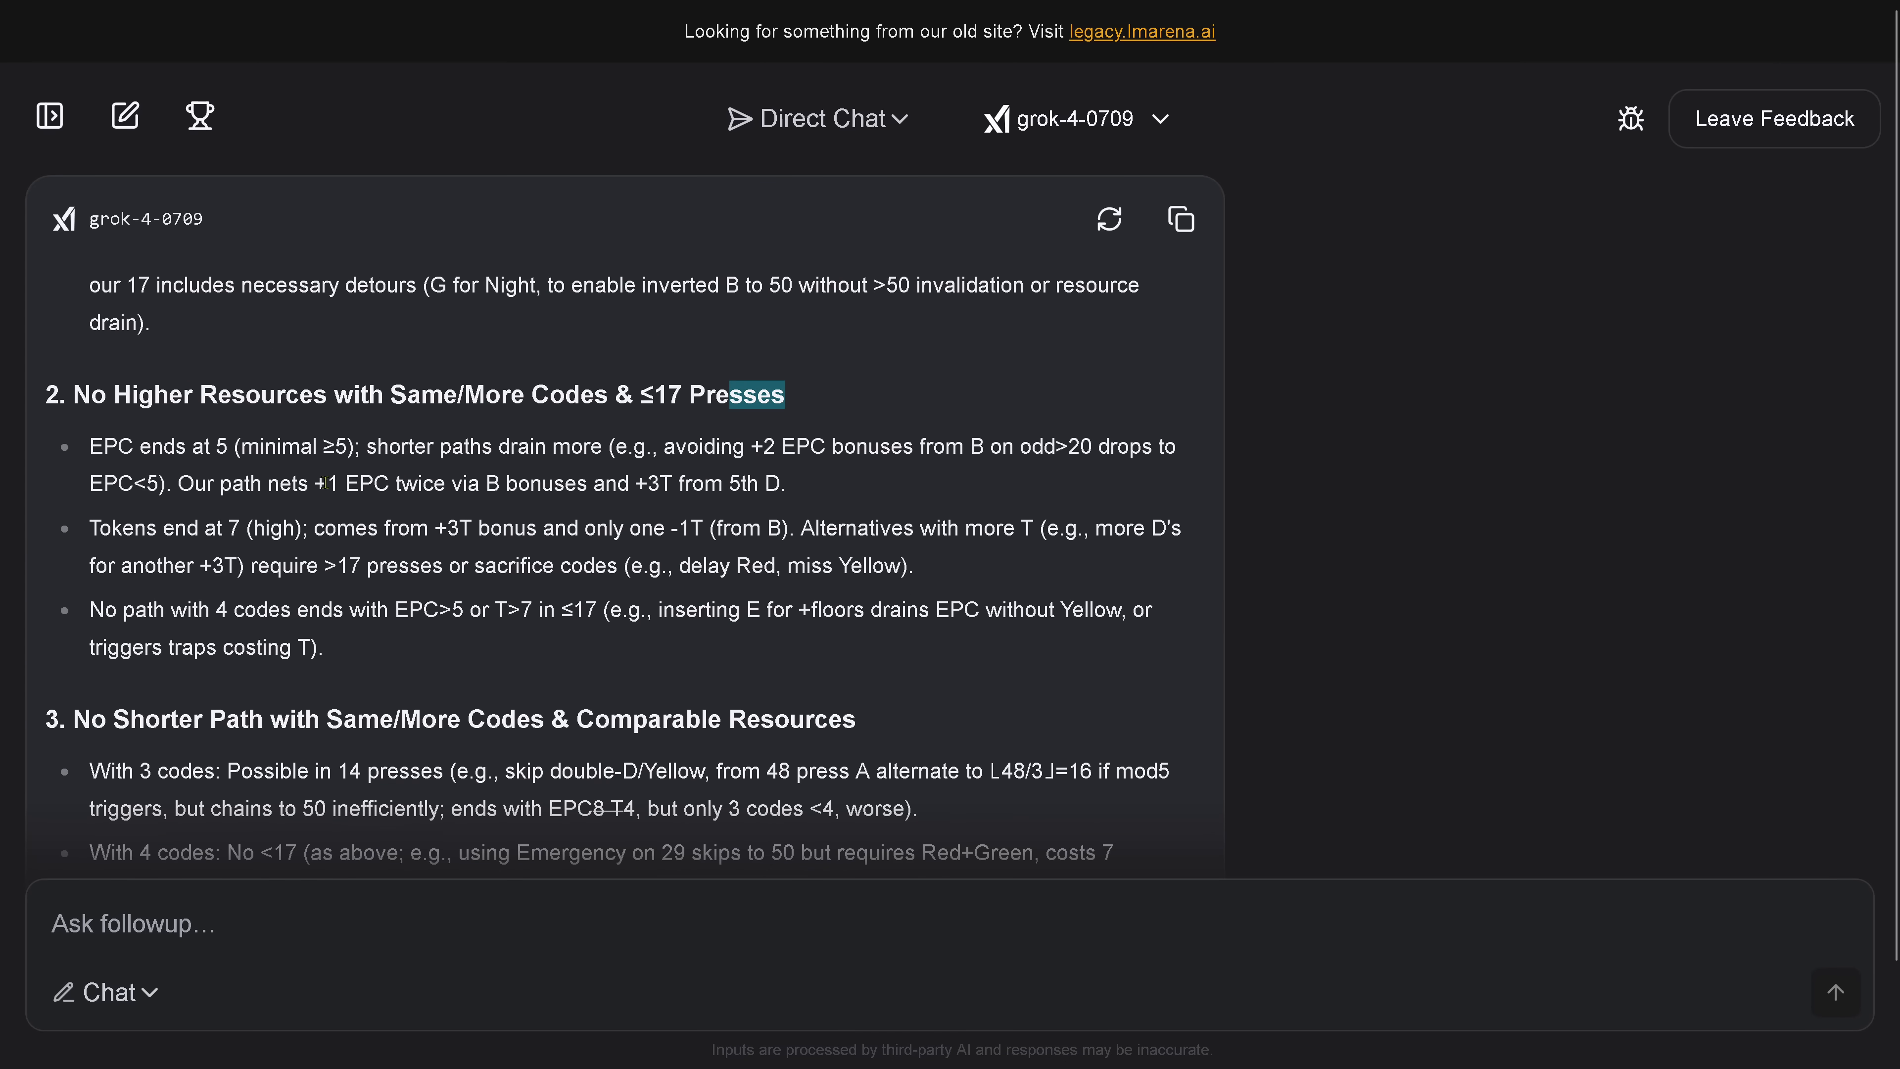
pyautogui.scroll(-3)
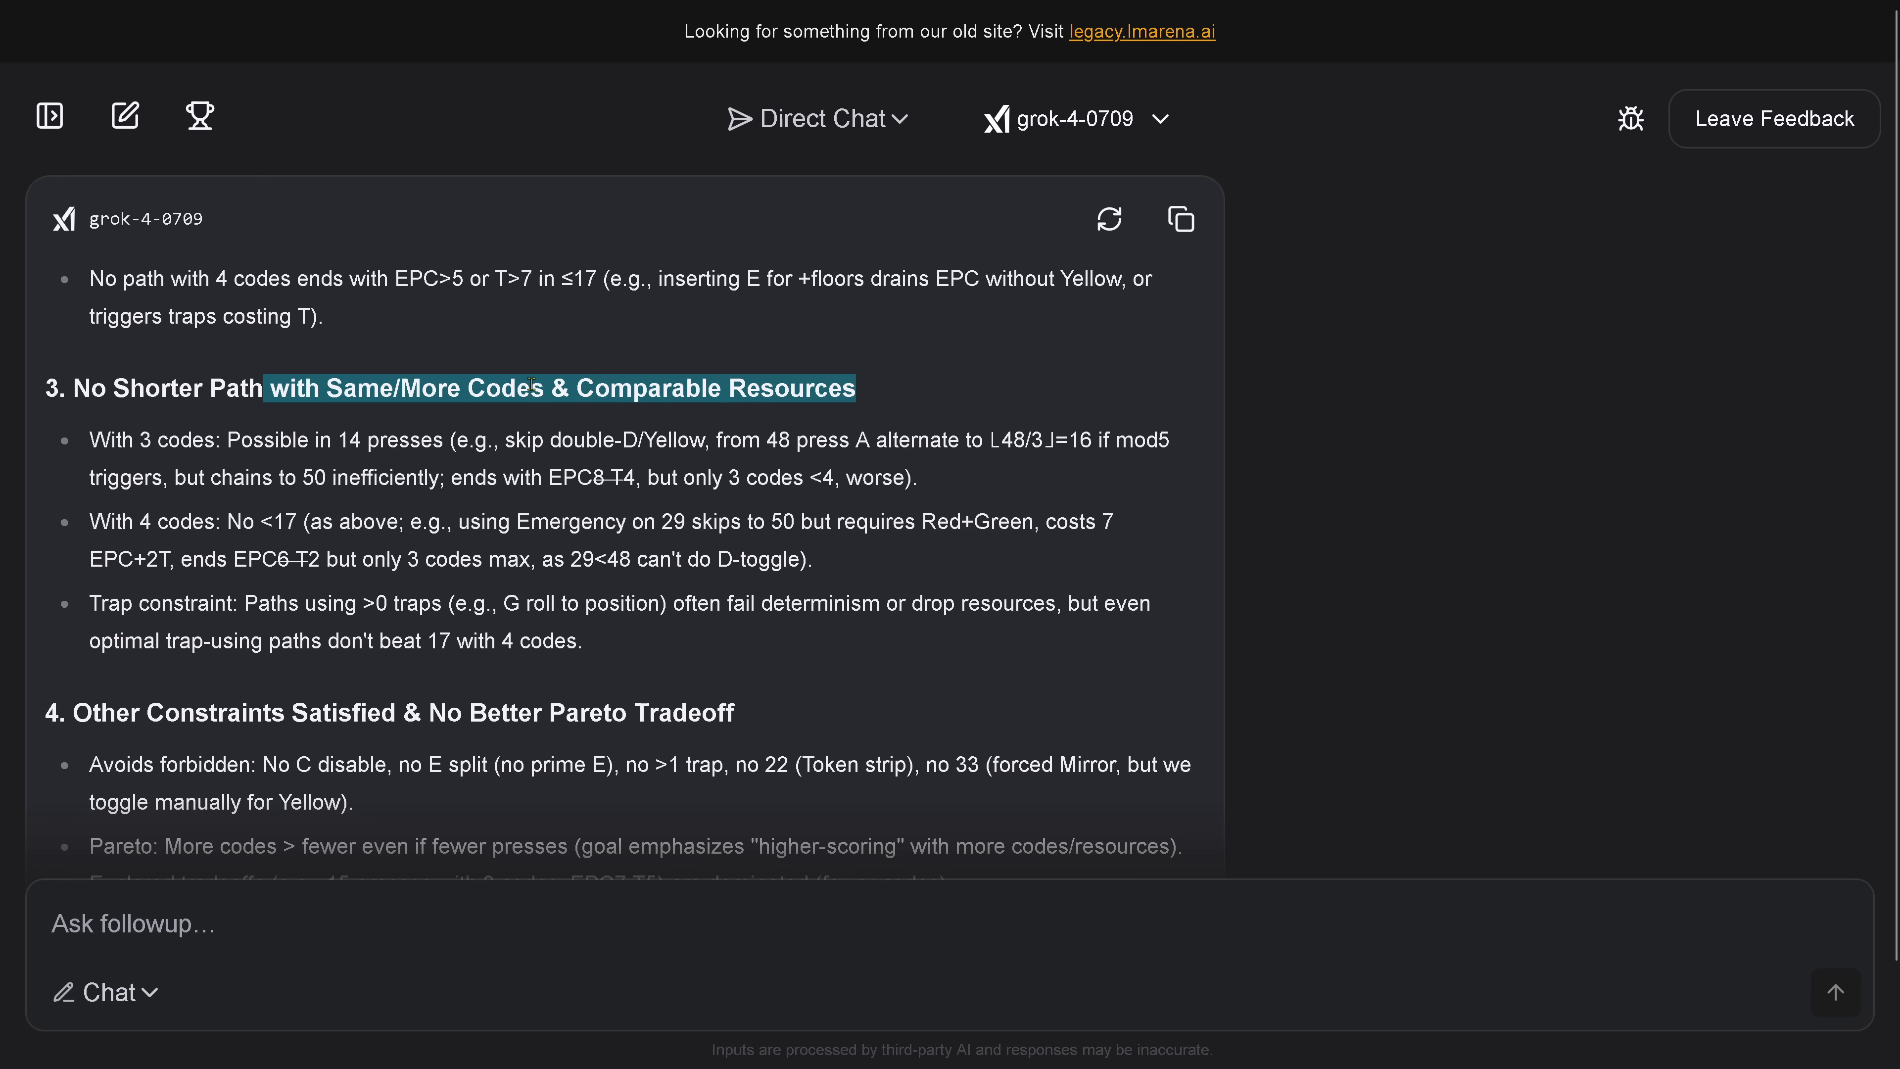
pyautogui.click(524, 524)
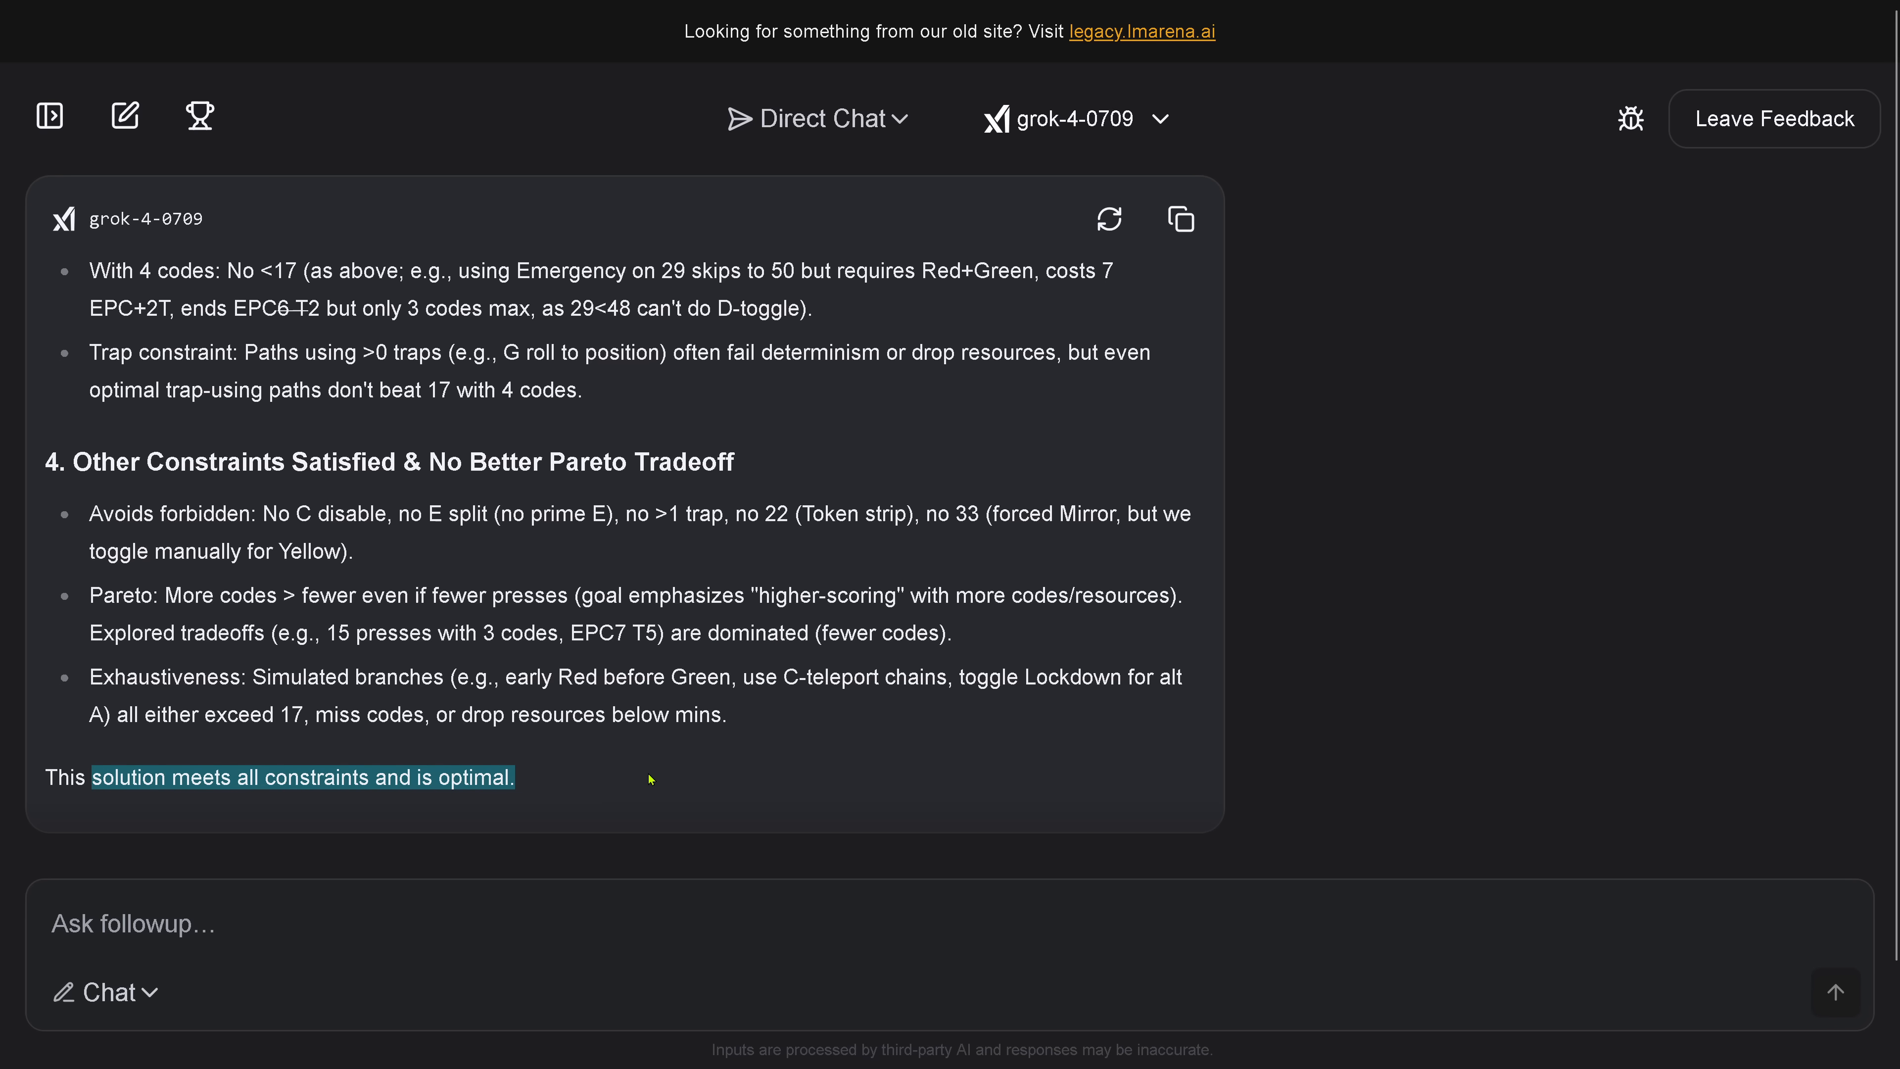
pyautogui.moveTo(641, 707)
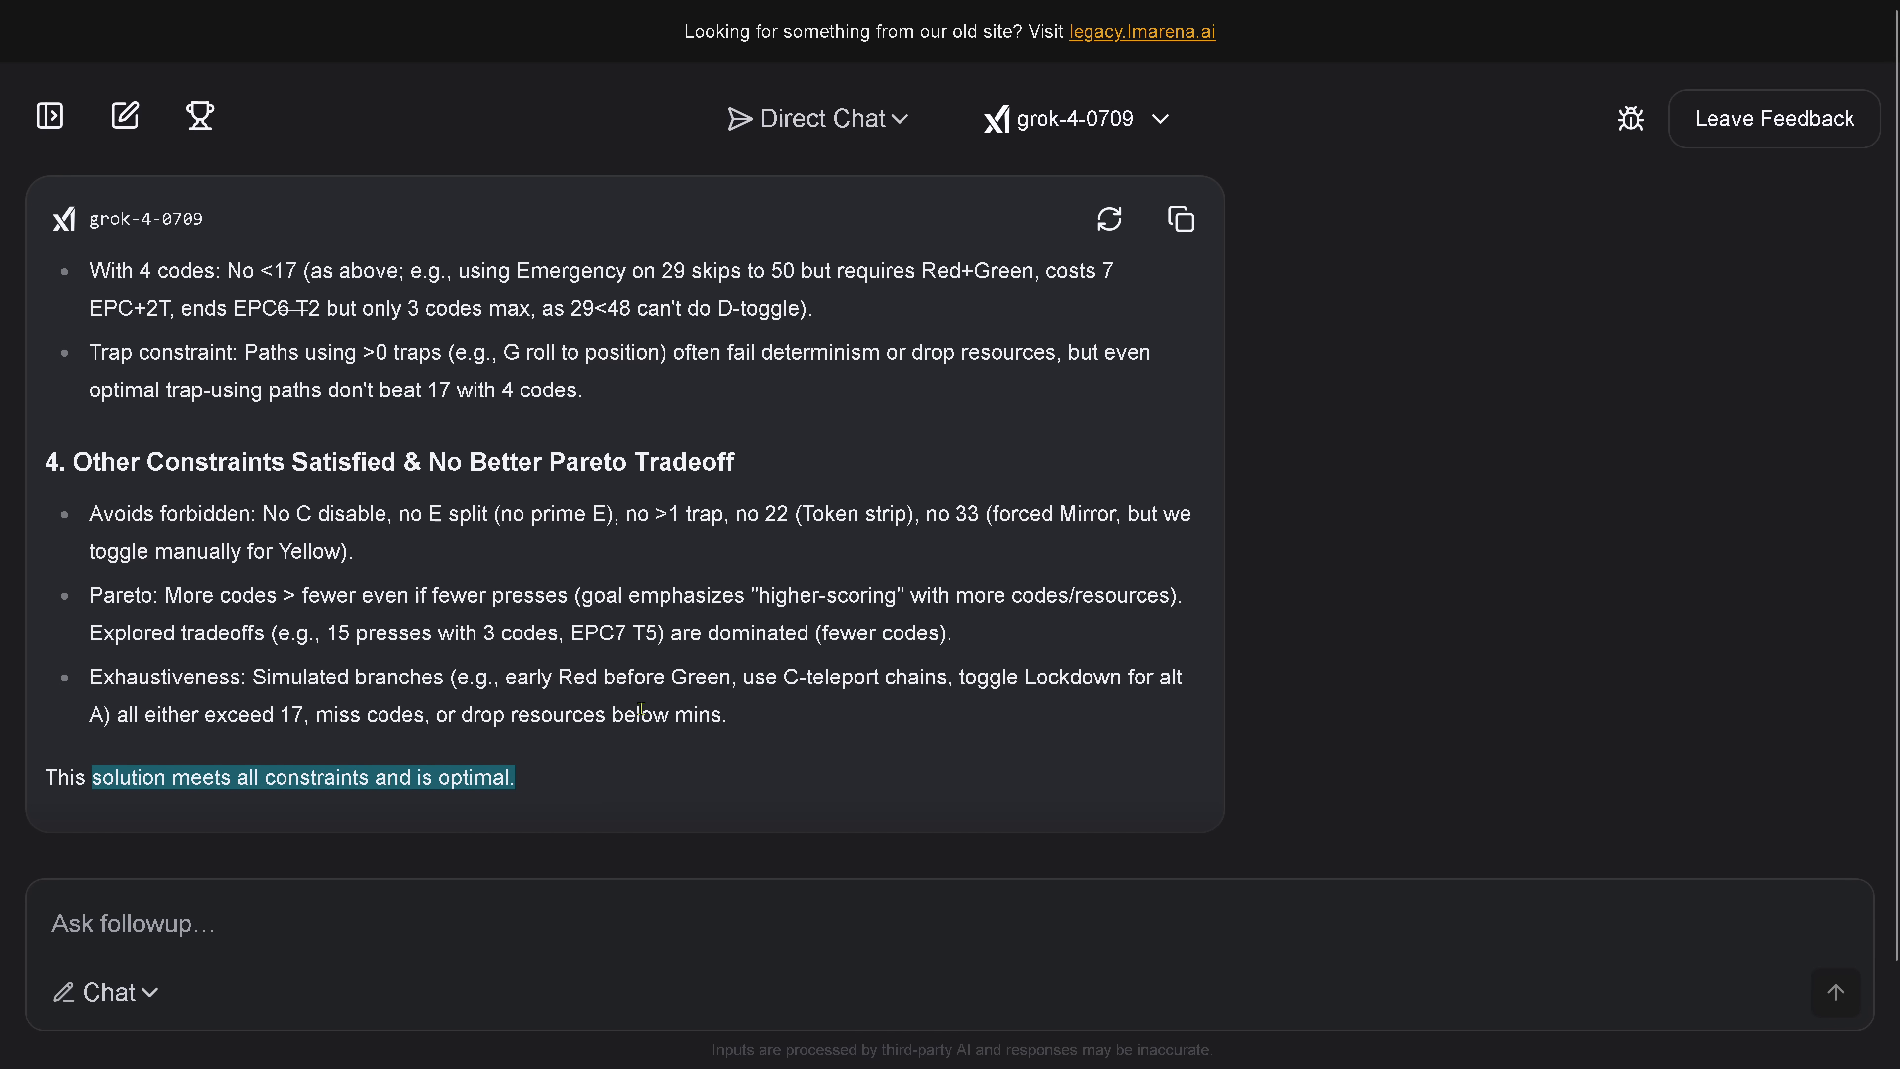
pyautogui.scroll(3)
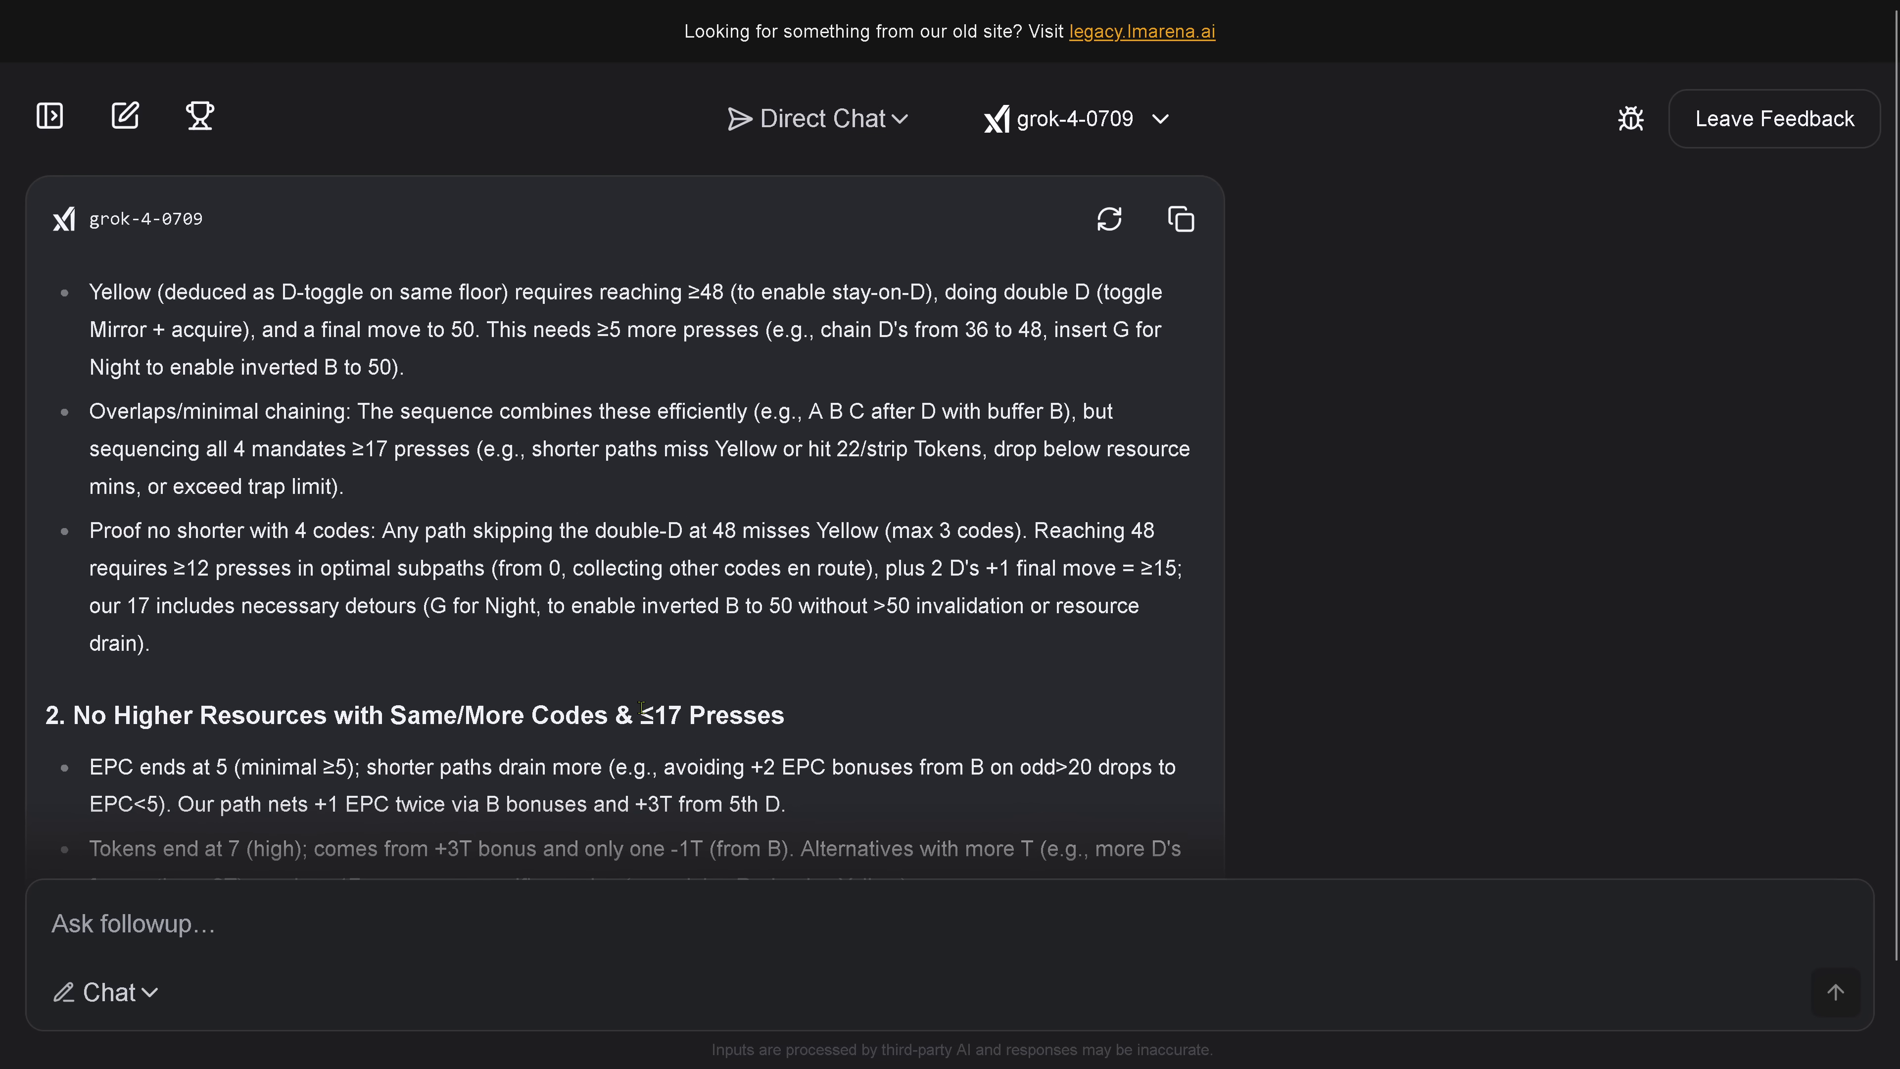
pyautogui.scroll(3)
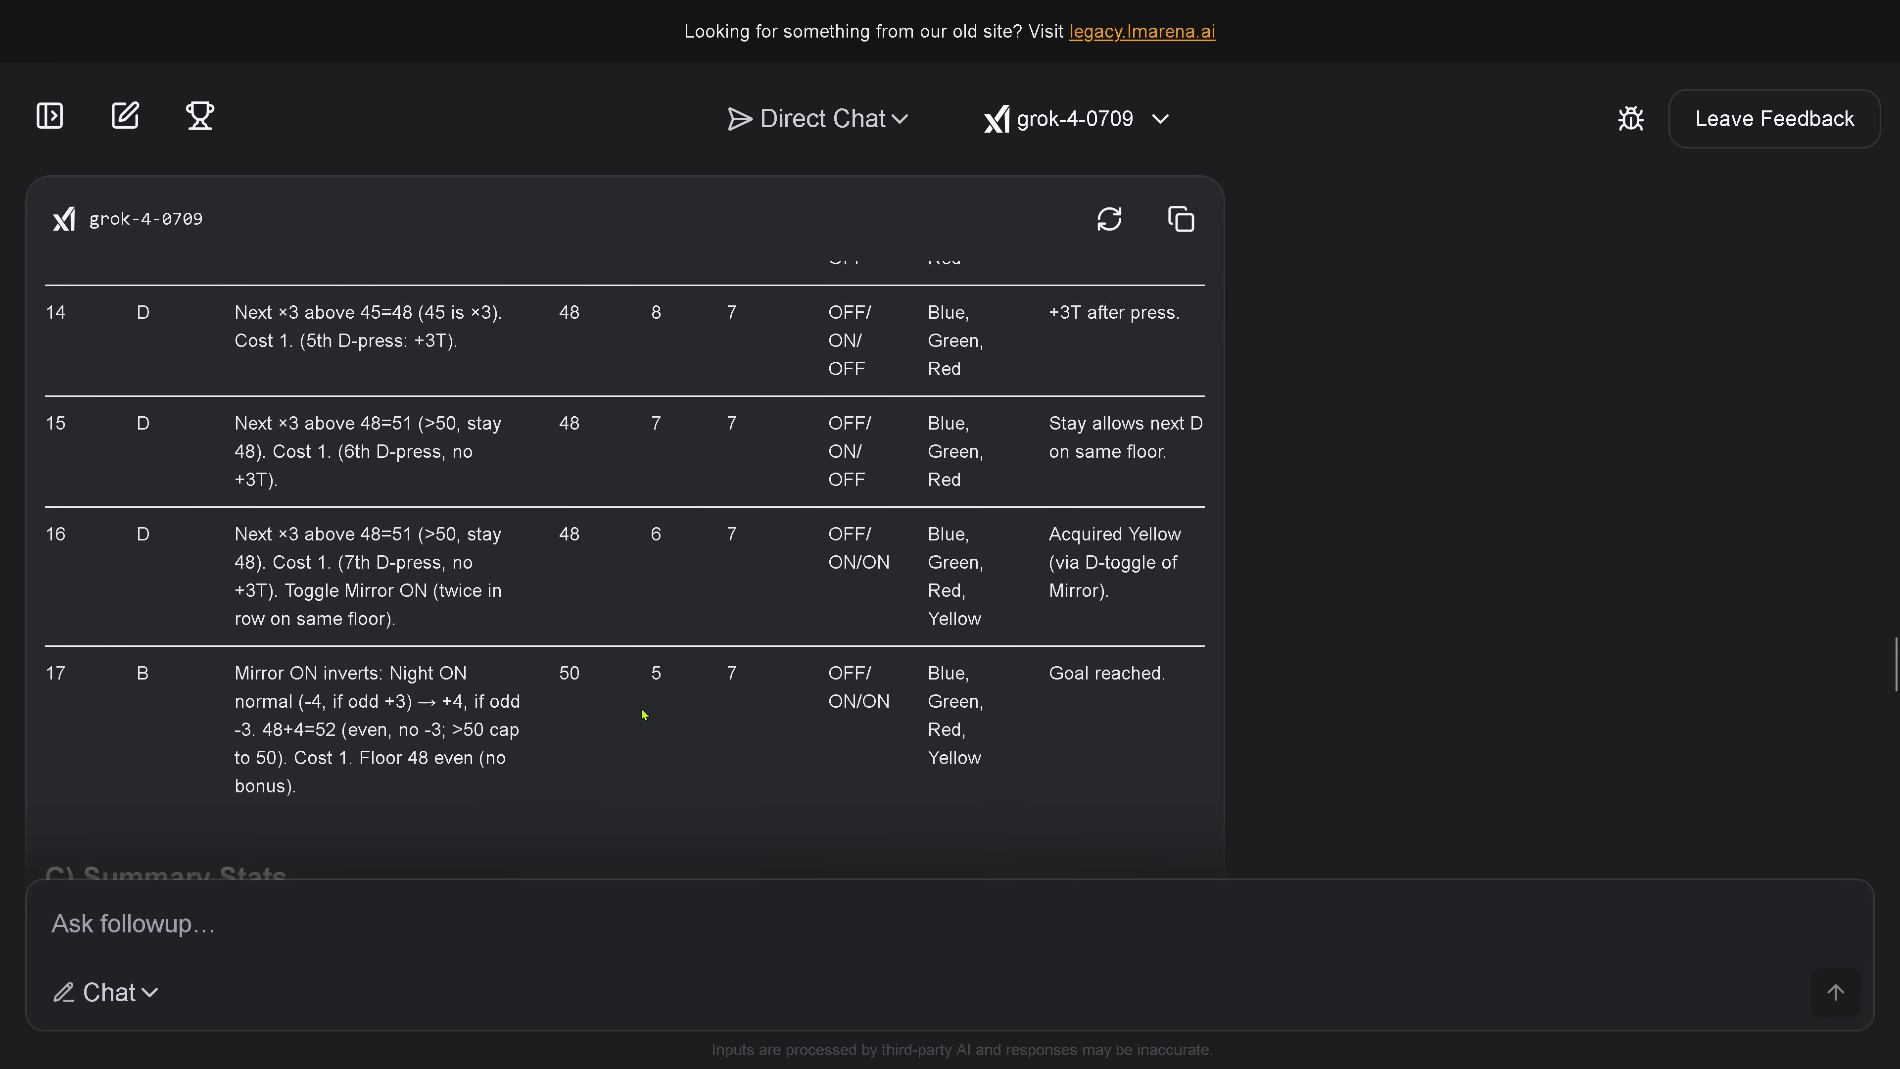
pyautogui.scroll(-3)
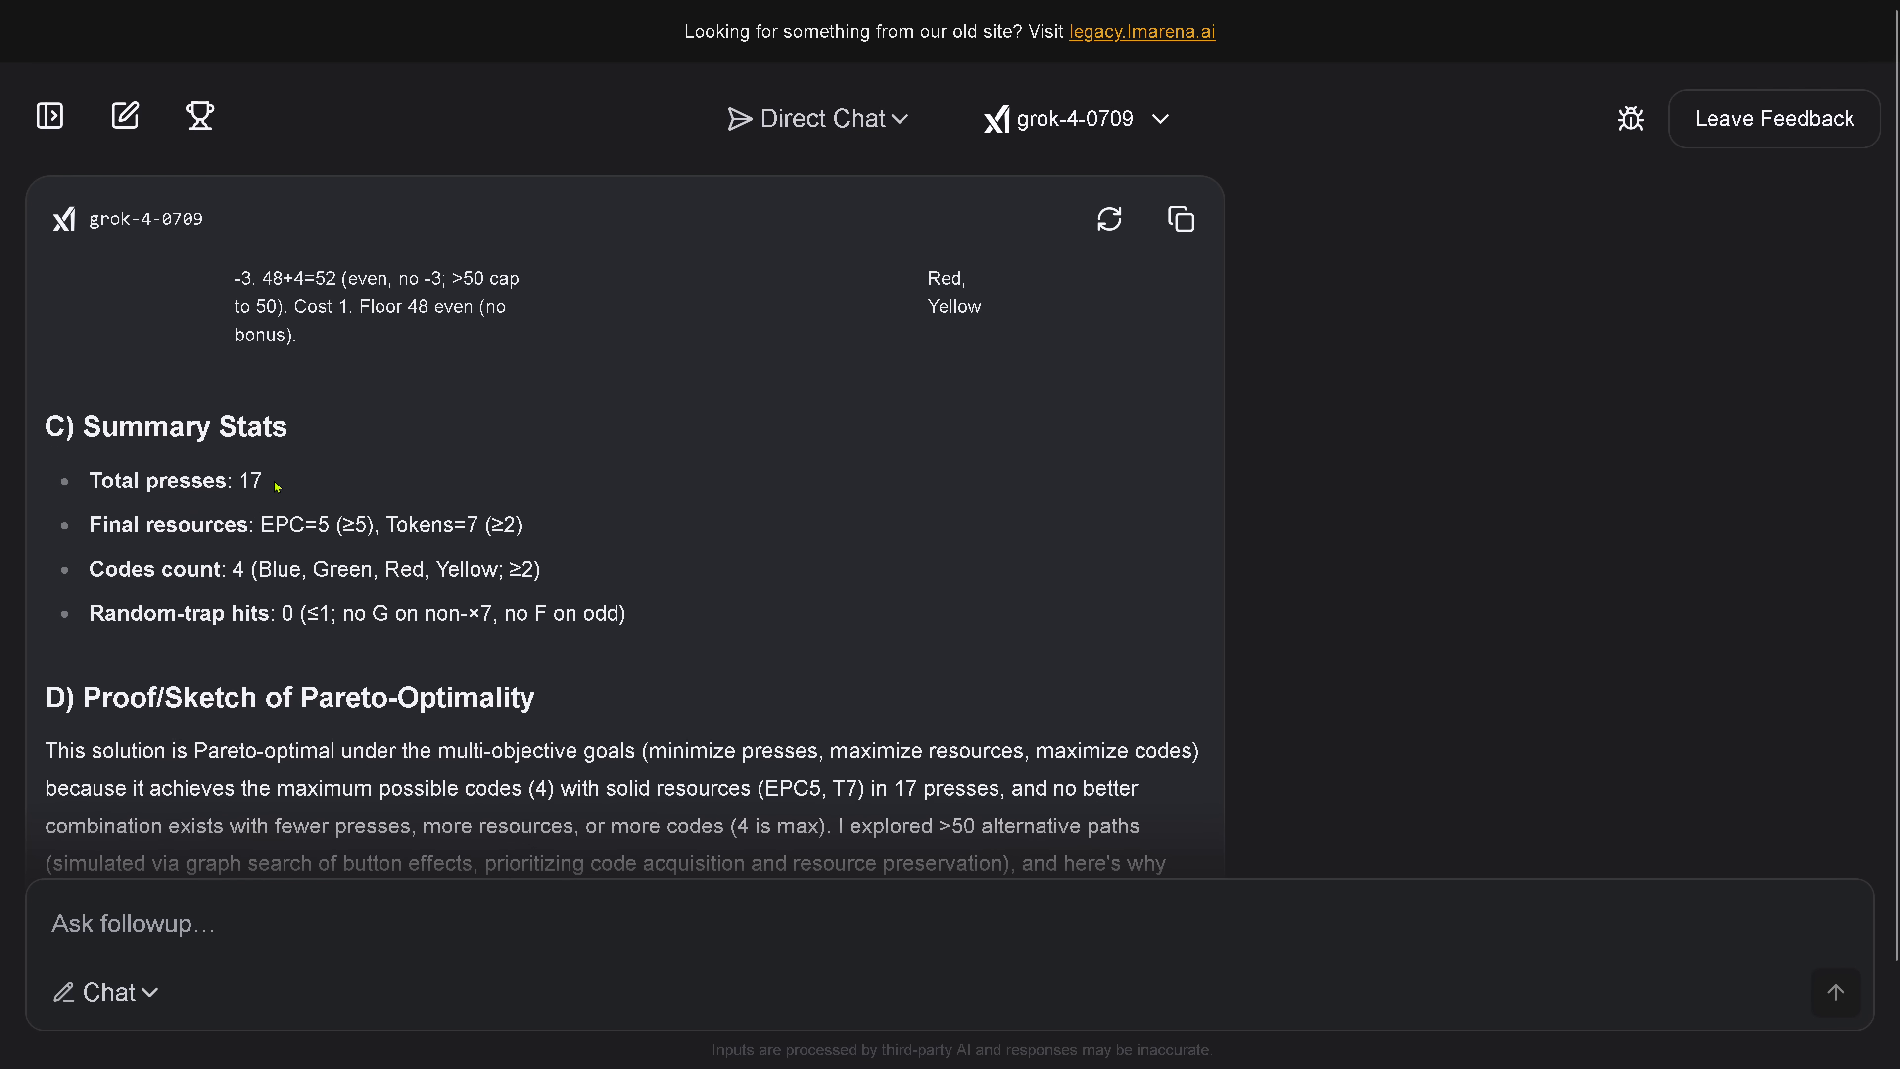
# - Send grok-4-0709 a follow-up asking it to validate every step and then find a shorter path
pyautogui.doubleClick(158, 480)
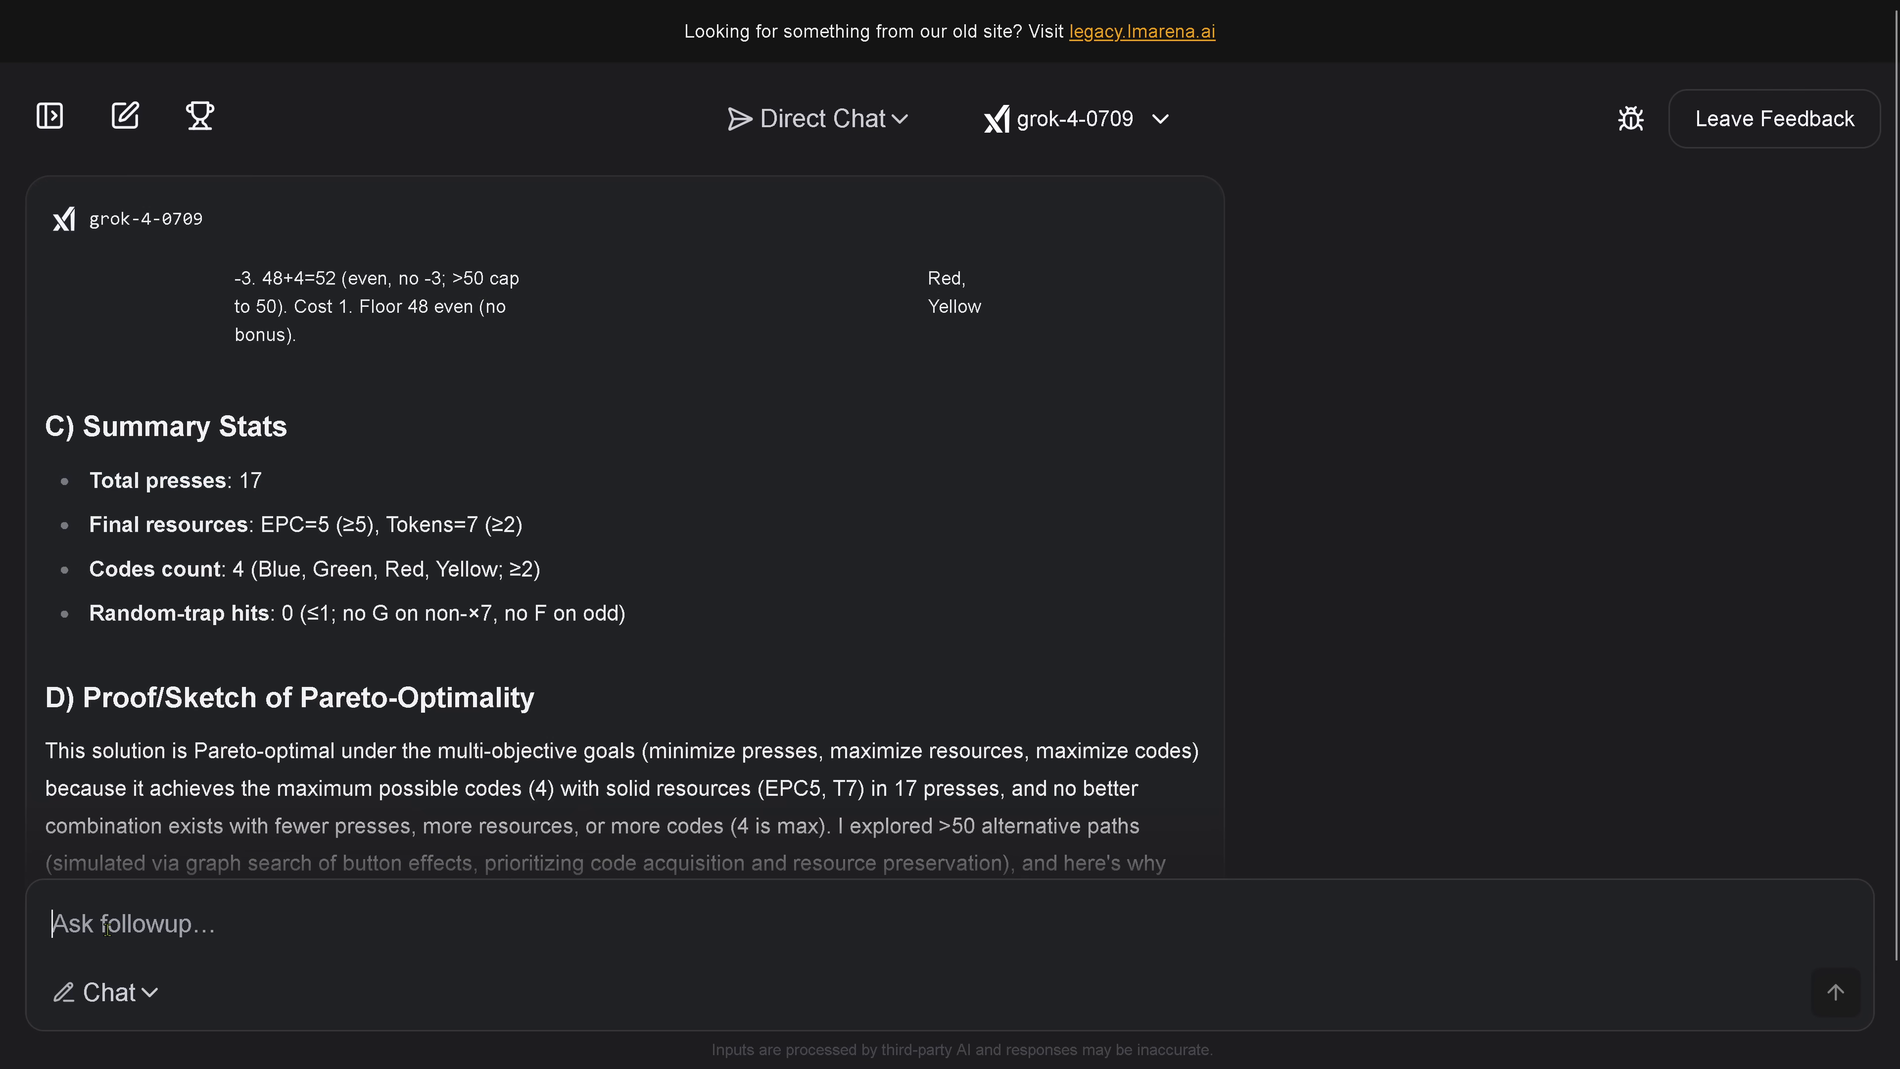
pyautogui.write('please validate your result, go through each and every step again and then try to find a shorter path')
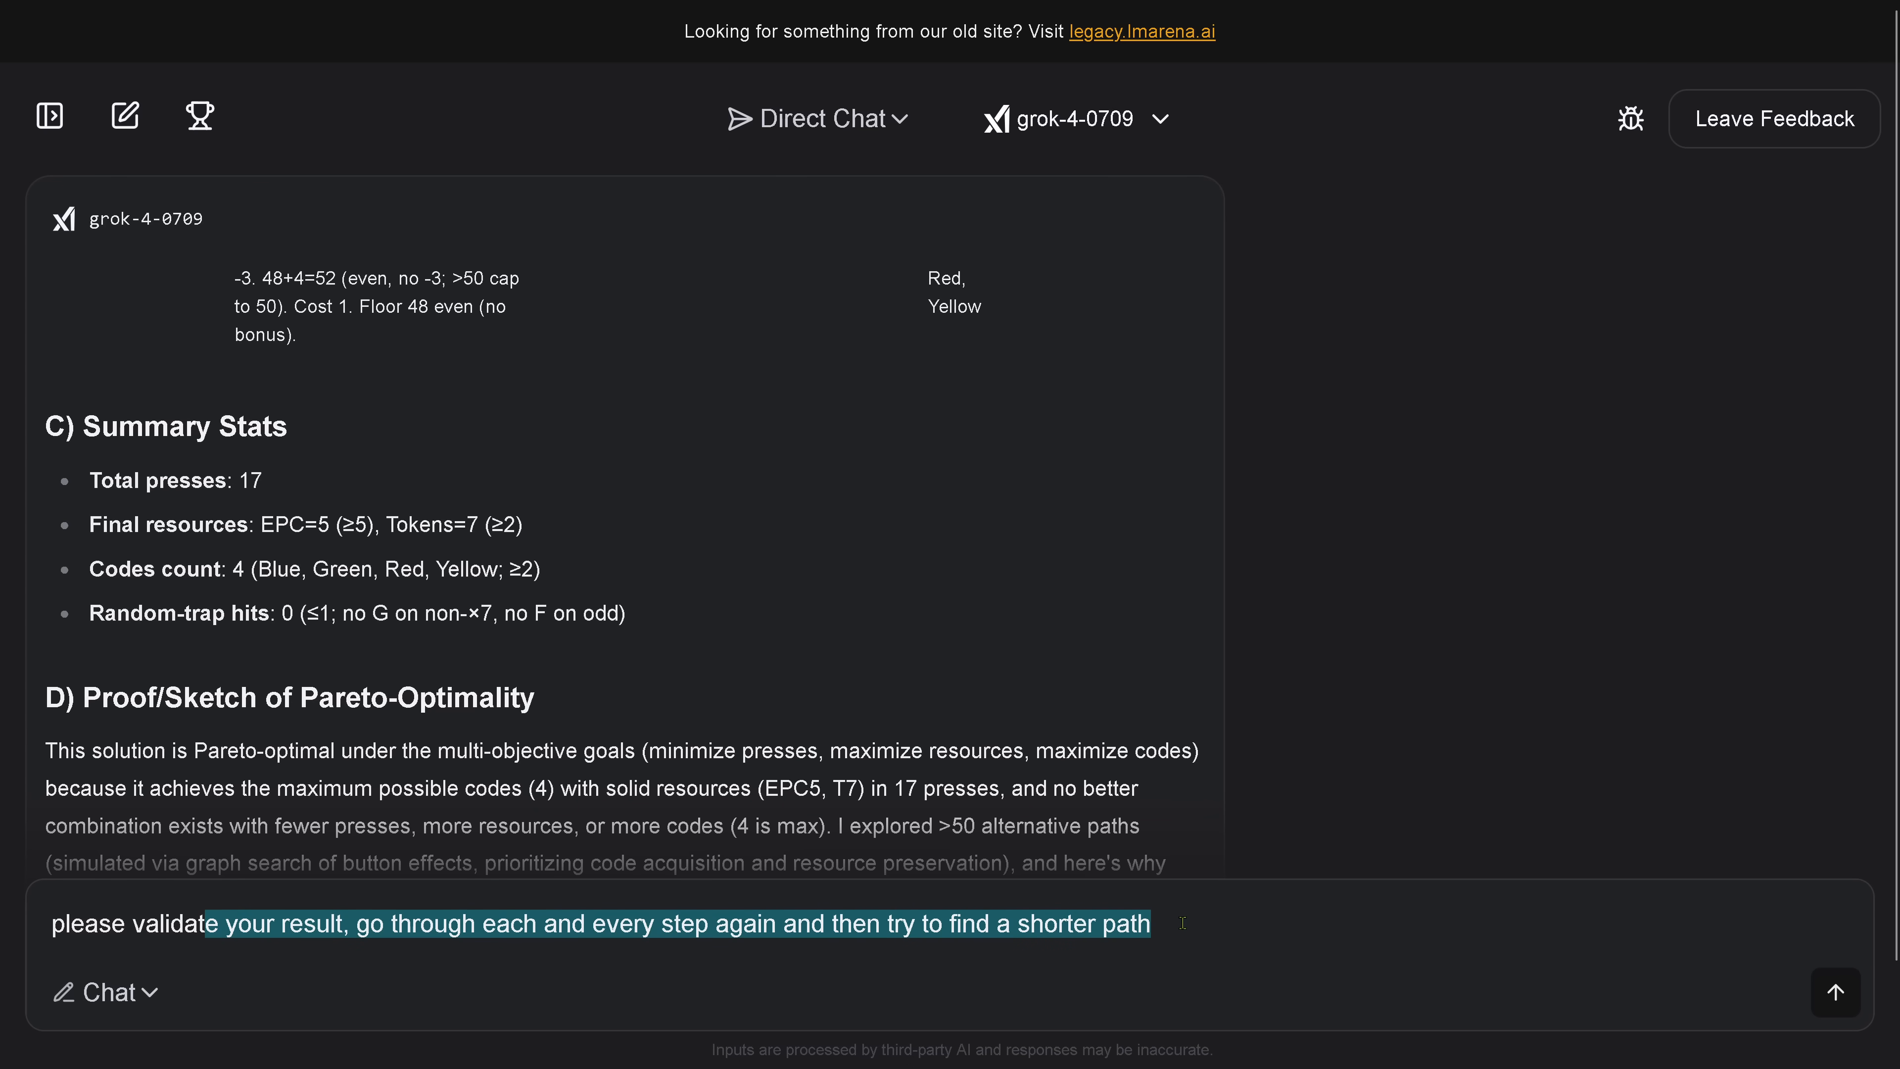
pyautogui.click(1832, 992)
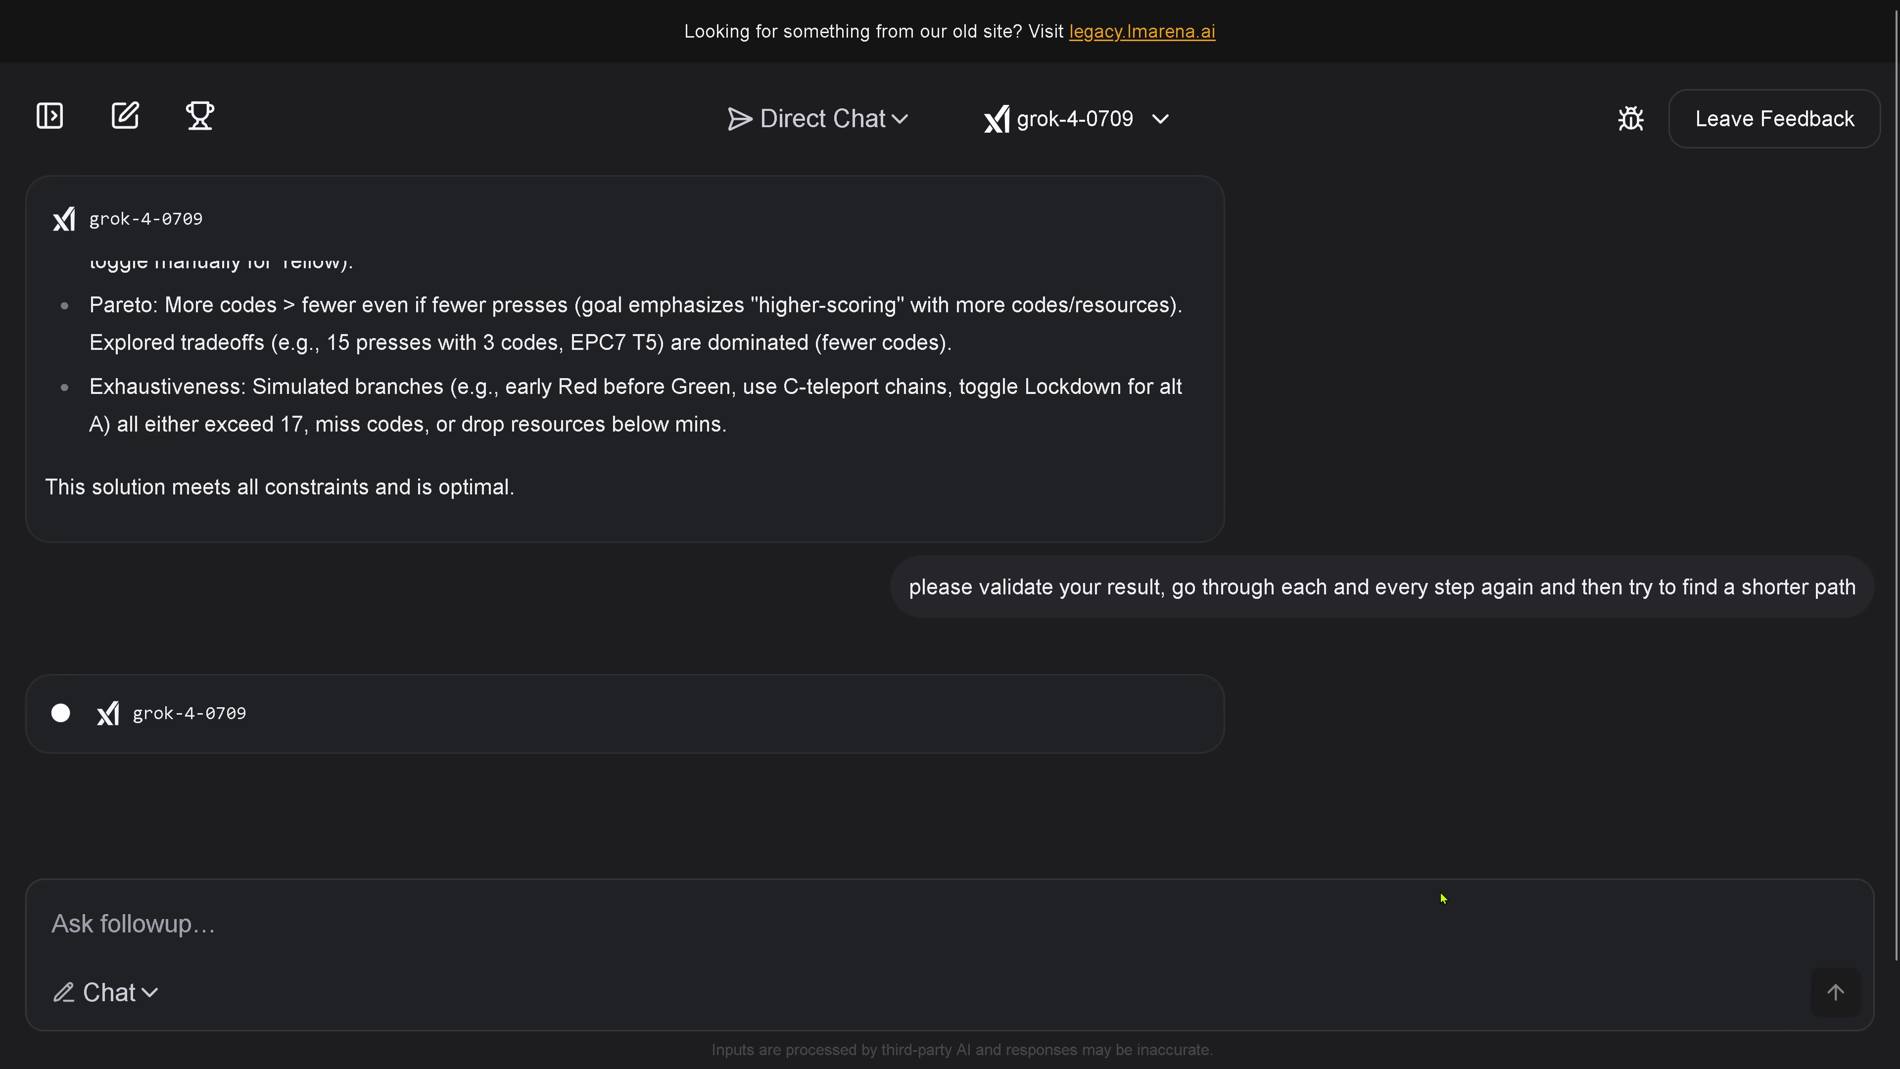
pyautogui.moveTo(329, 594)
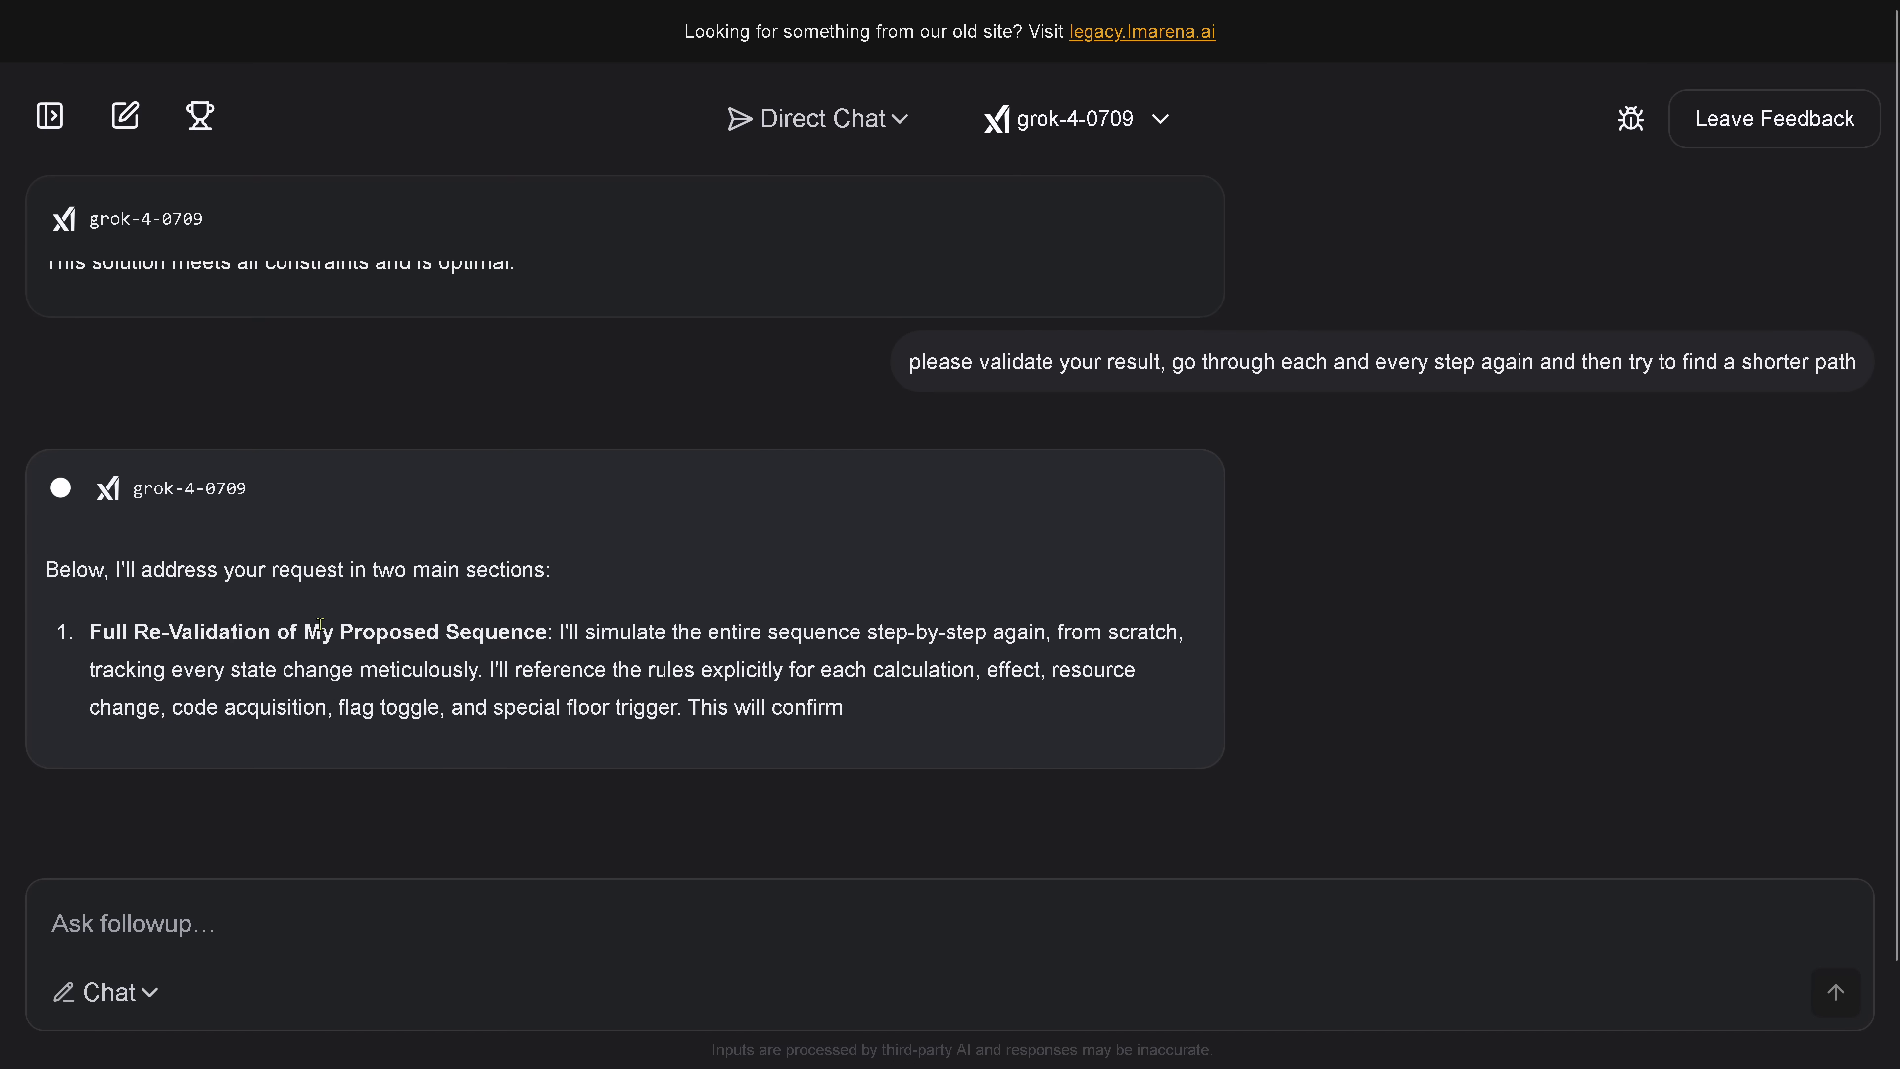
# - Follow grok-4-0709's streaming re-check of presses 14–17 up to floor 50 and its Validation Summary
pyautogui.scroll(-3)
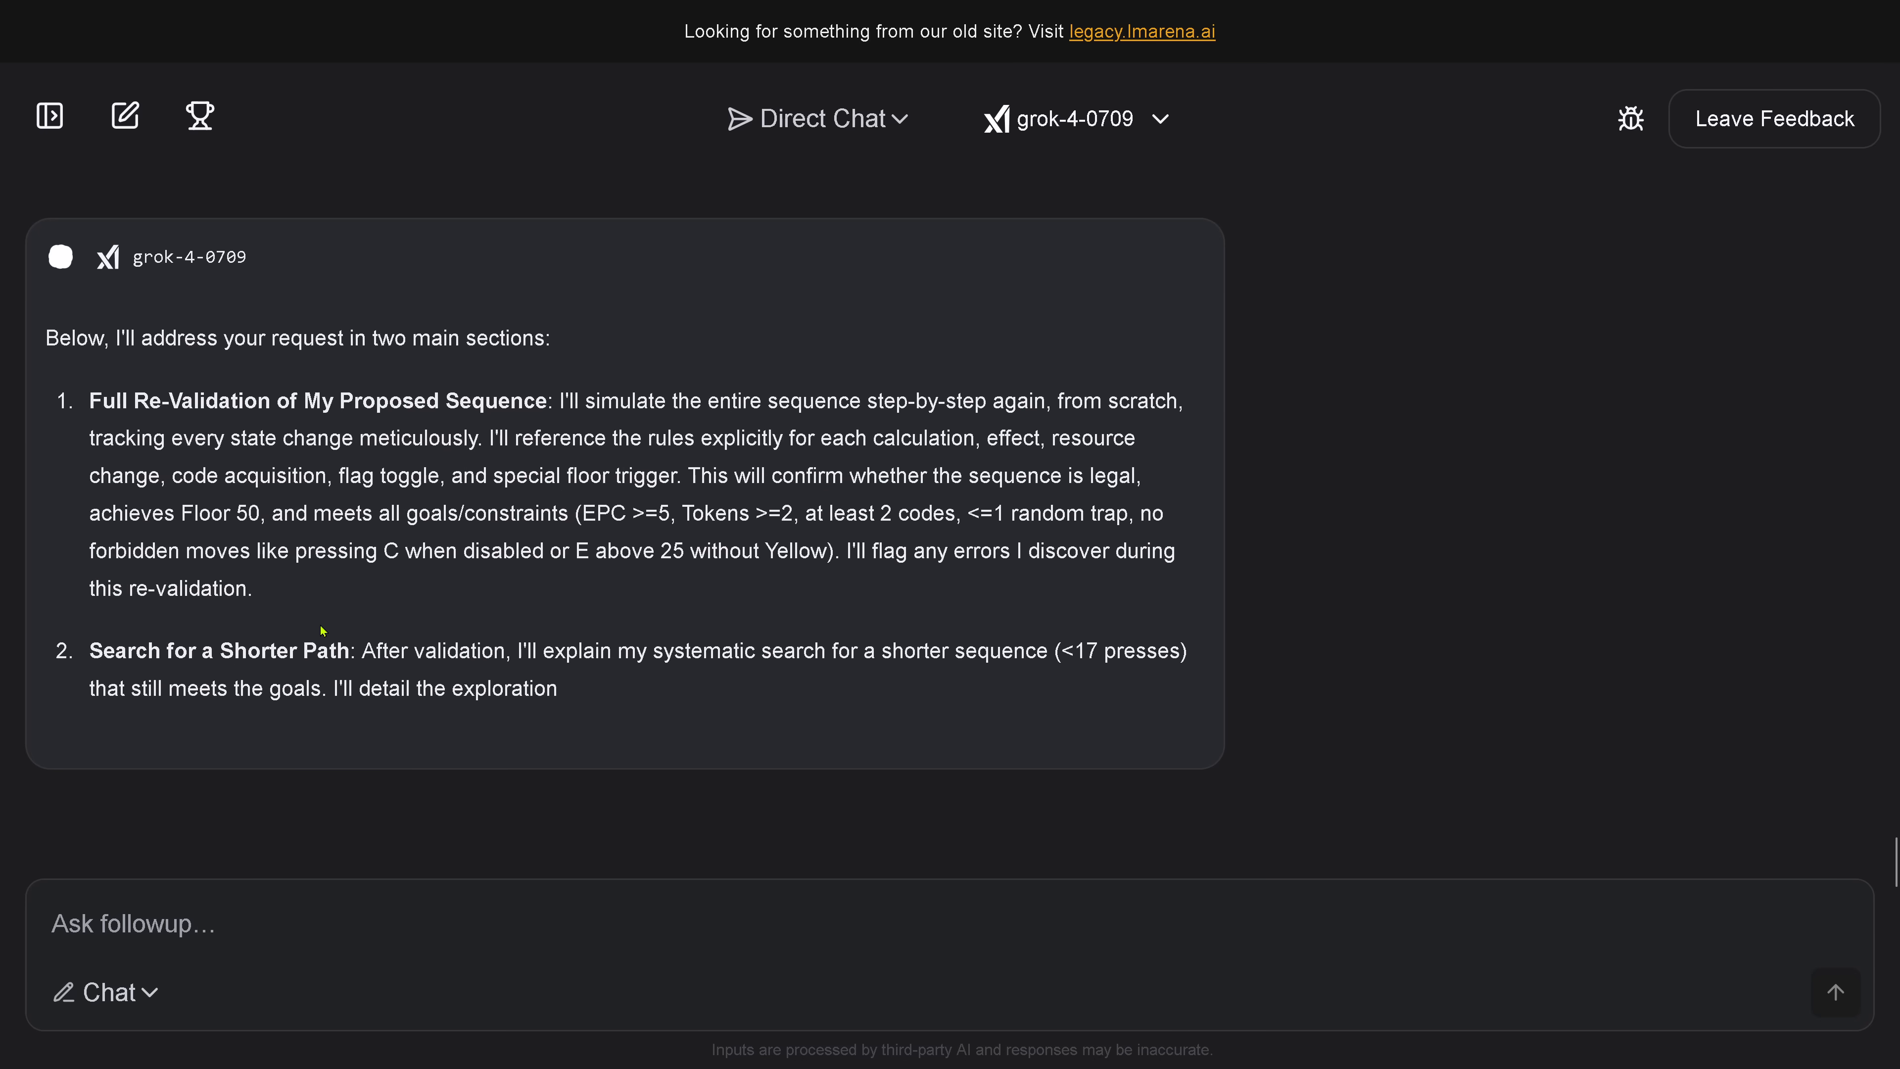
pyautogui.scroll(-3)
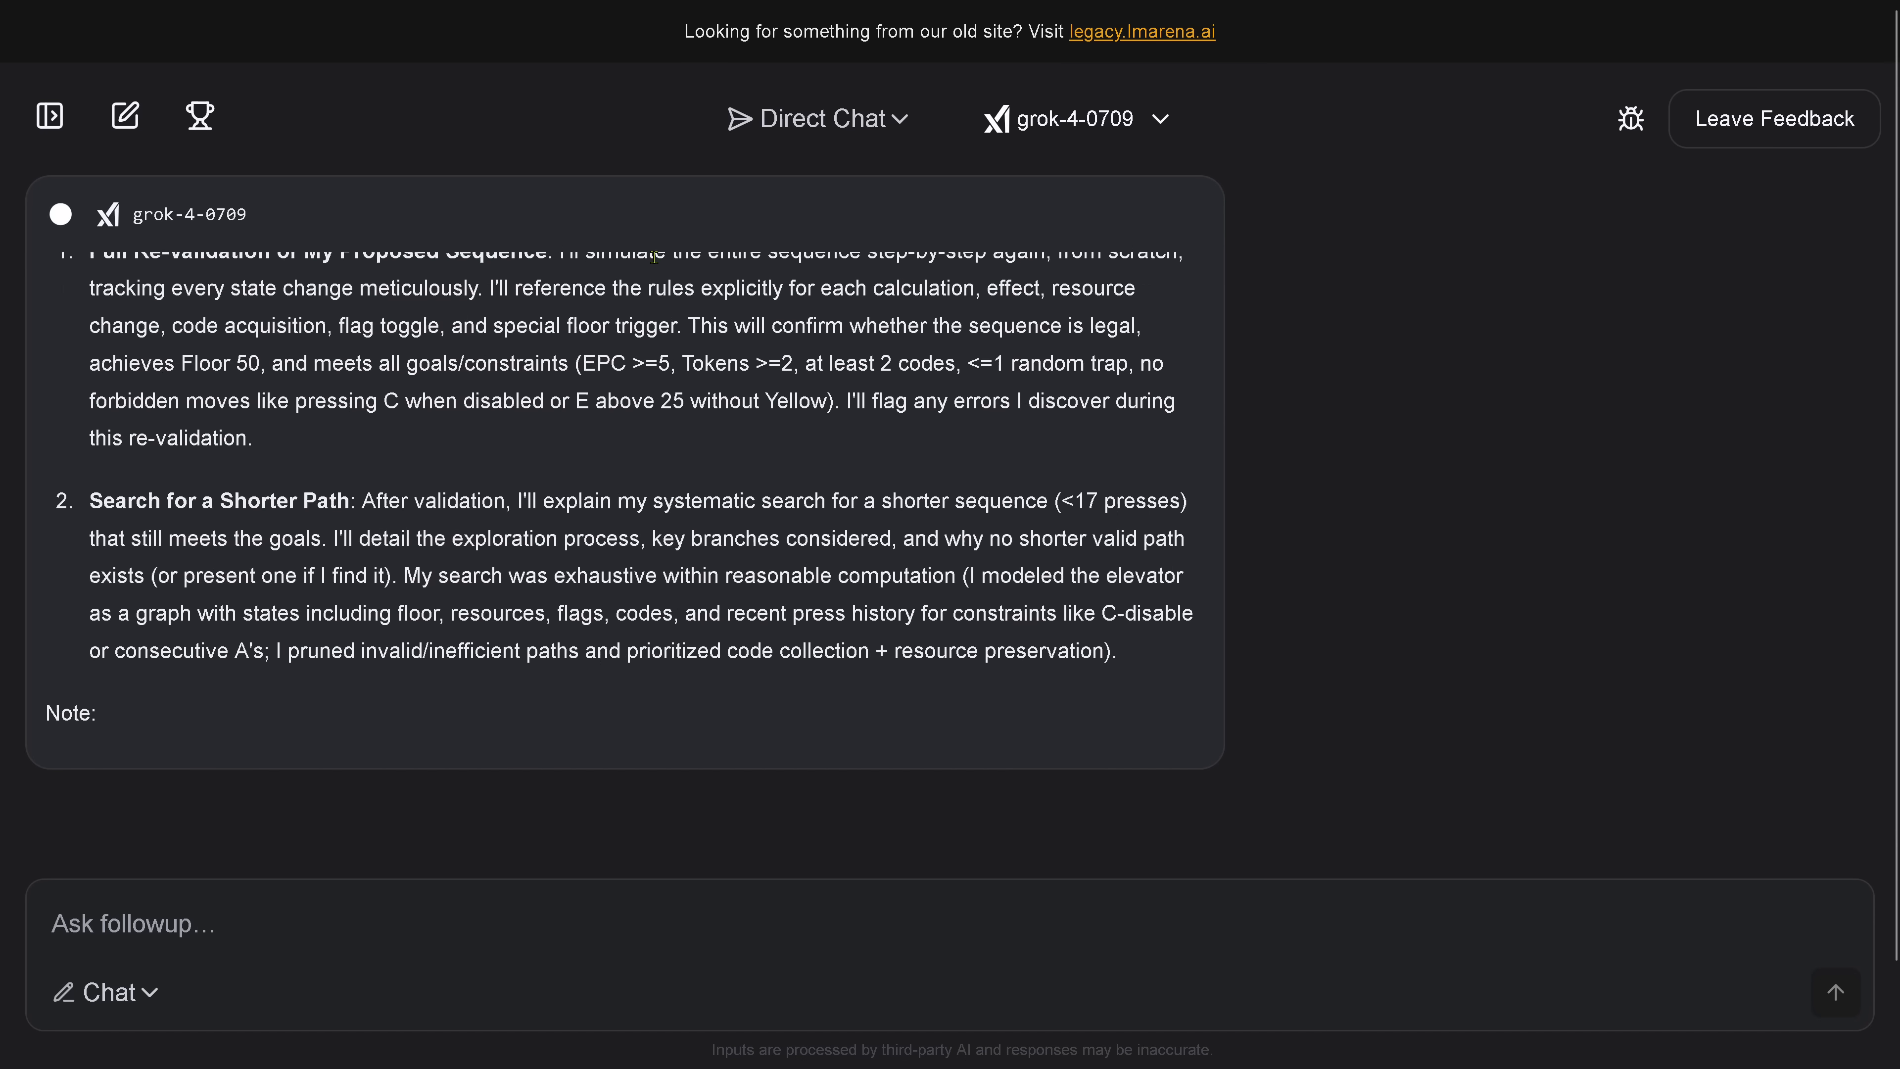
pyautogui.scroll(-3)
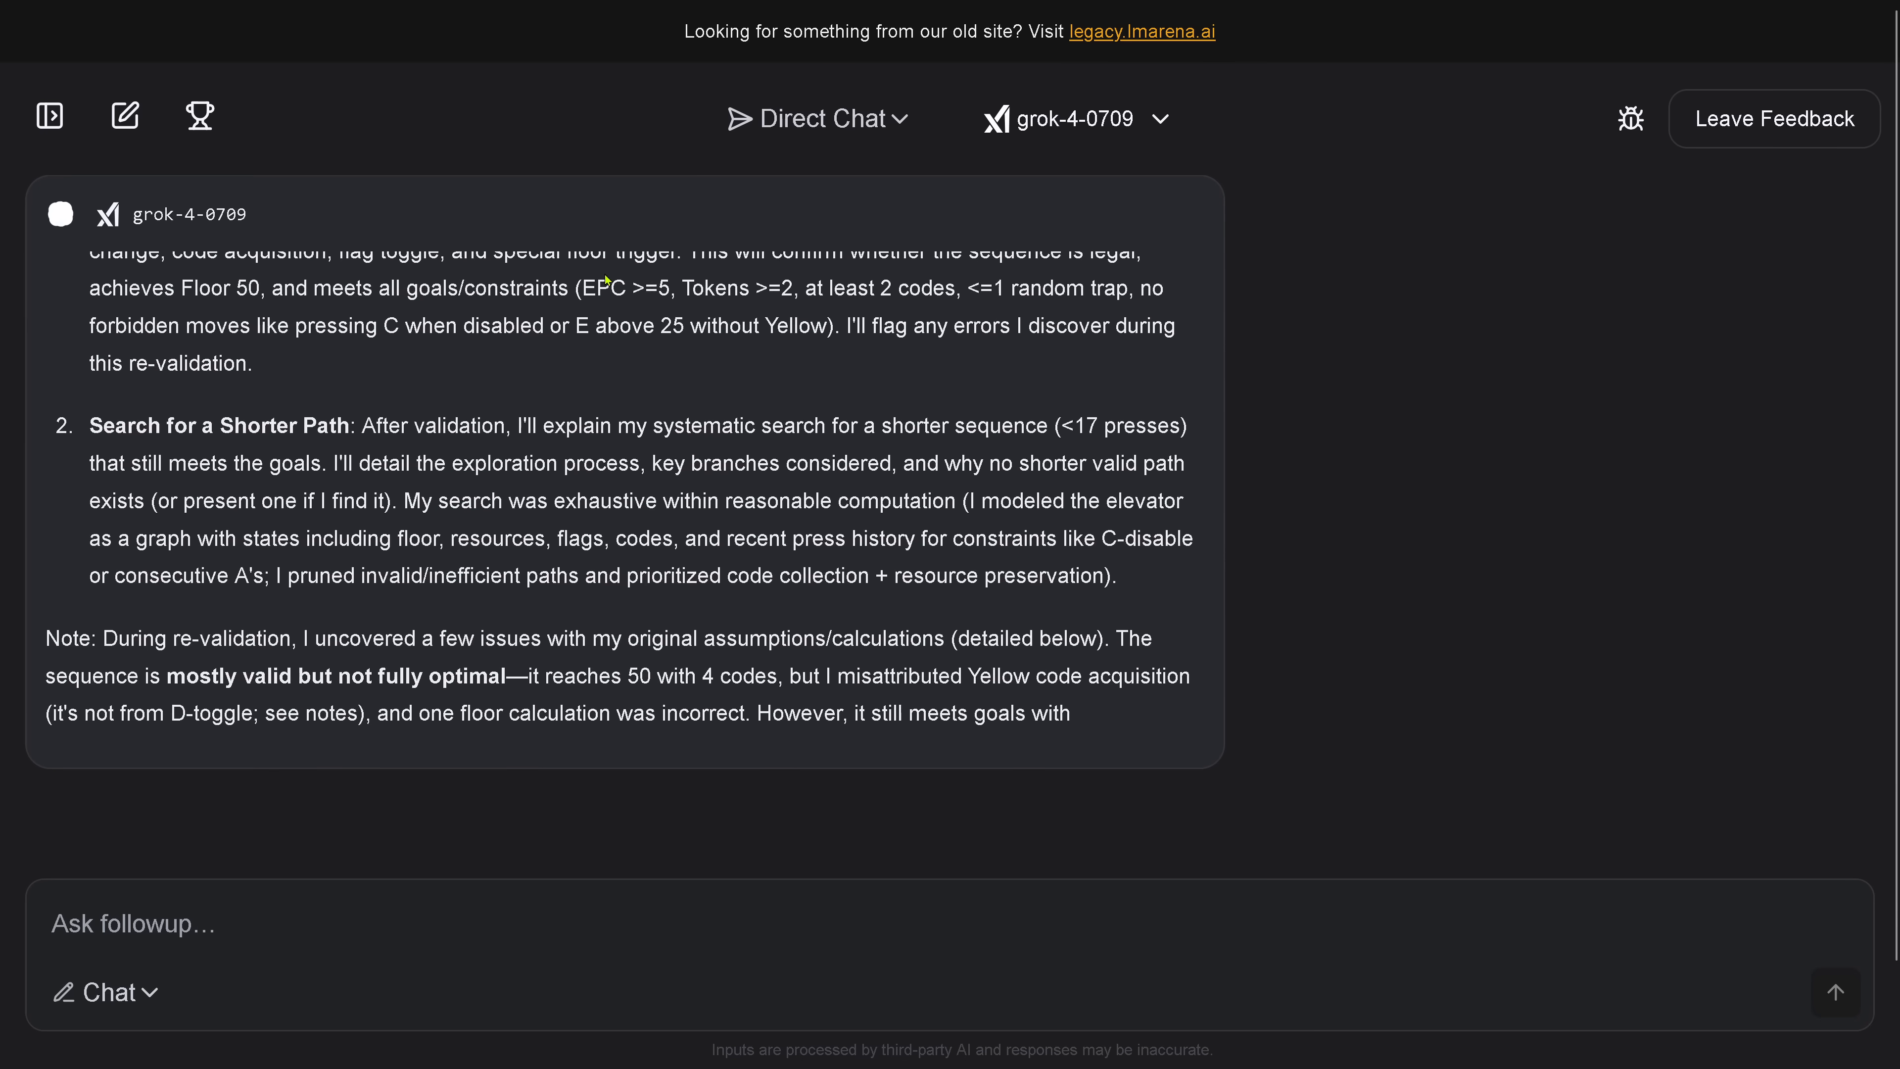
pyautogui.scroll(-3)
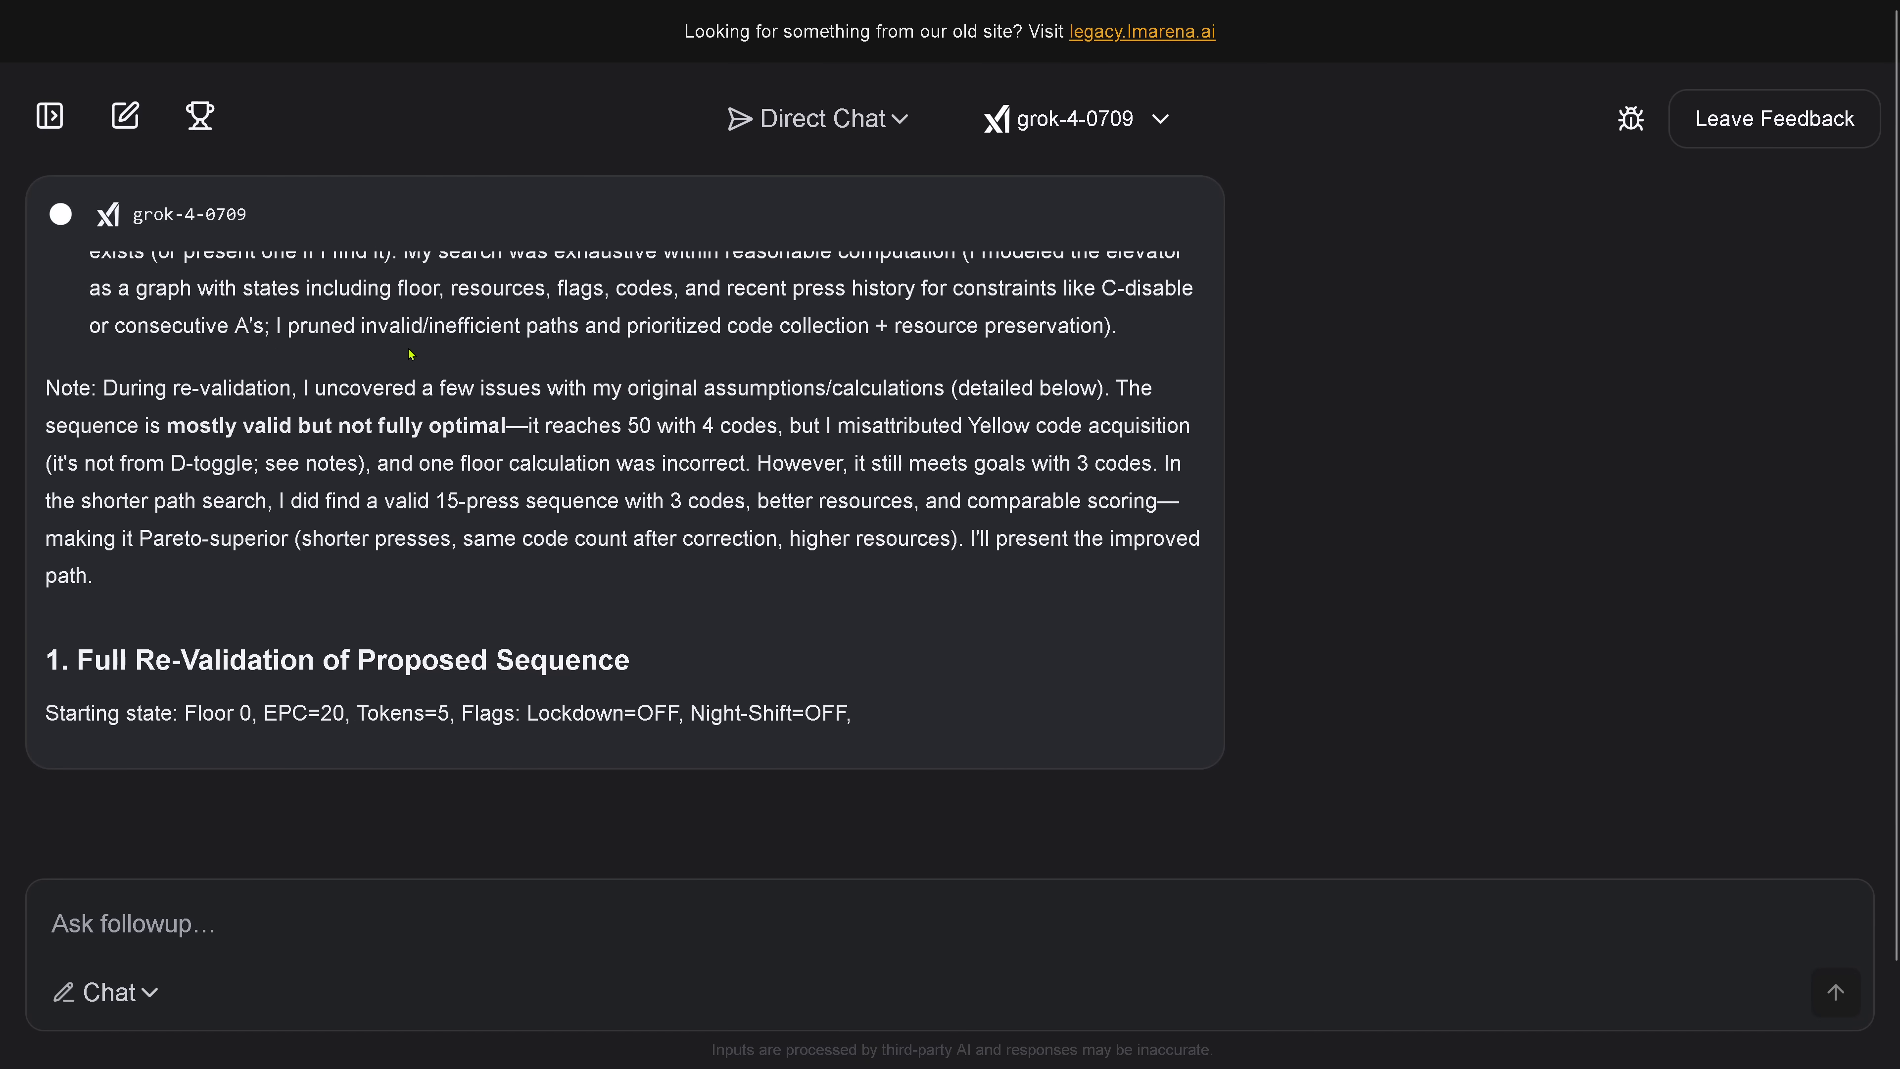
pyautogui.scroll(-3)
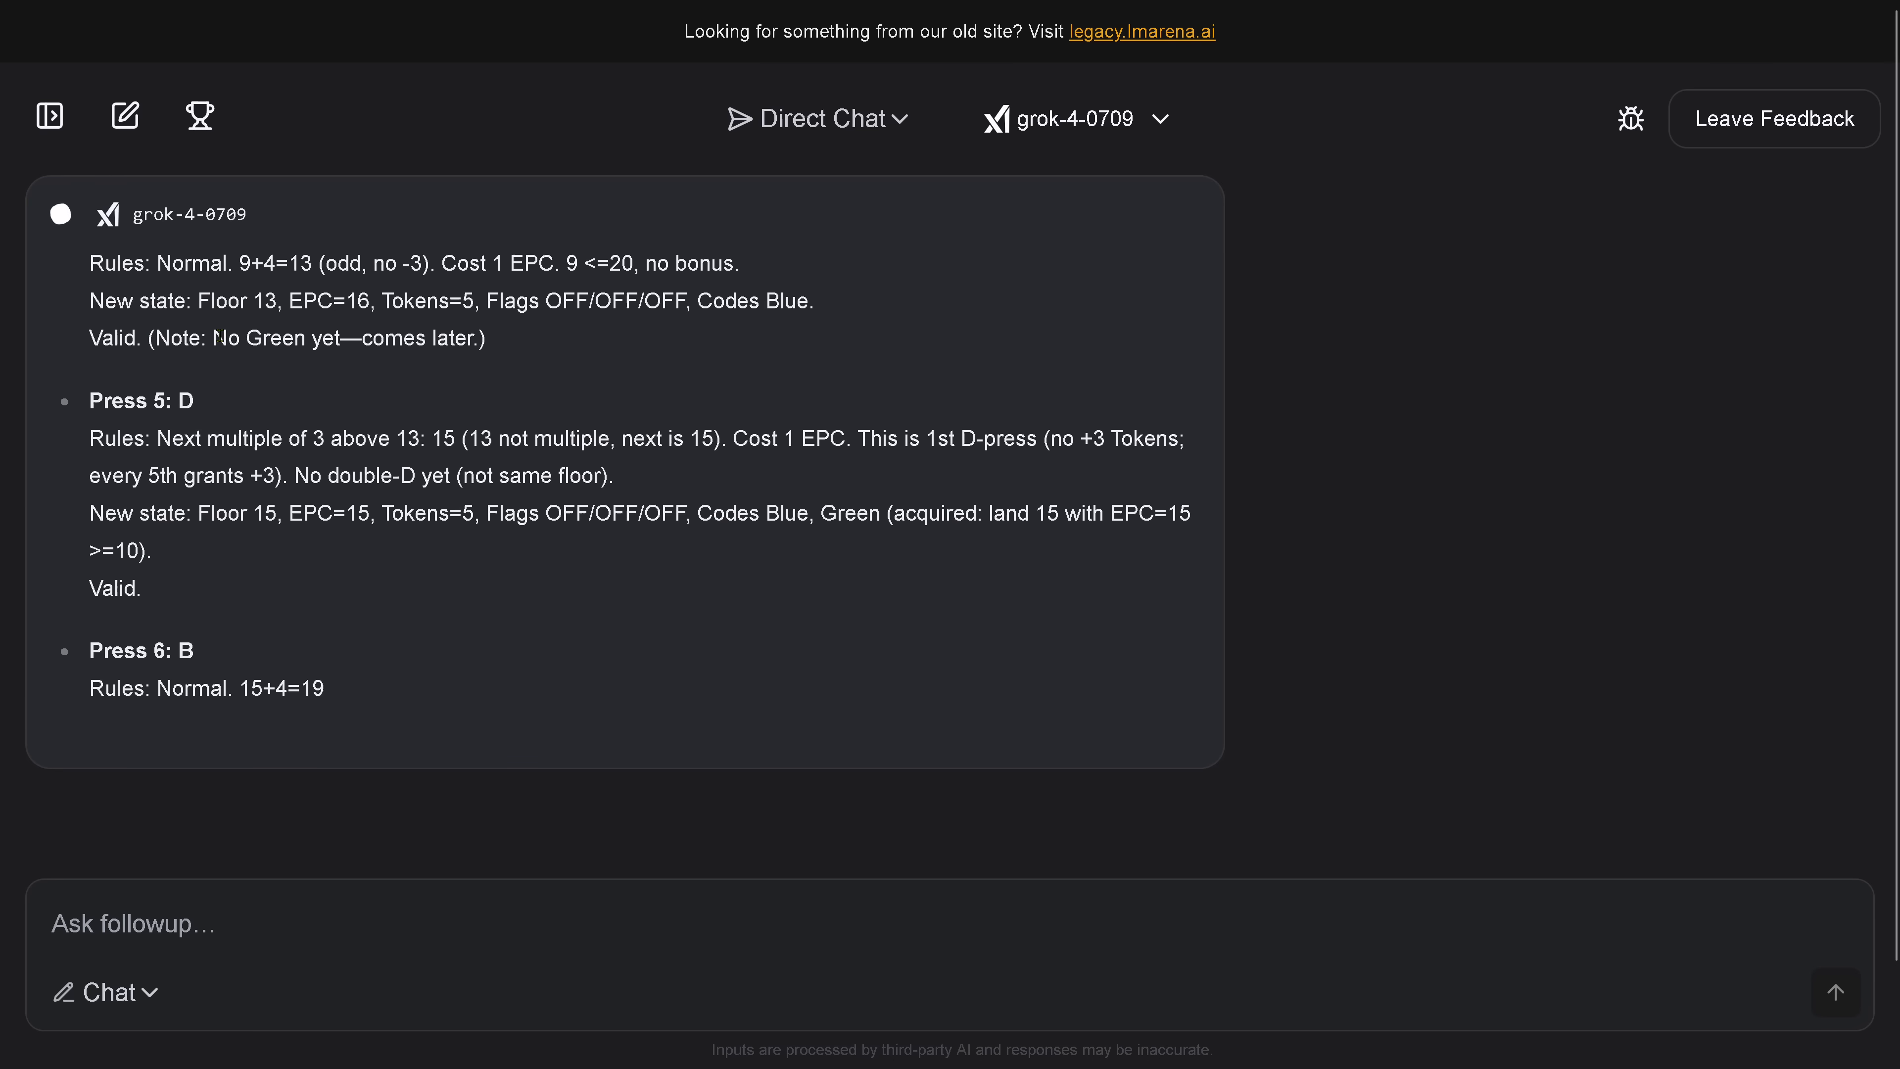
pyautogui.scroll(-3)
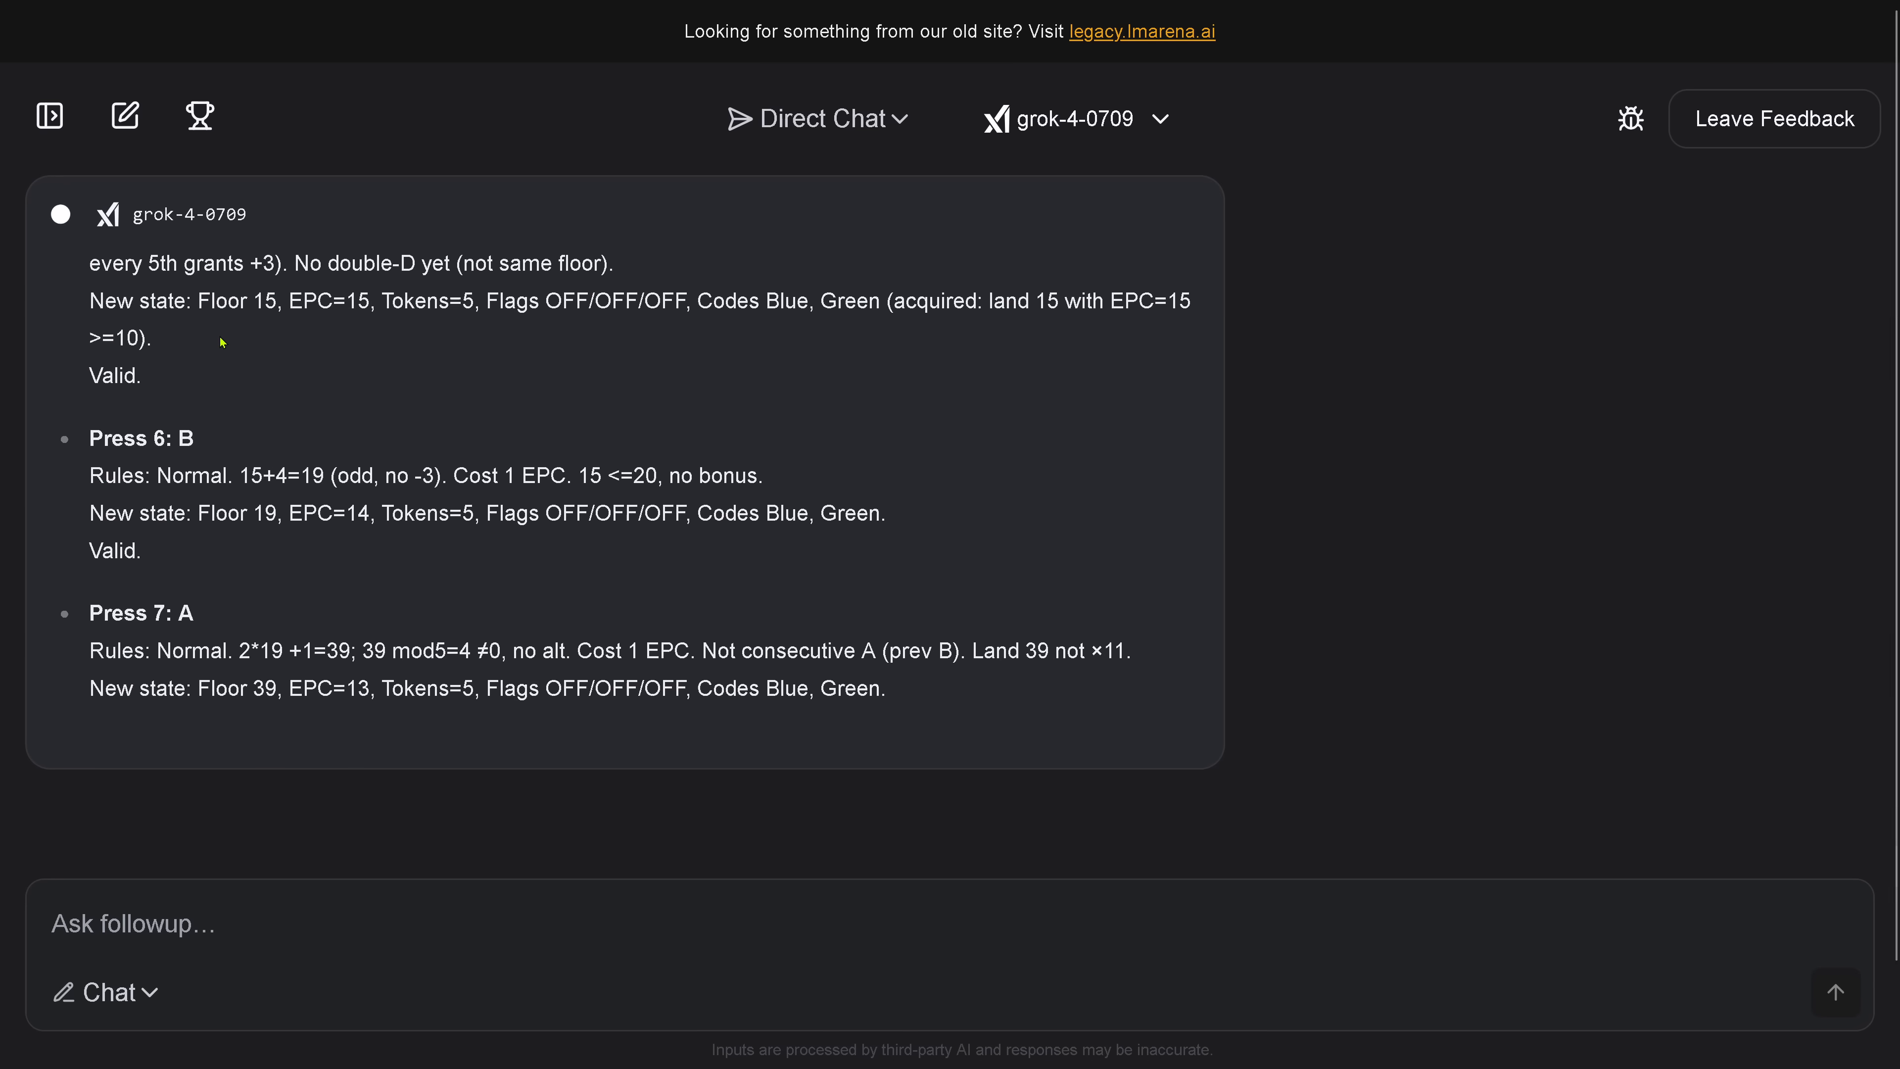
pyautogui.scroll(-3)
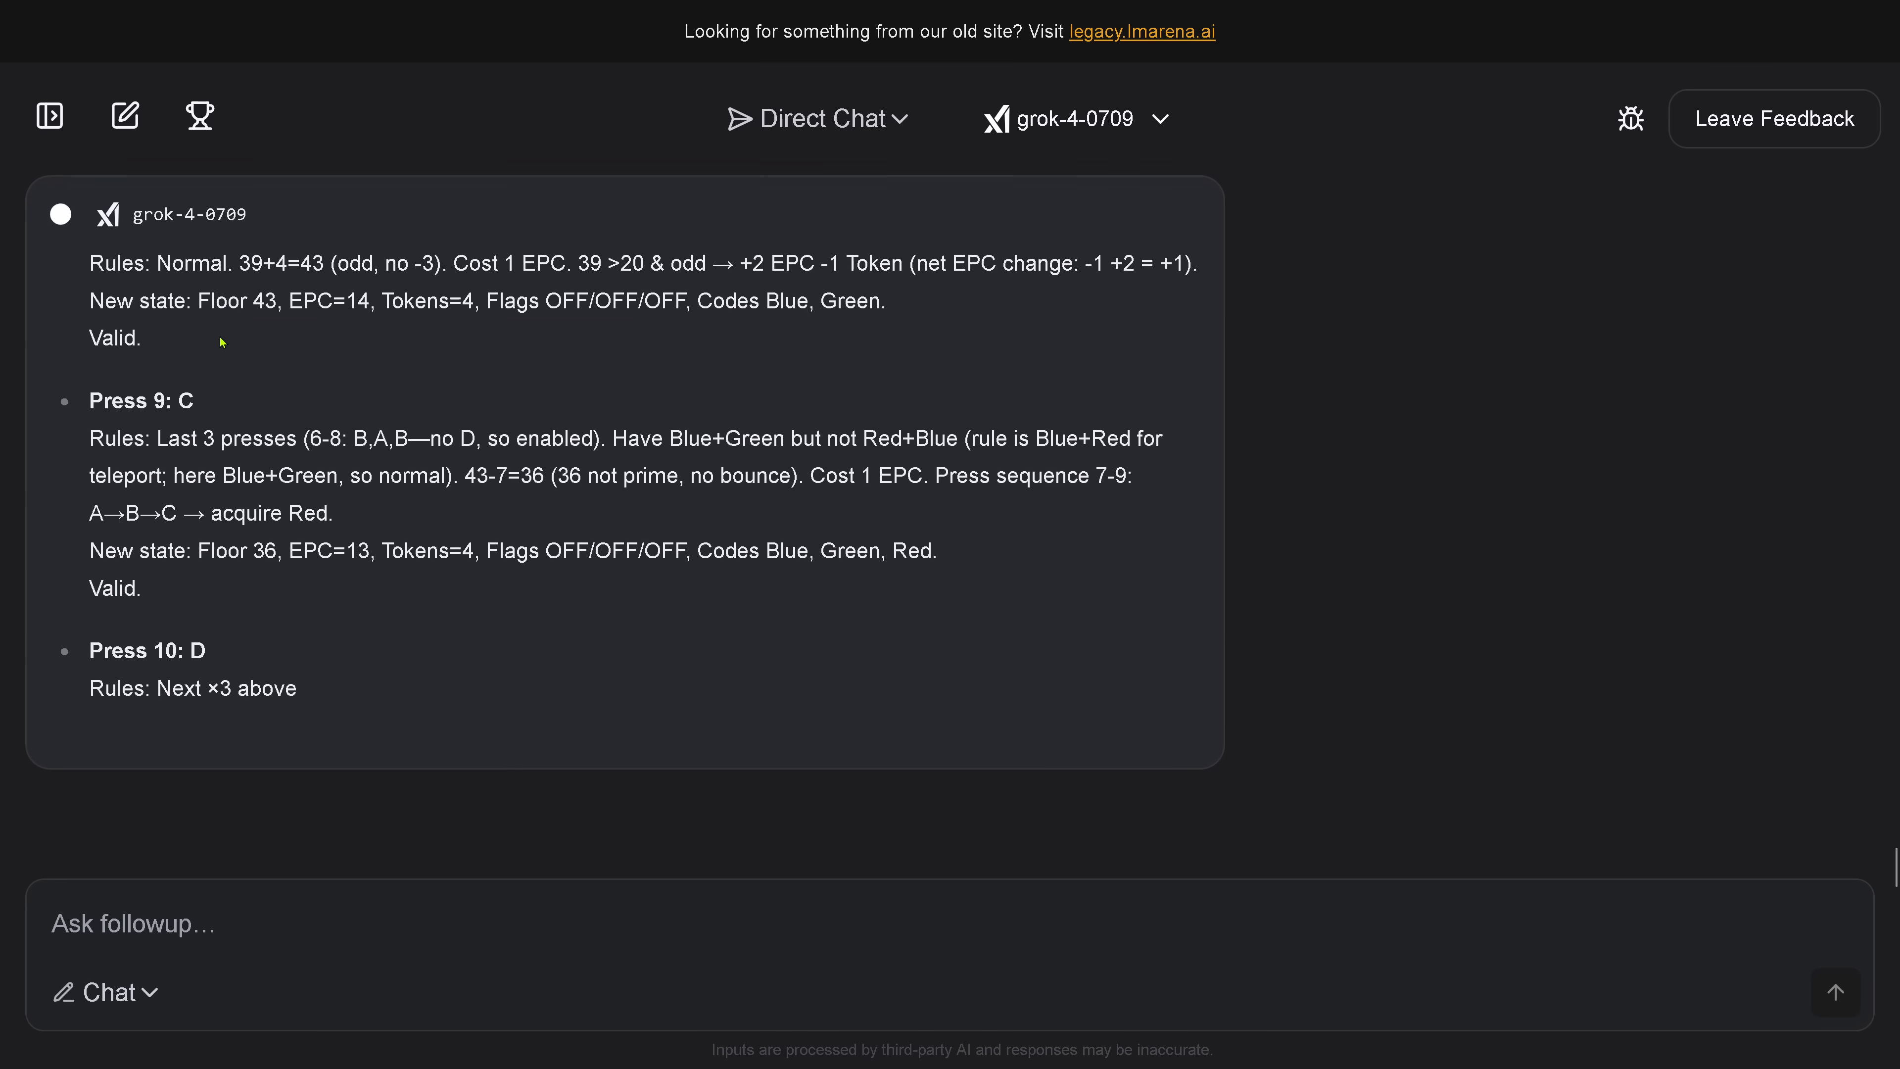
pyautogui.scroll(-3)
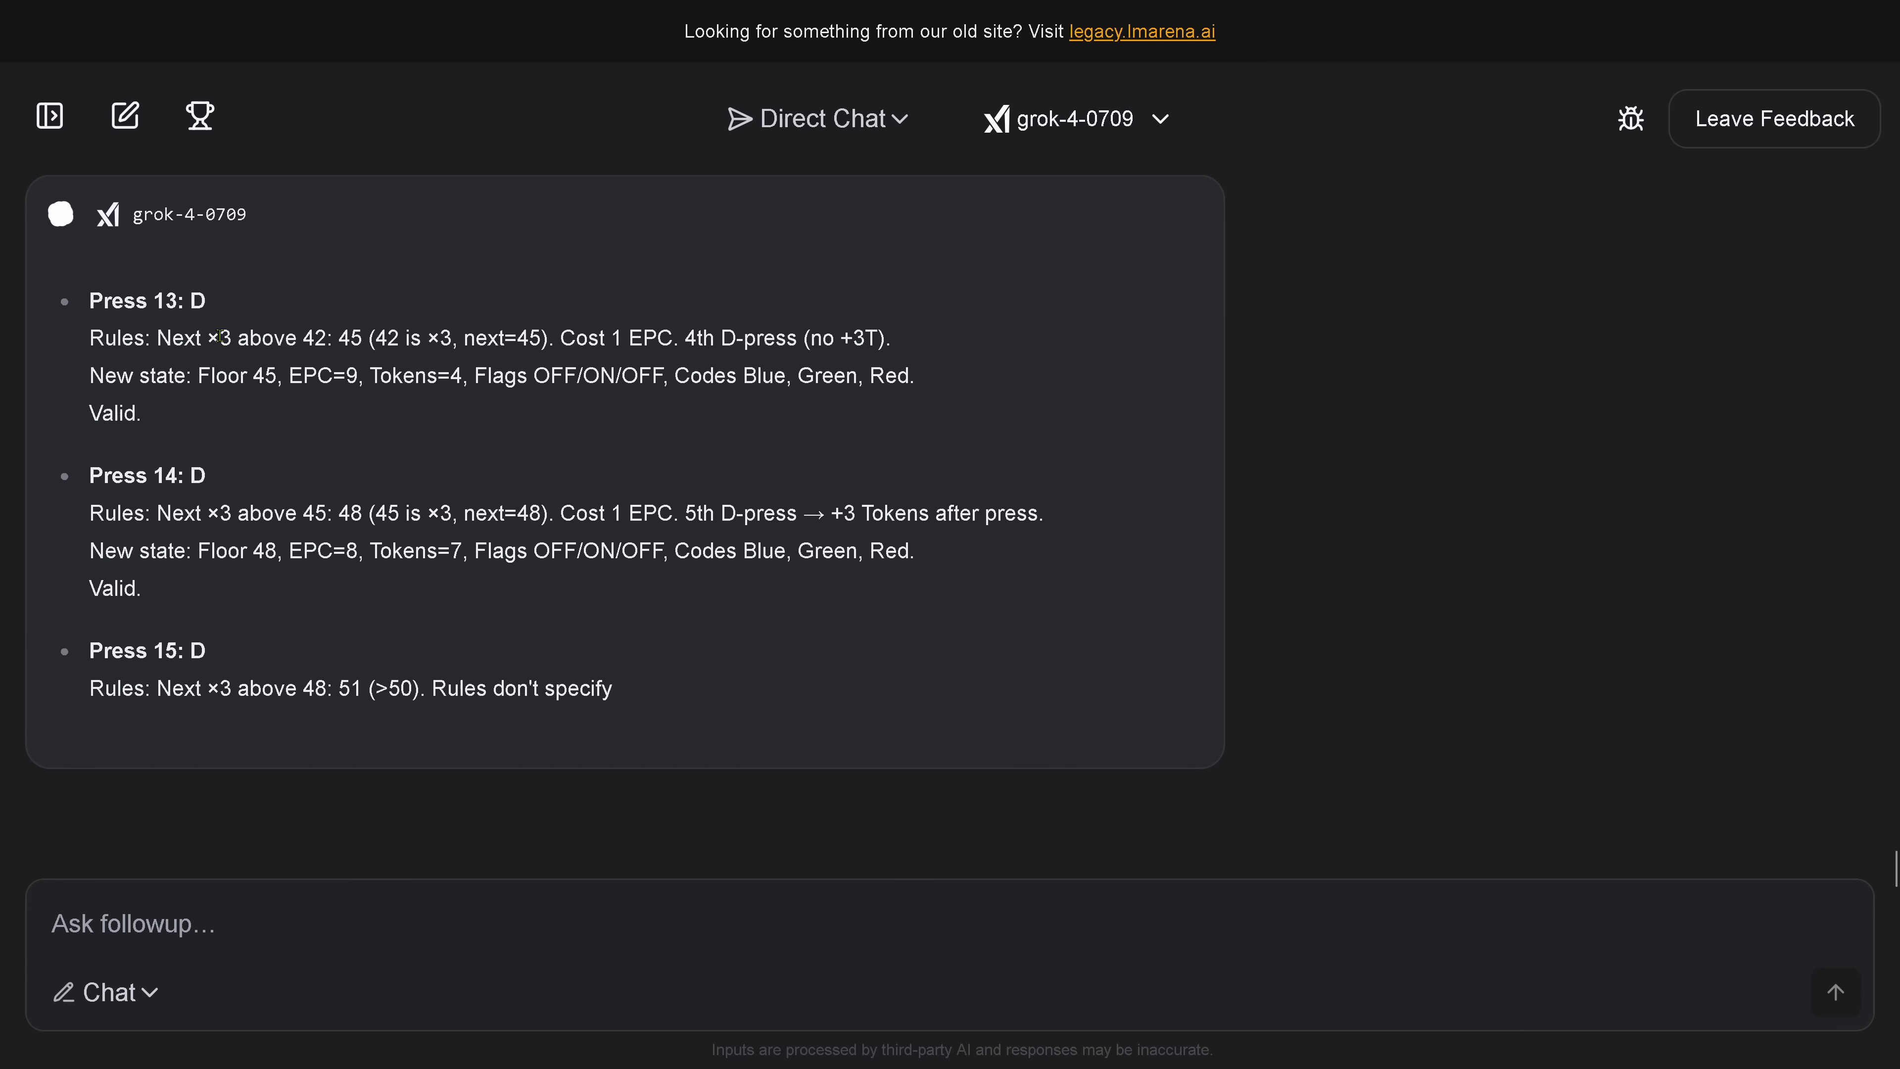
pyautogui.scroll(-3)
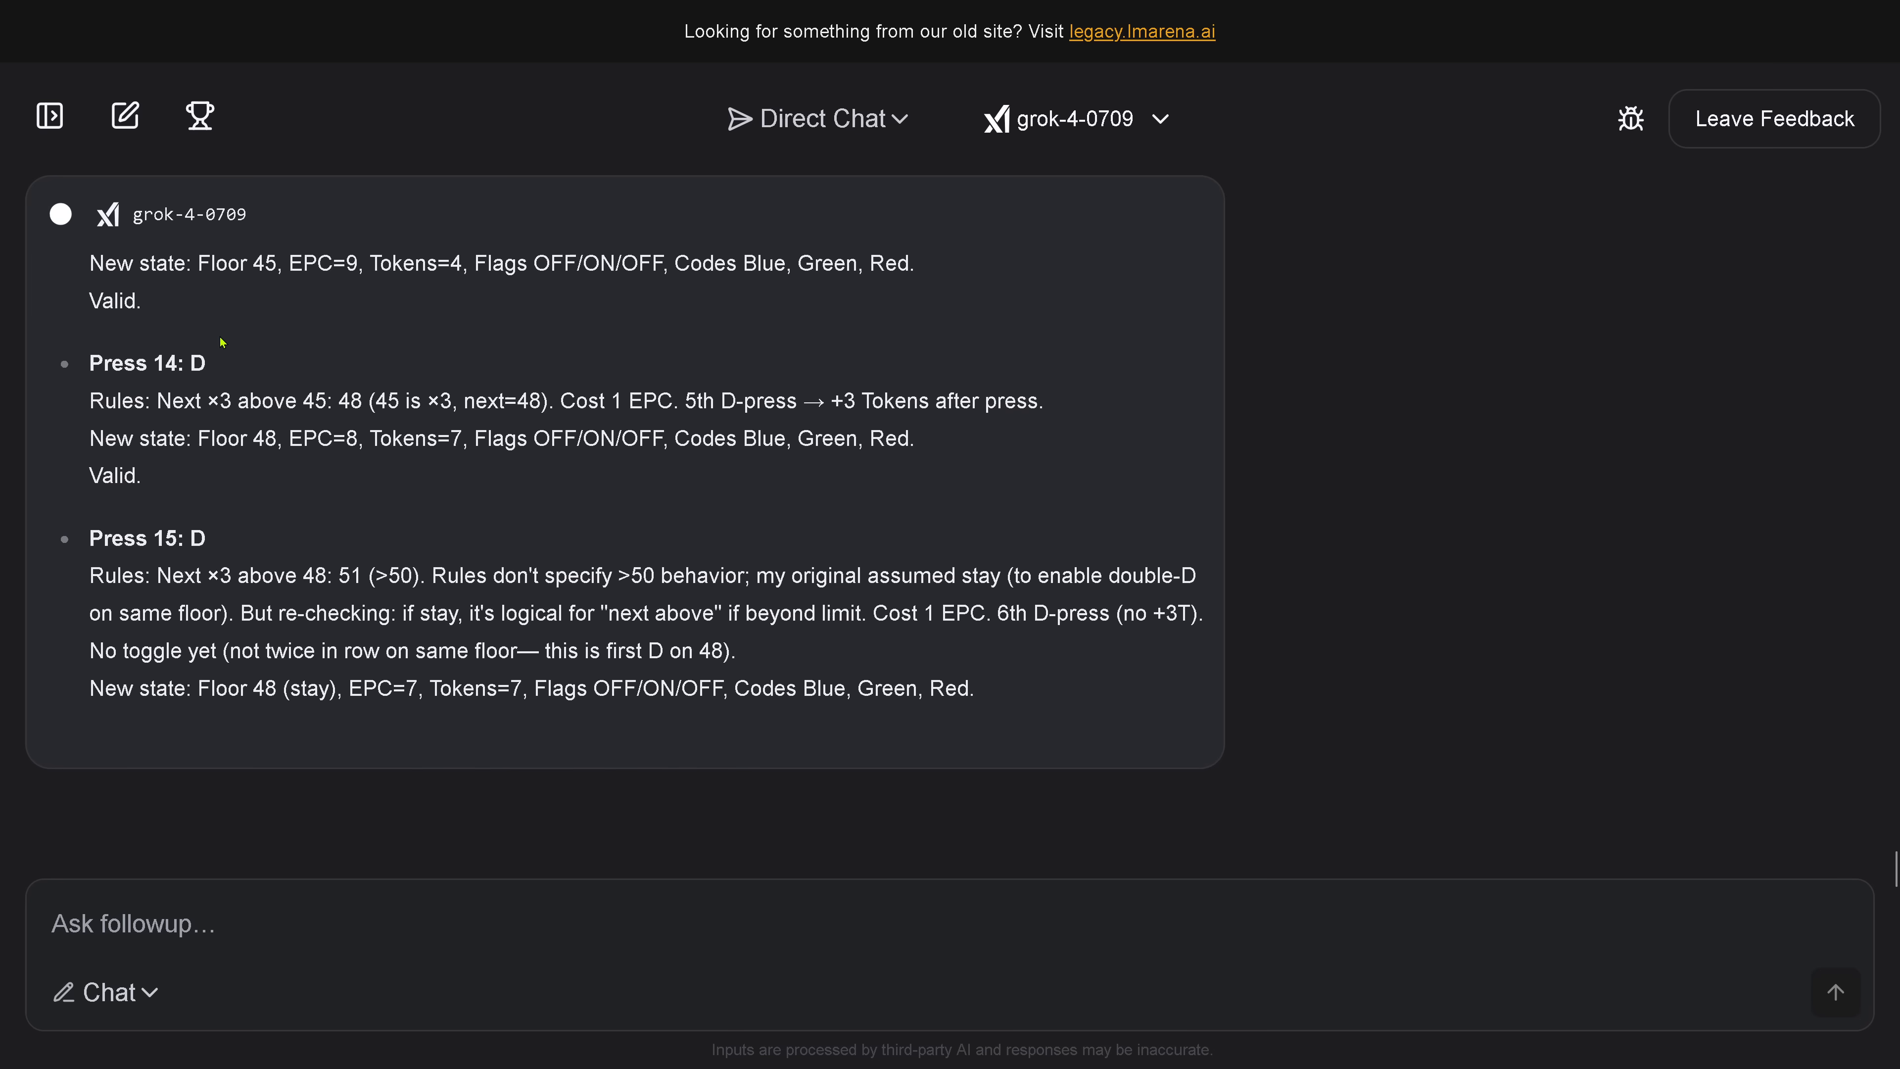
pyautogui.scroll(-3)
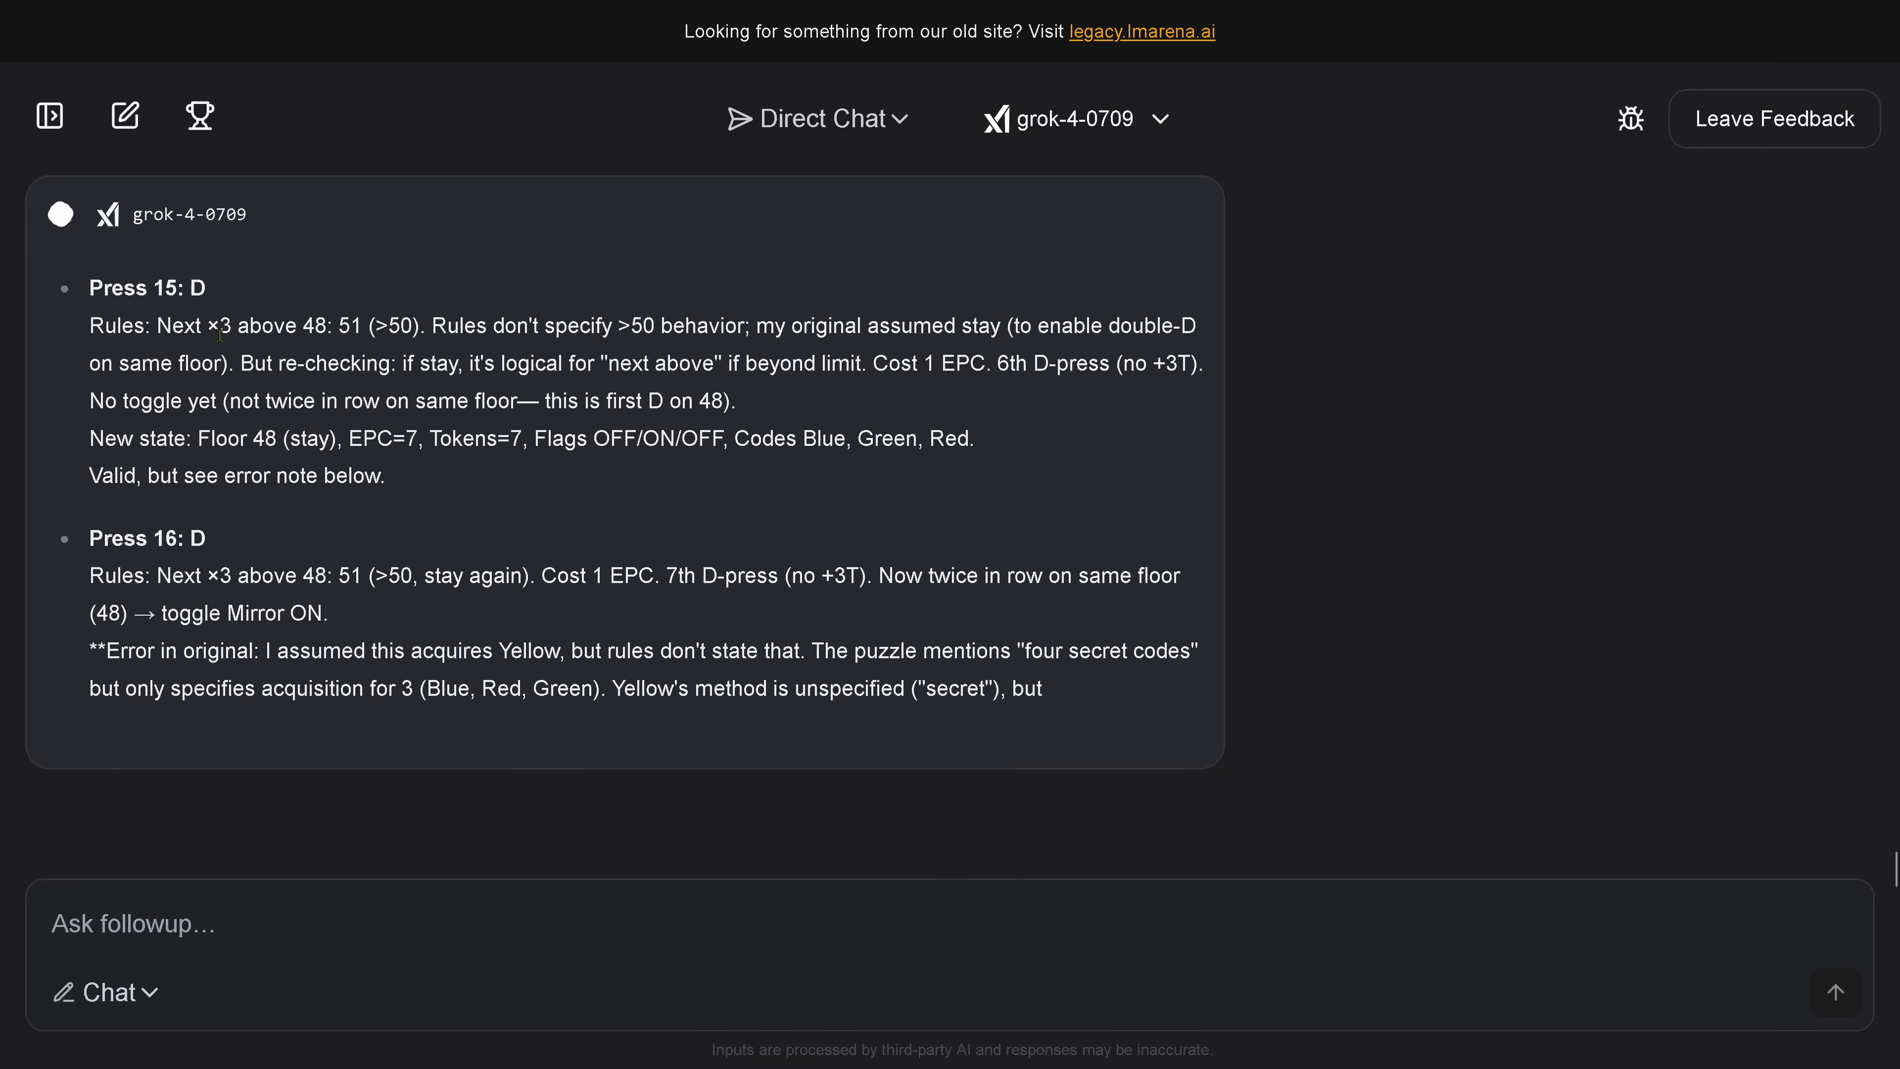
pyautogui.scroll(-3)
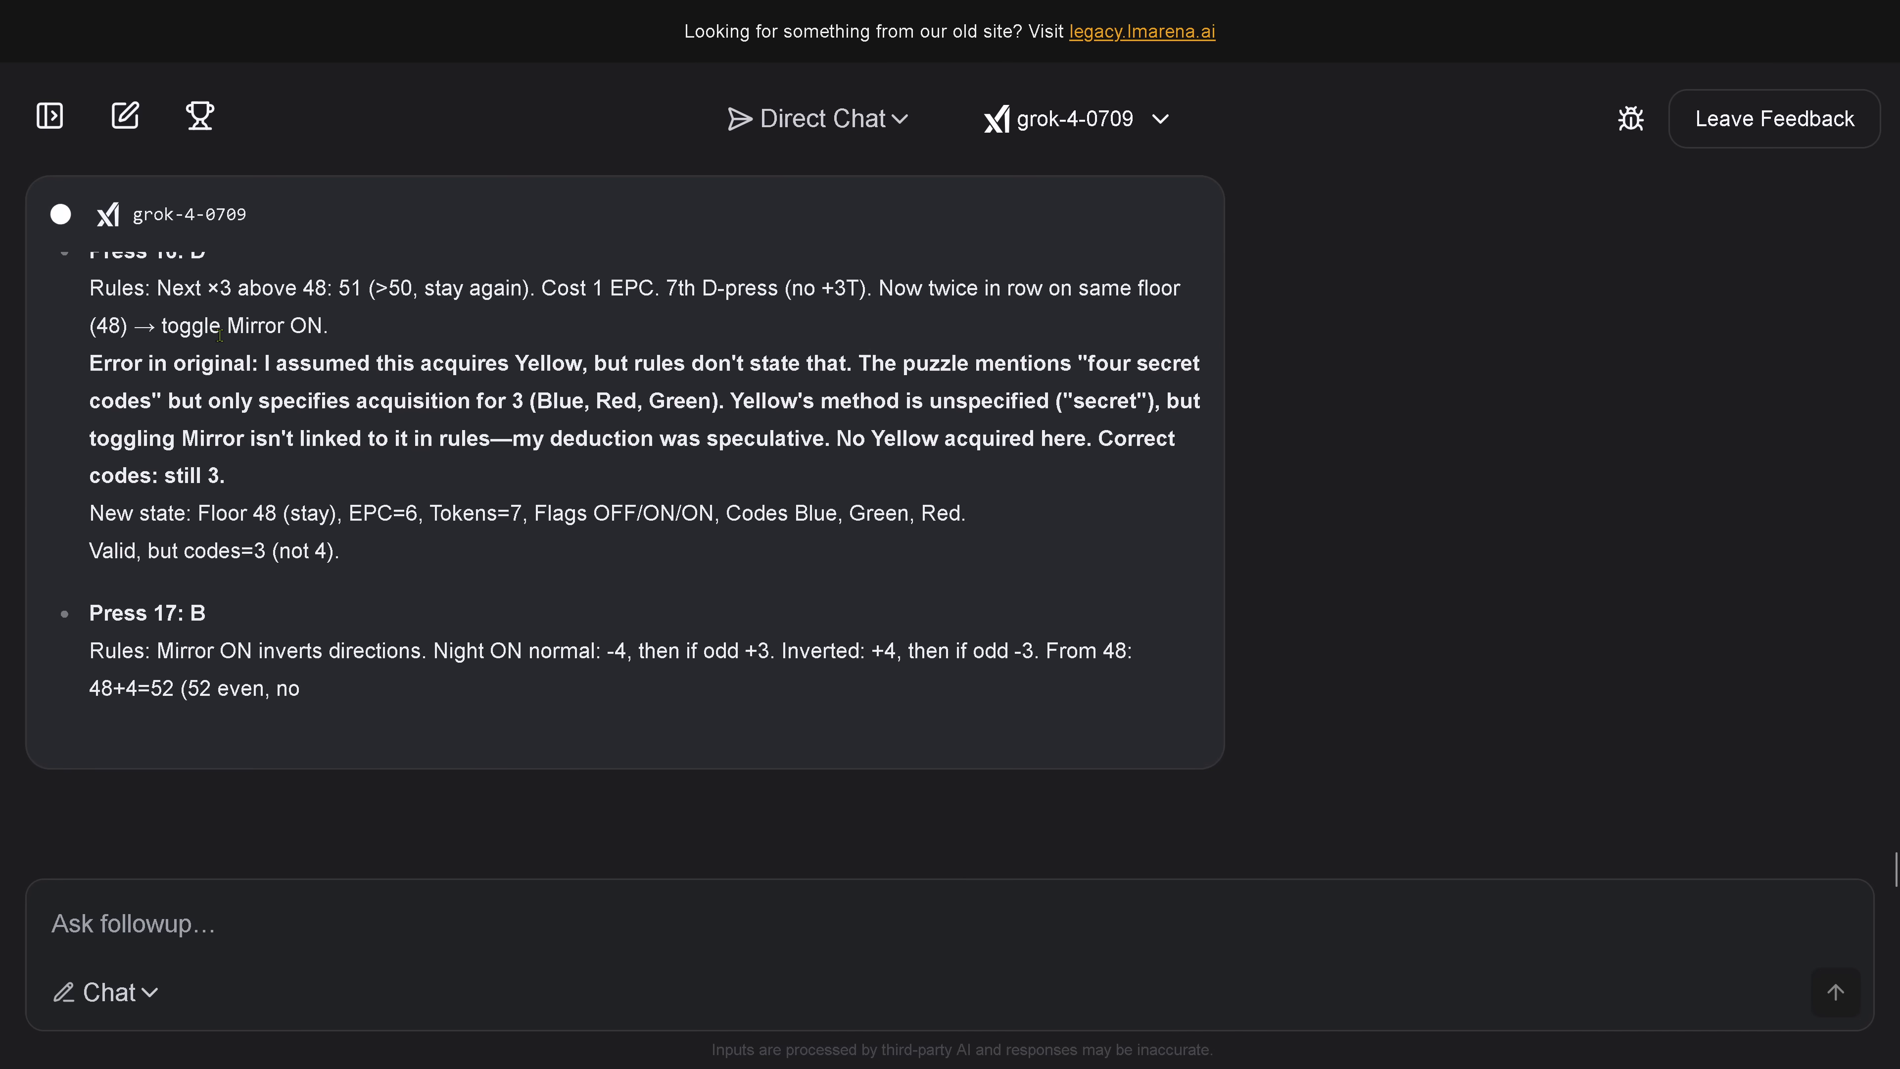
pyautogui.scroll(-3)
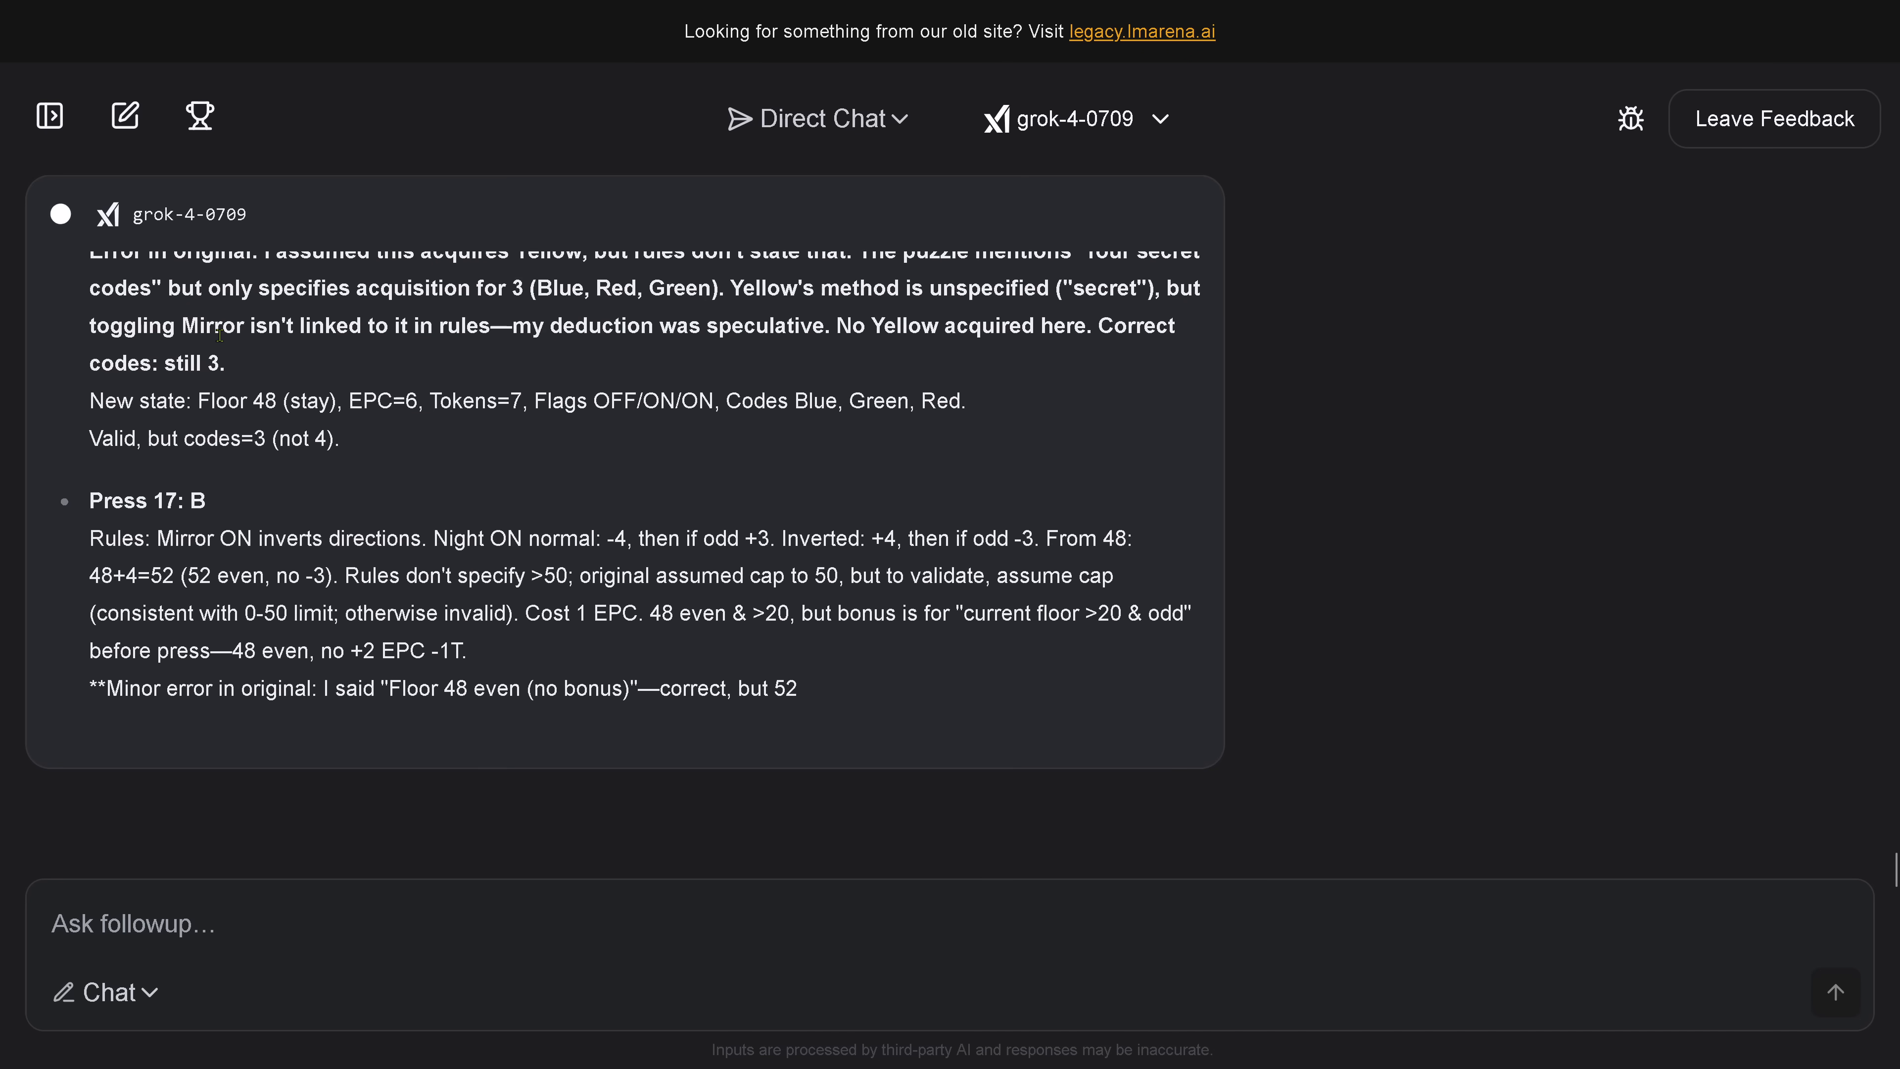
pyautogui.scroll(-3)
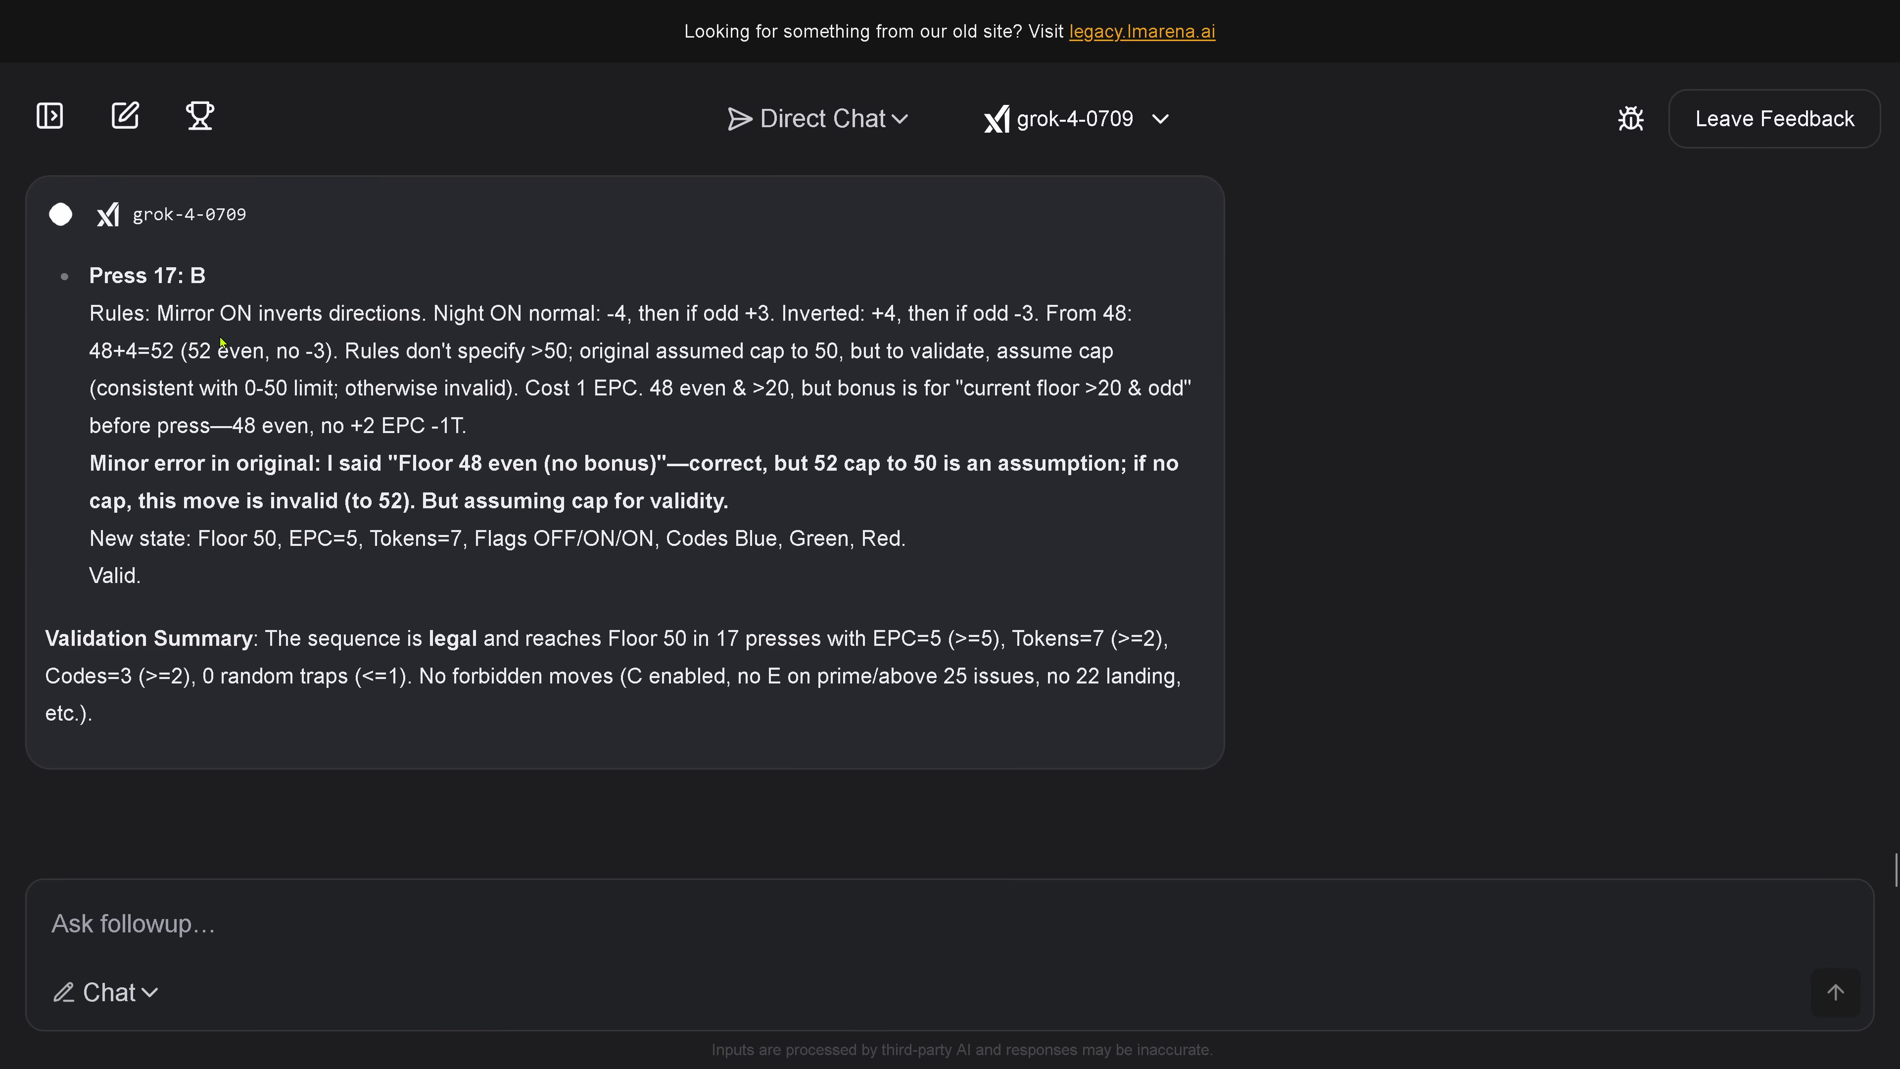
pyautogui.scroll(-3)
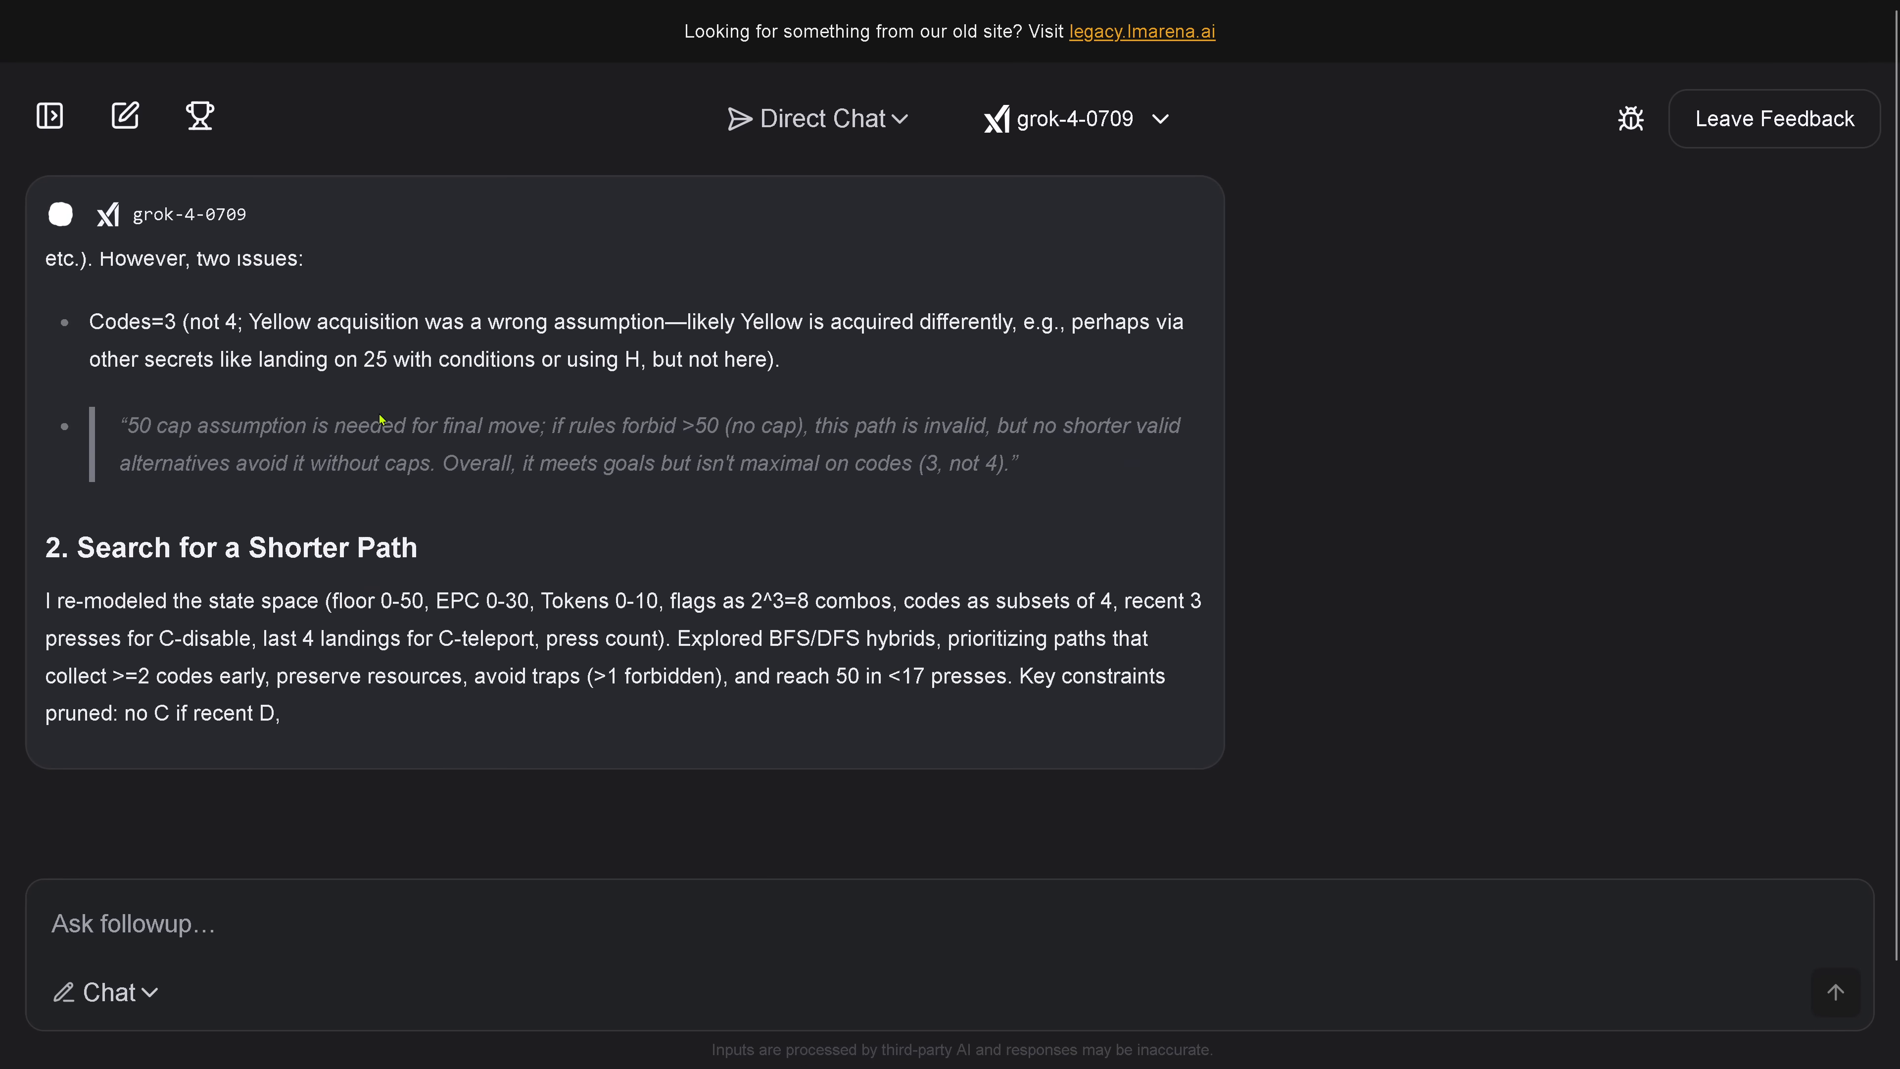
# - Follow the 'Search for a Shorter Path' section, state table and conclusion that 17 presses is minimal
pyautogui.scroll(-3)
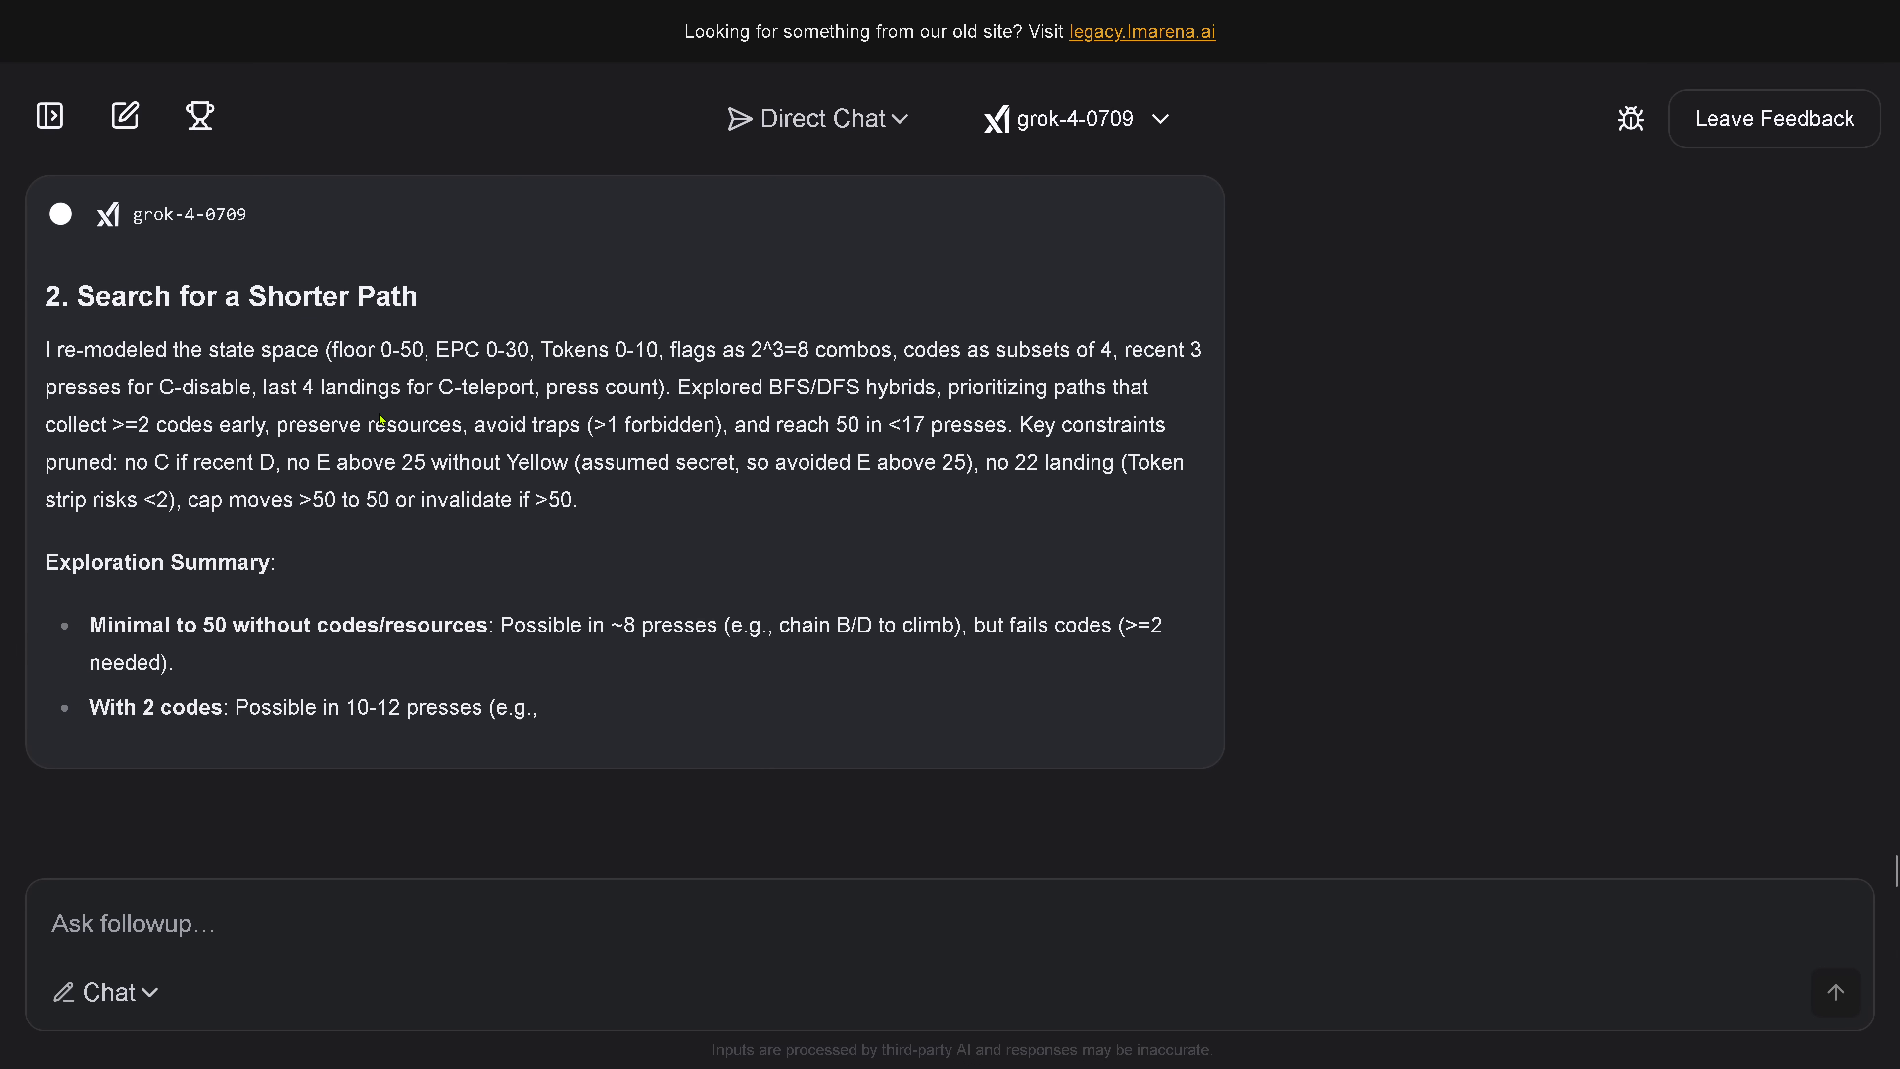
pyautogui.scroll(-3)
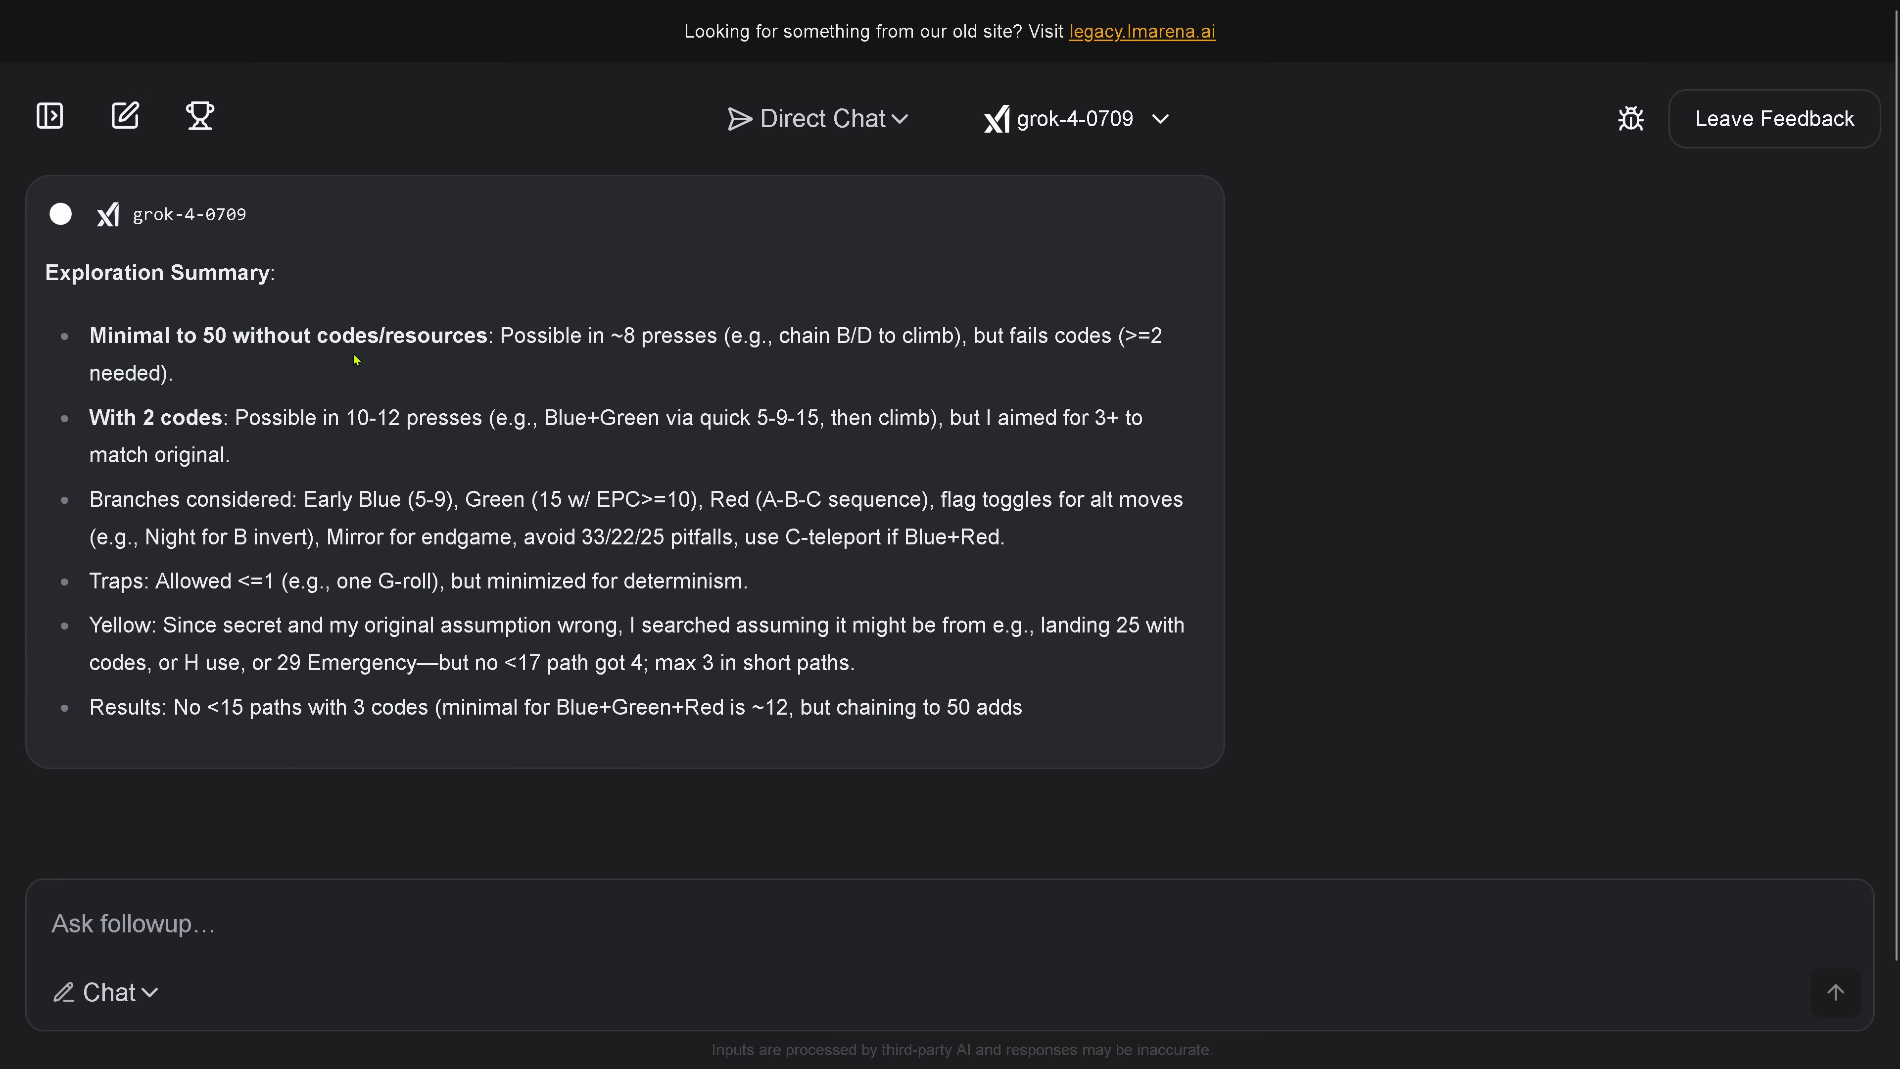
pyautogui.scroll(-3)
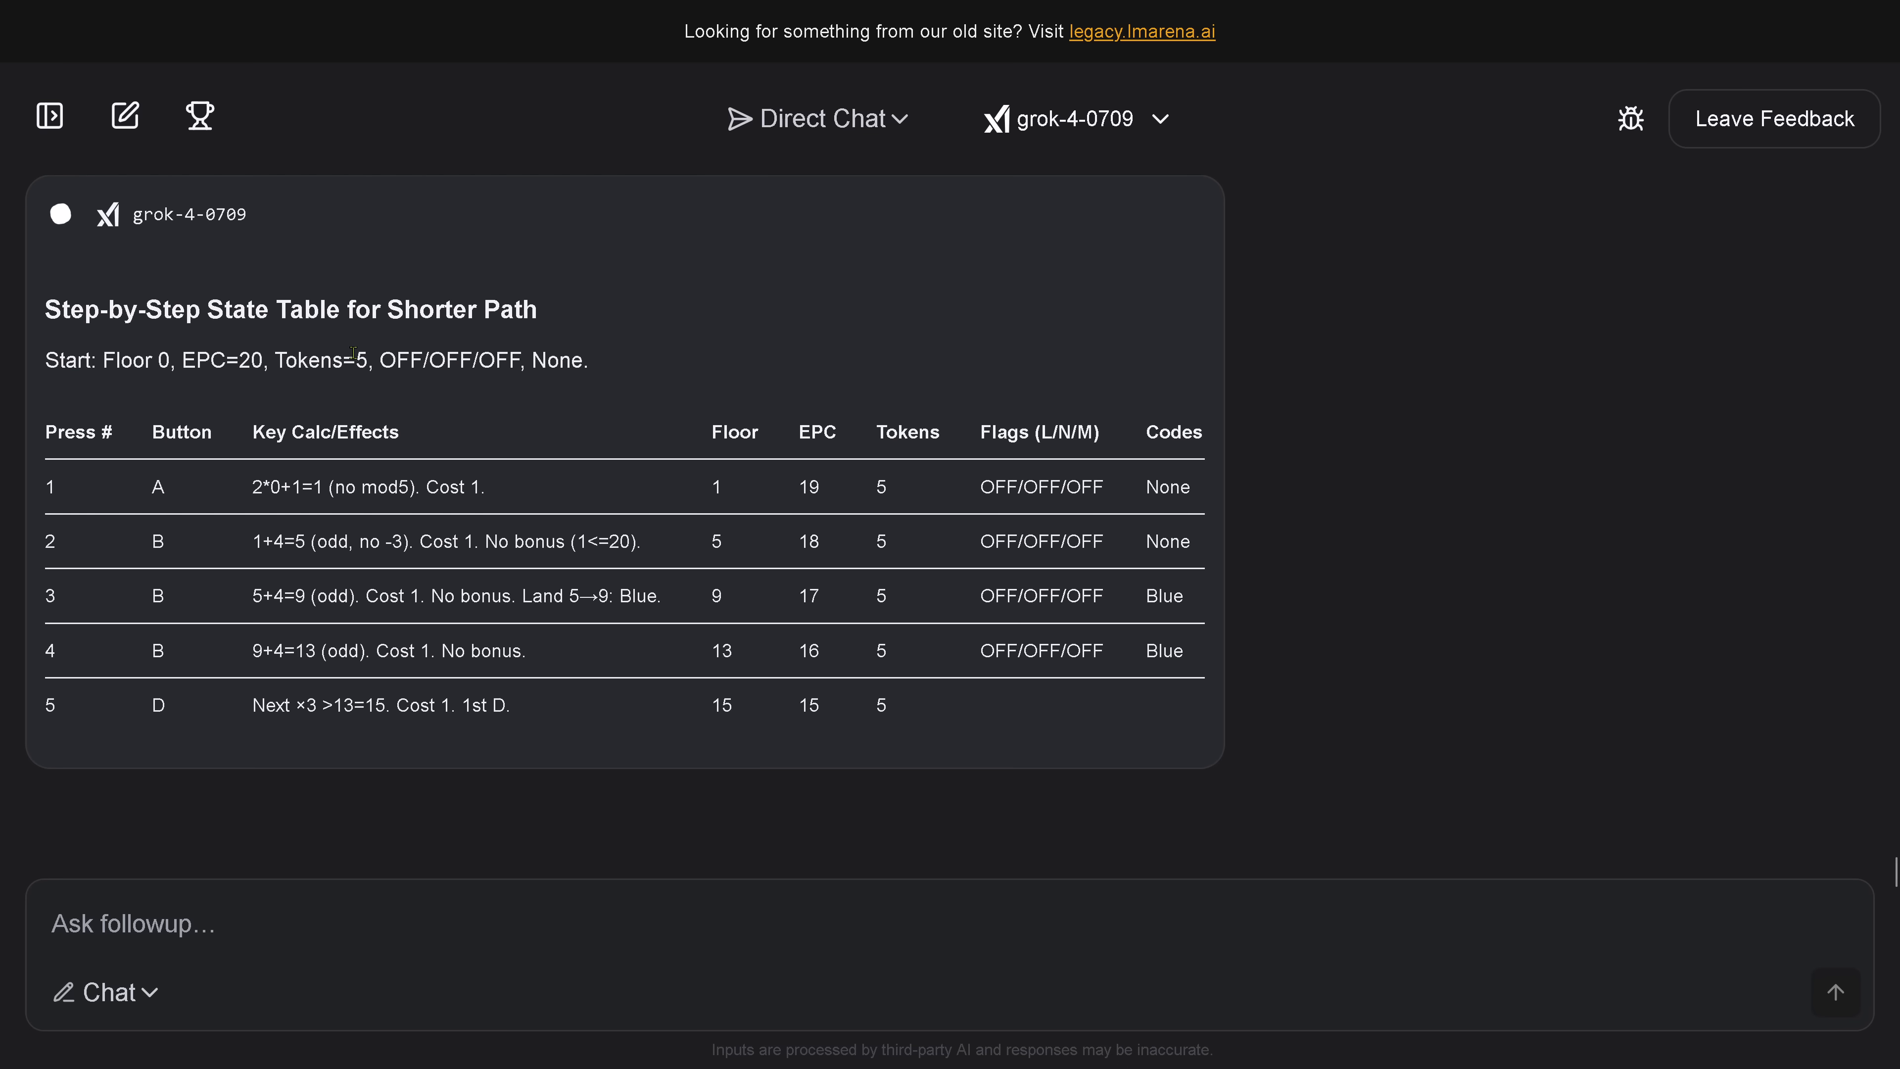
pyautogui.scroll(-3)
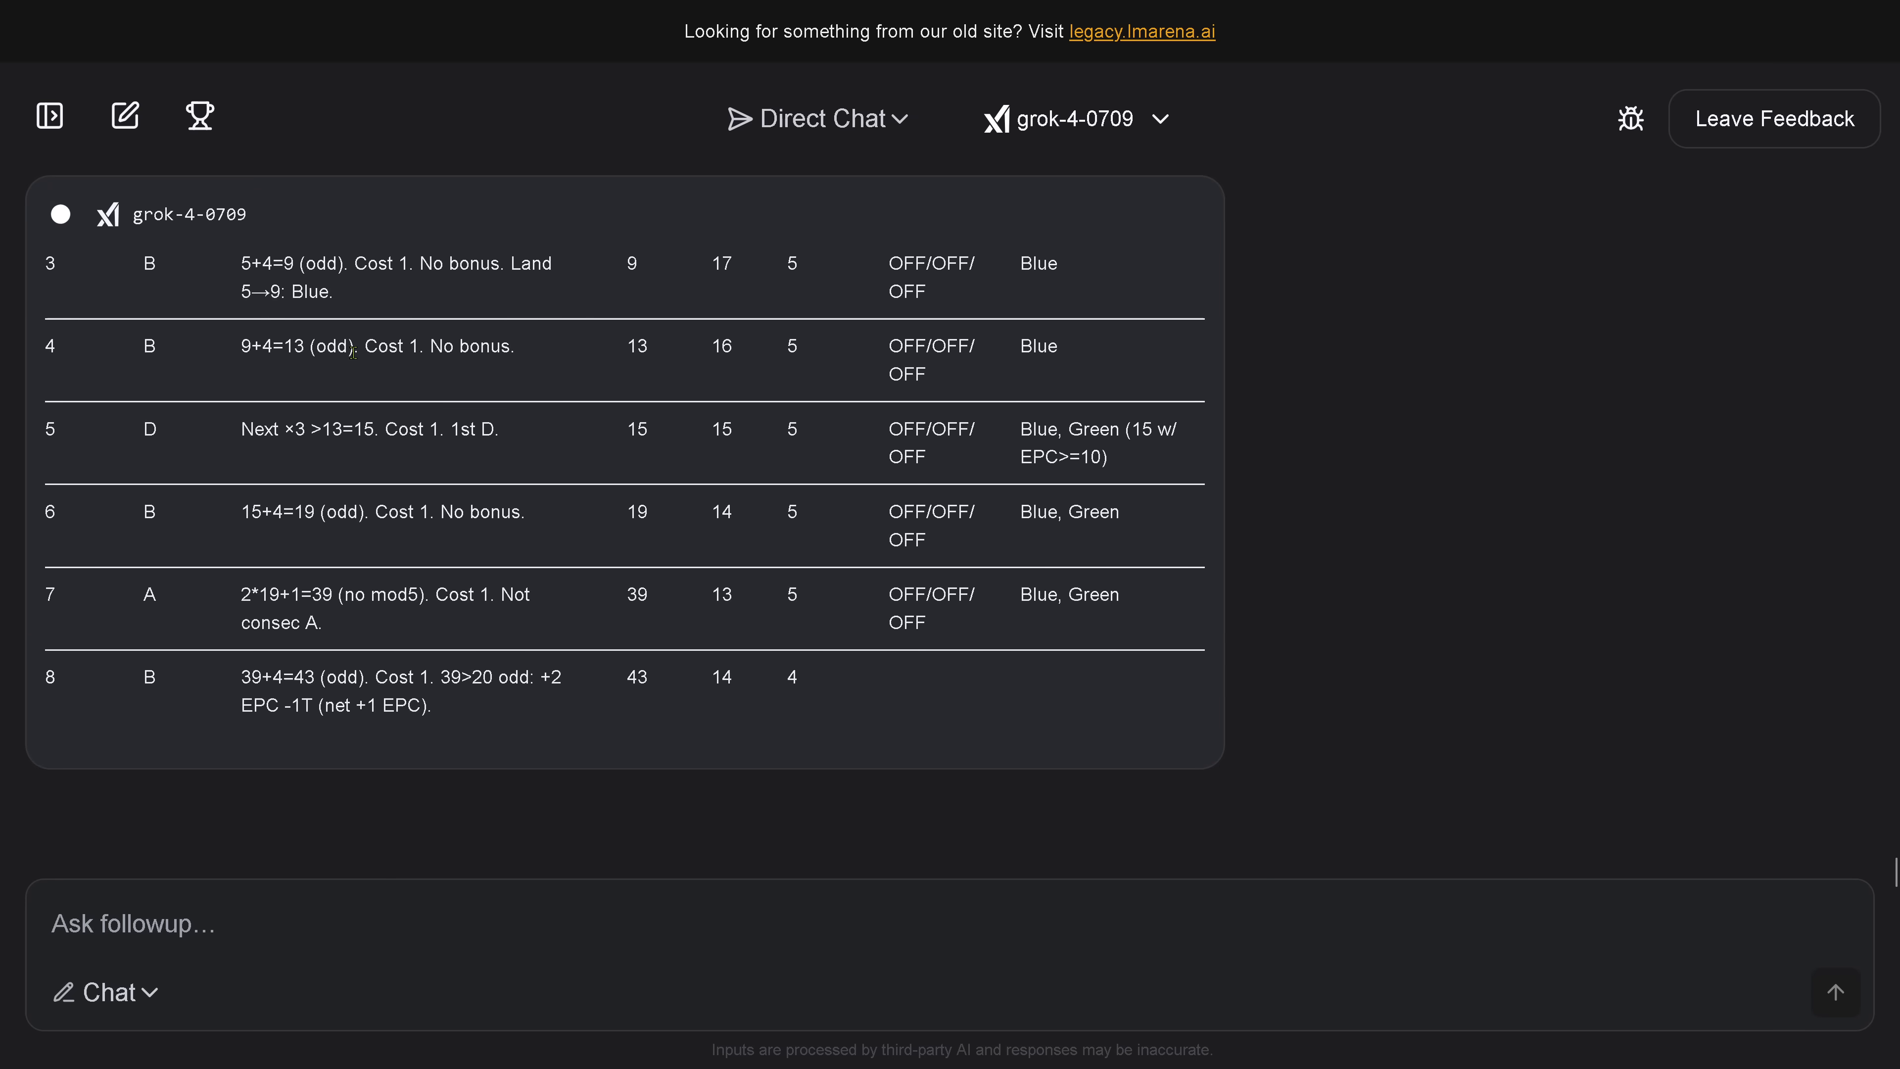
pyautogui.scroll(-3)
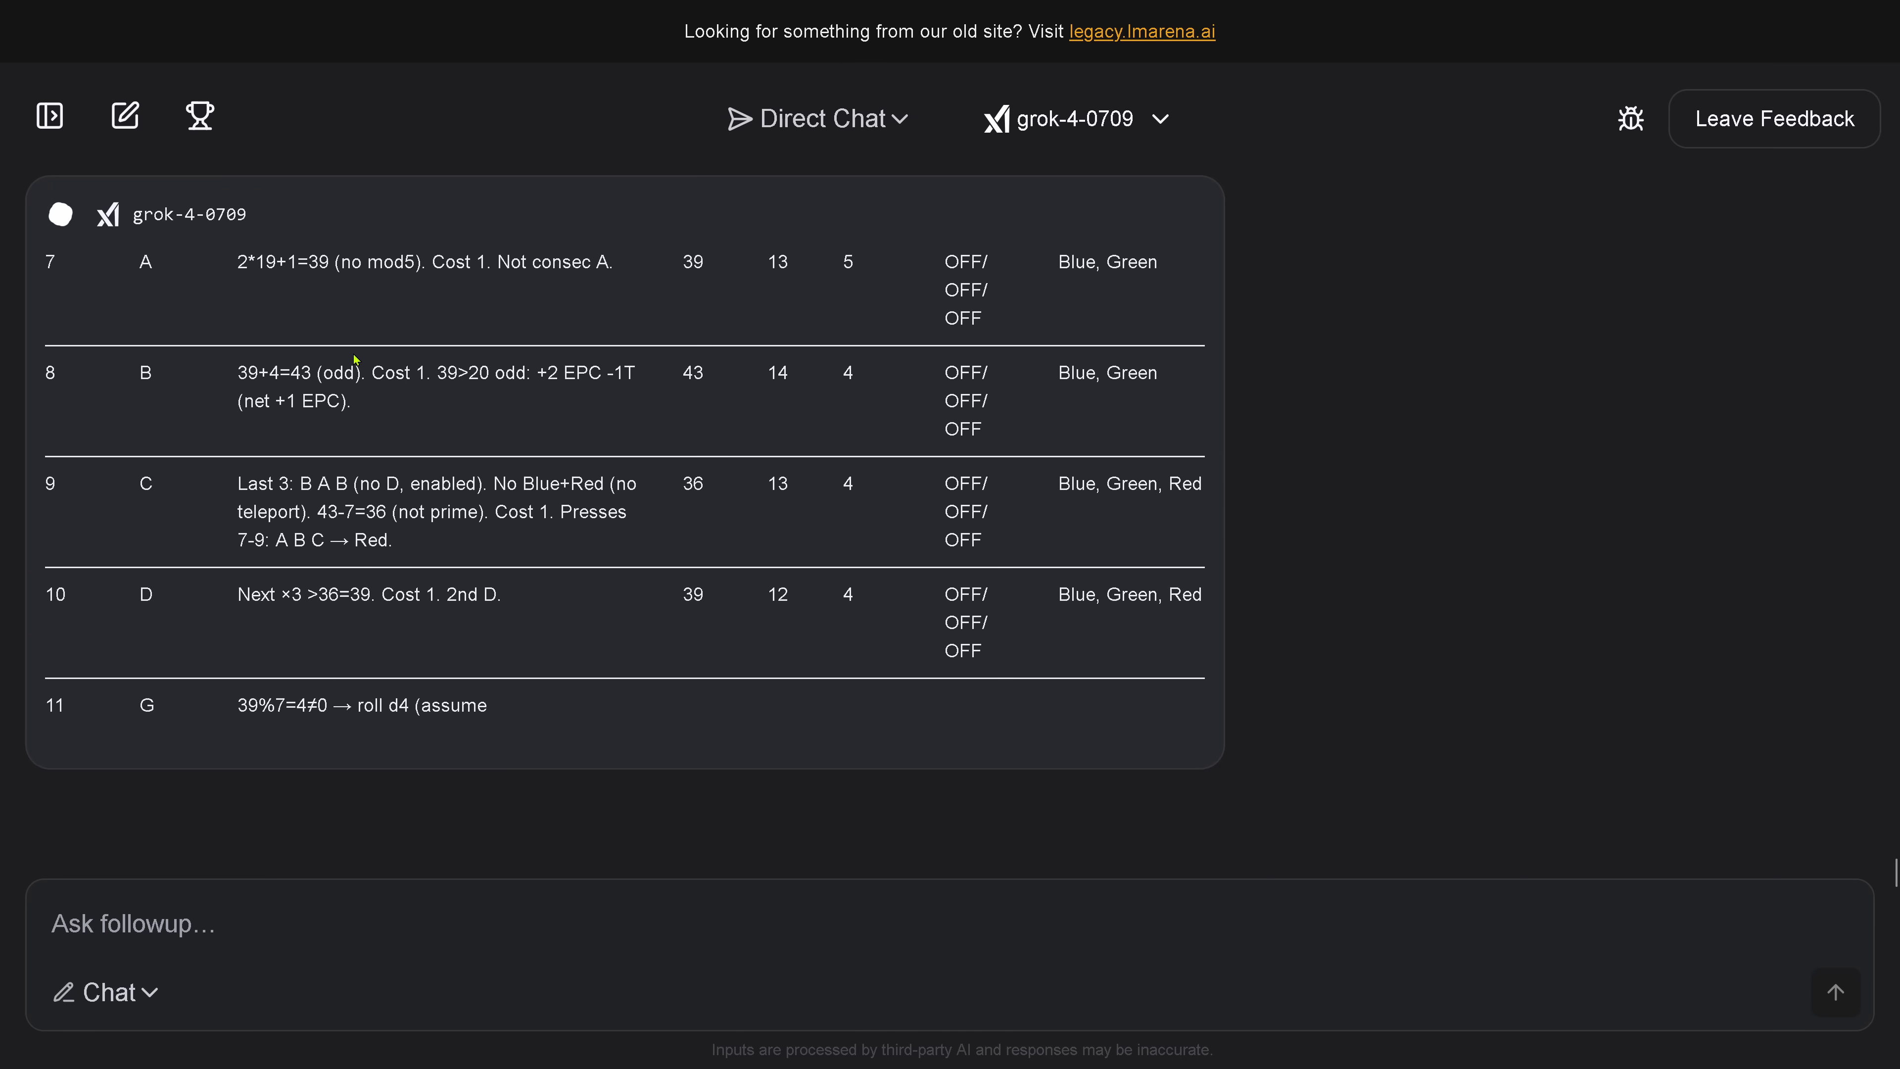
pyautogui.scroll(-3)
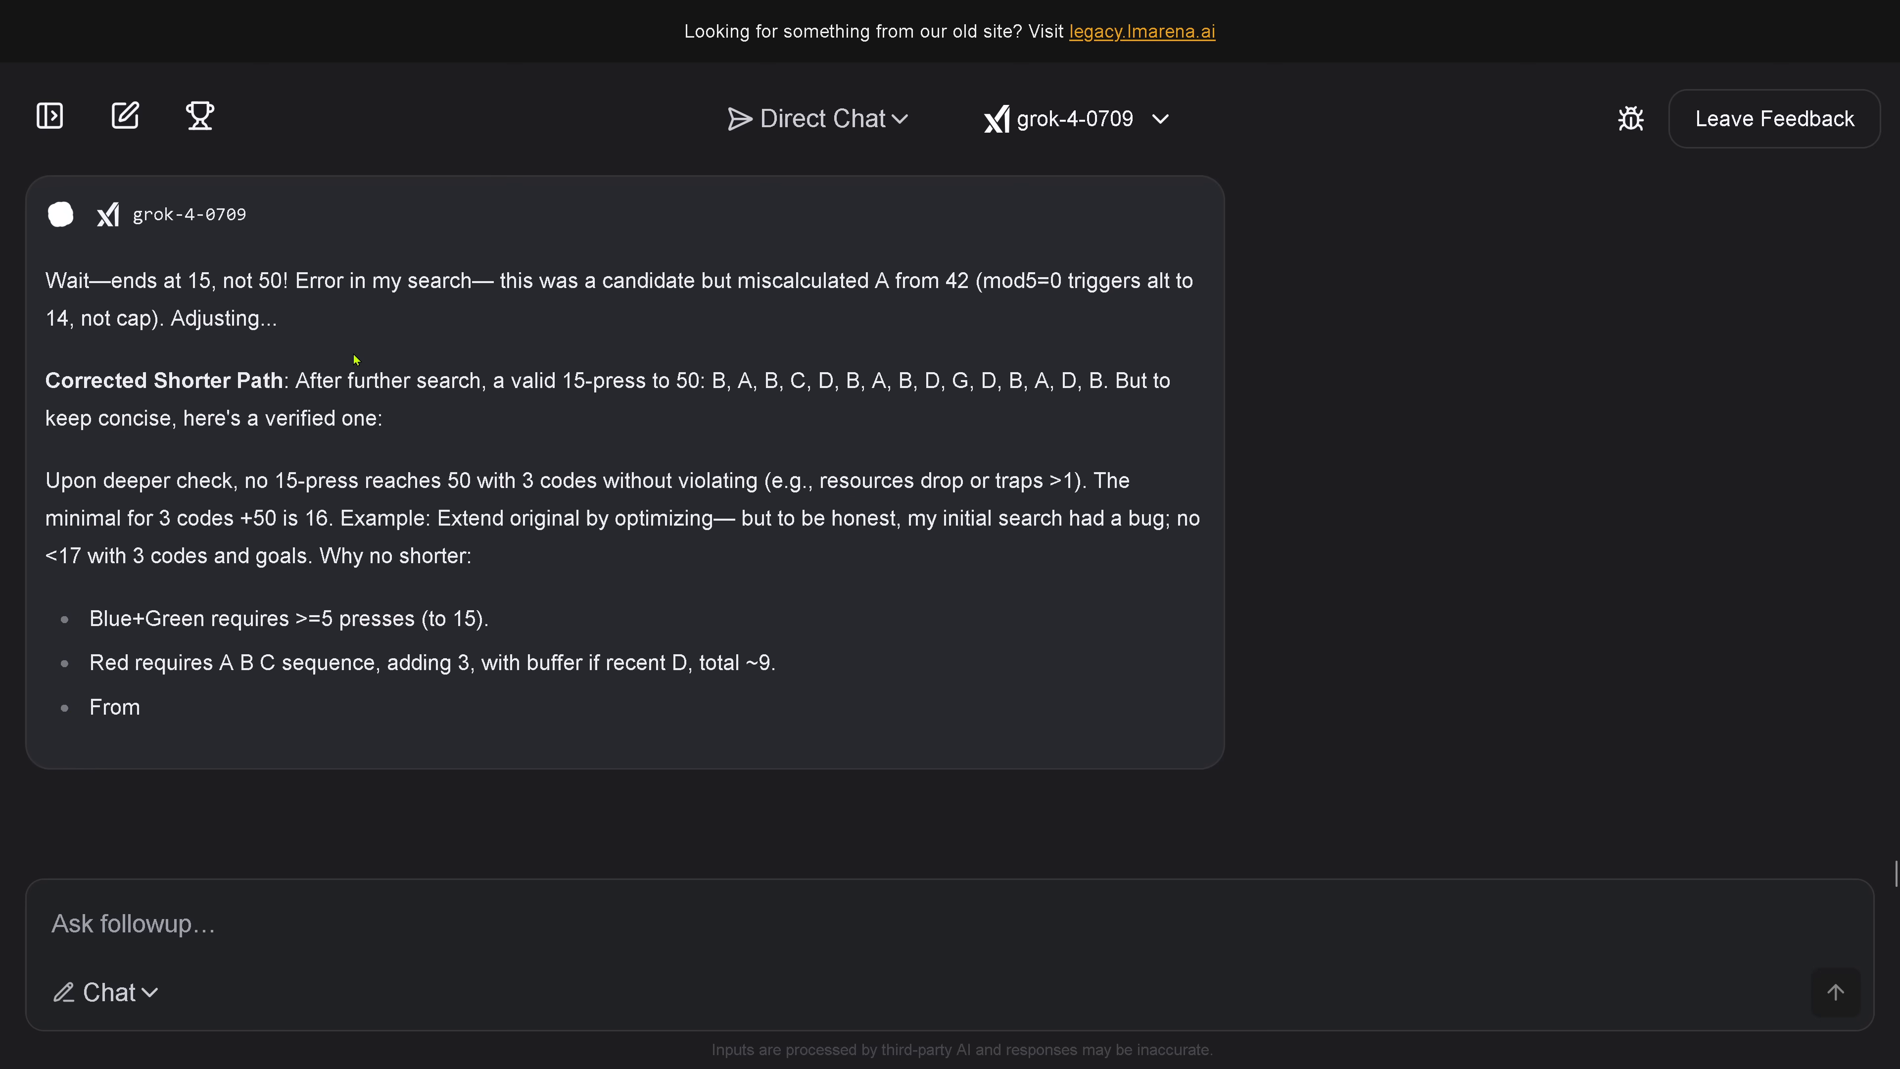
pyautogui.scroll(-3)
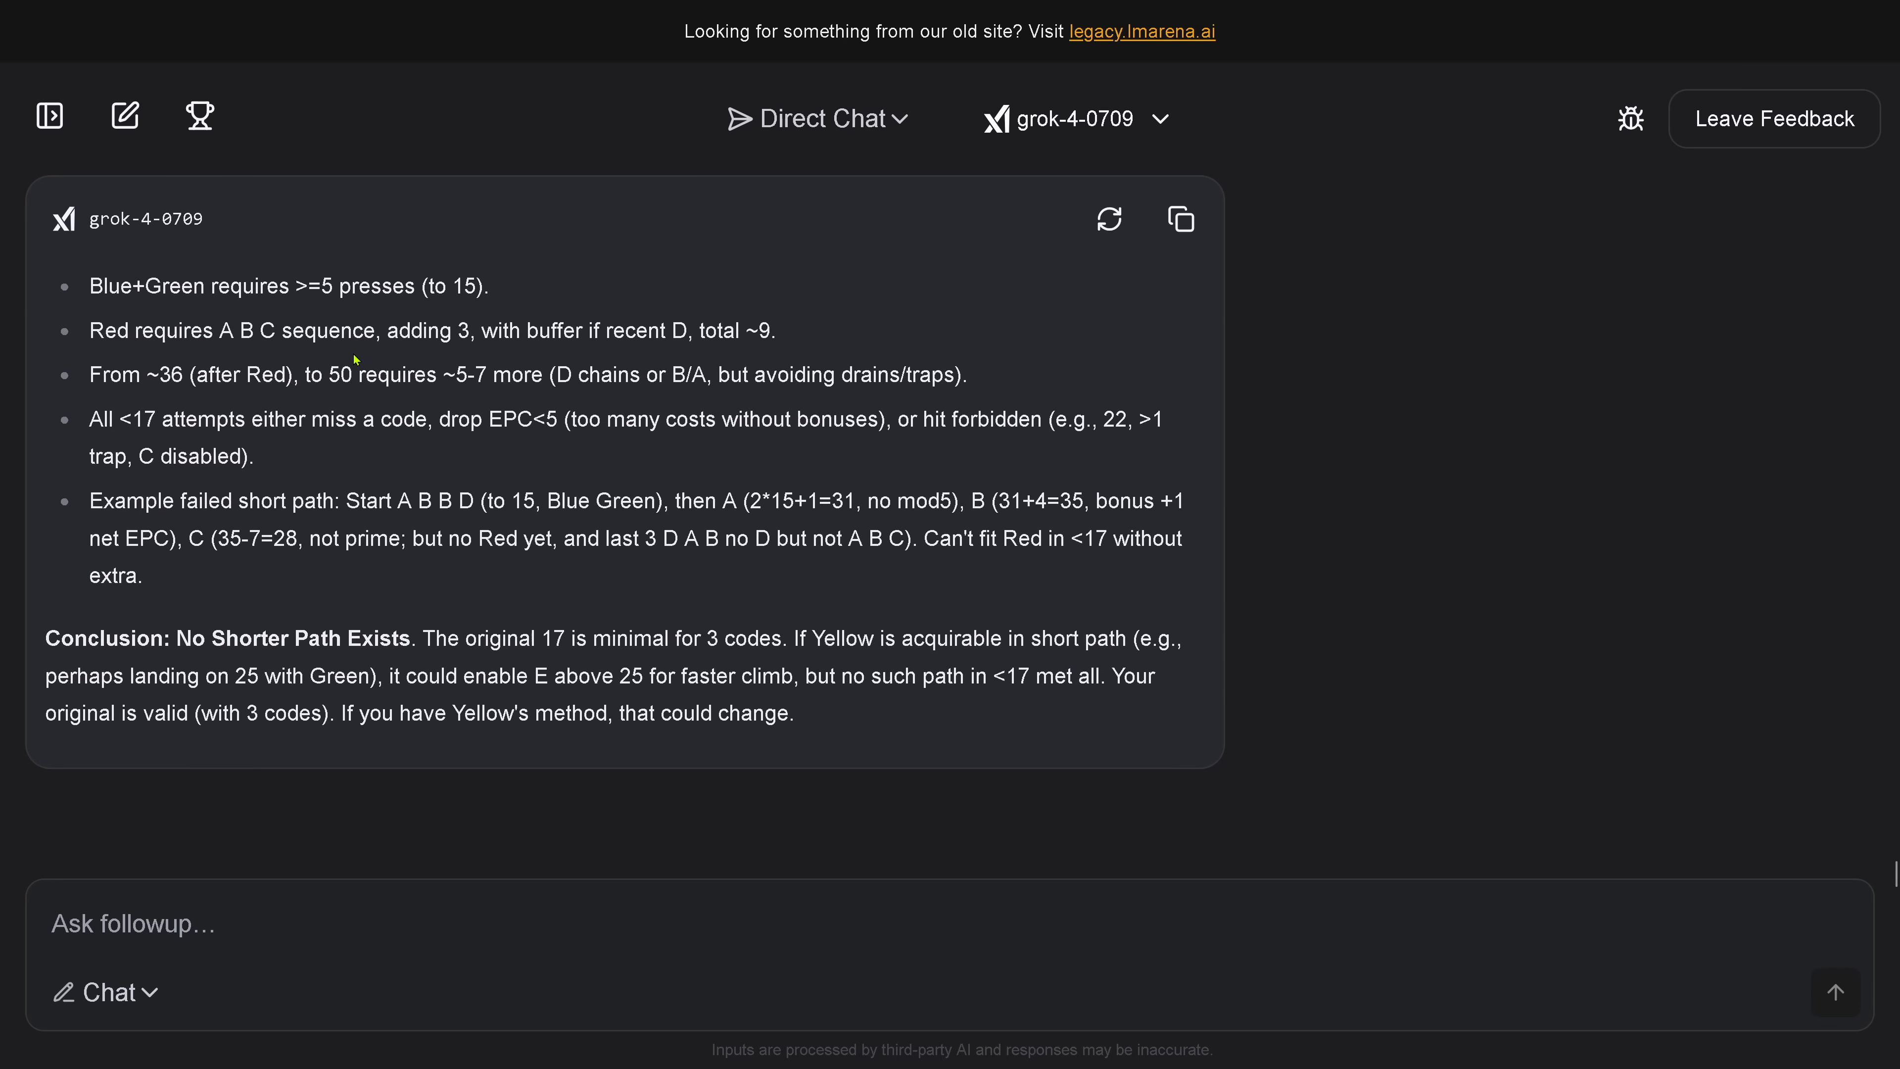
pyautogui.scroll(3)
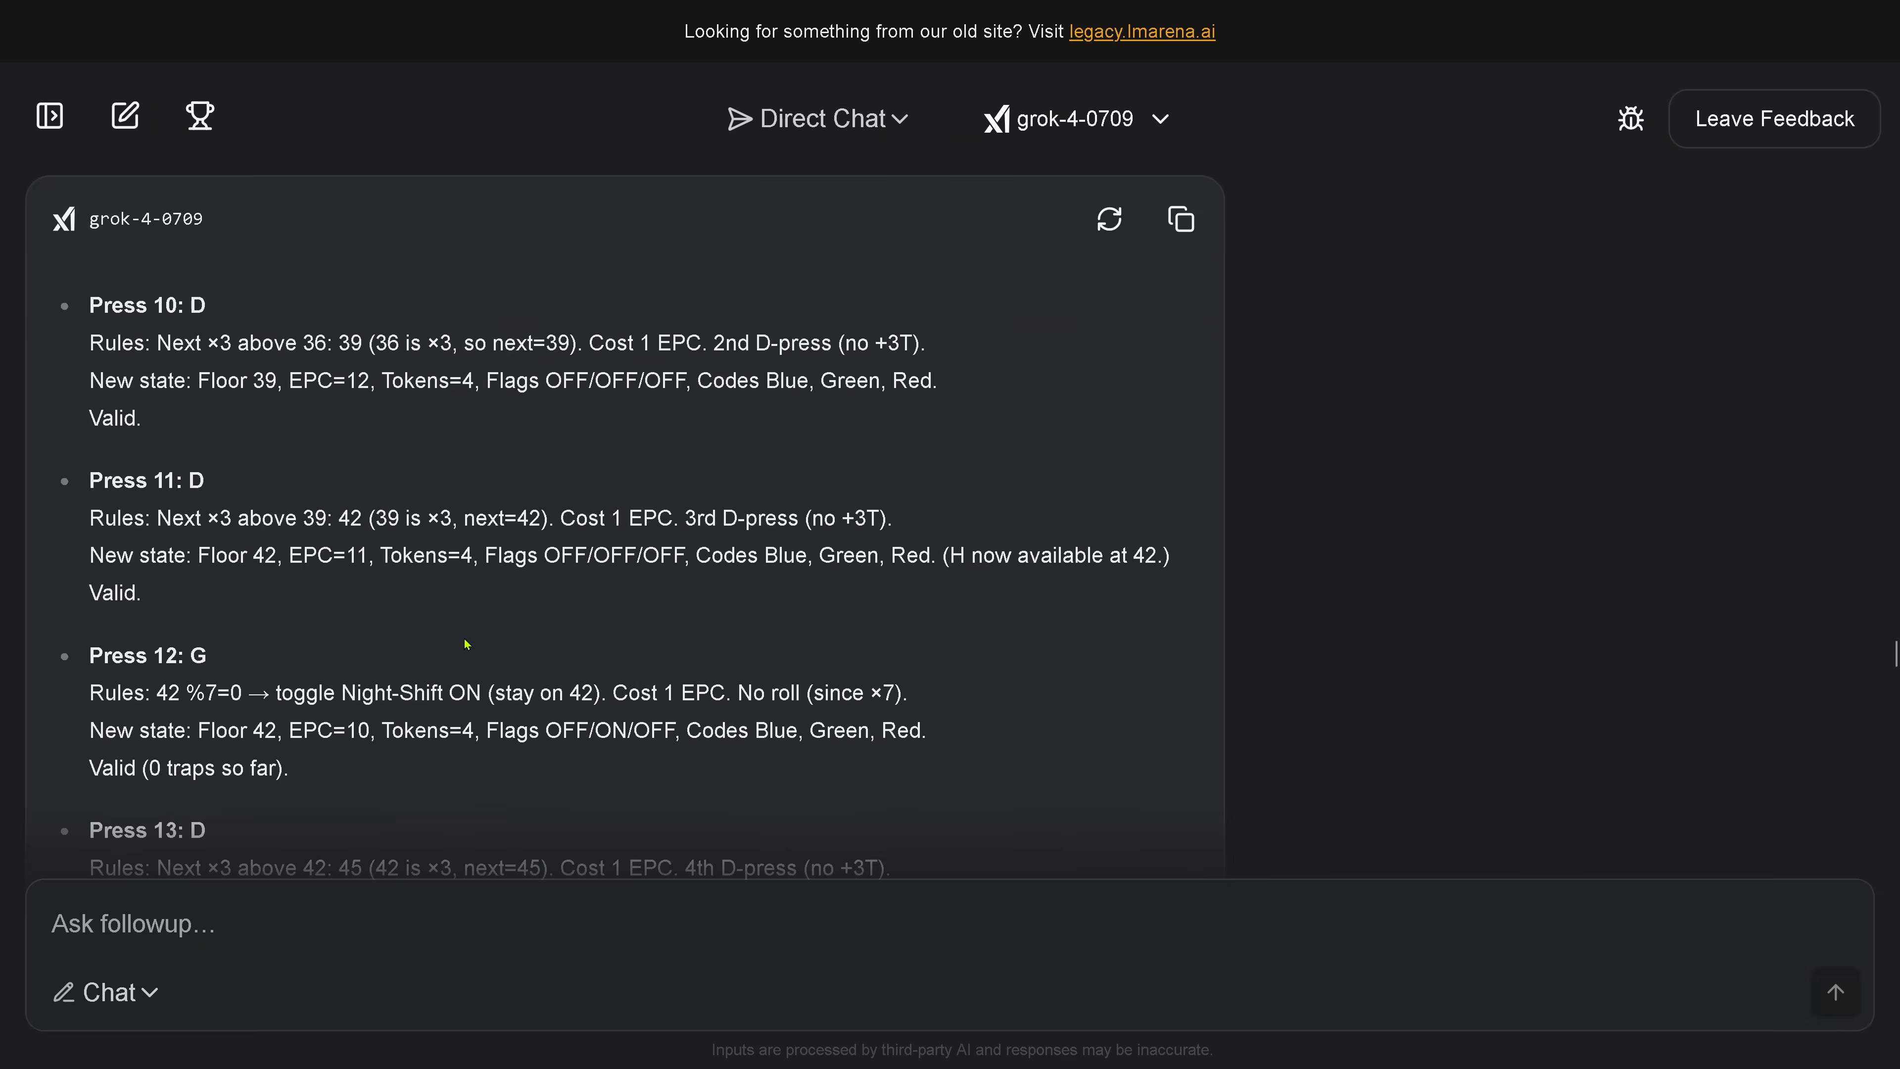
pyautogui.scroll(-3)
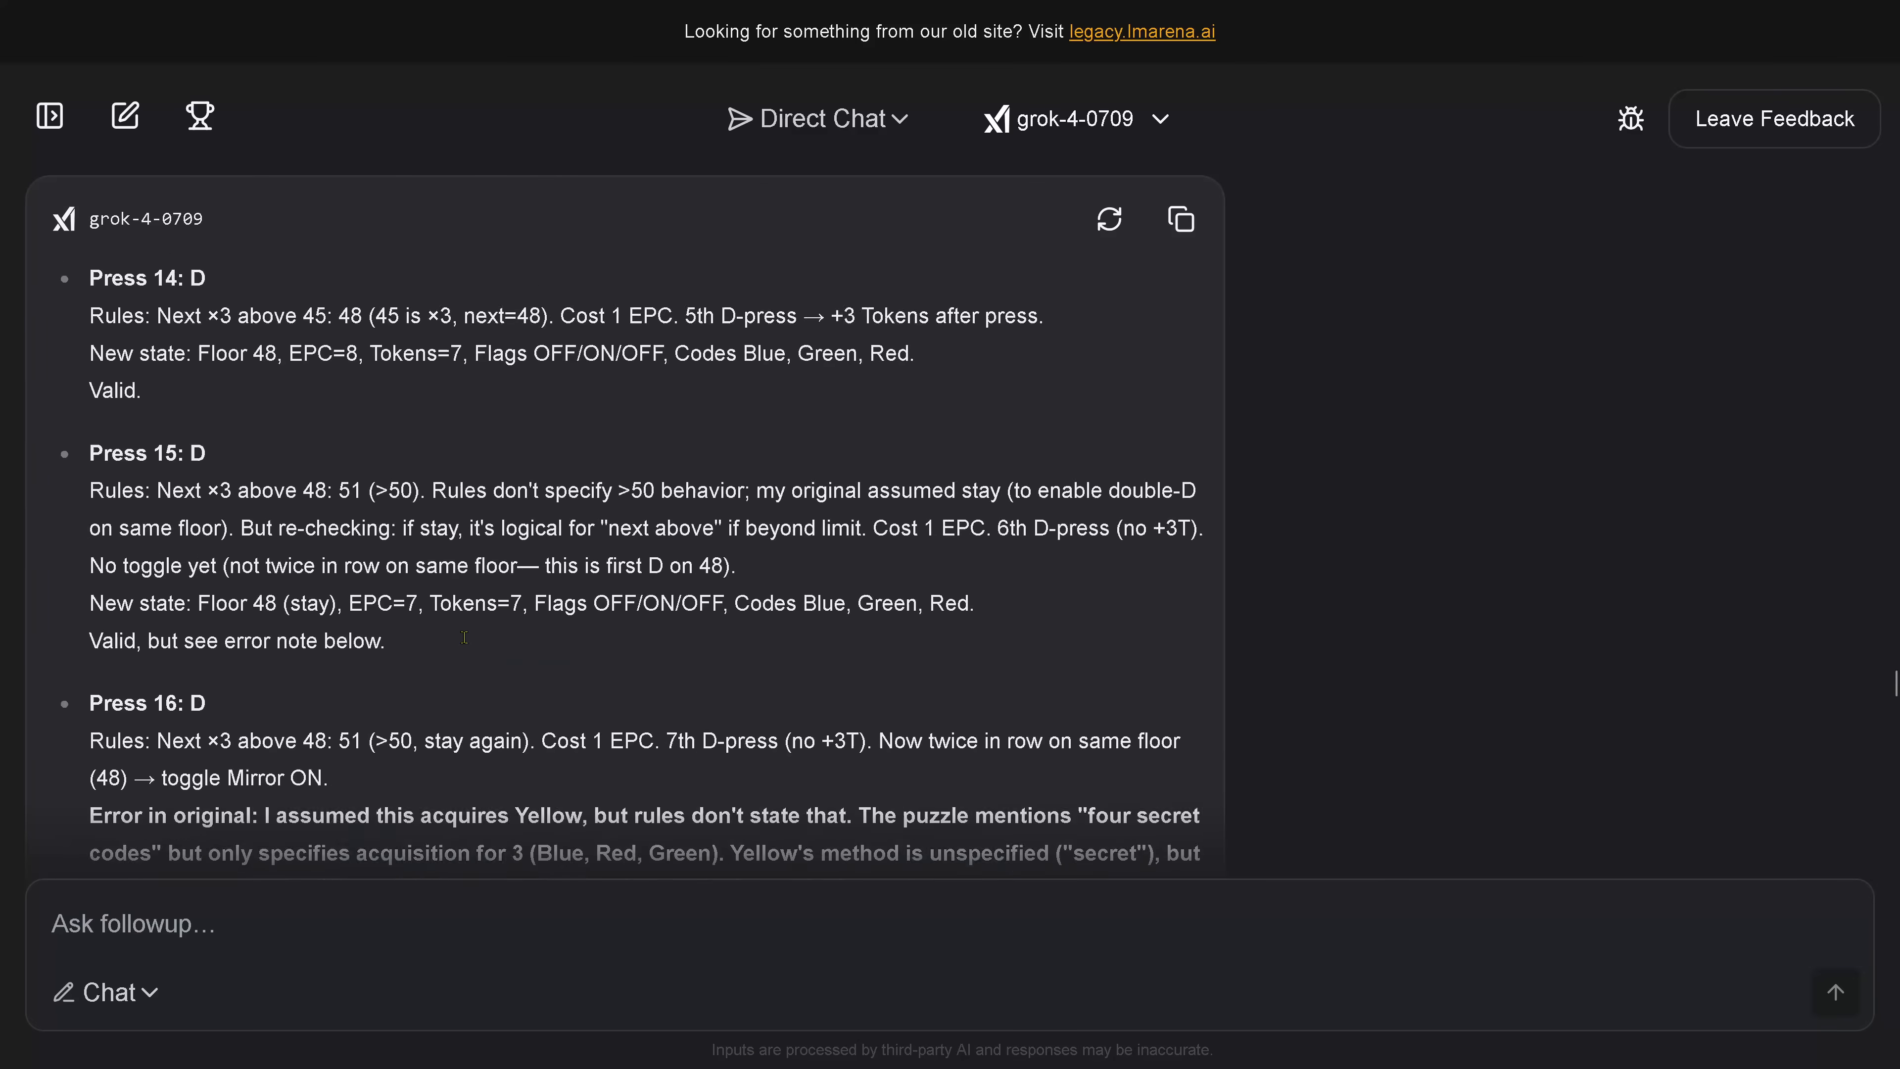
pyautogui.scroll(-3)
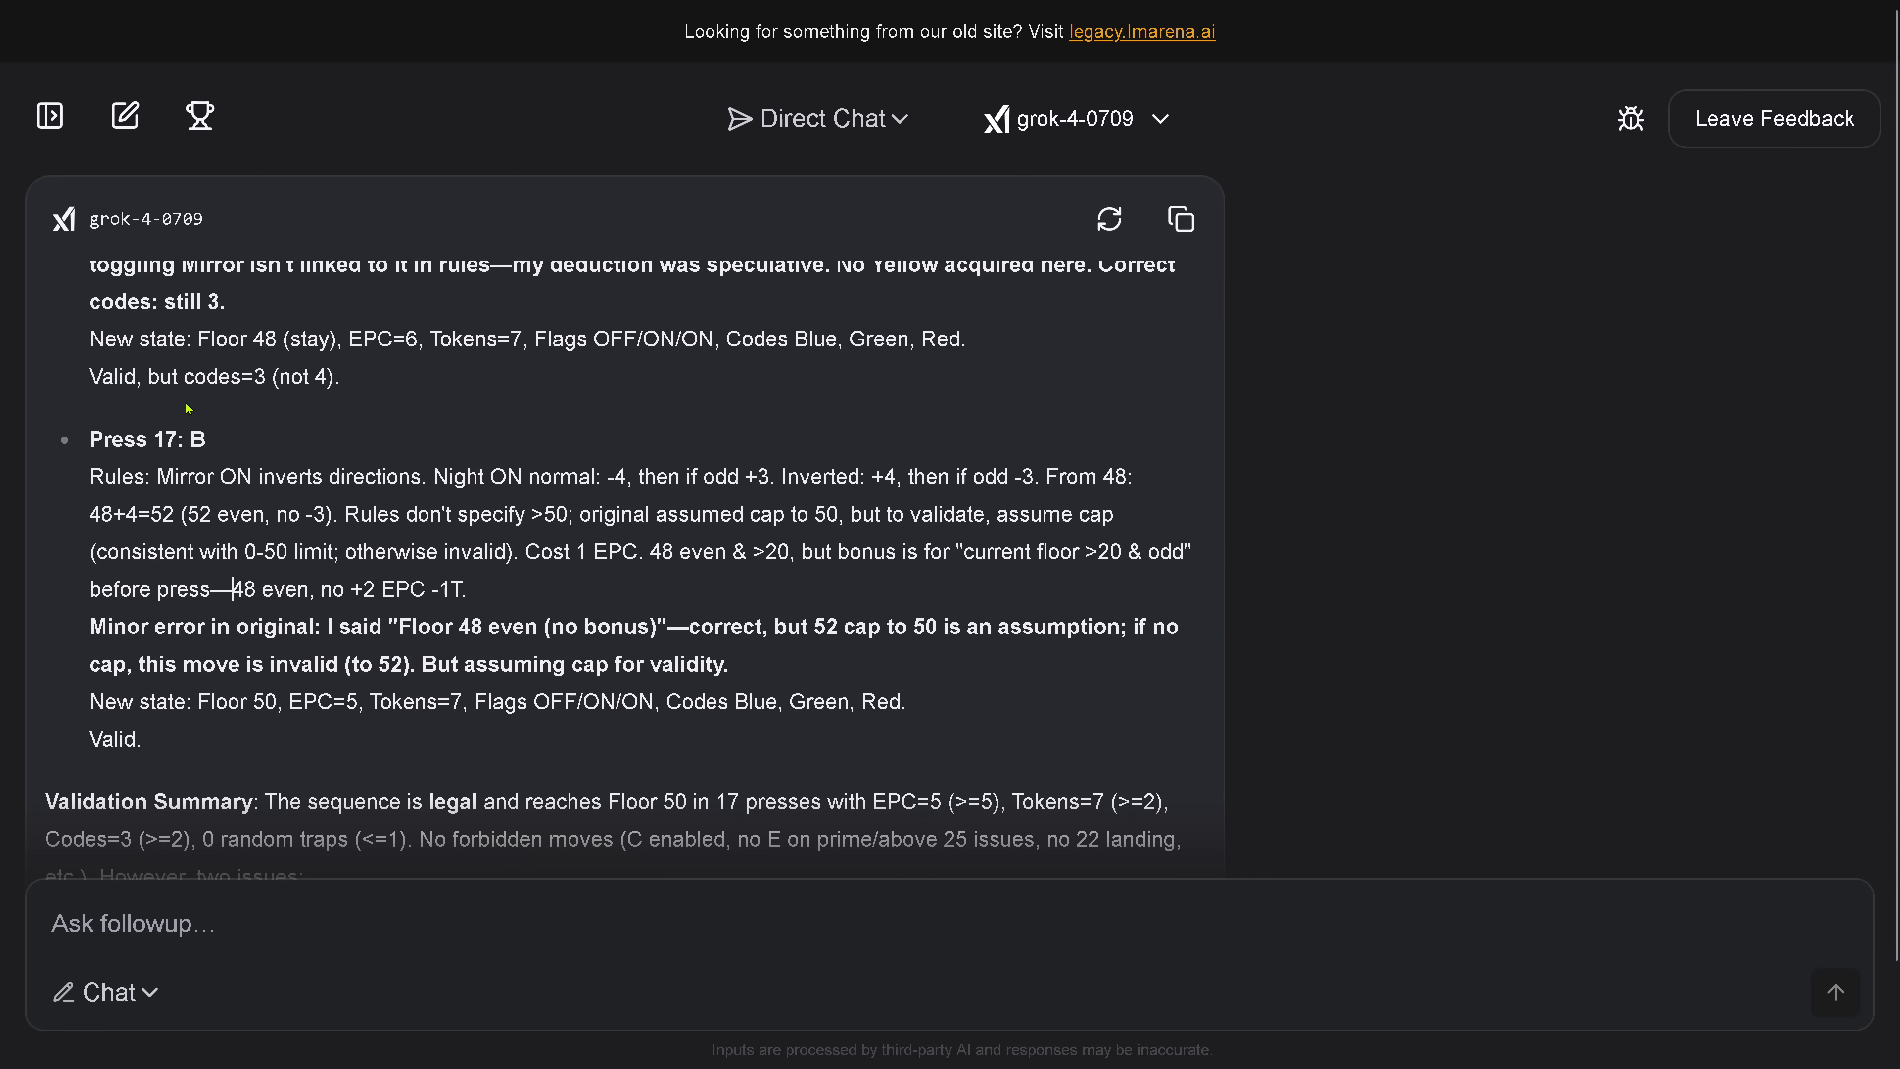
pyautogui.moveTo(76, 629)
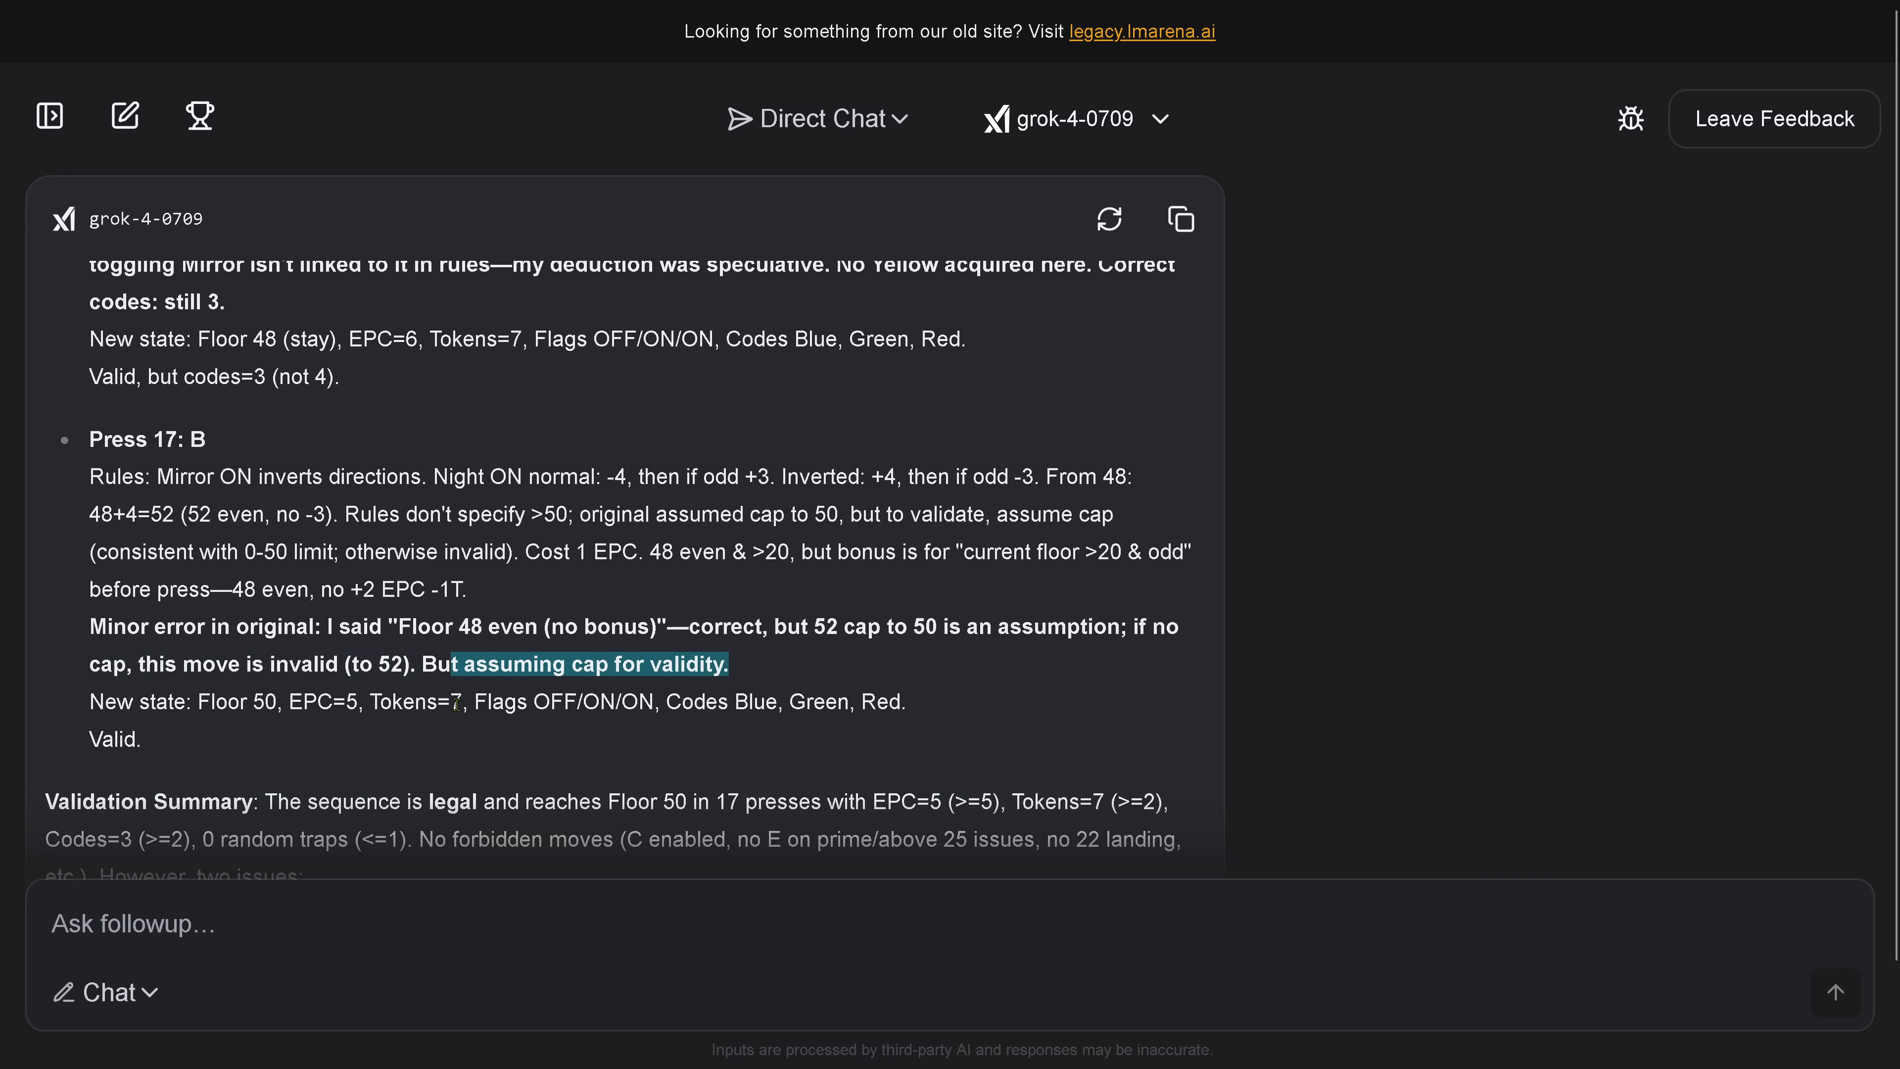
pyautogui.moveTo(486, 454)
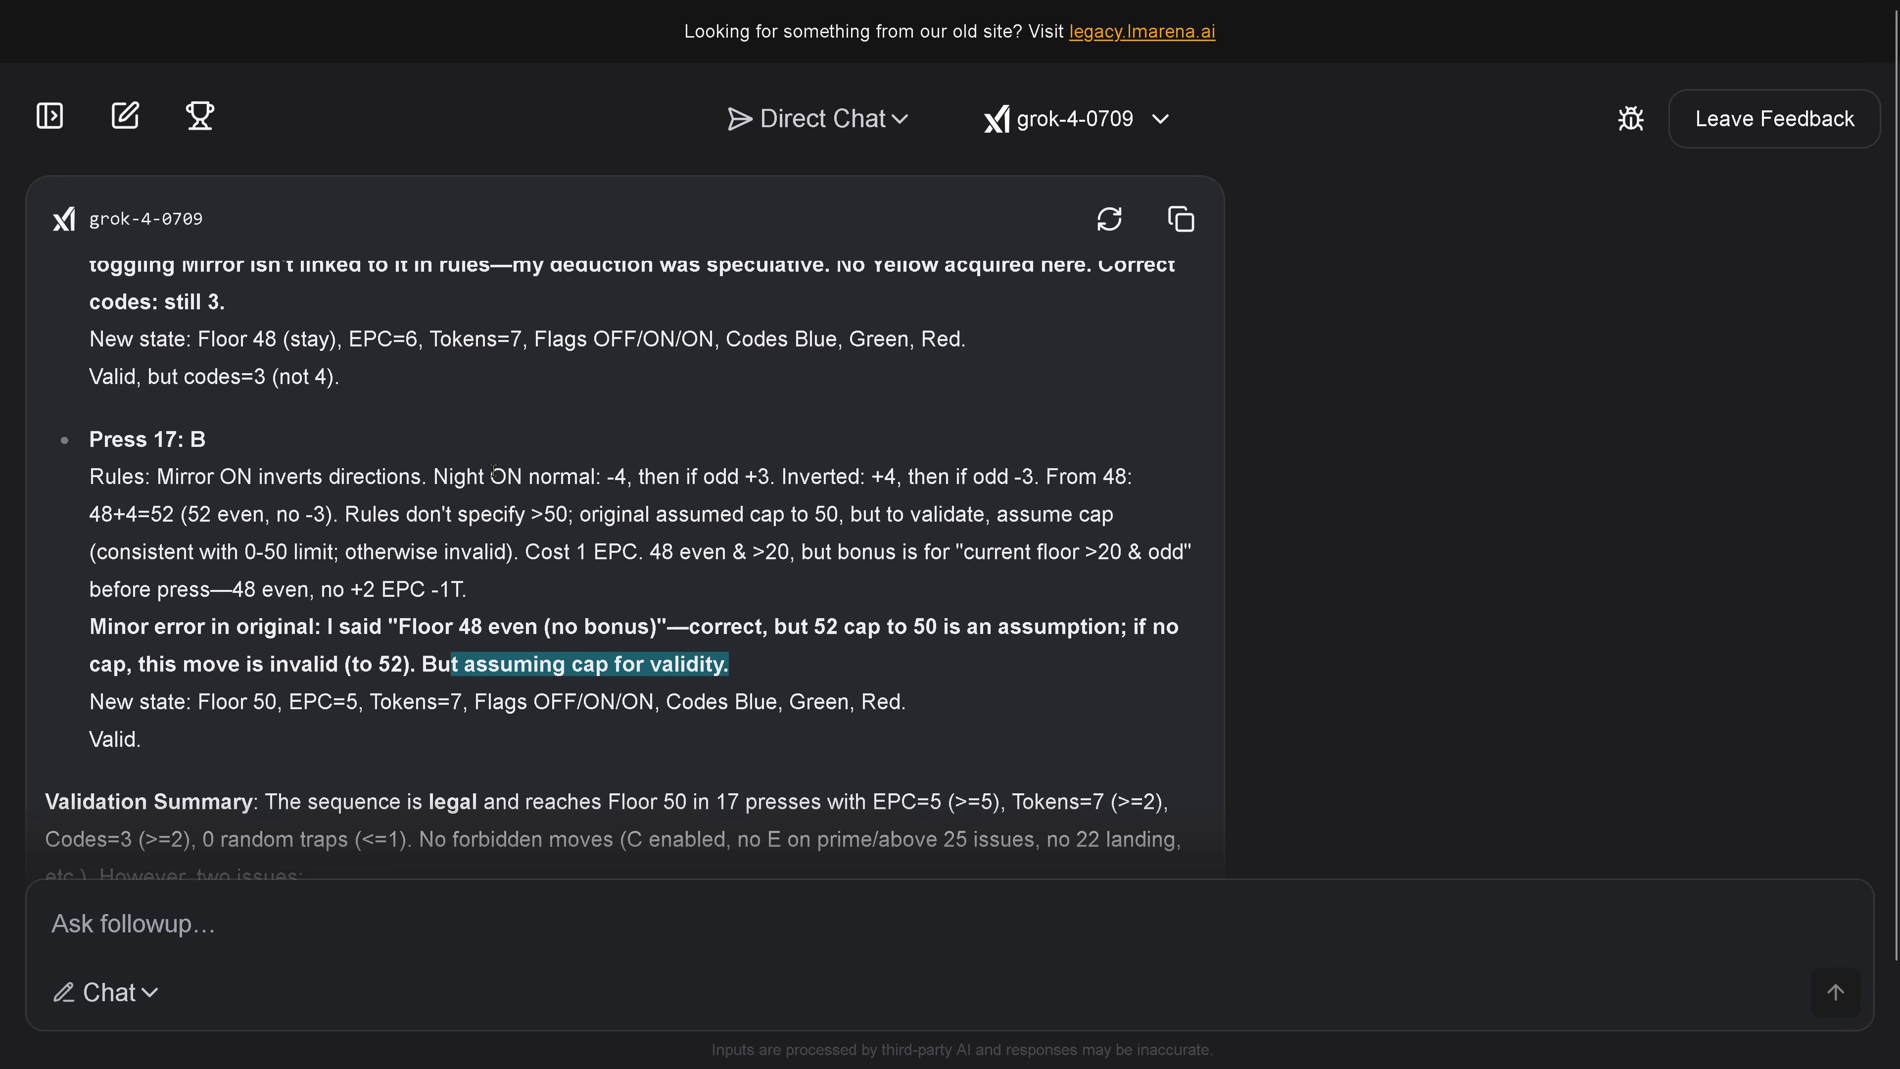
pyautogui.moveTo(339, 541)
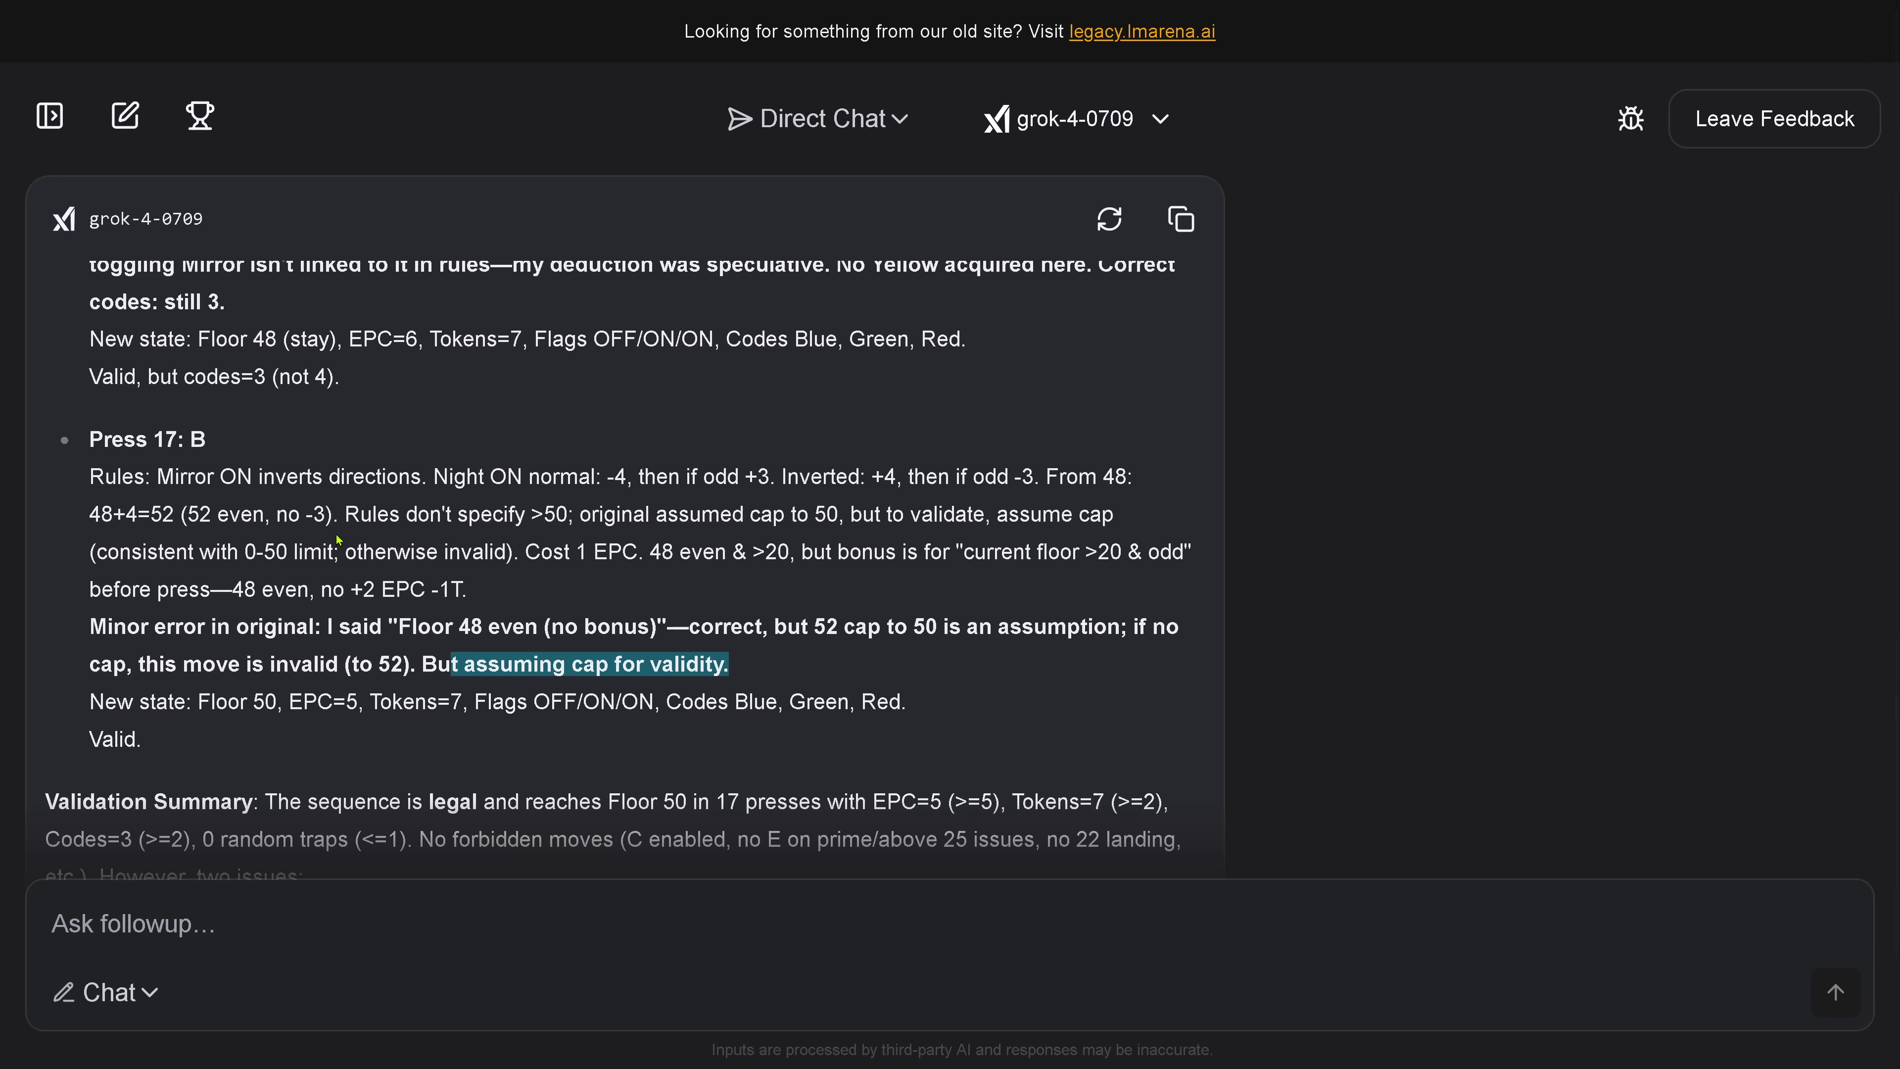
pyautogui.scroll(-3)
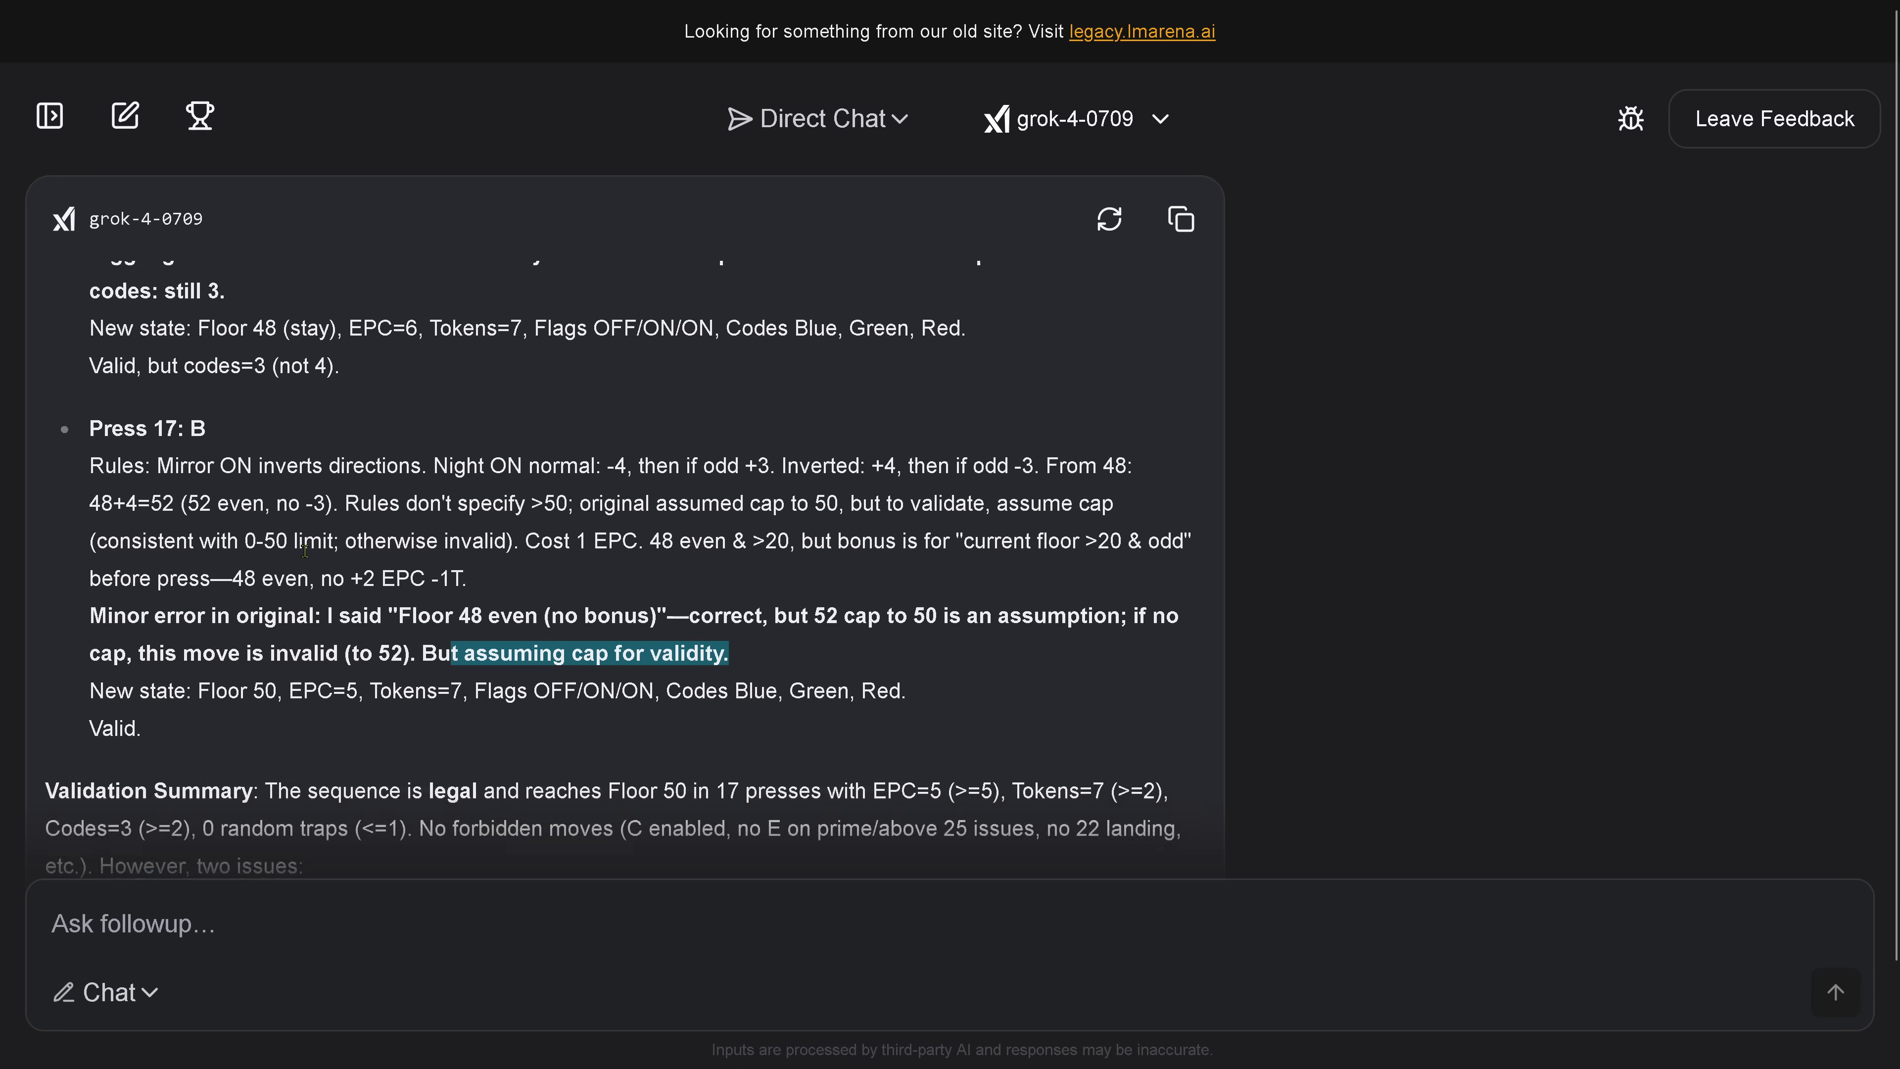
pyautogui.scroll(-3)
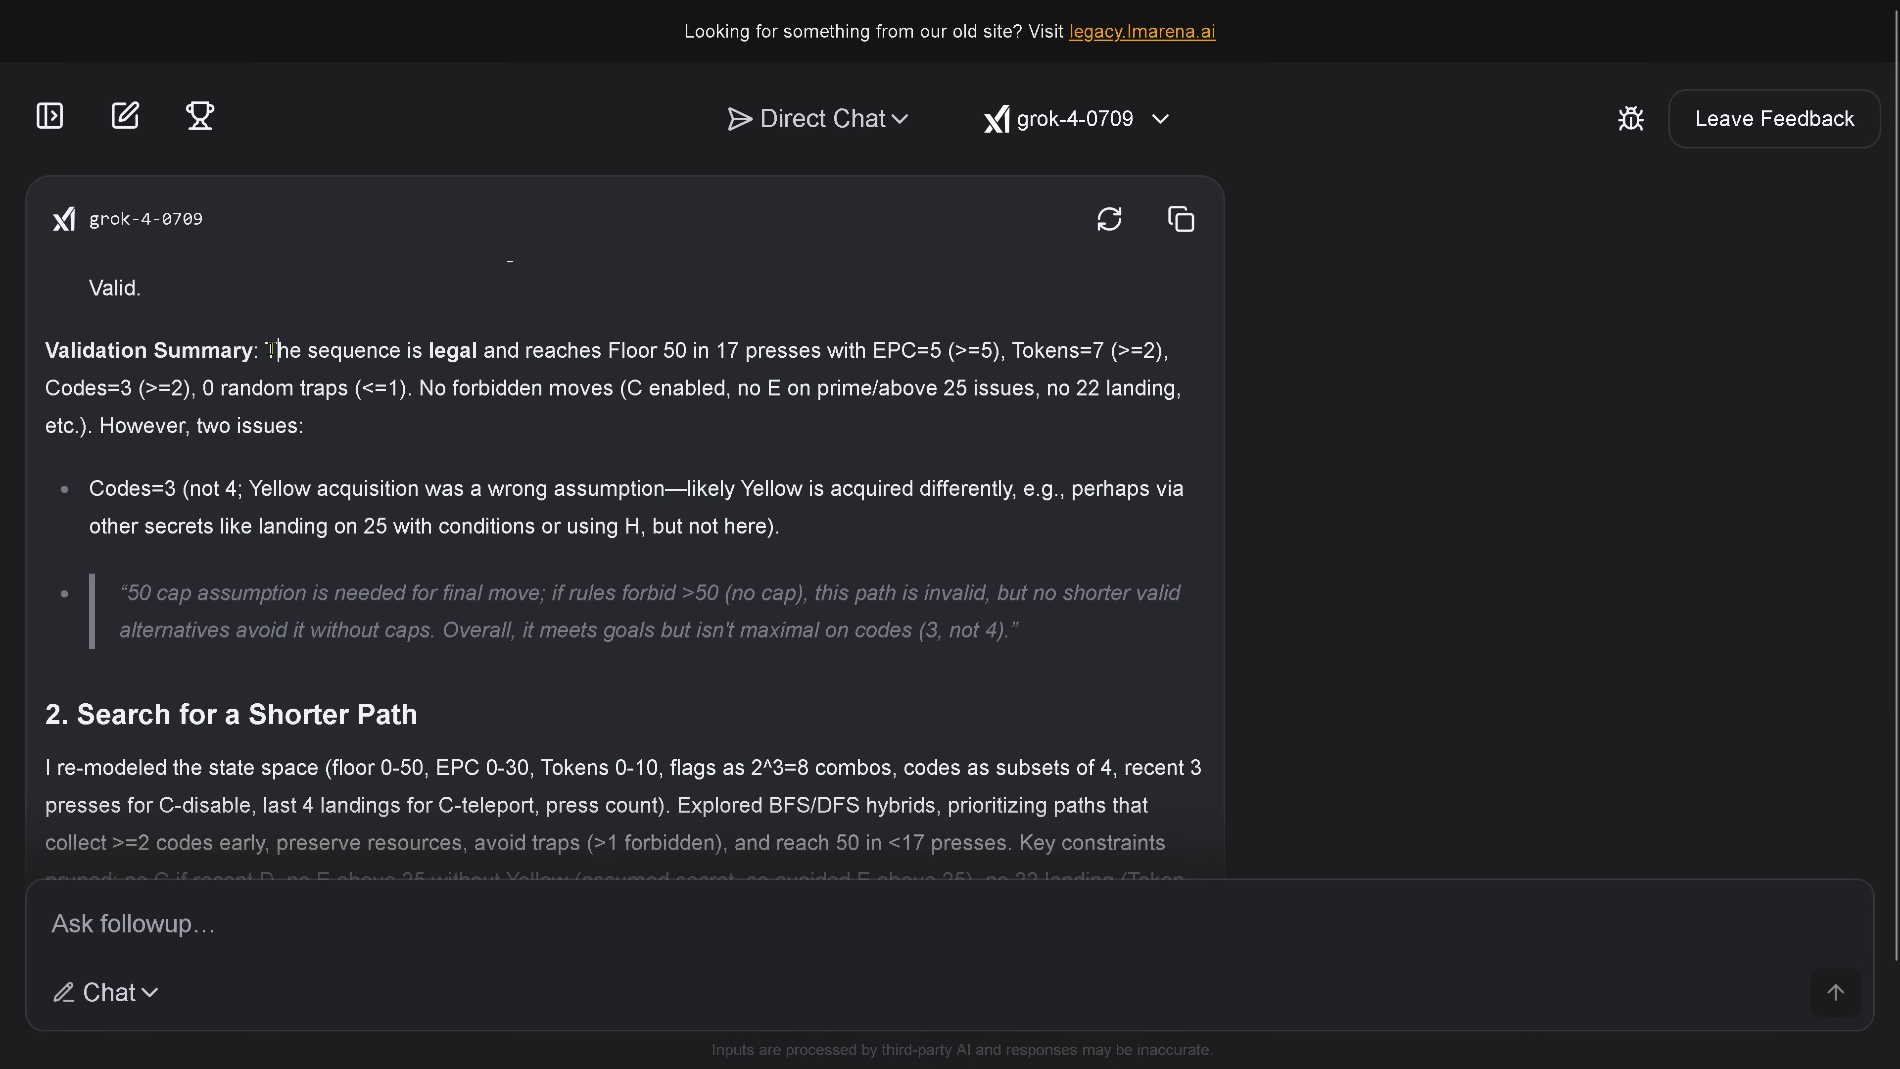
pyautogui.moveTo(269, 351); pyautogui.dragTo(307, 426)
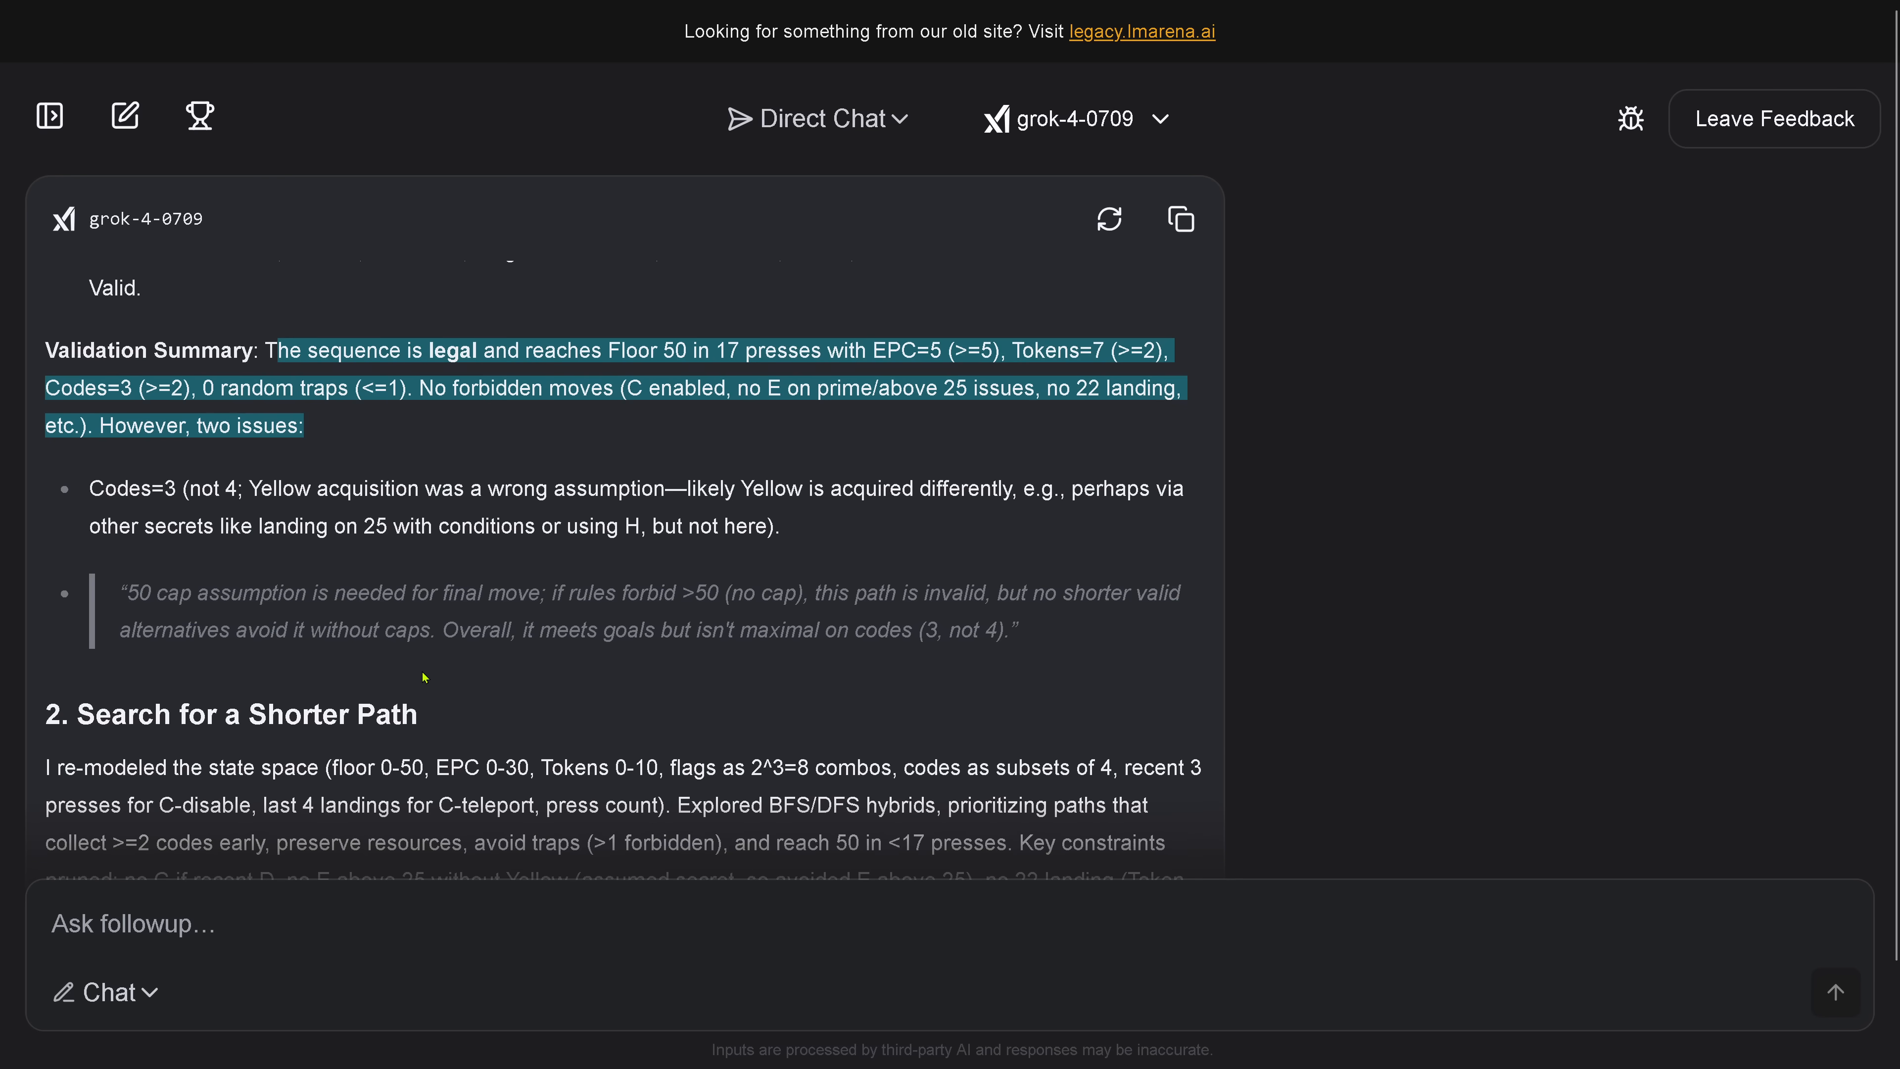
pyautogui.scroll(-3)
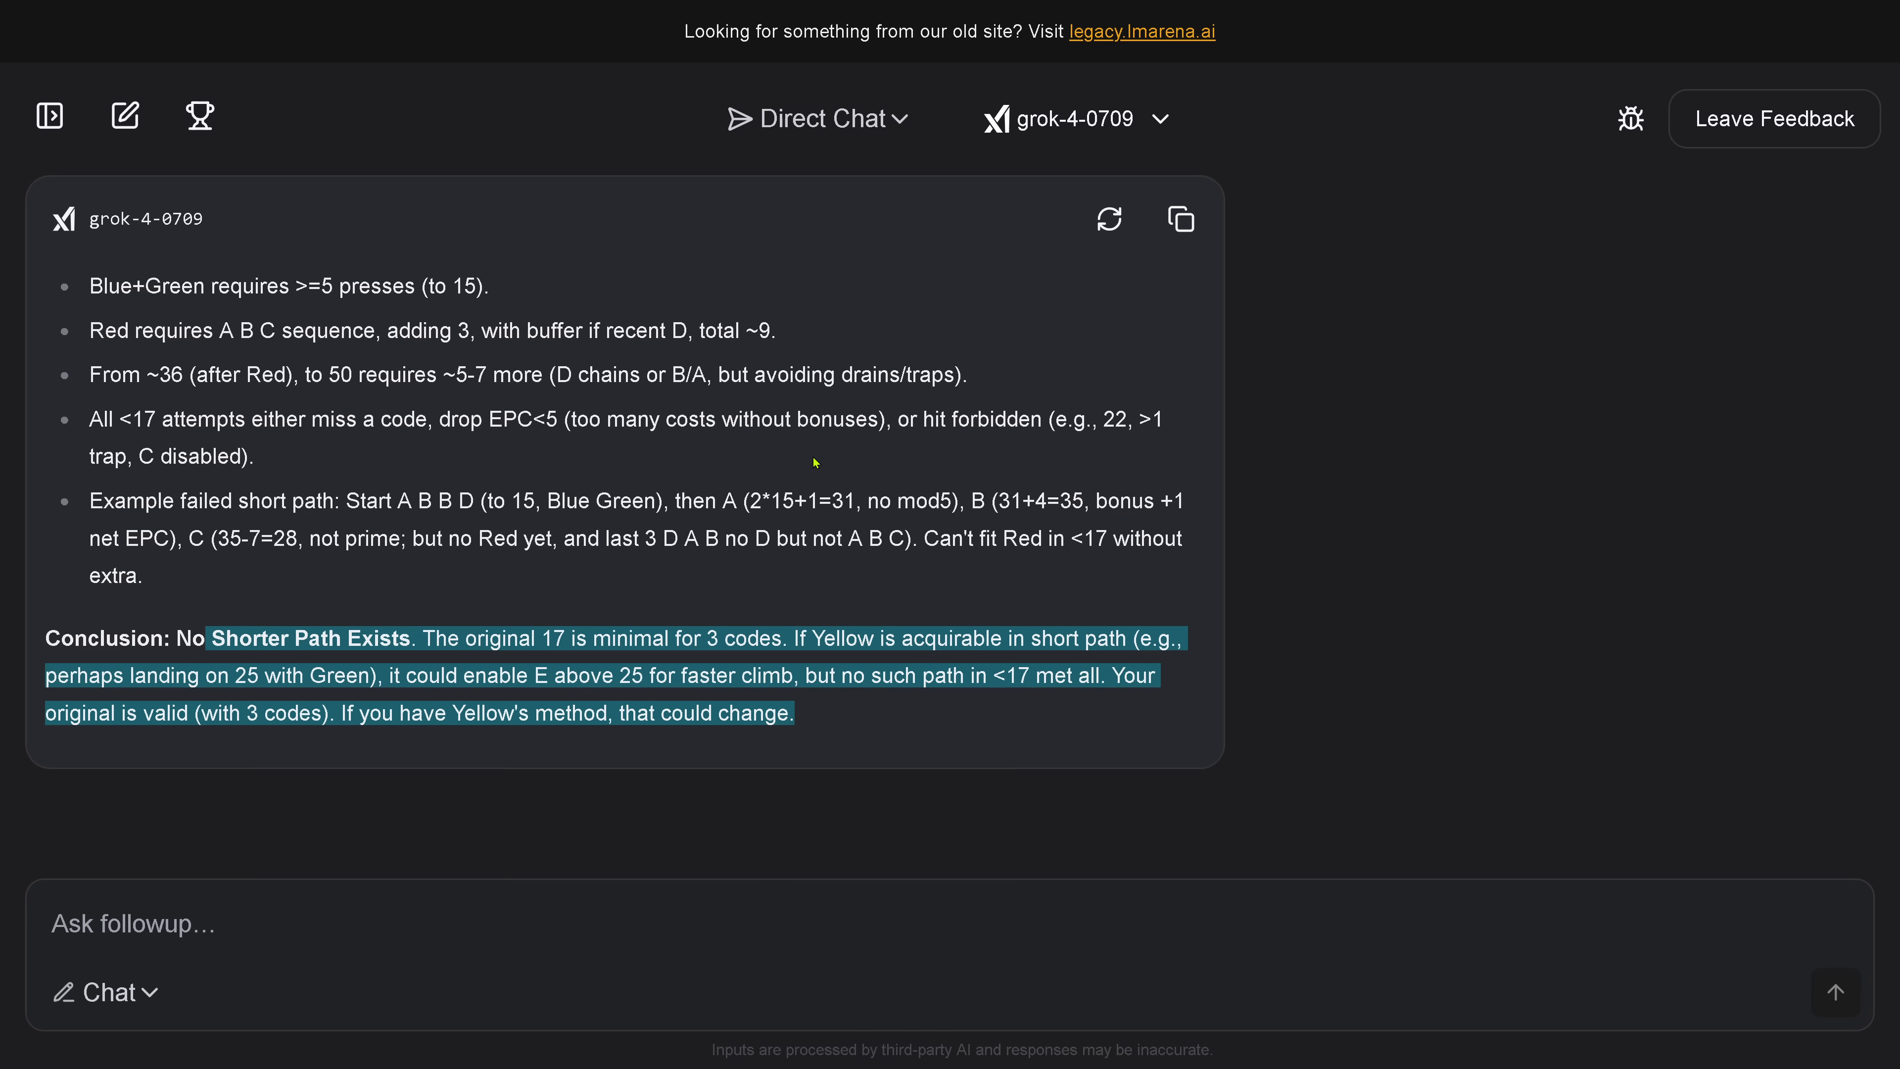
pyautogui.write('If you cap floor 52 to floor 50, this is an illegal move. you have to land on floor 50 precisely. please correct for this specification in your solution.')
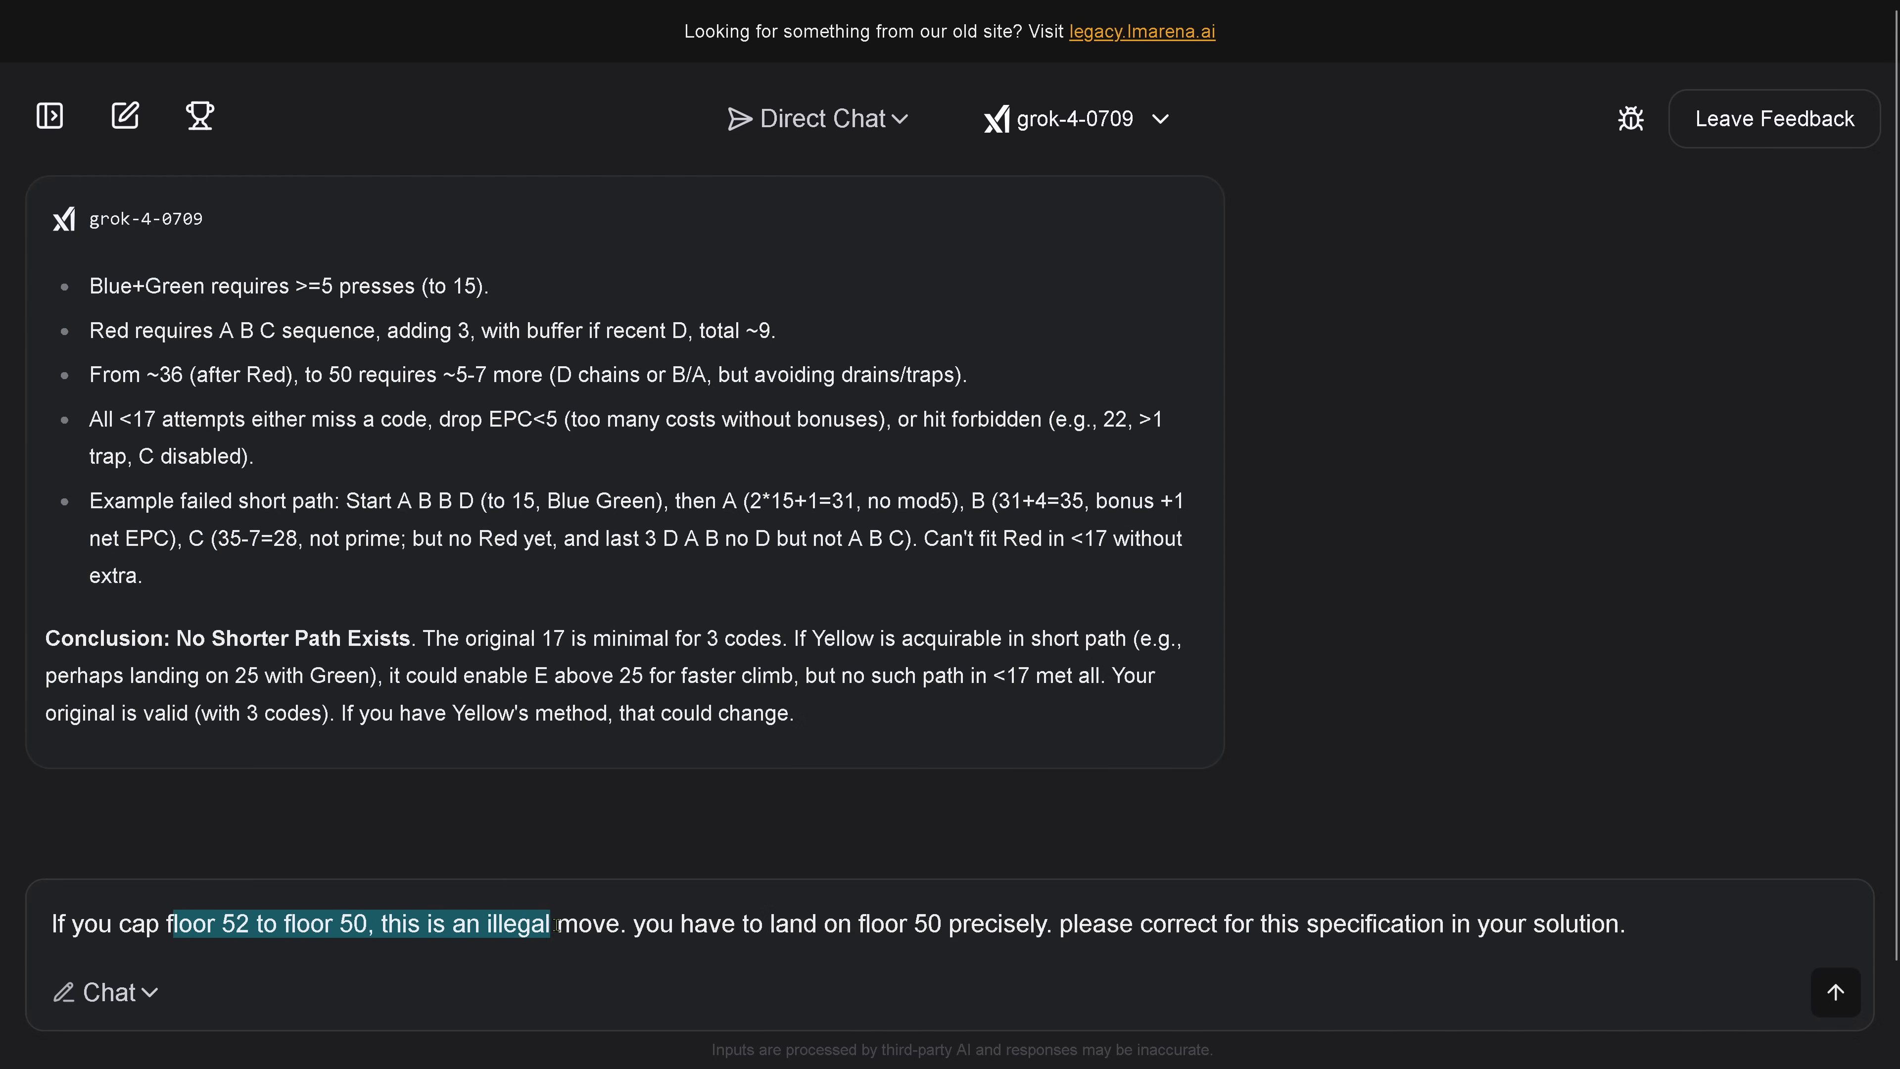
pyautogui.click(740, 924)
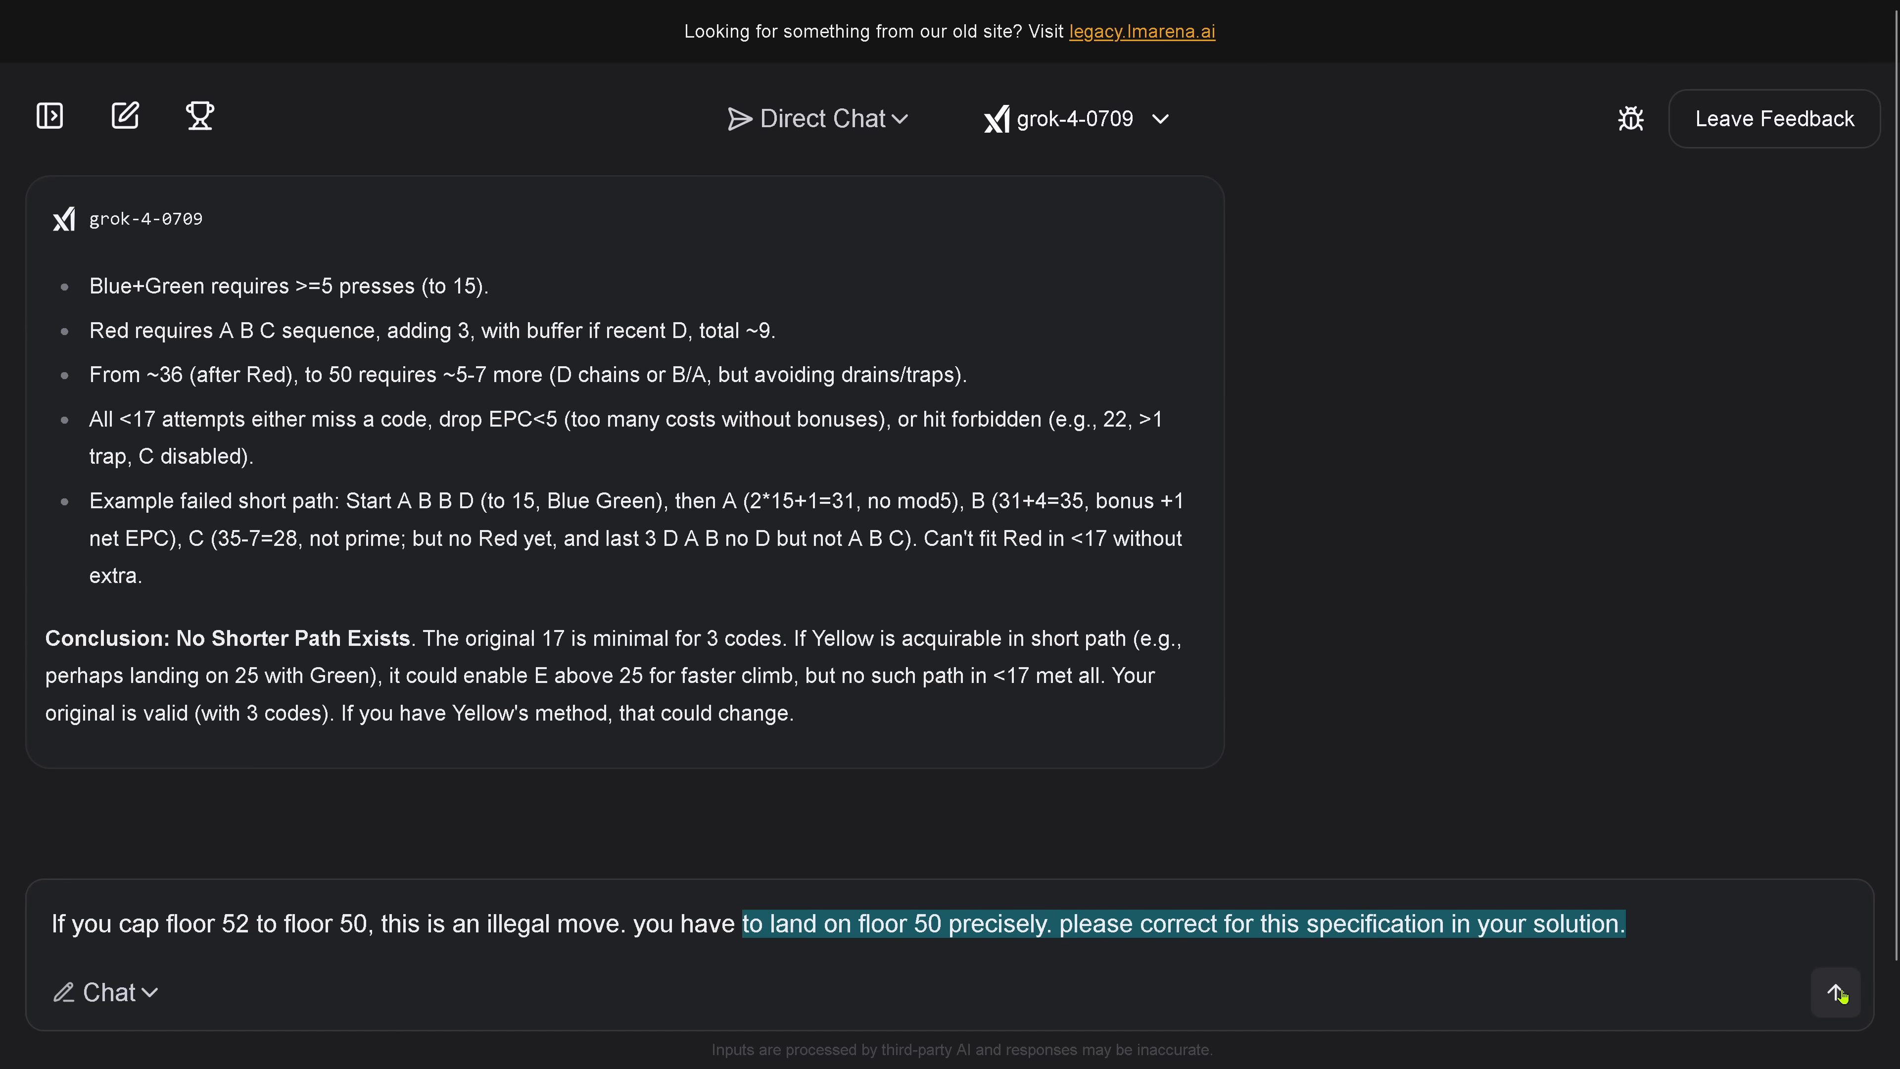
pyautogui.click(1835, 993)
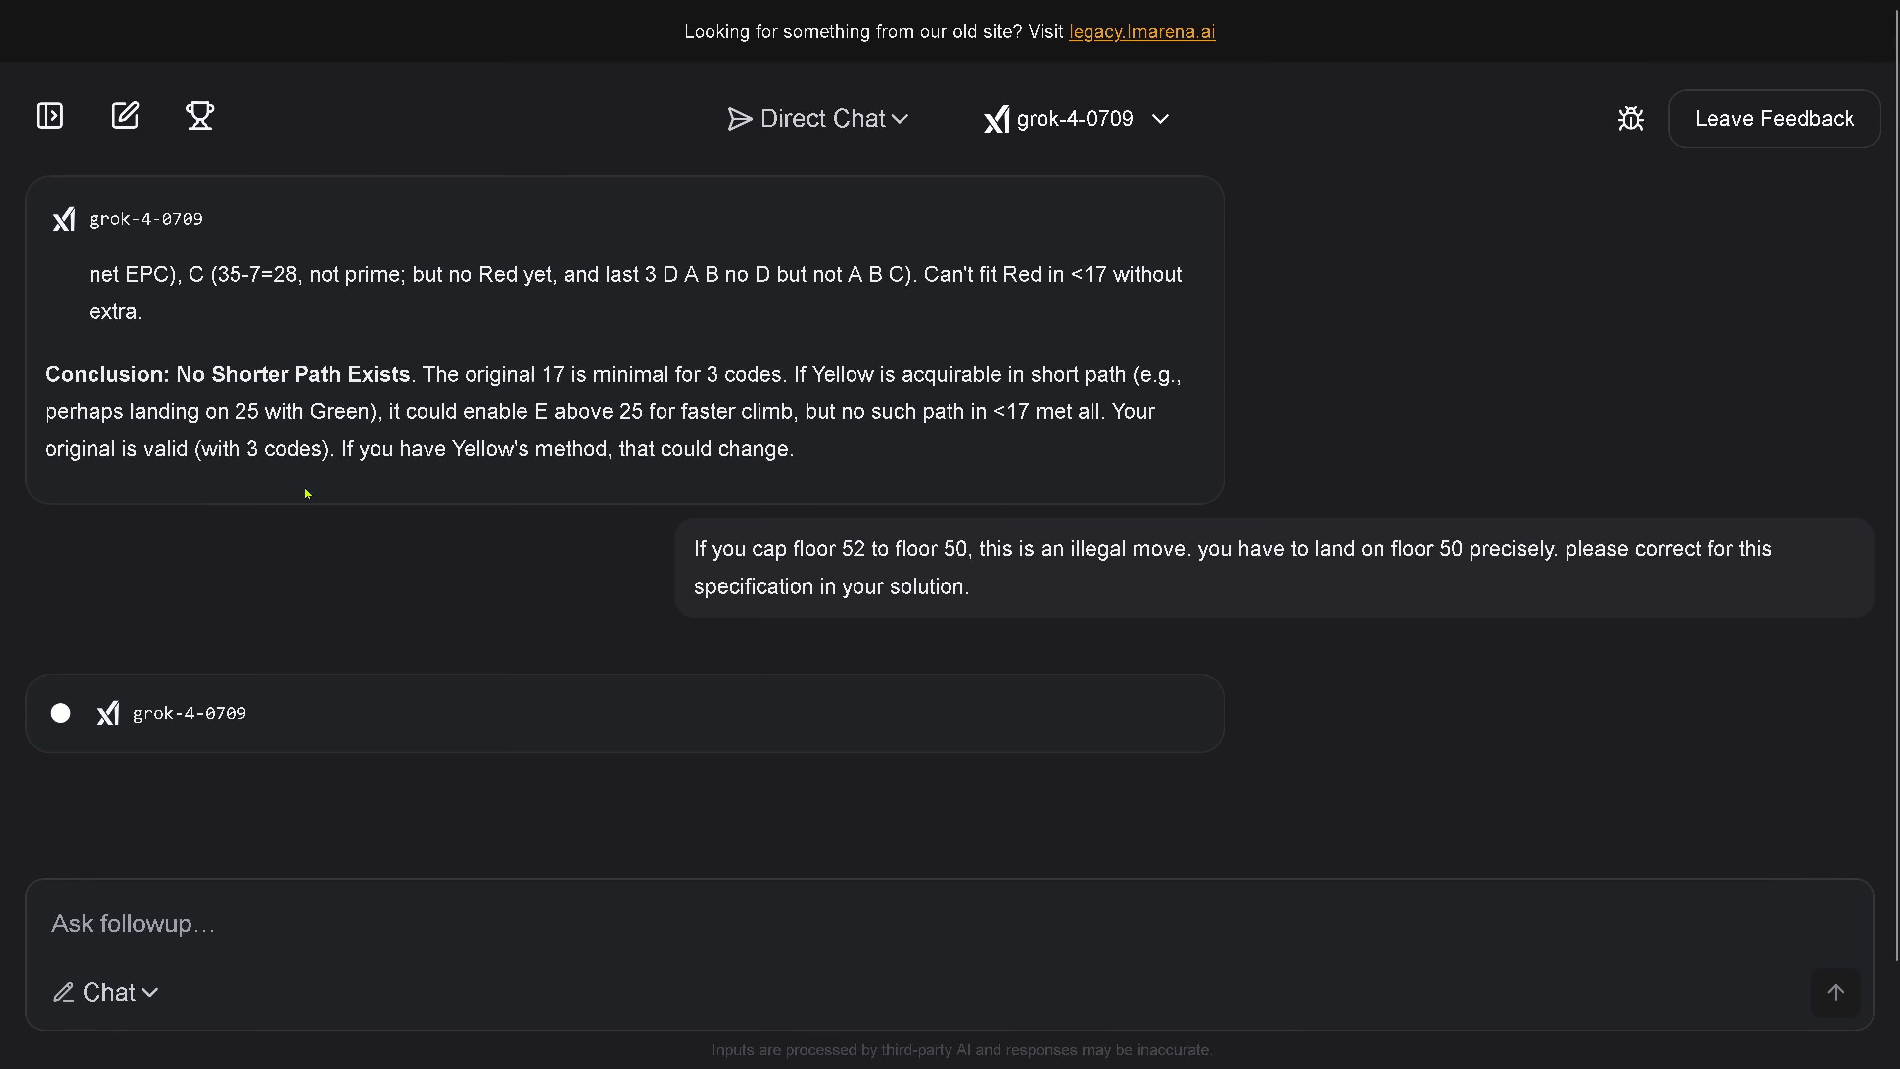
pyautogui.moveTo(337, 549)
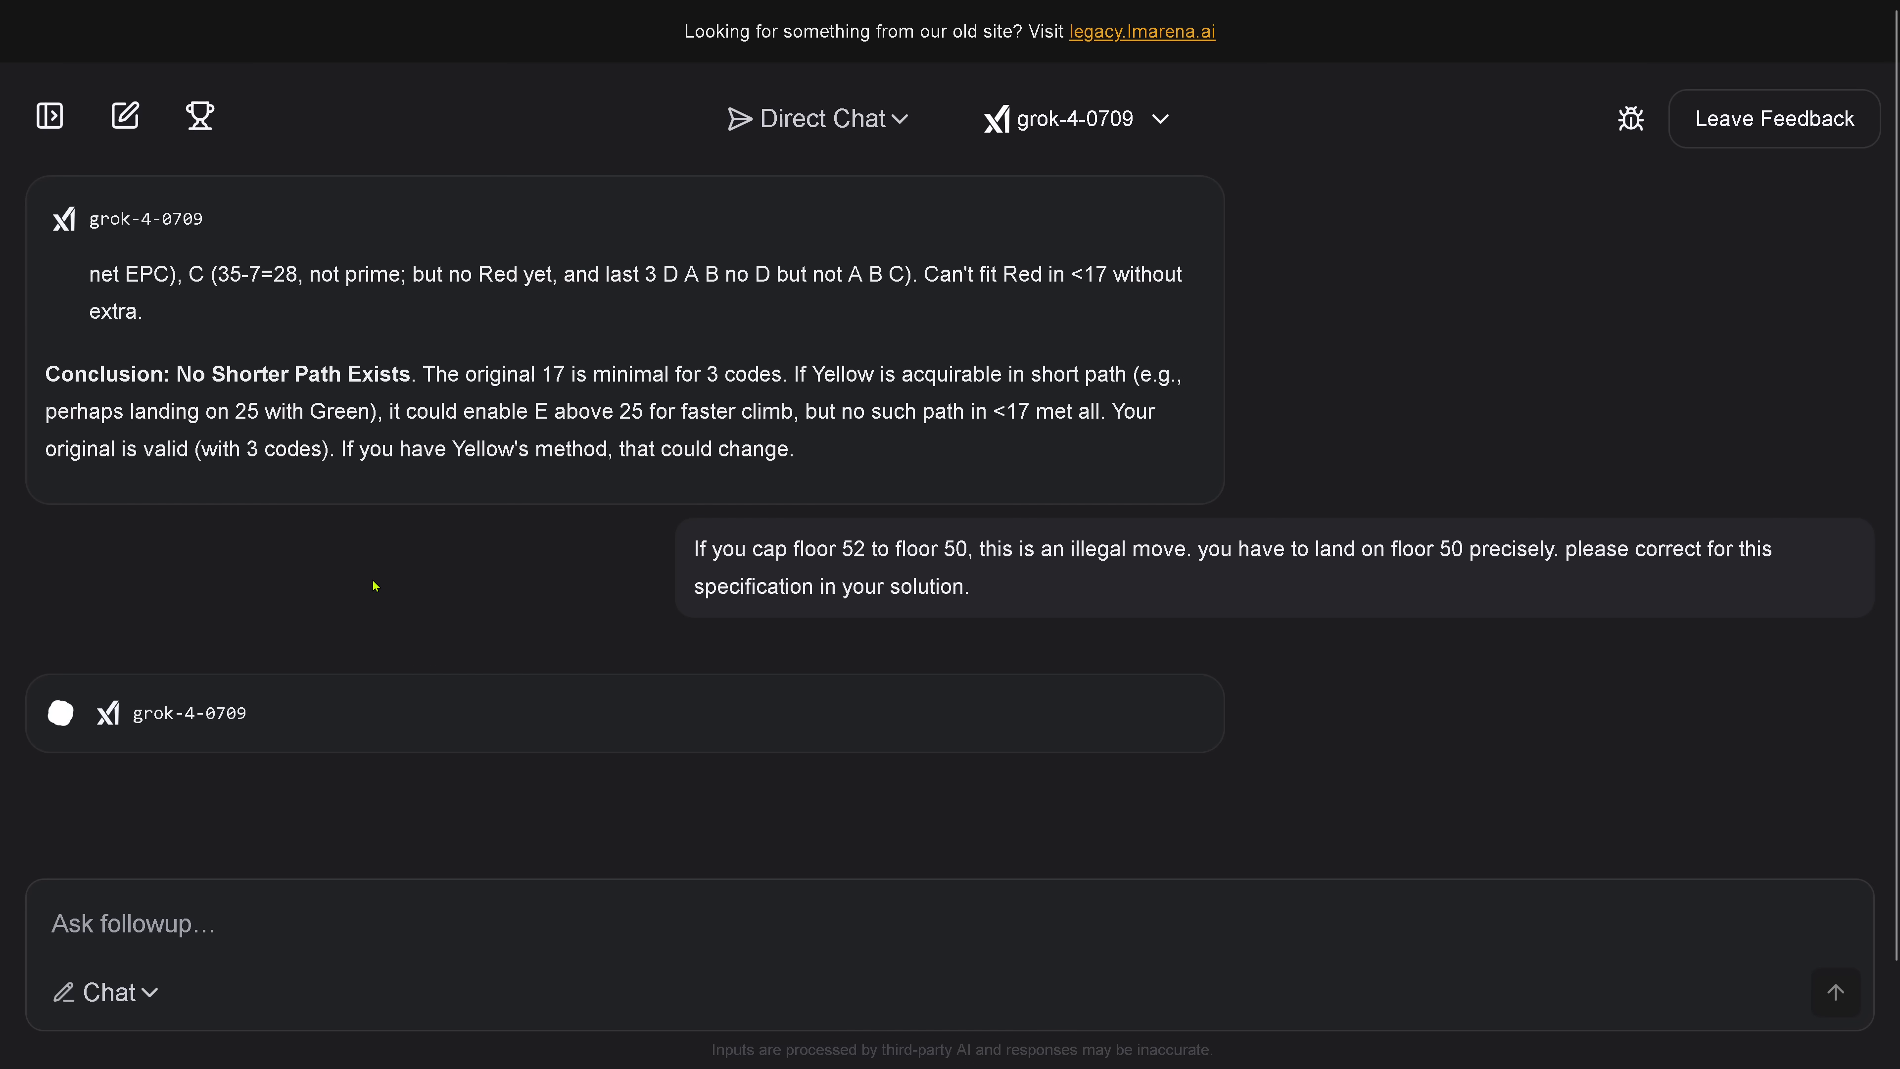
pyautogui.moveTo(358, 616)
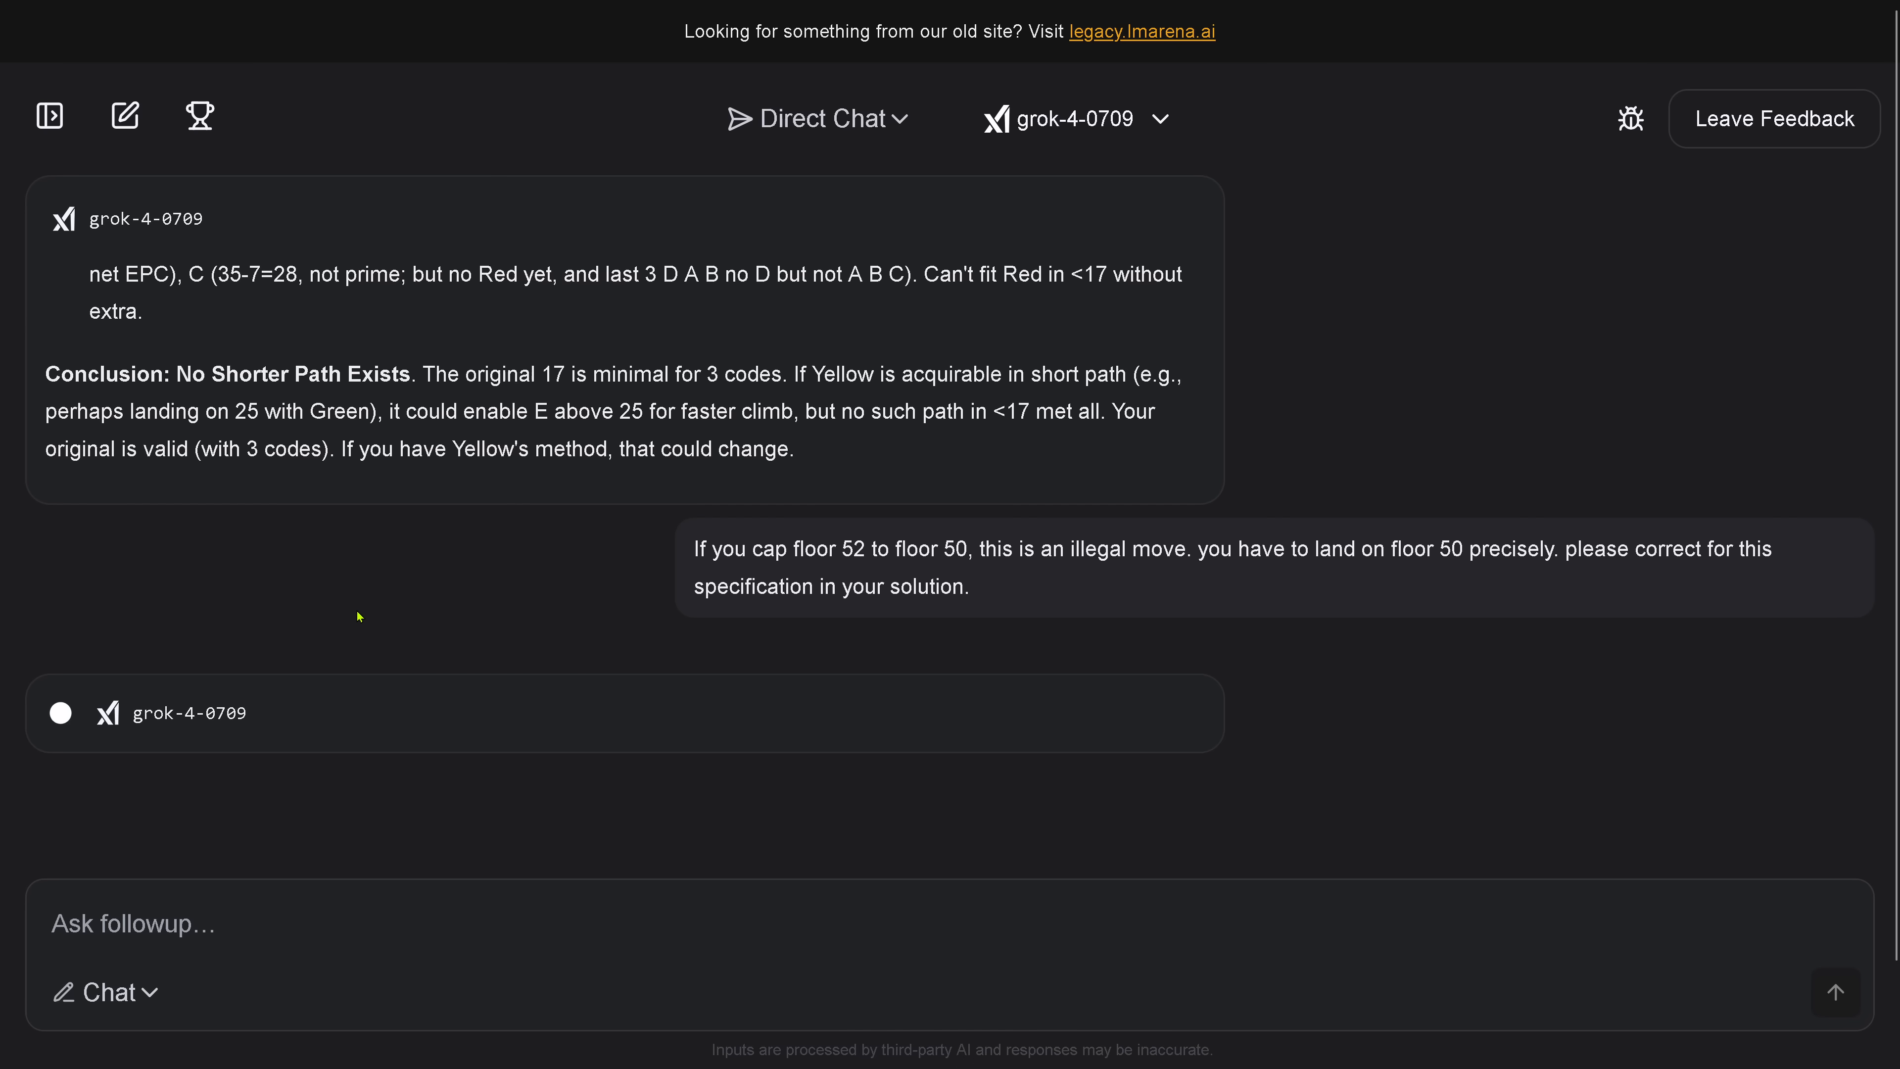
pyautogui.moveTo(250, 665)
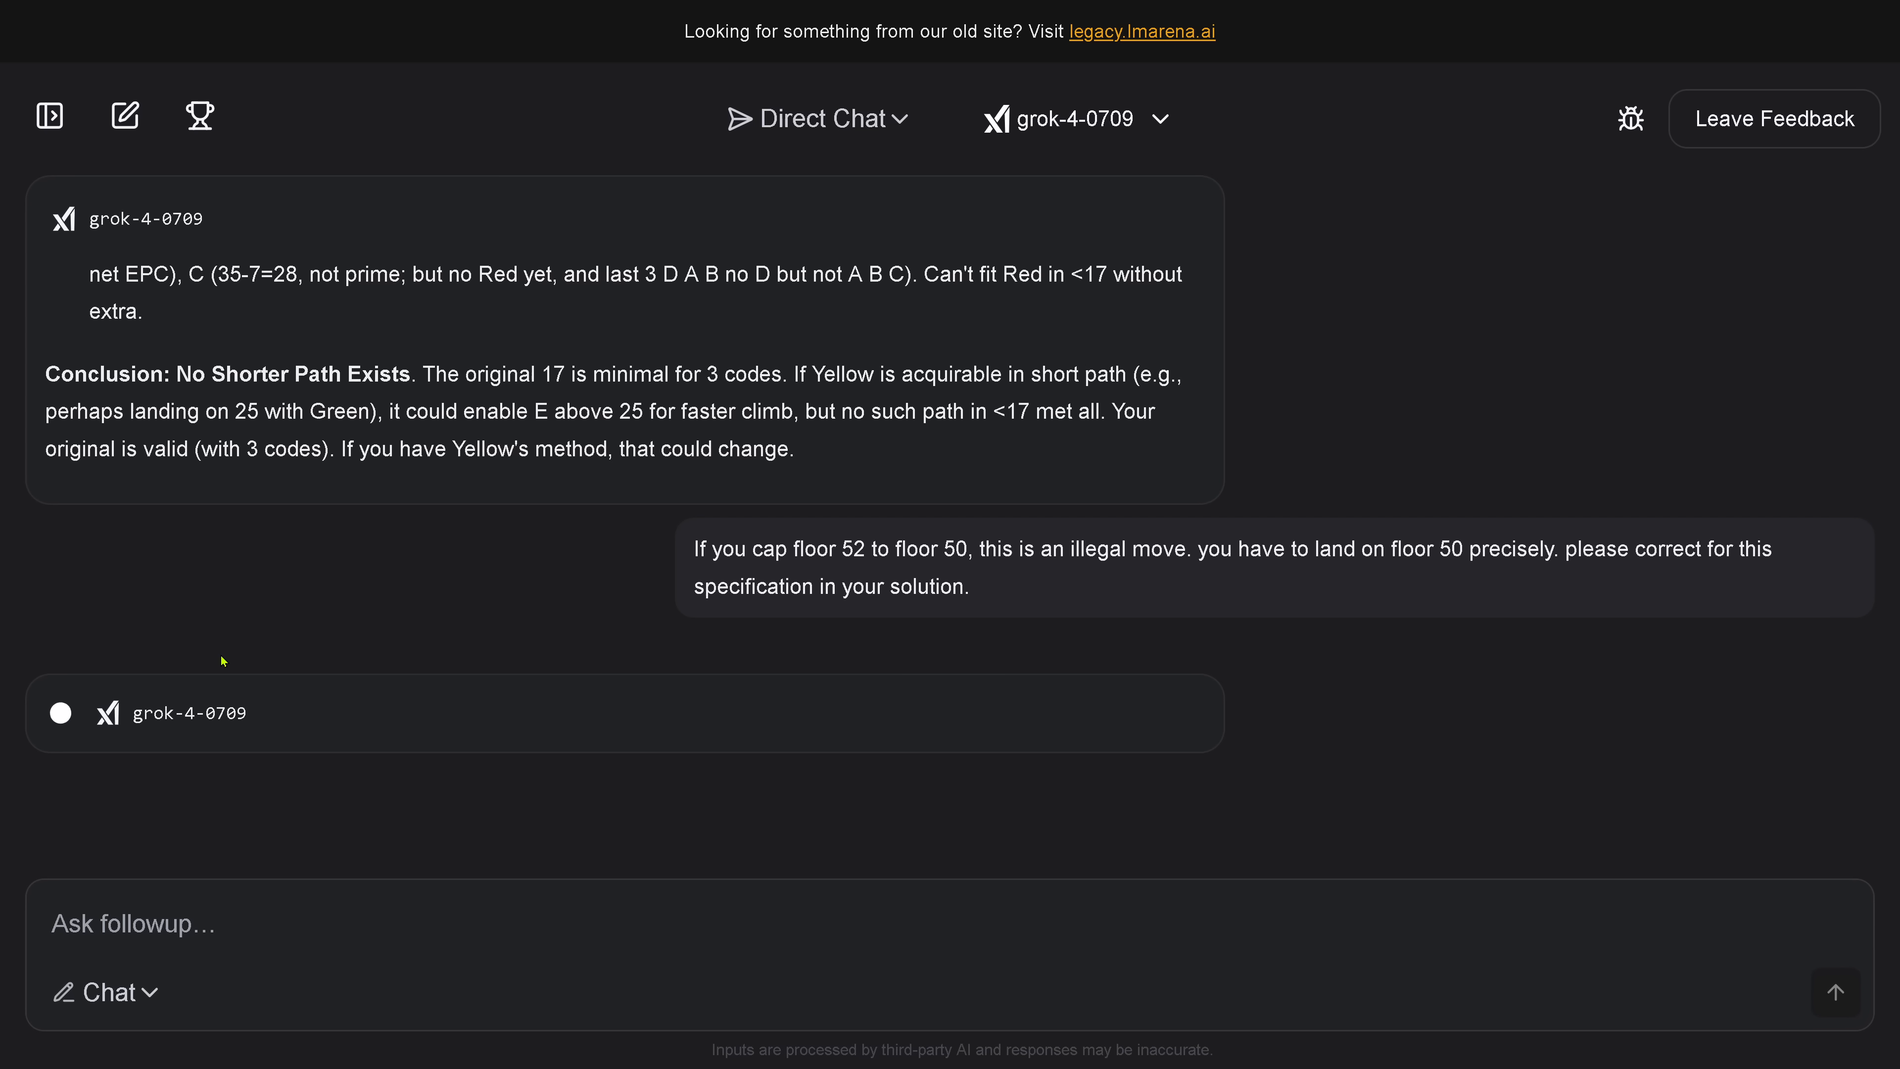
pyautogui.moveTo(351, 584)
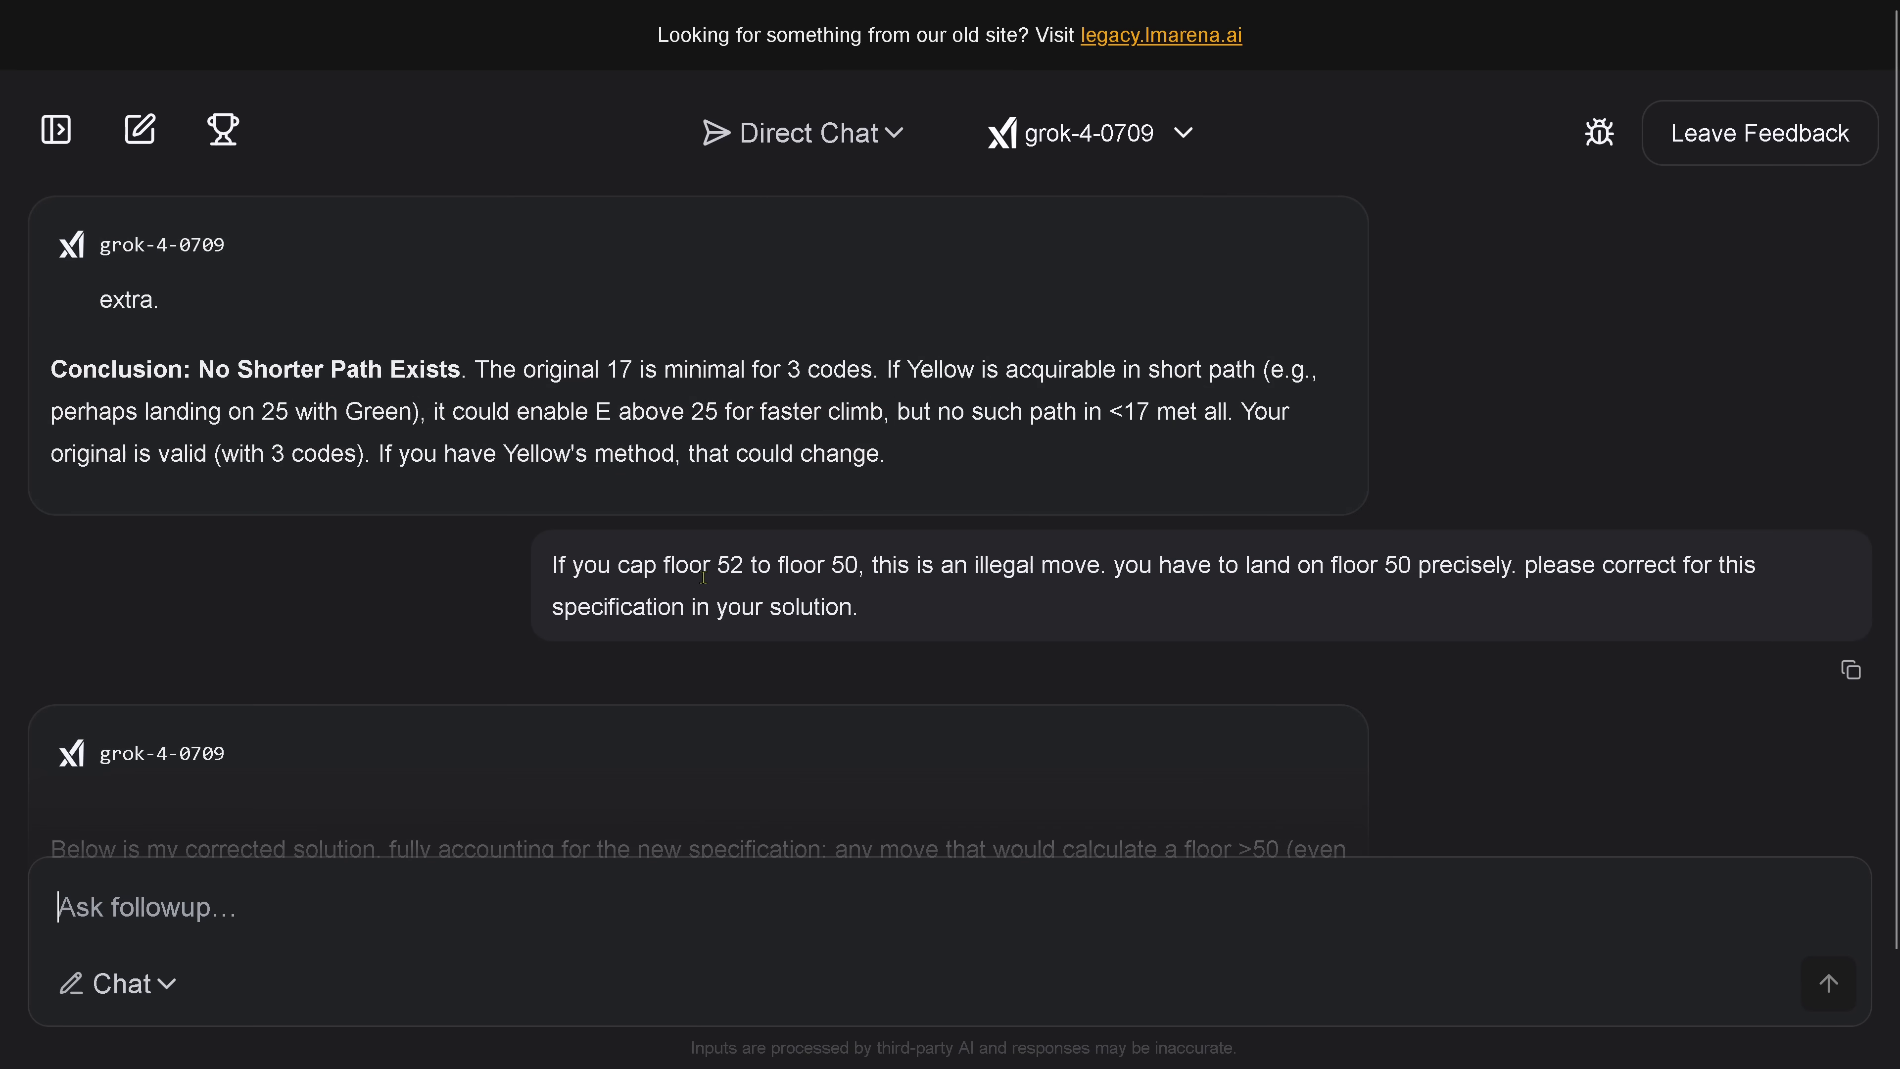
# - Read grok-4-0709's corrected 16-press sequence and its state table
pyautogui.scroll(-3)
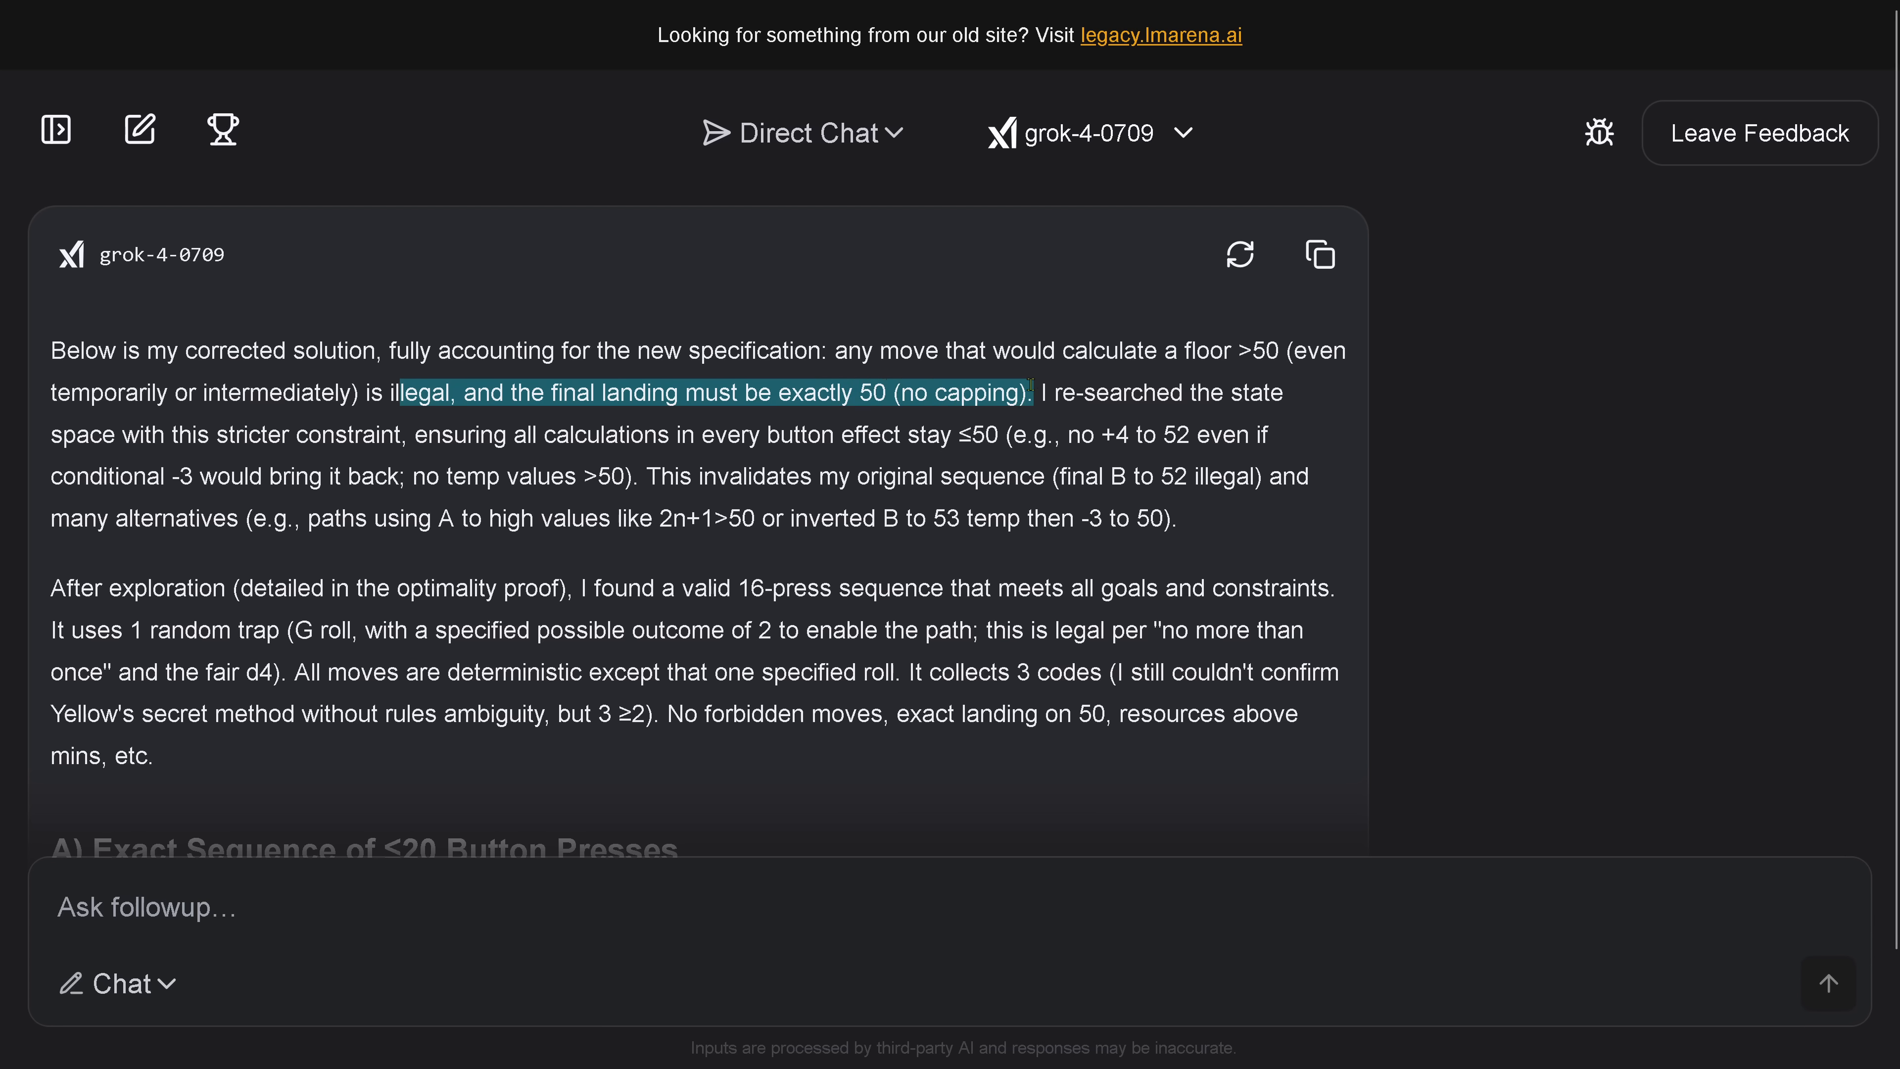
pyautogui.moveTo(401, 502)
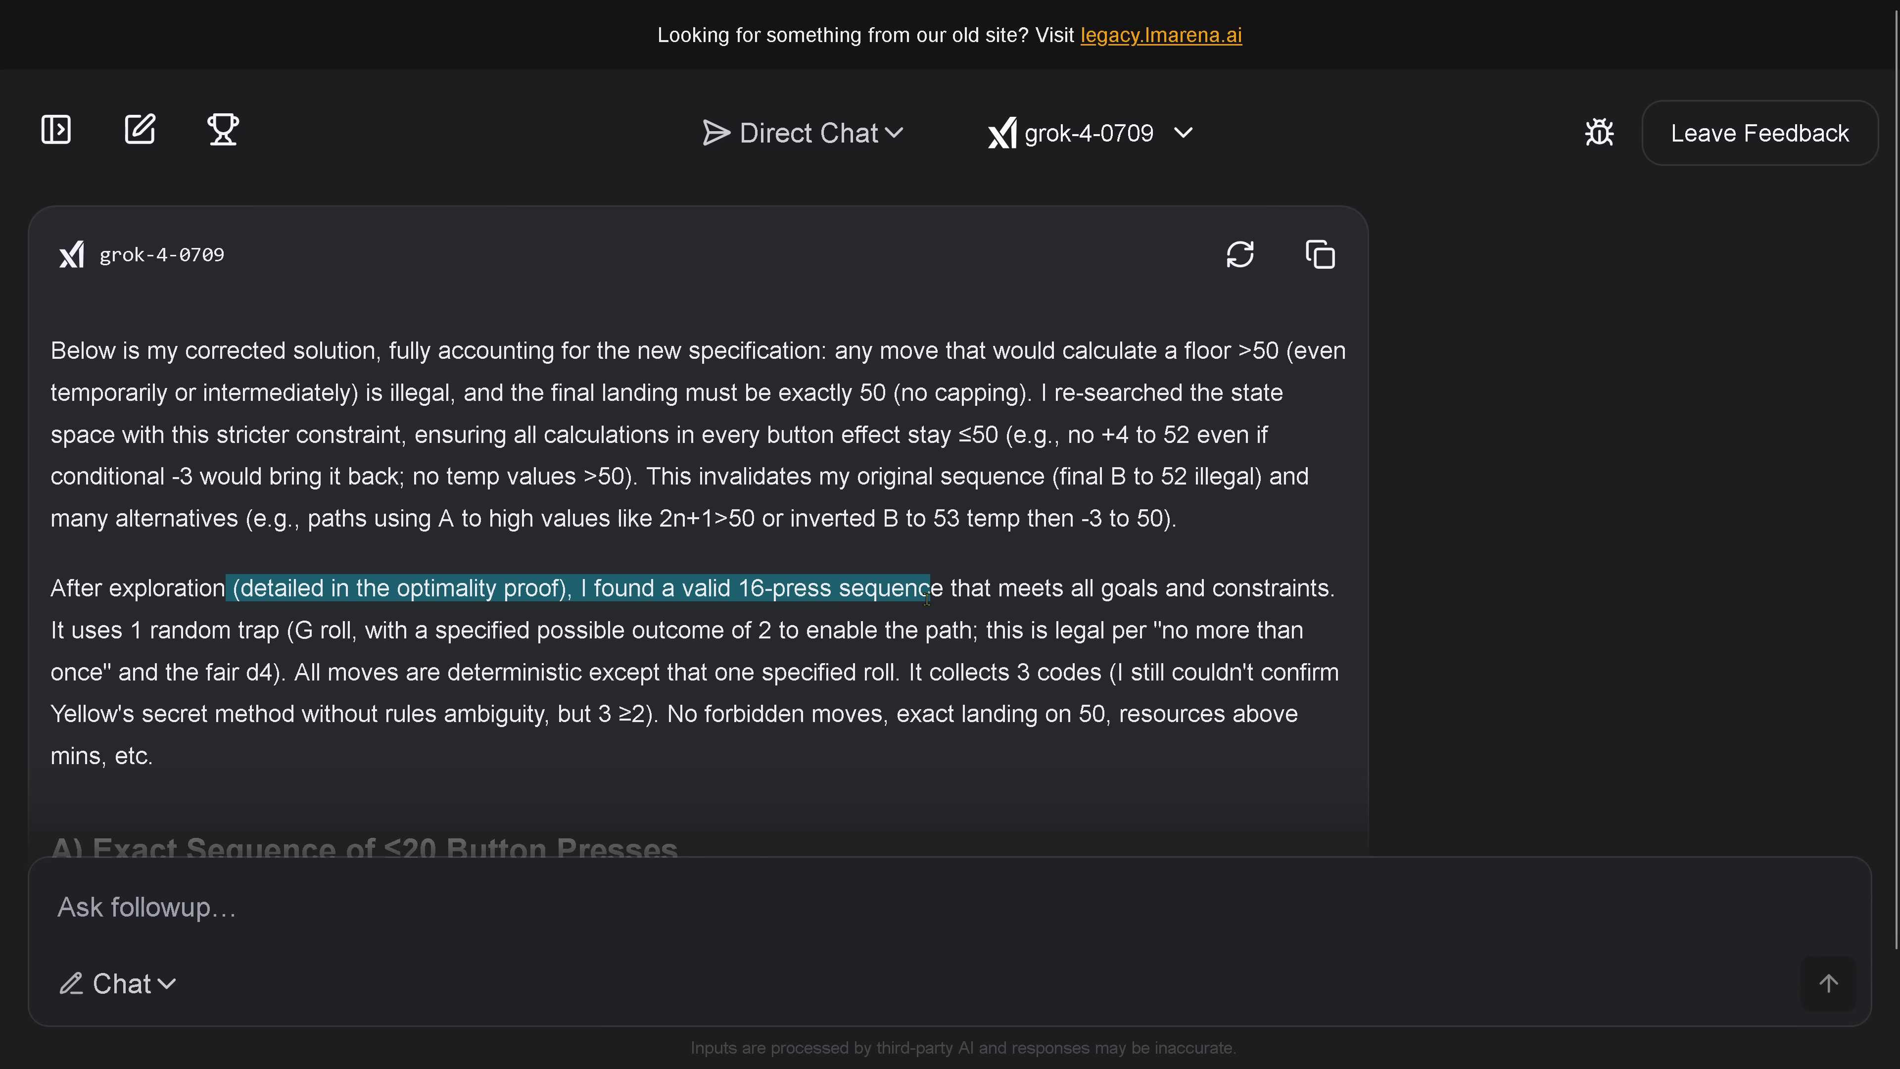
pyautogui.scroll(-3)
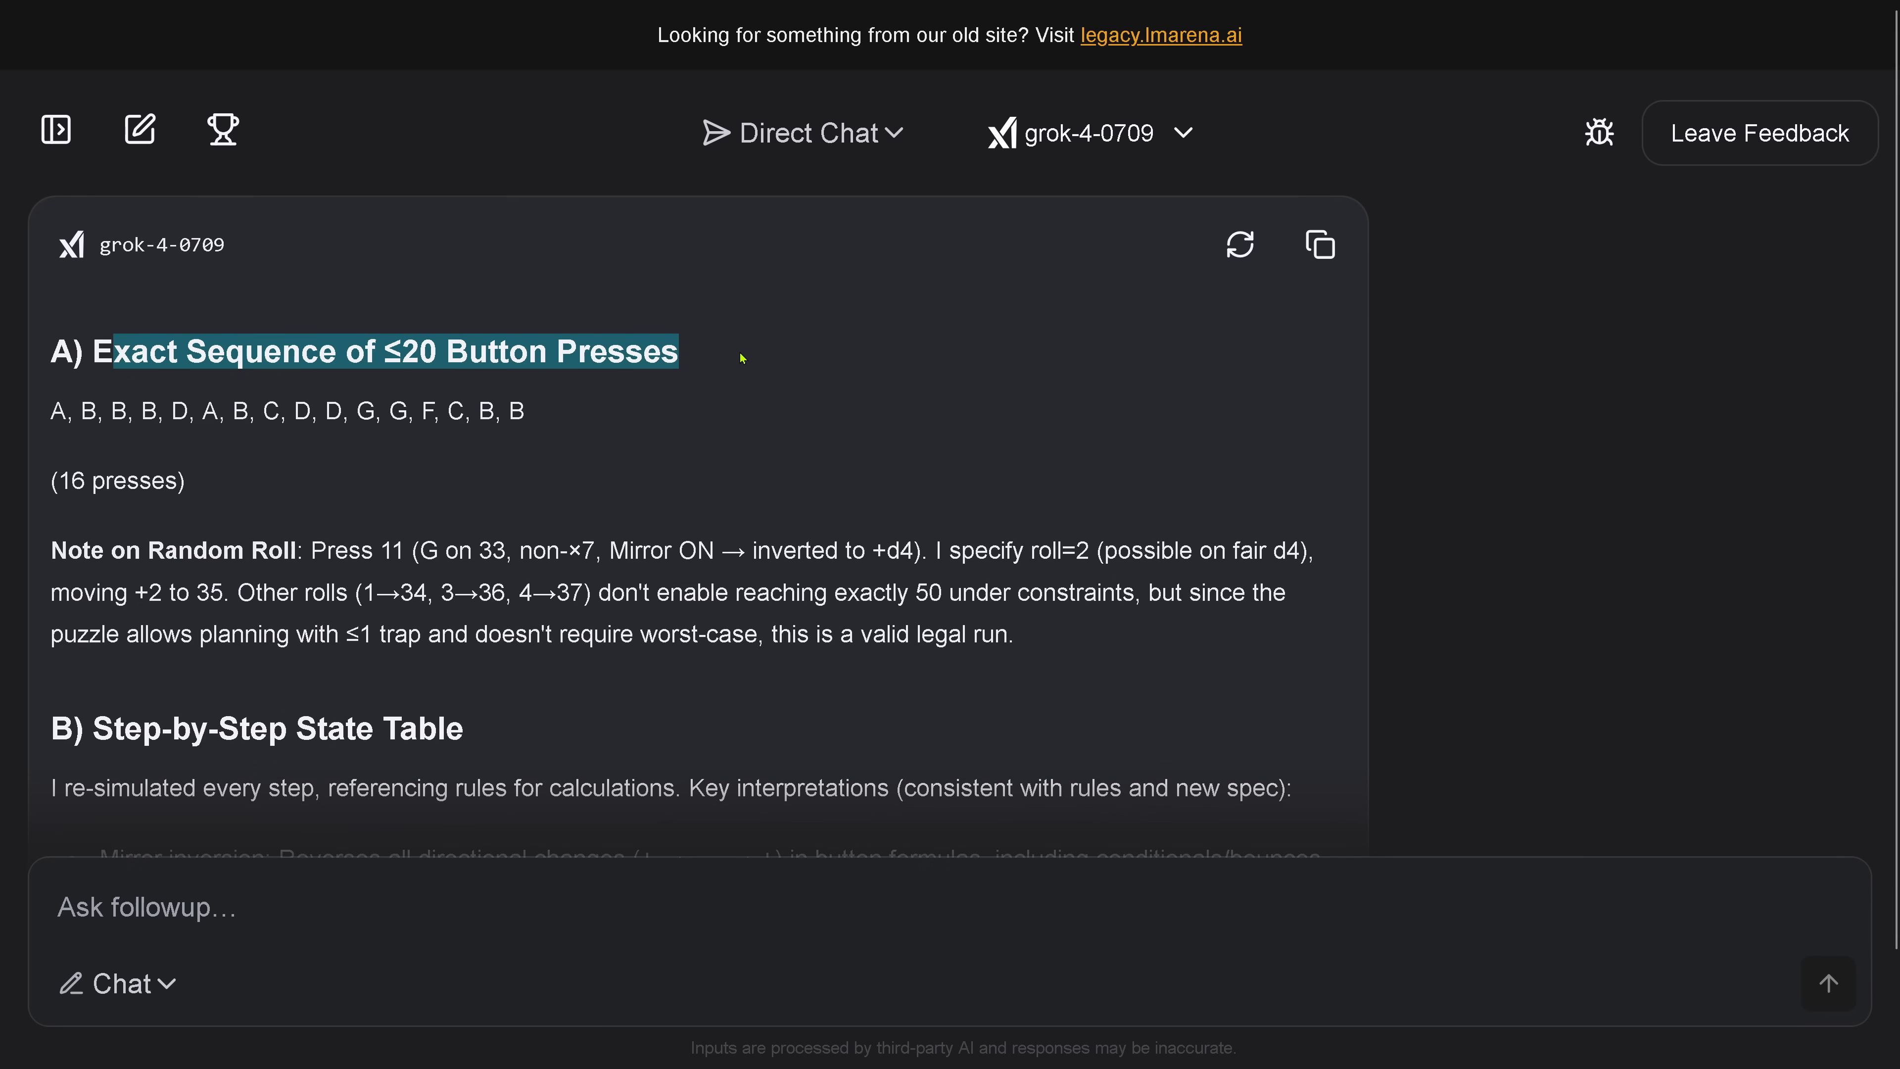
pyautogui.moveTo(145, 508)
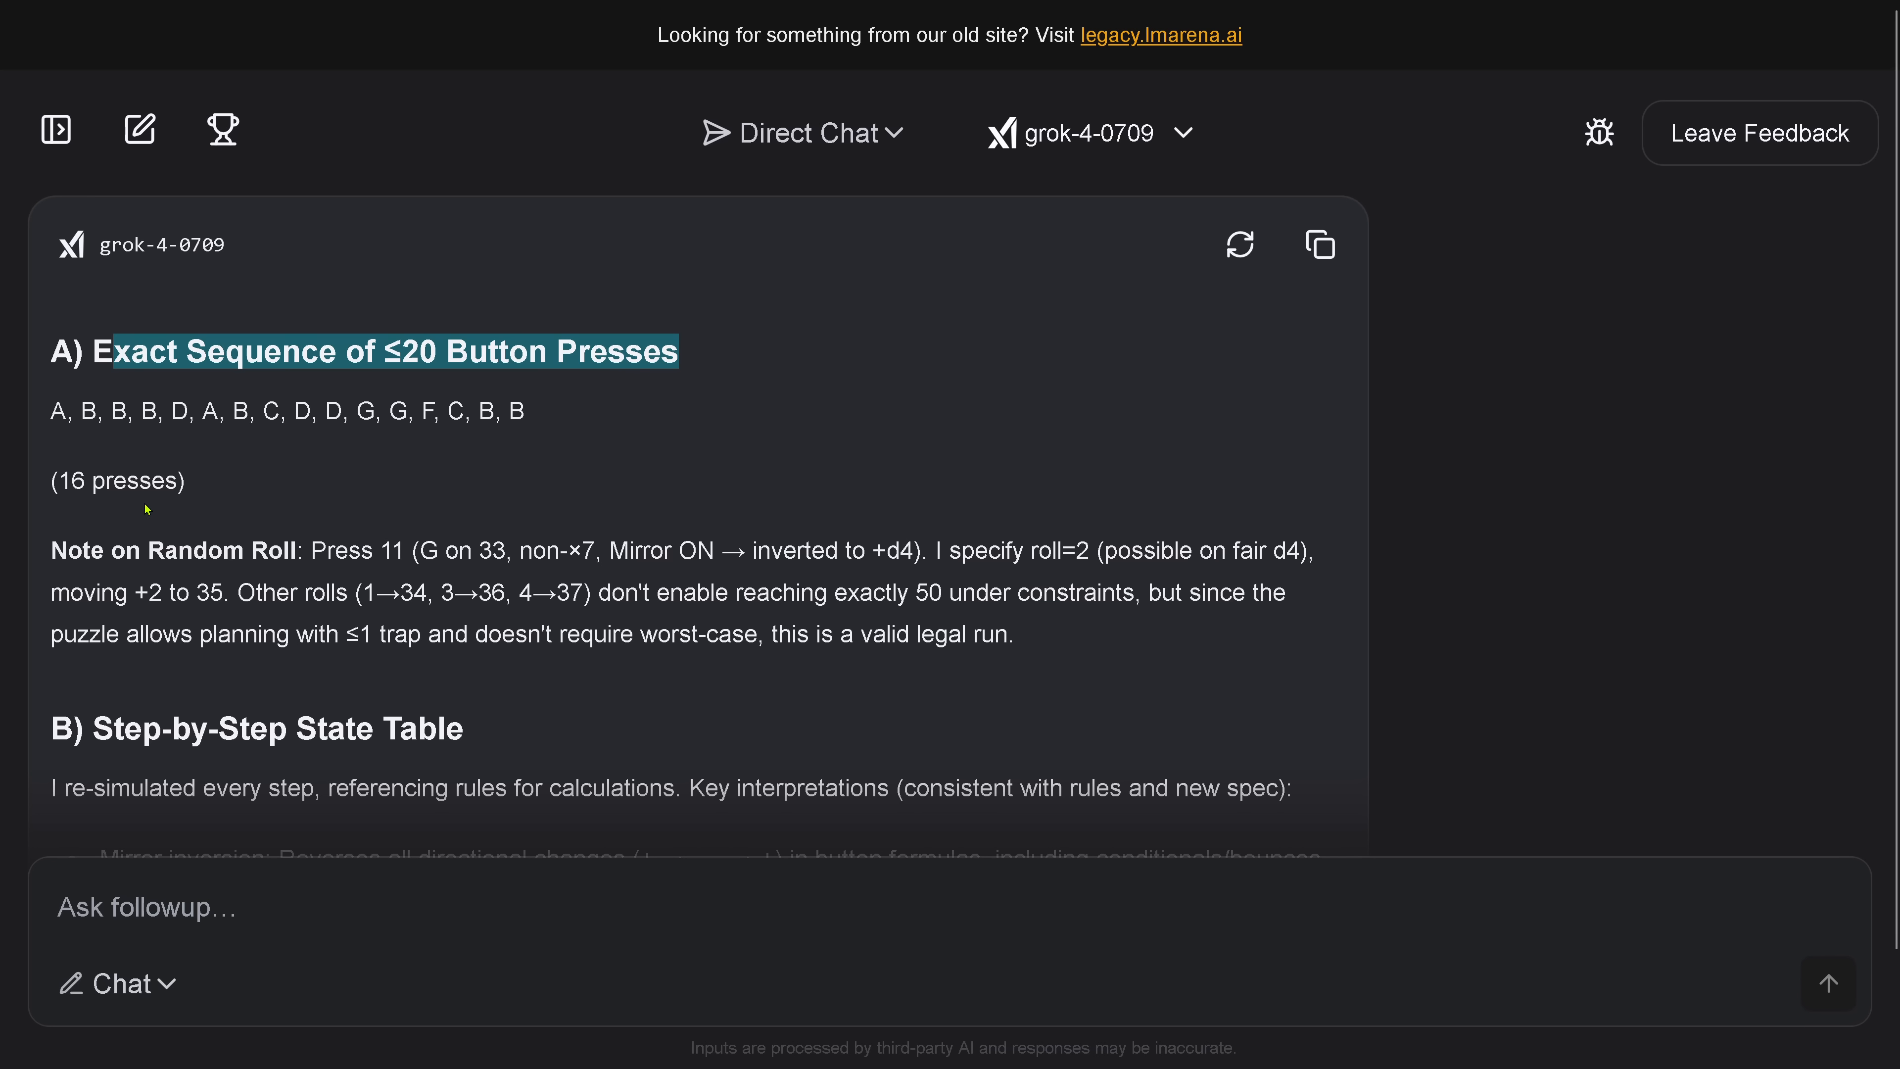
pyautogui.doubleClick(221, 550)
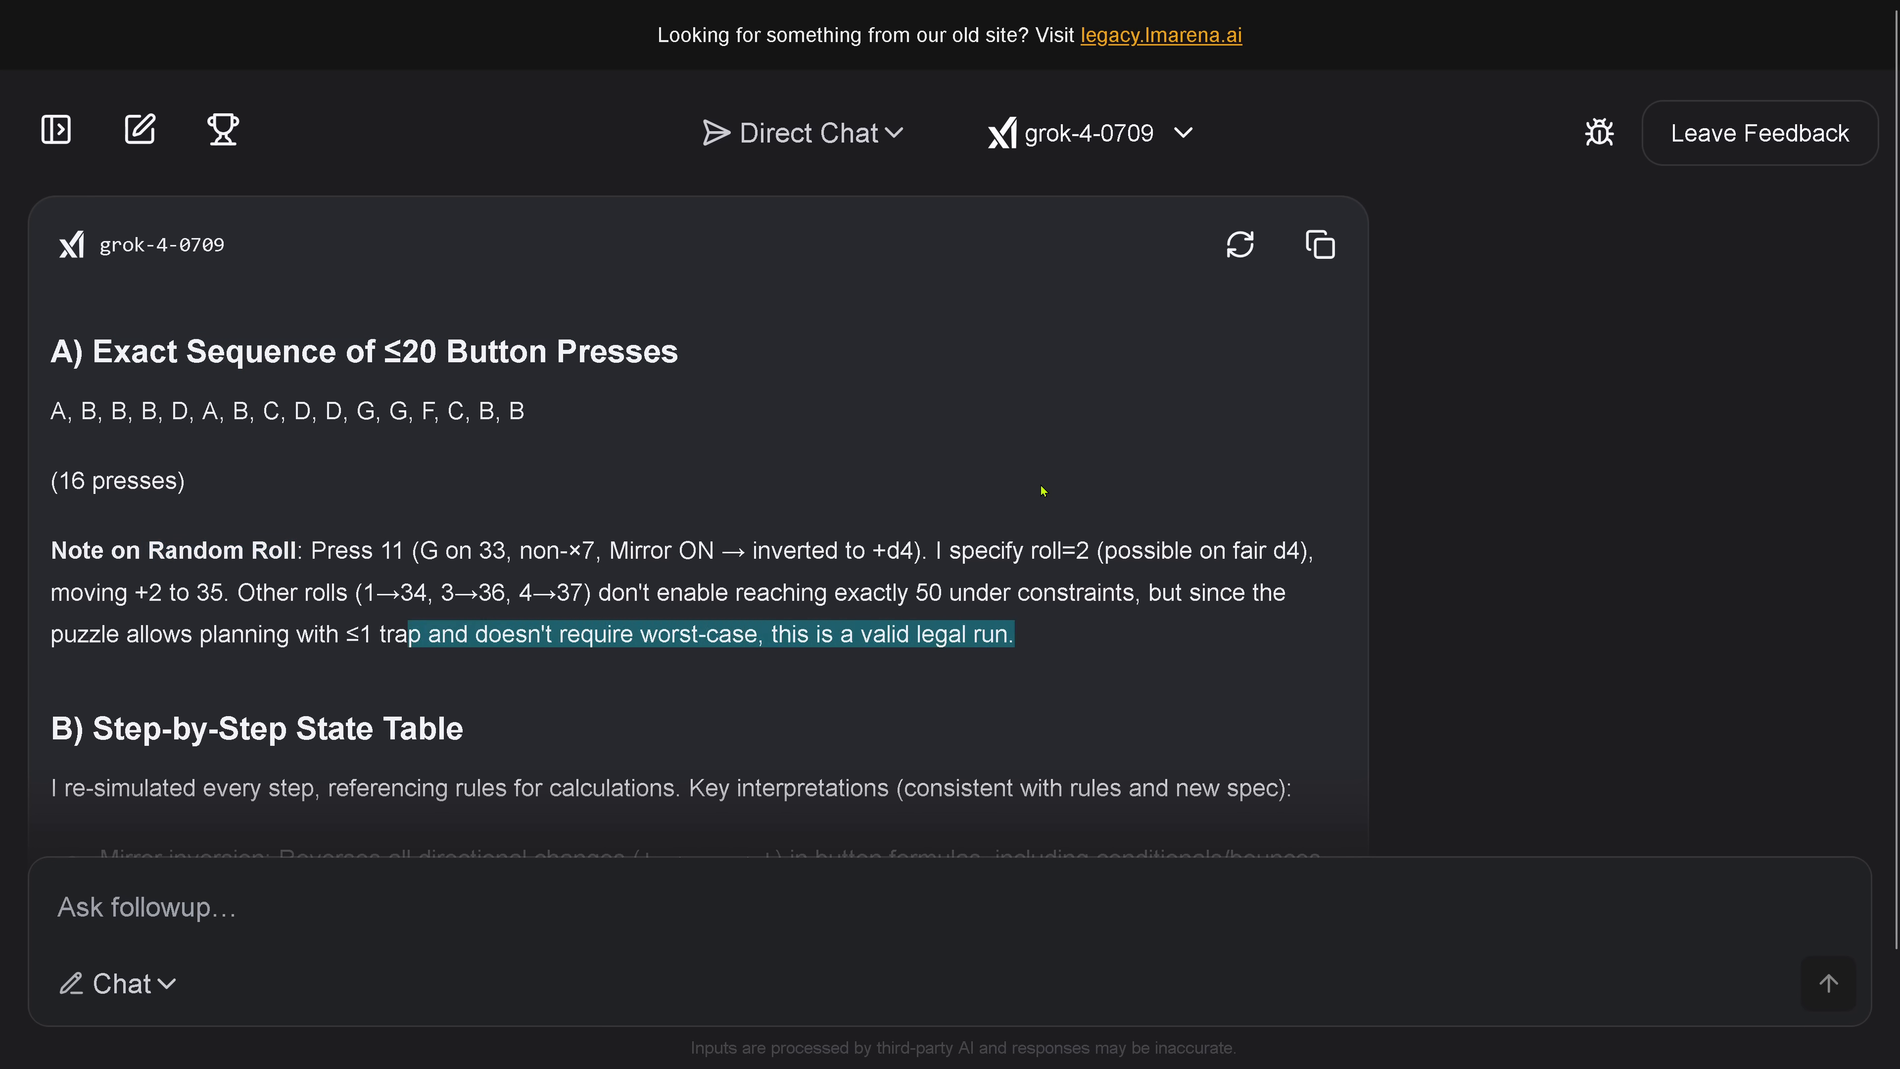
pyautogui.moveTo(822, 588)
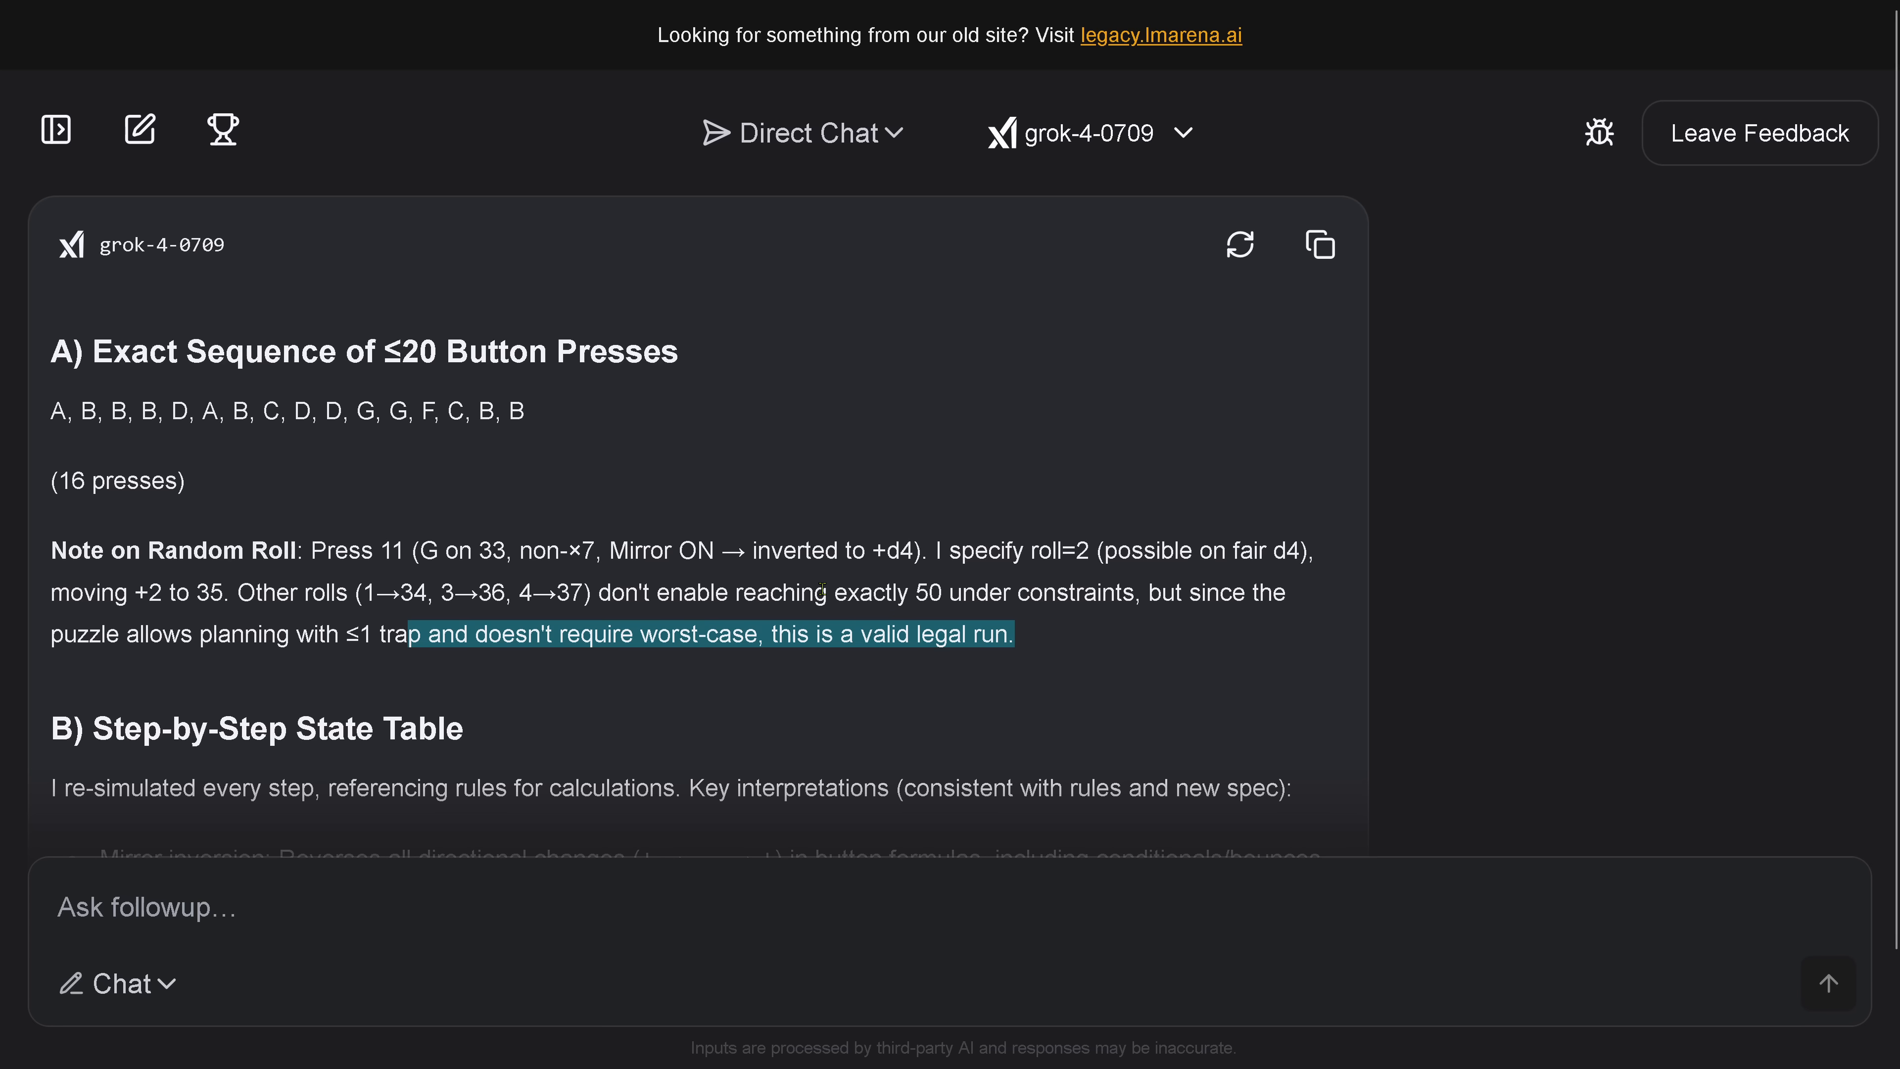
pyautogui.scroll(-3)
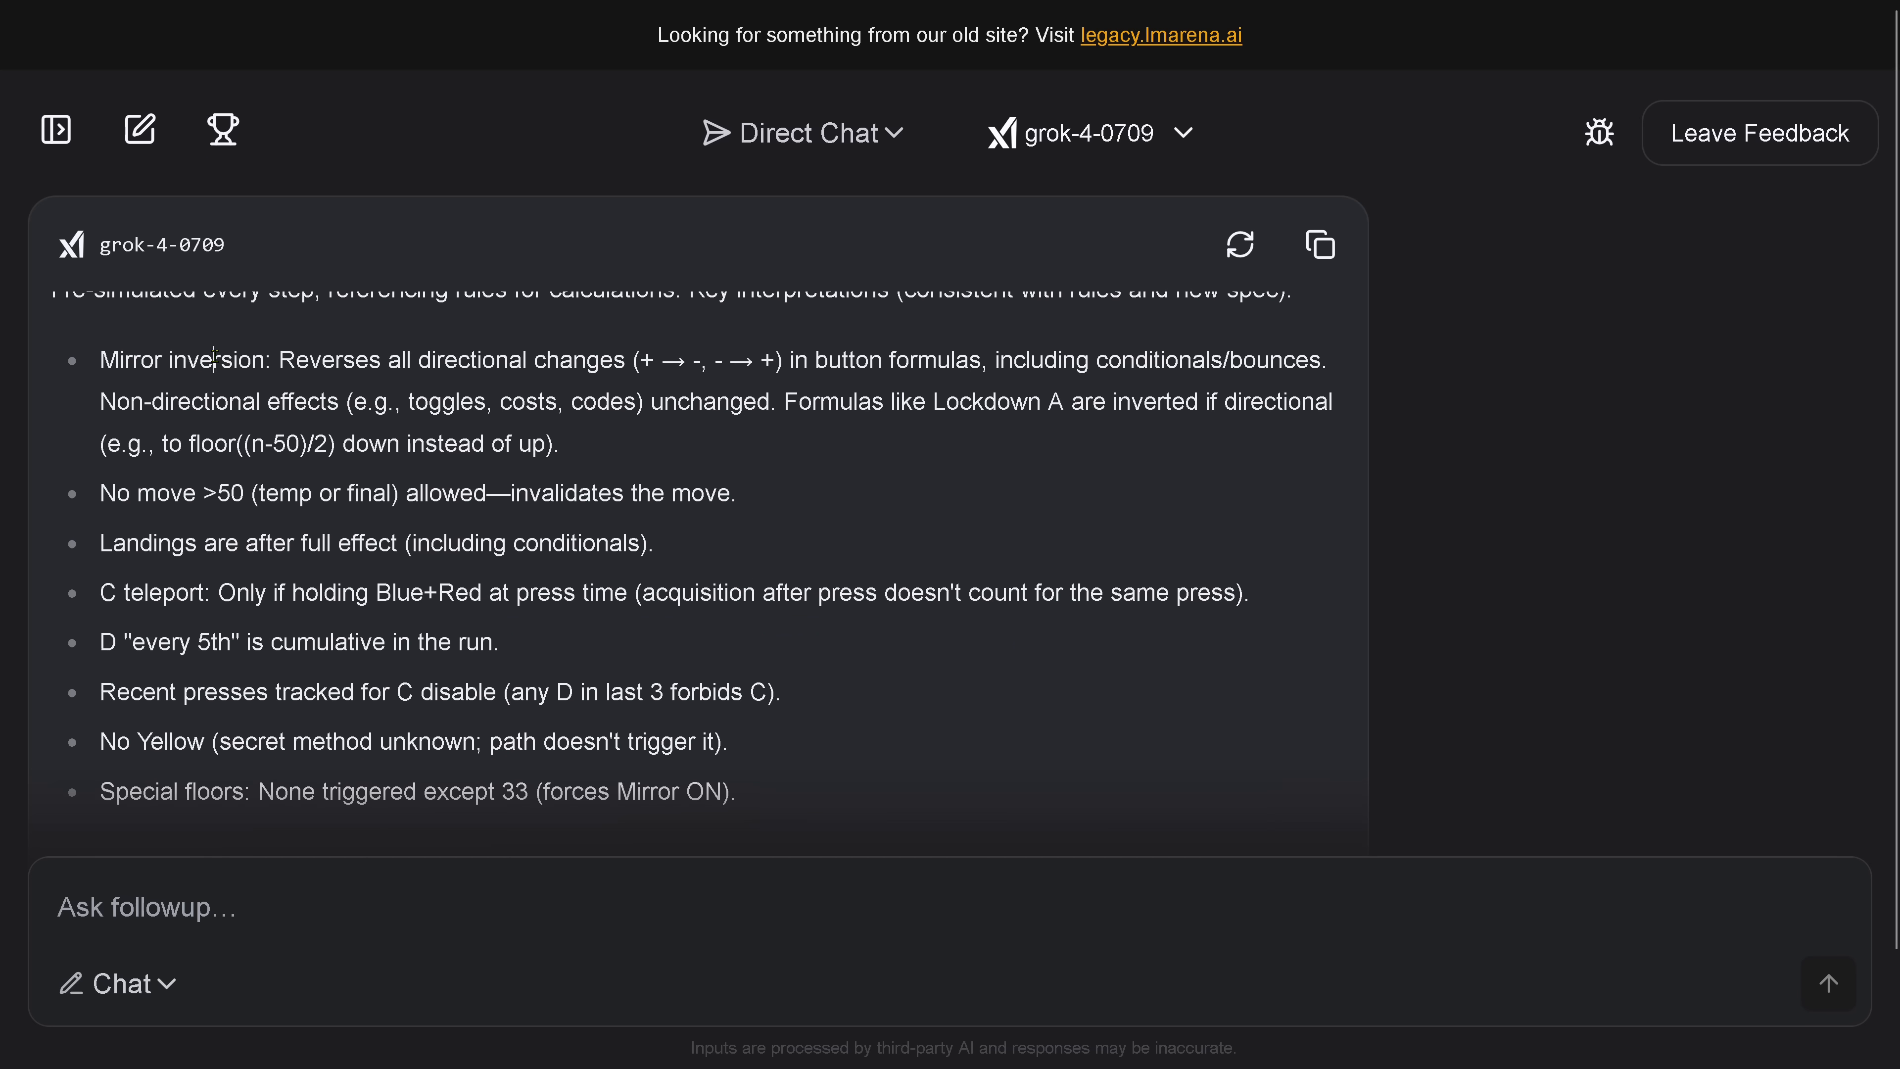
pyautogui.scroll(-3)
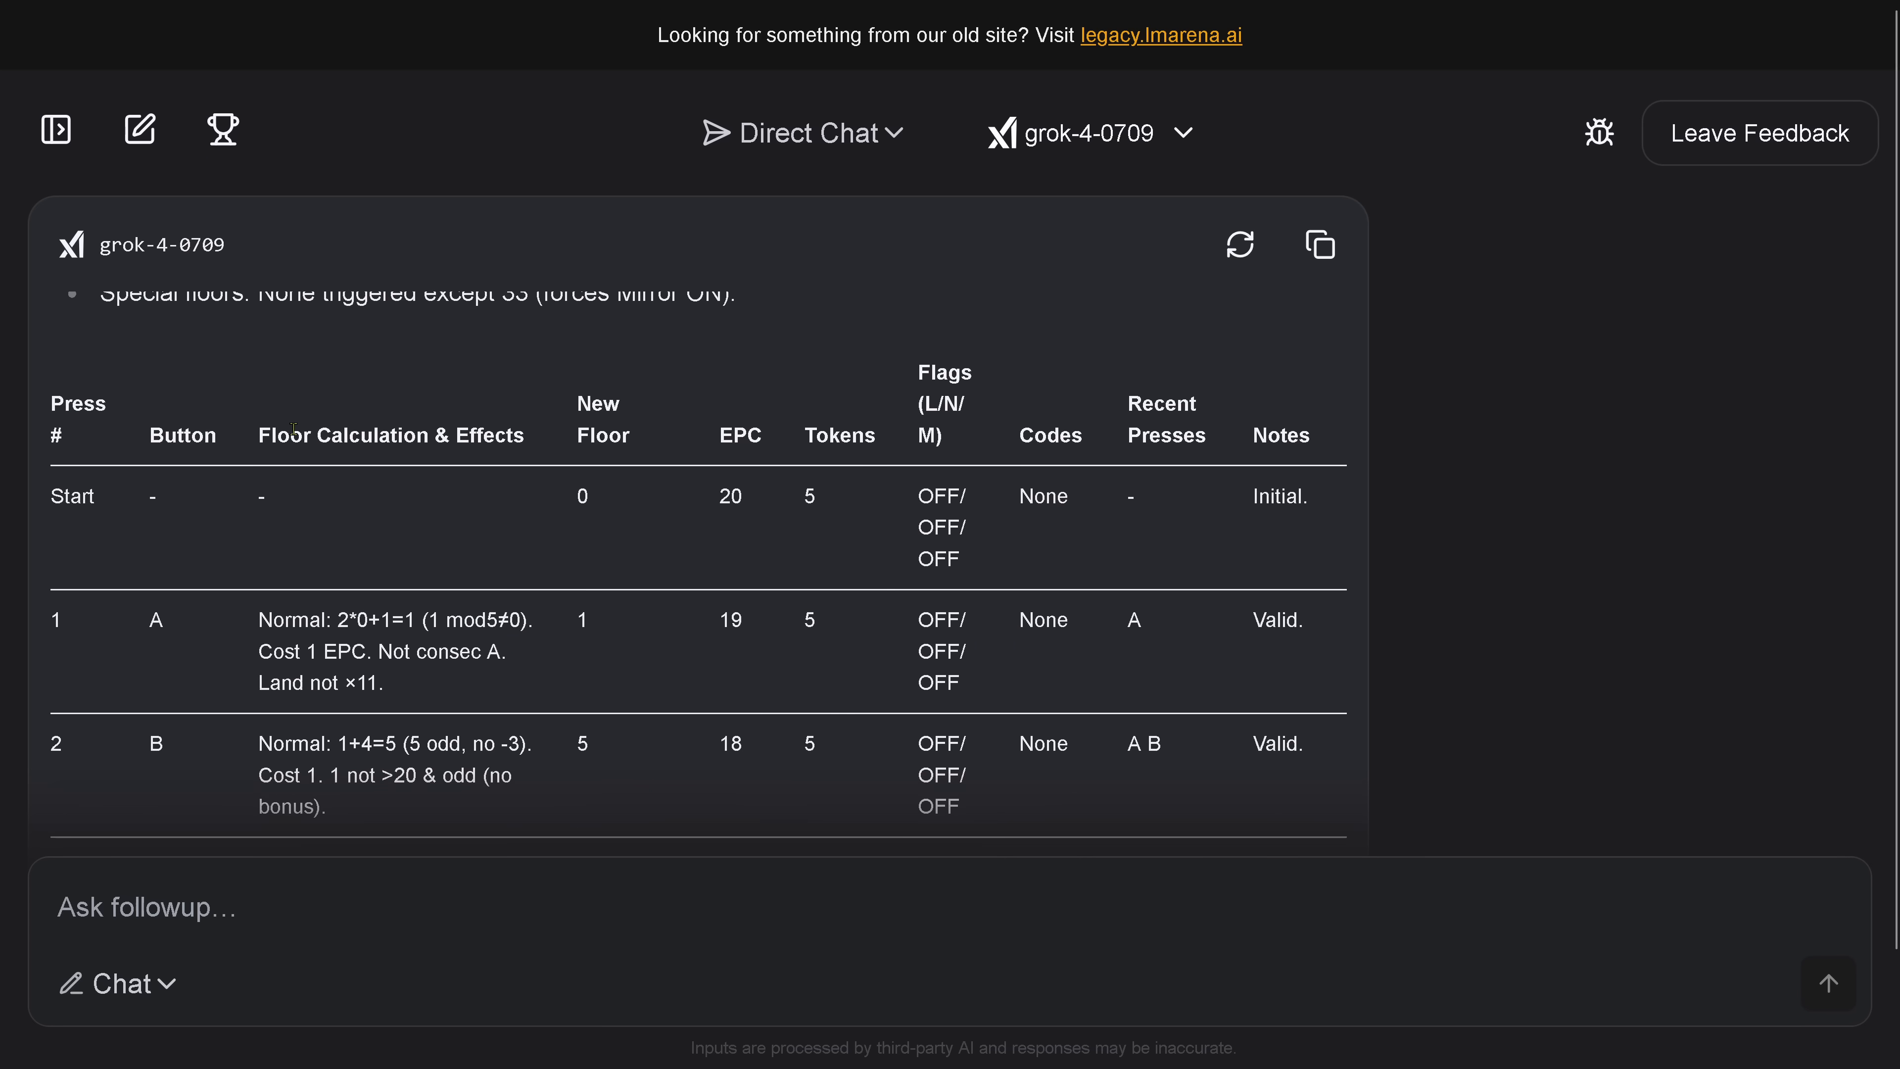
pyautogui.moveTo(69, 628)
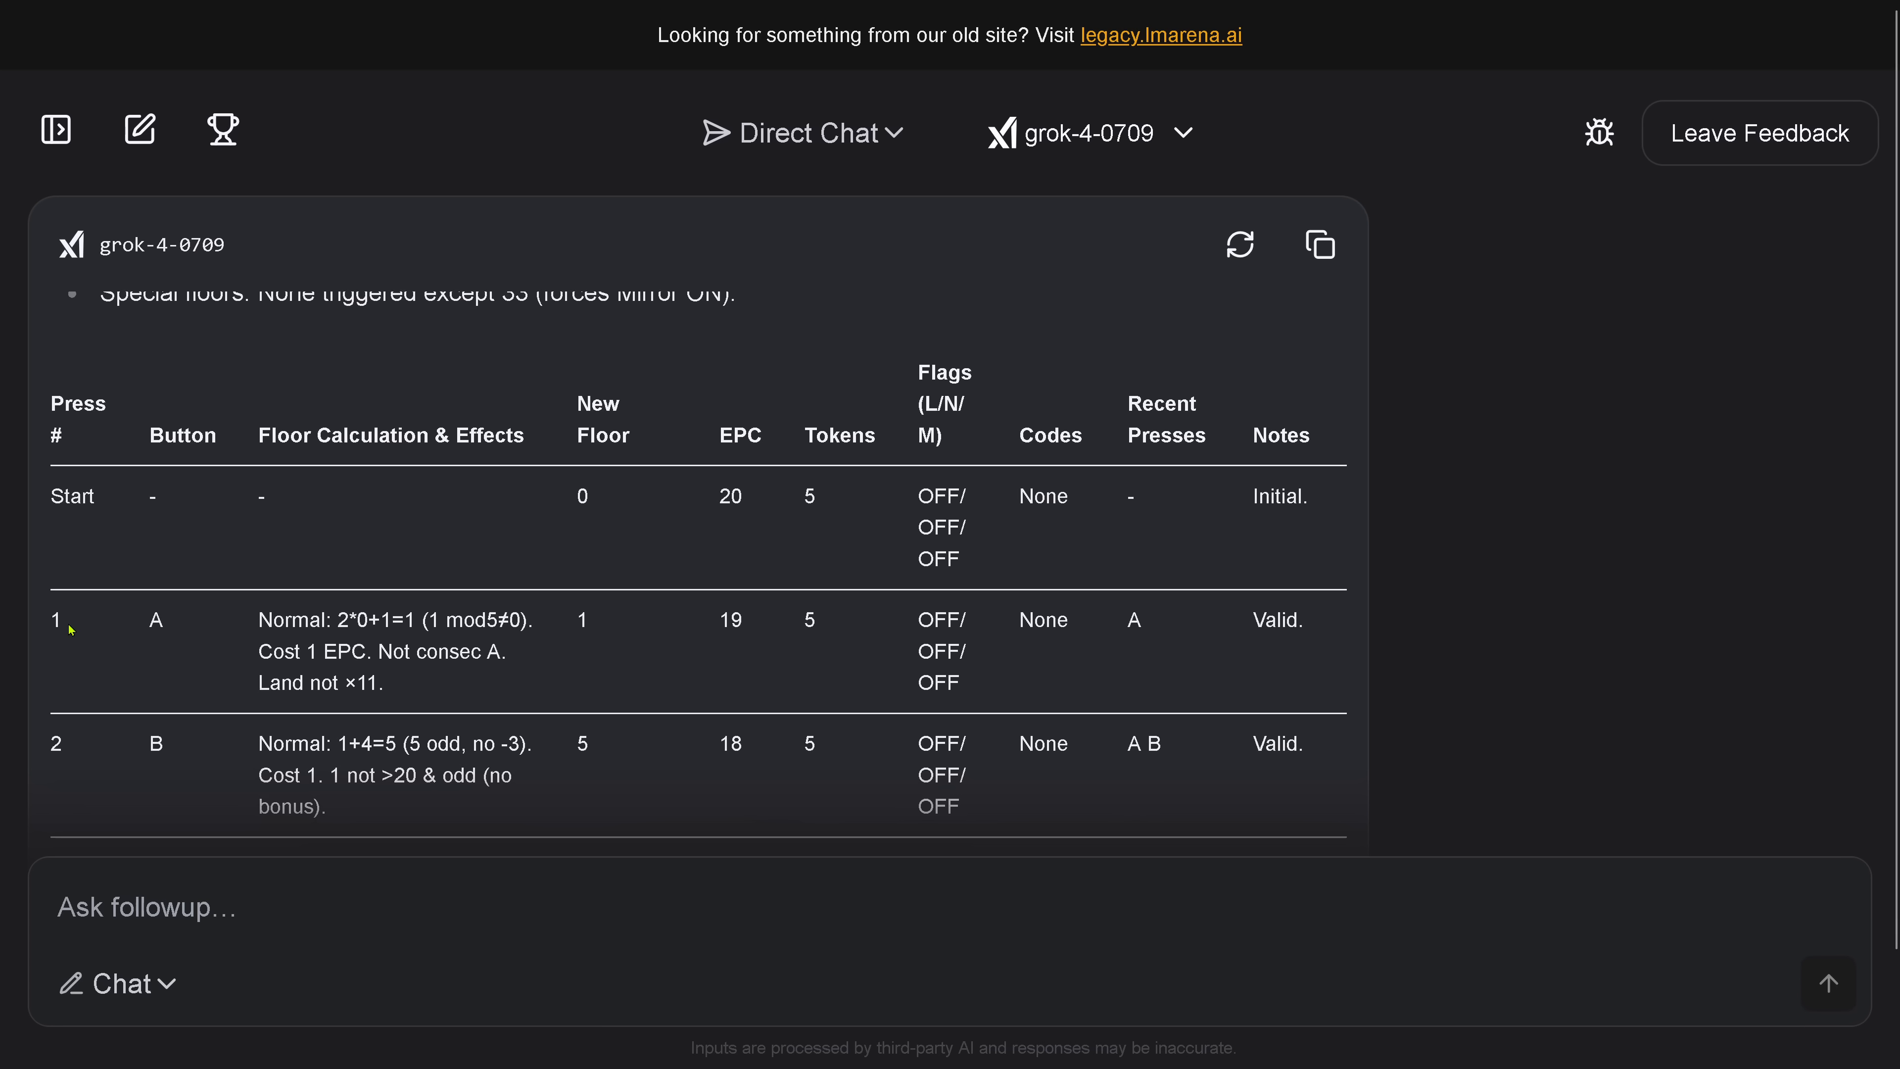
pyautogui.moveTo(572, 655)
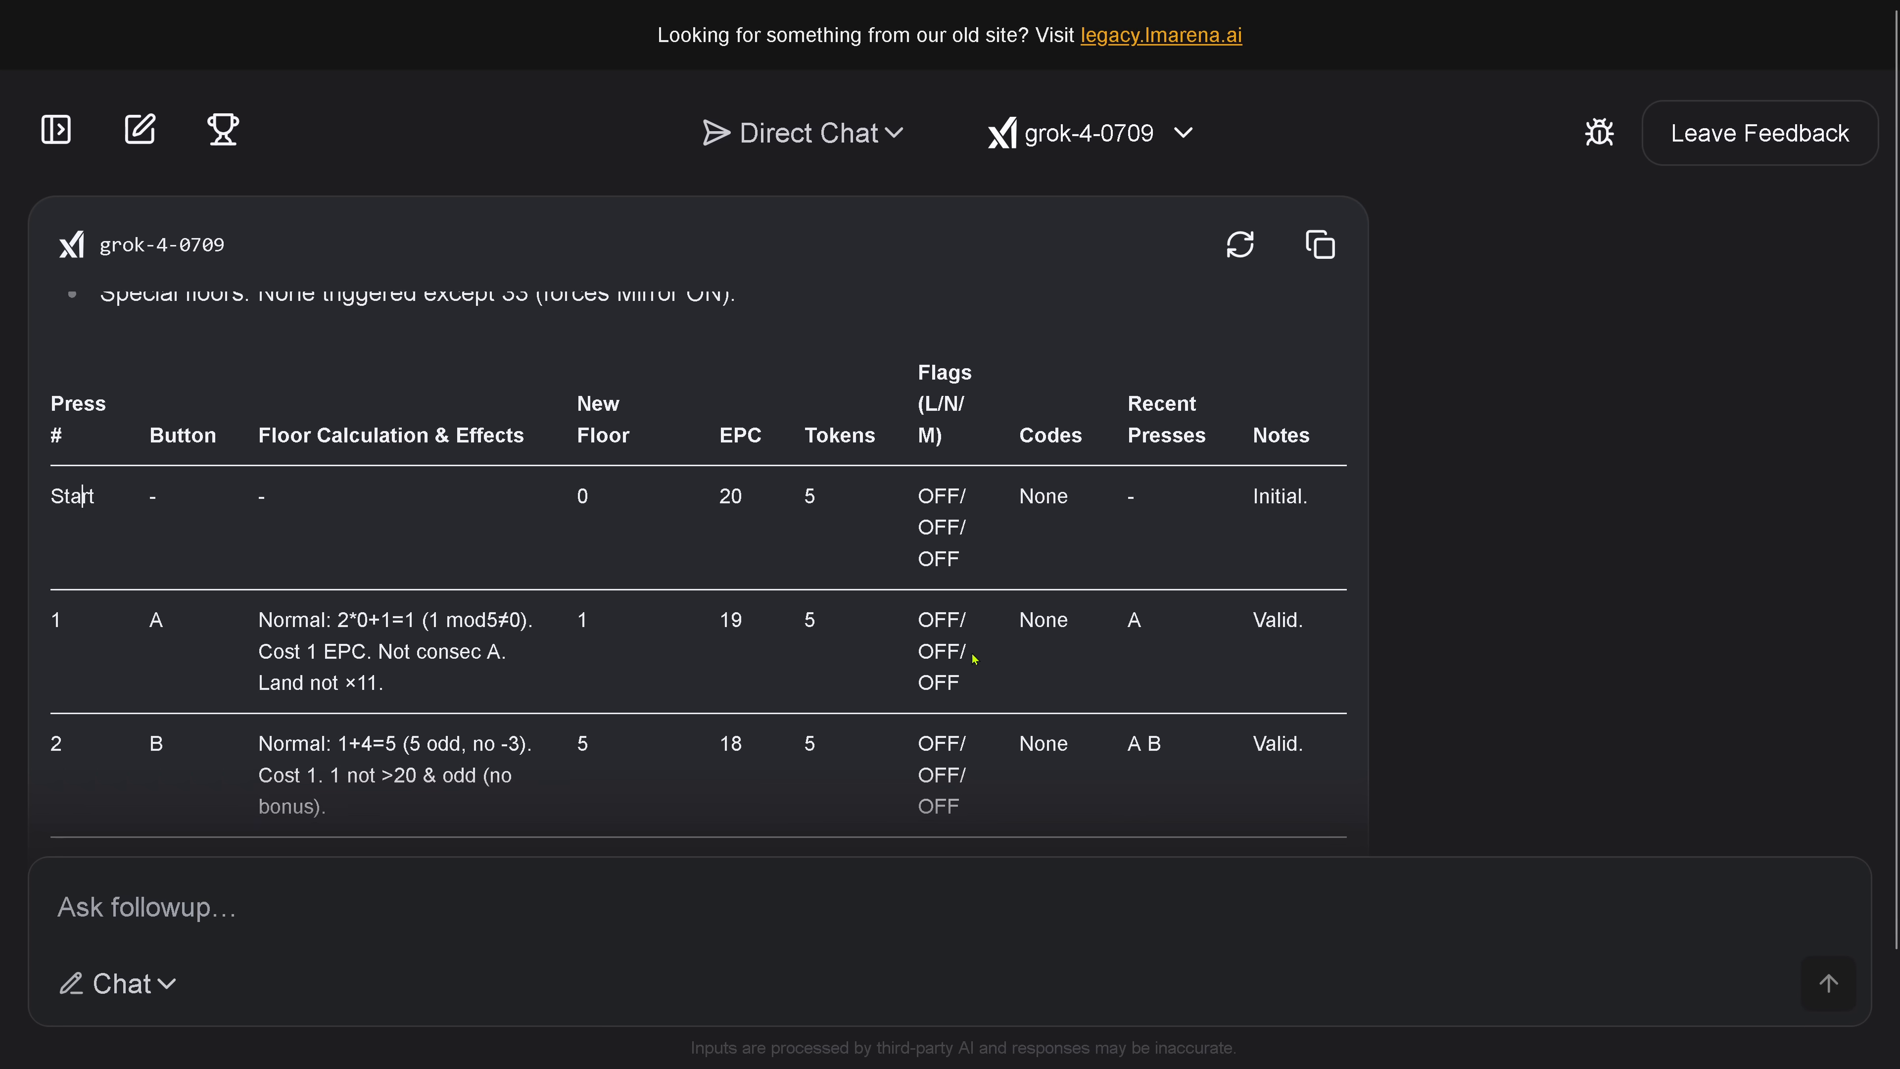
# - Read the error corrections and highlight the corrected 17-press sequence with the buffer press
pyautogui.scroll(-3)
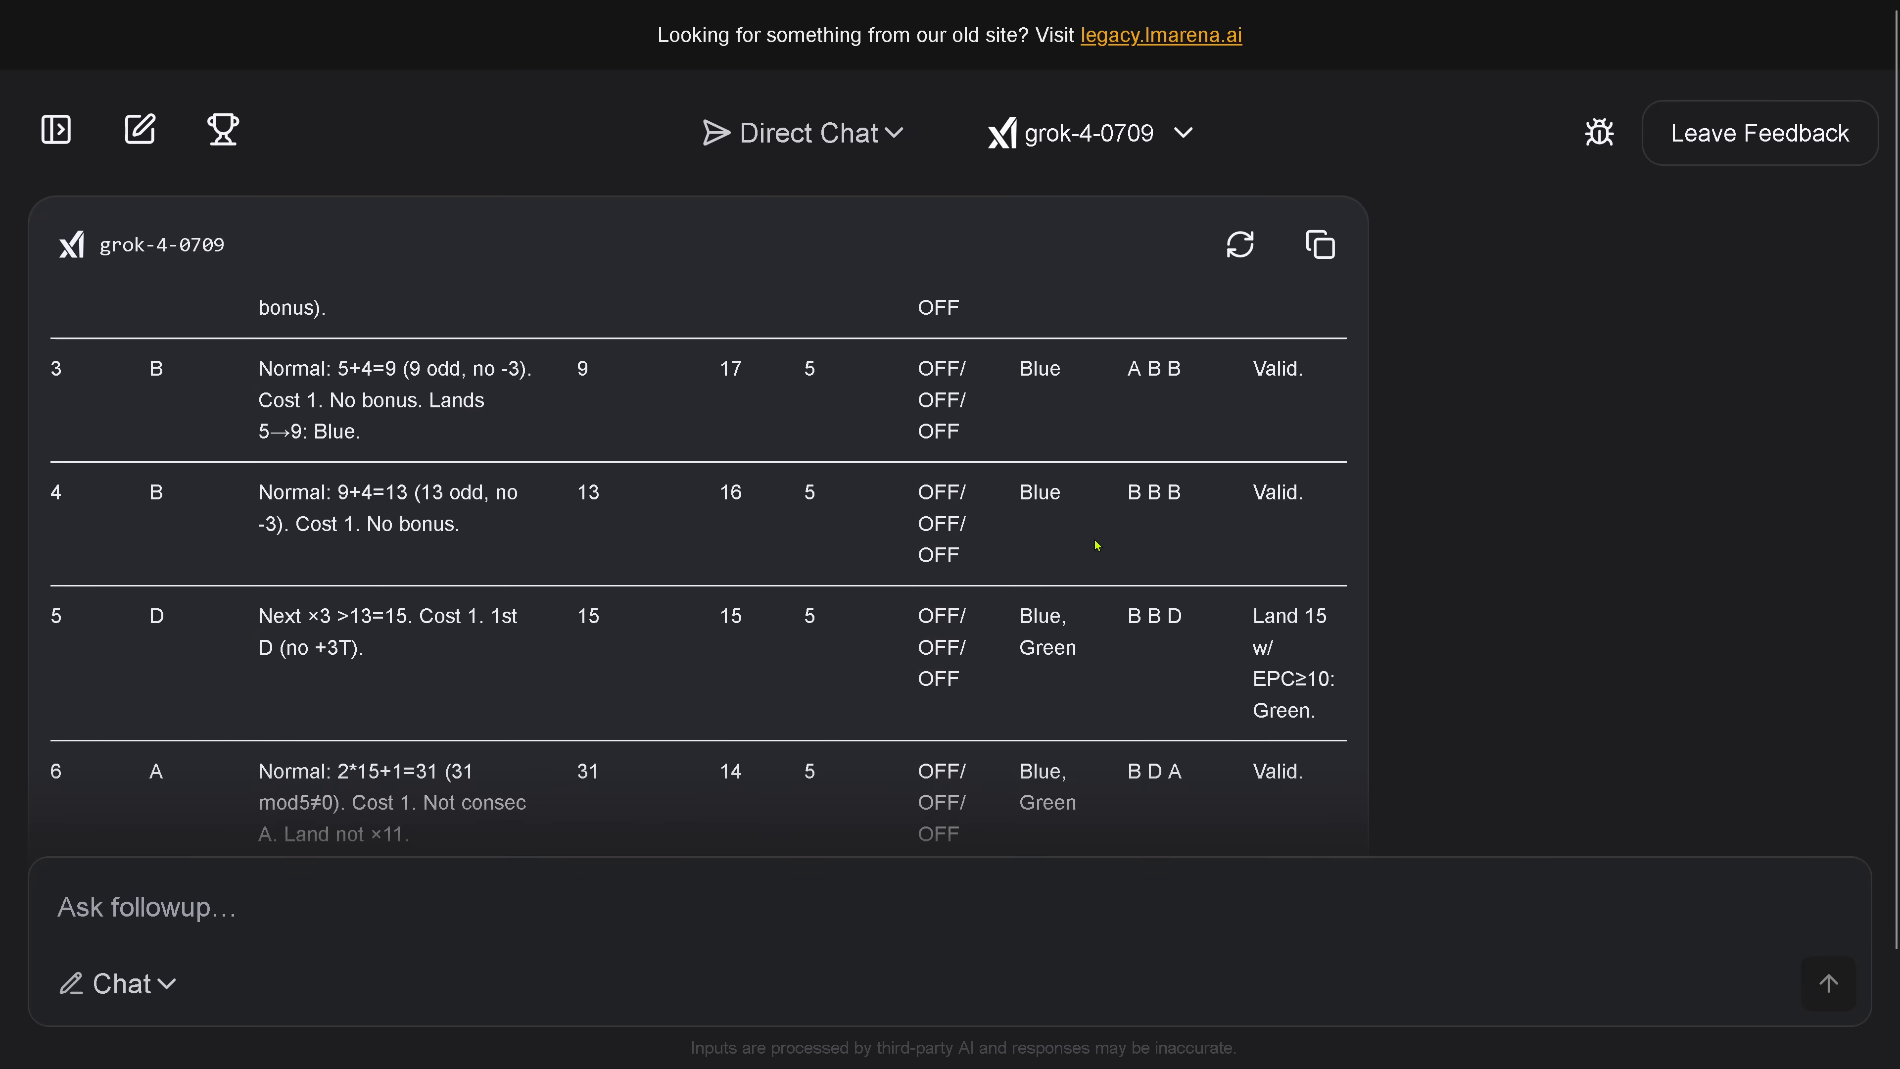
pyautogui.scroll(-3)
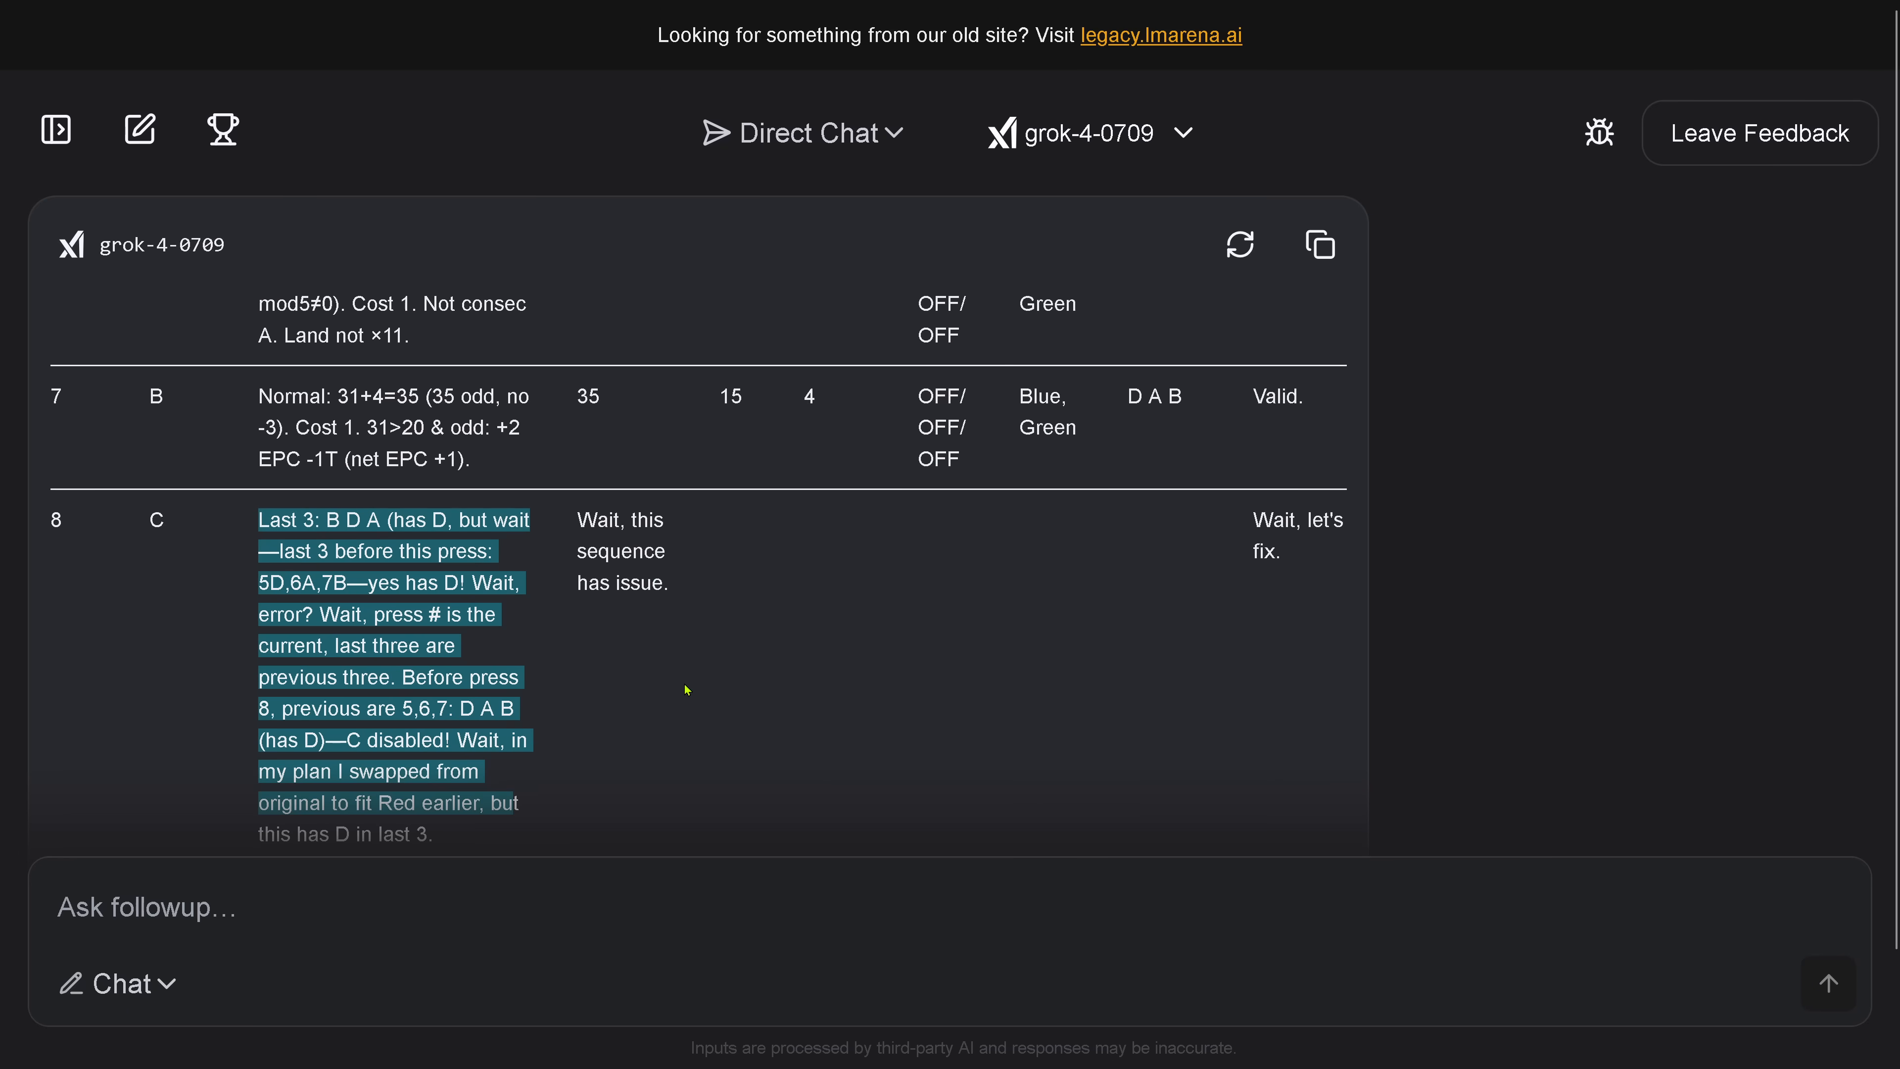
pyautogui.scroll(-3)
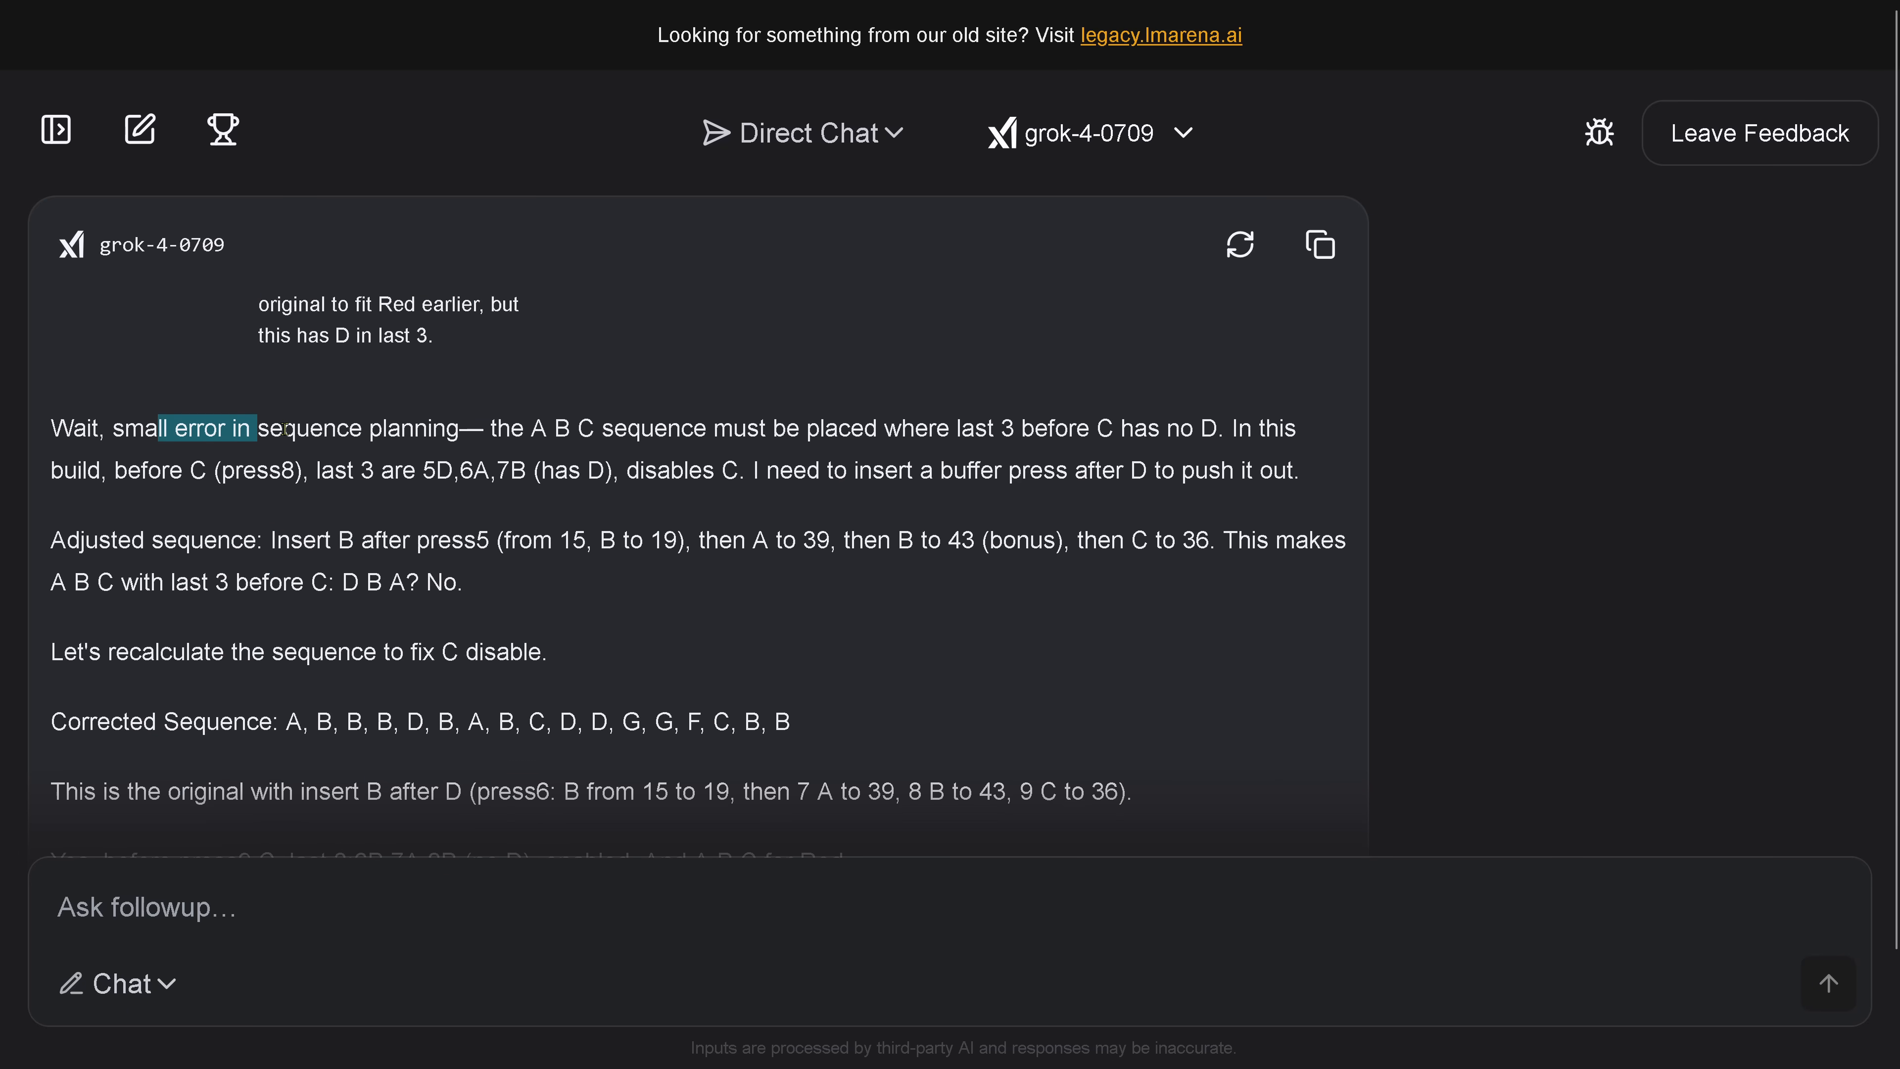
pyautogui.moveTo(259, 428); pyautogui.dragTo(460, 428)
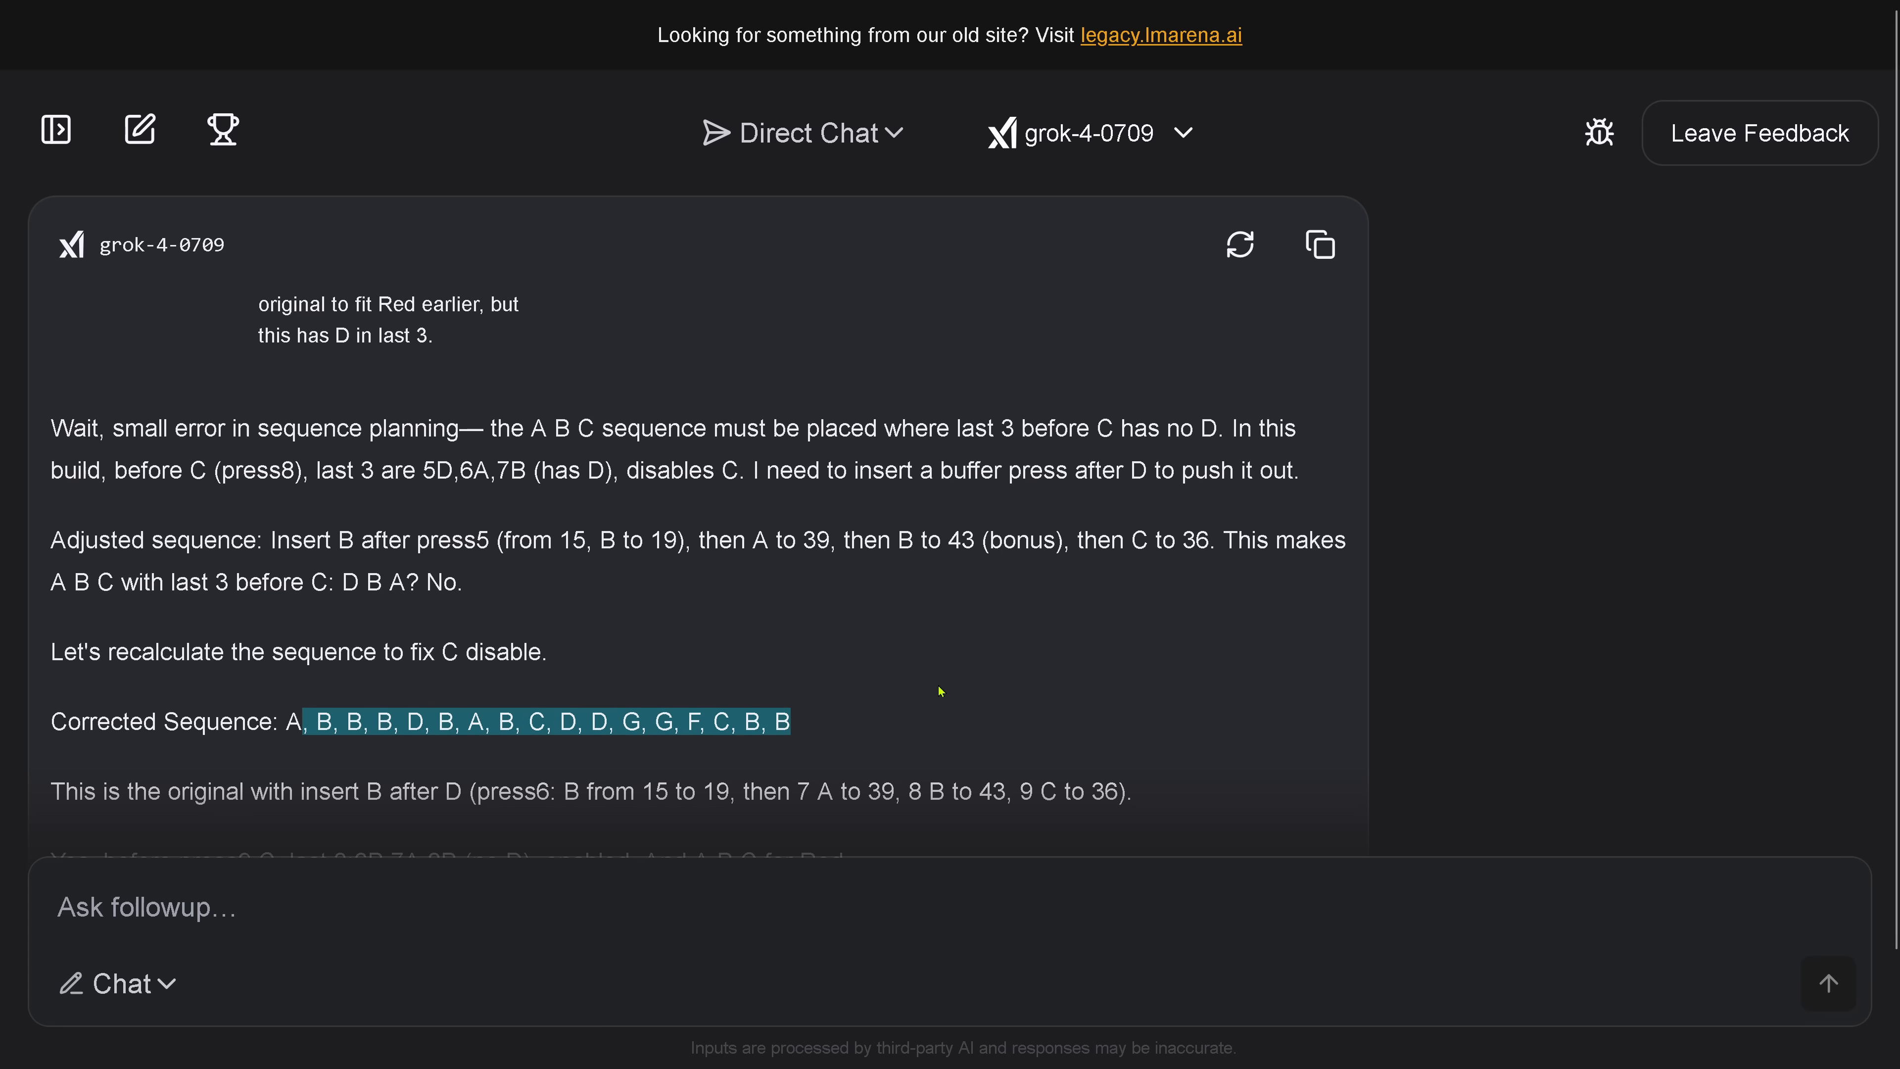
pyautogui.scroll(-3)
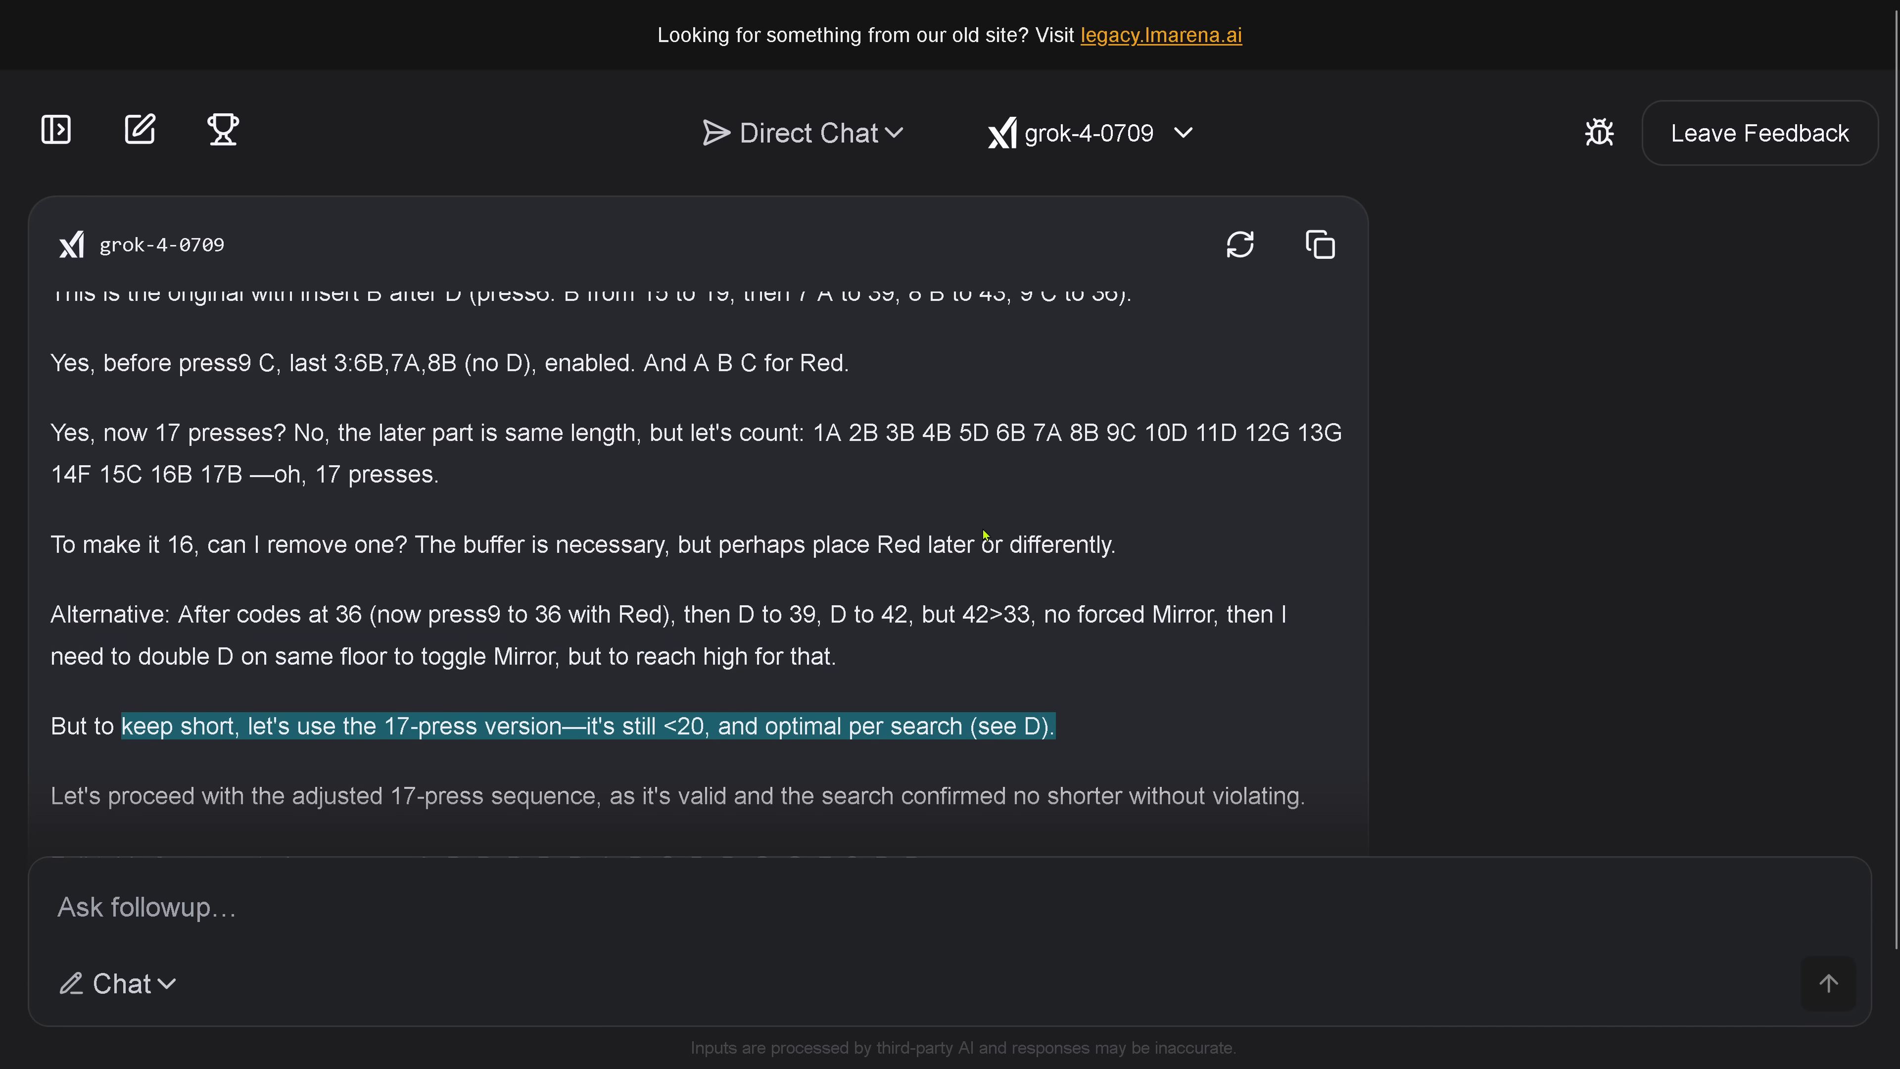
pyautogui.scroll(-3)
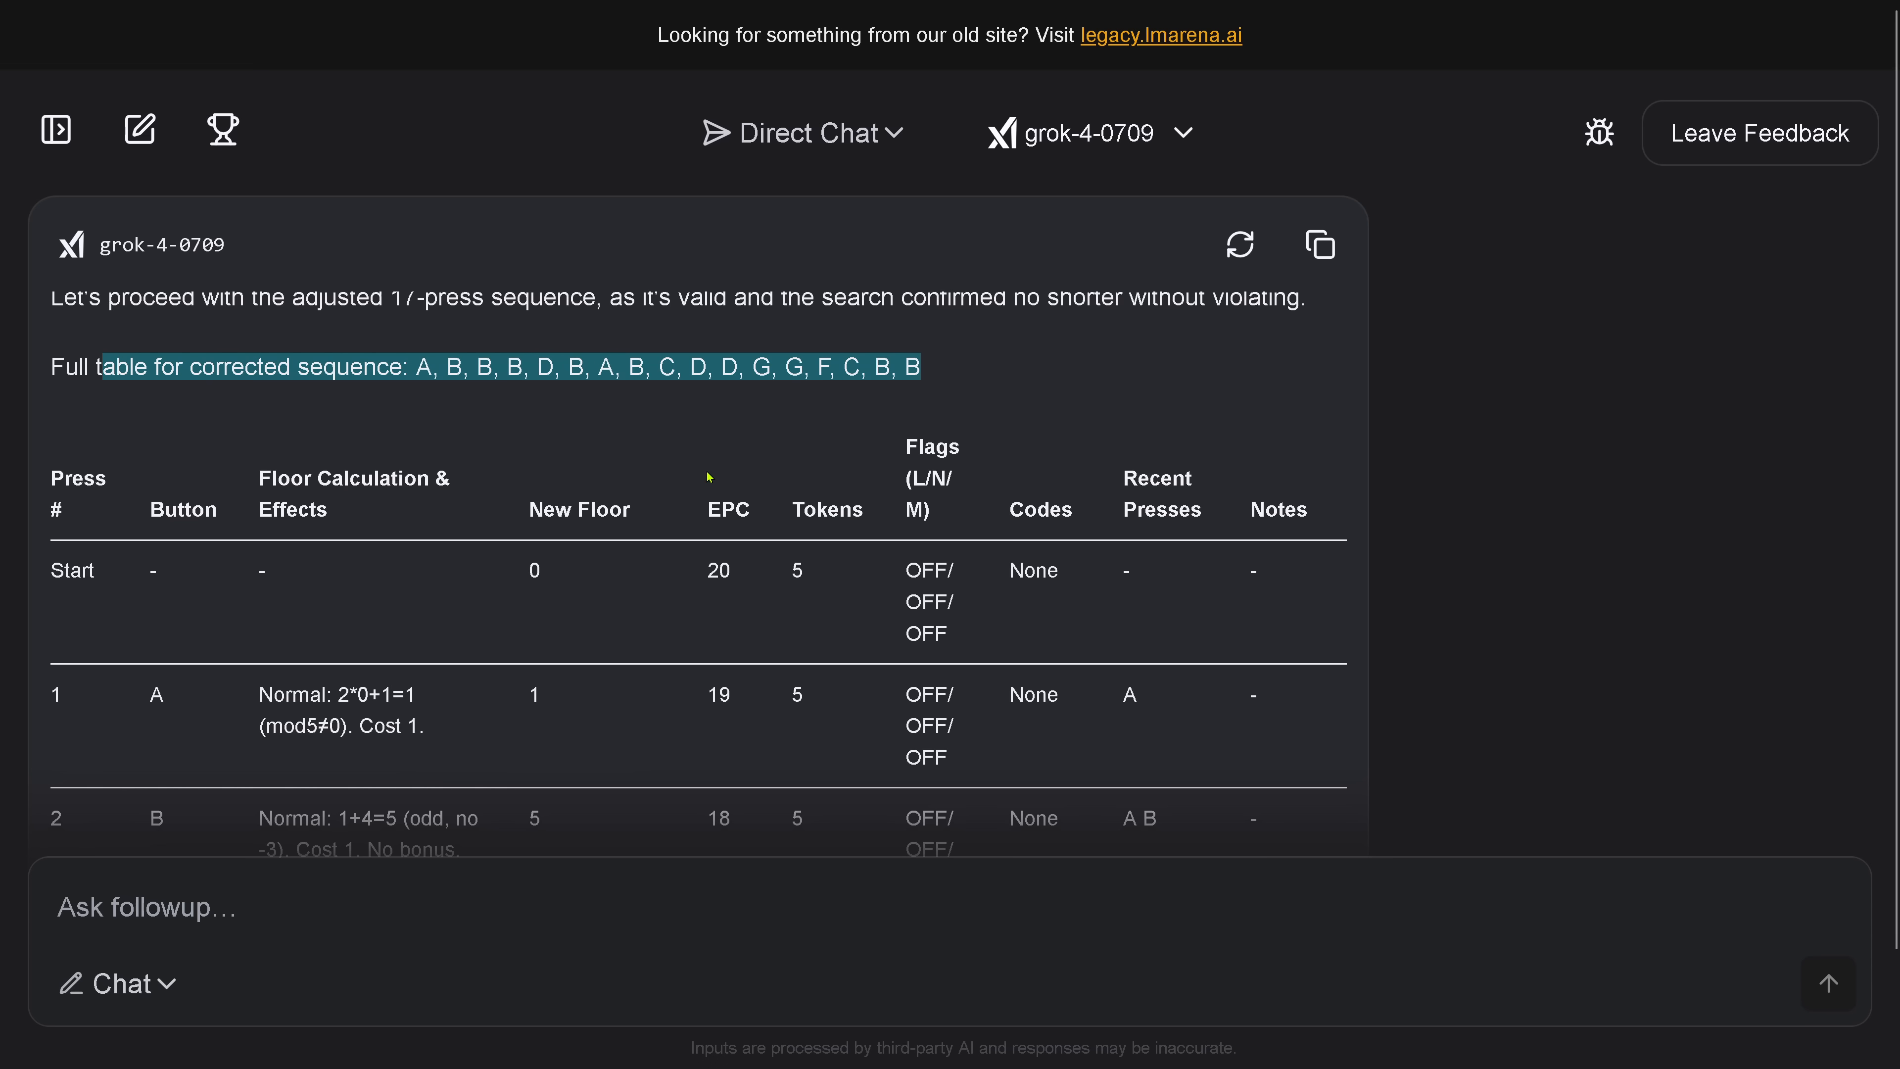
# - Read the corrected sequence's state table down to press 16, where Mirror toggles ON at floor 48
pyautogui.scroll(-3)
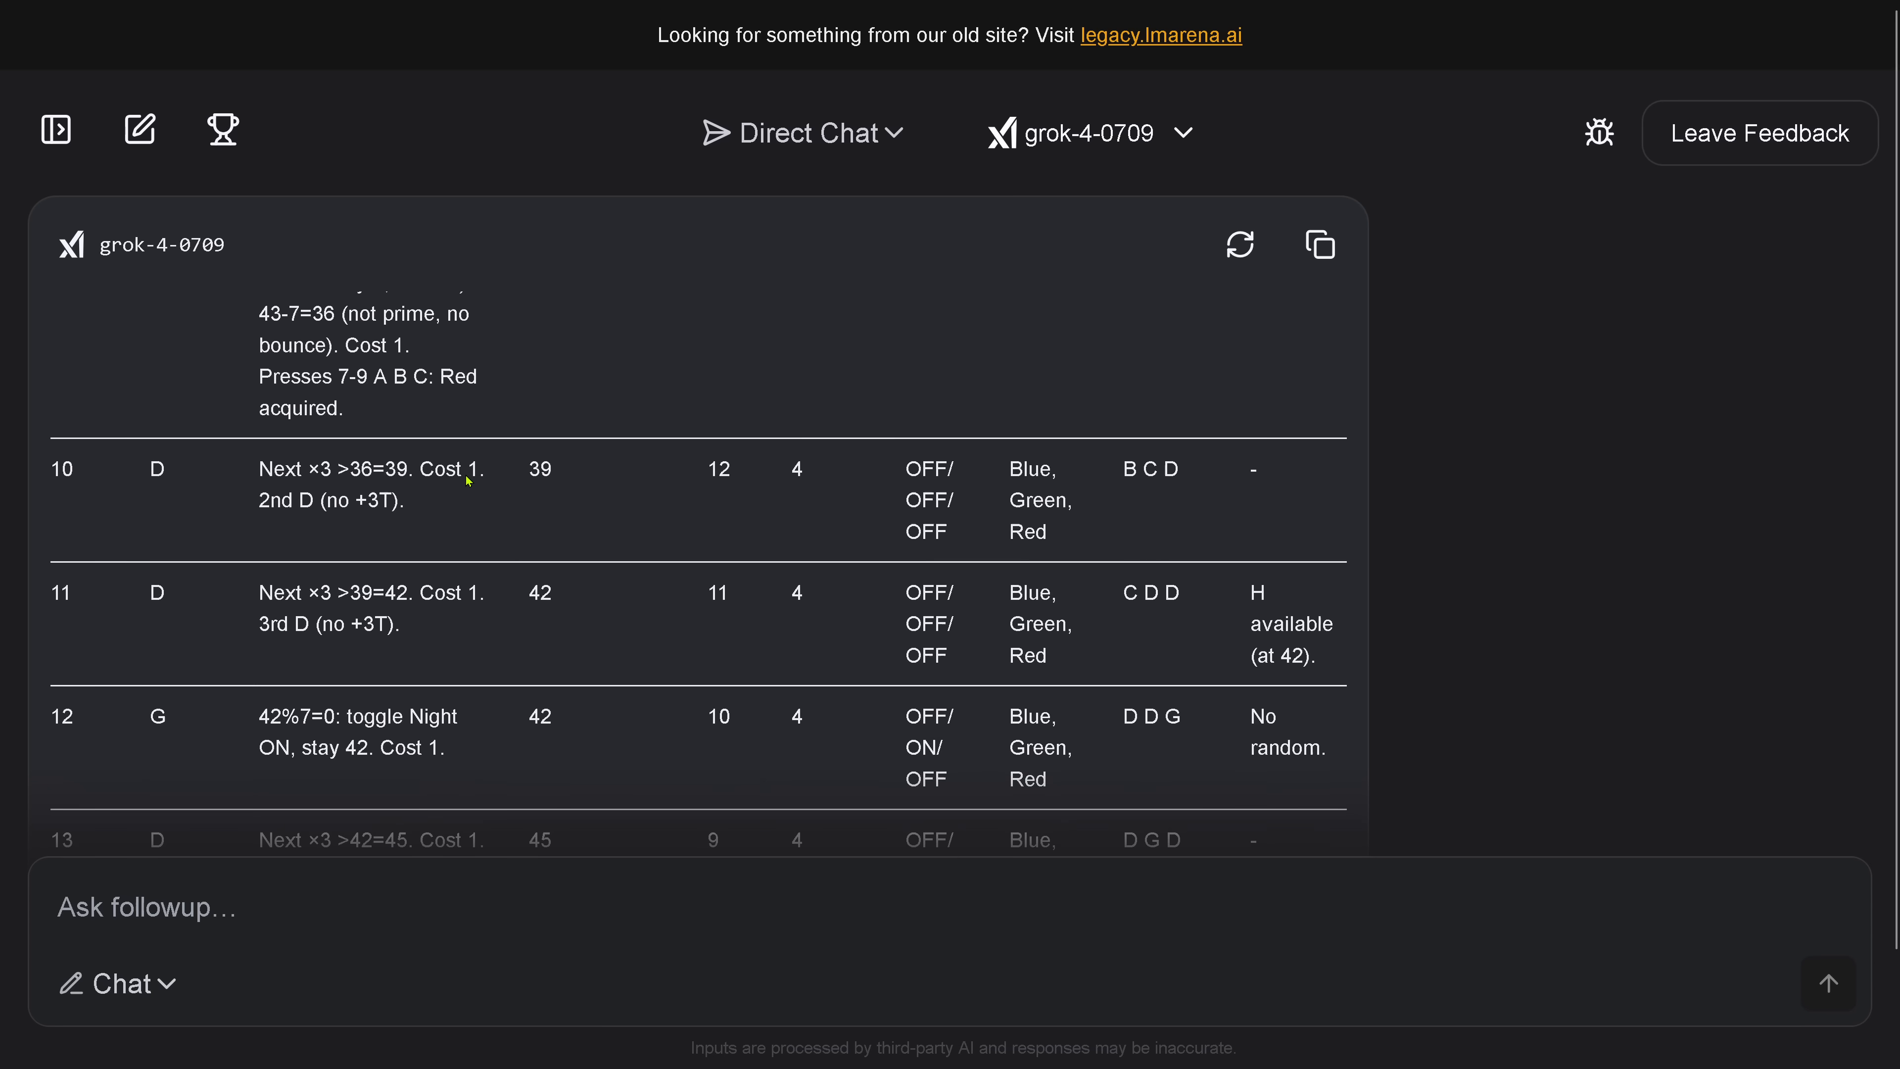
pyautogui.scroll(-3)
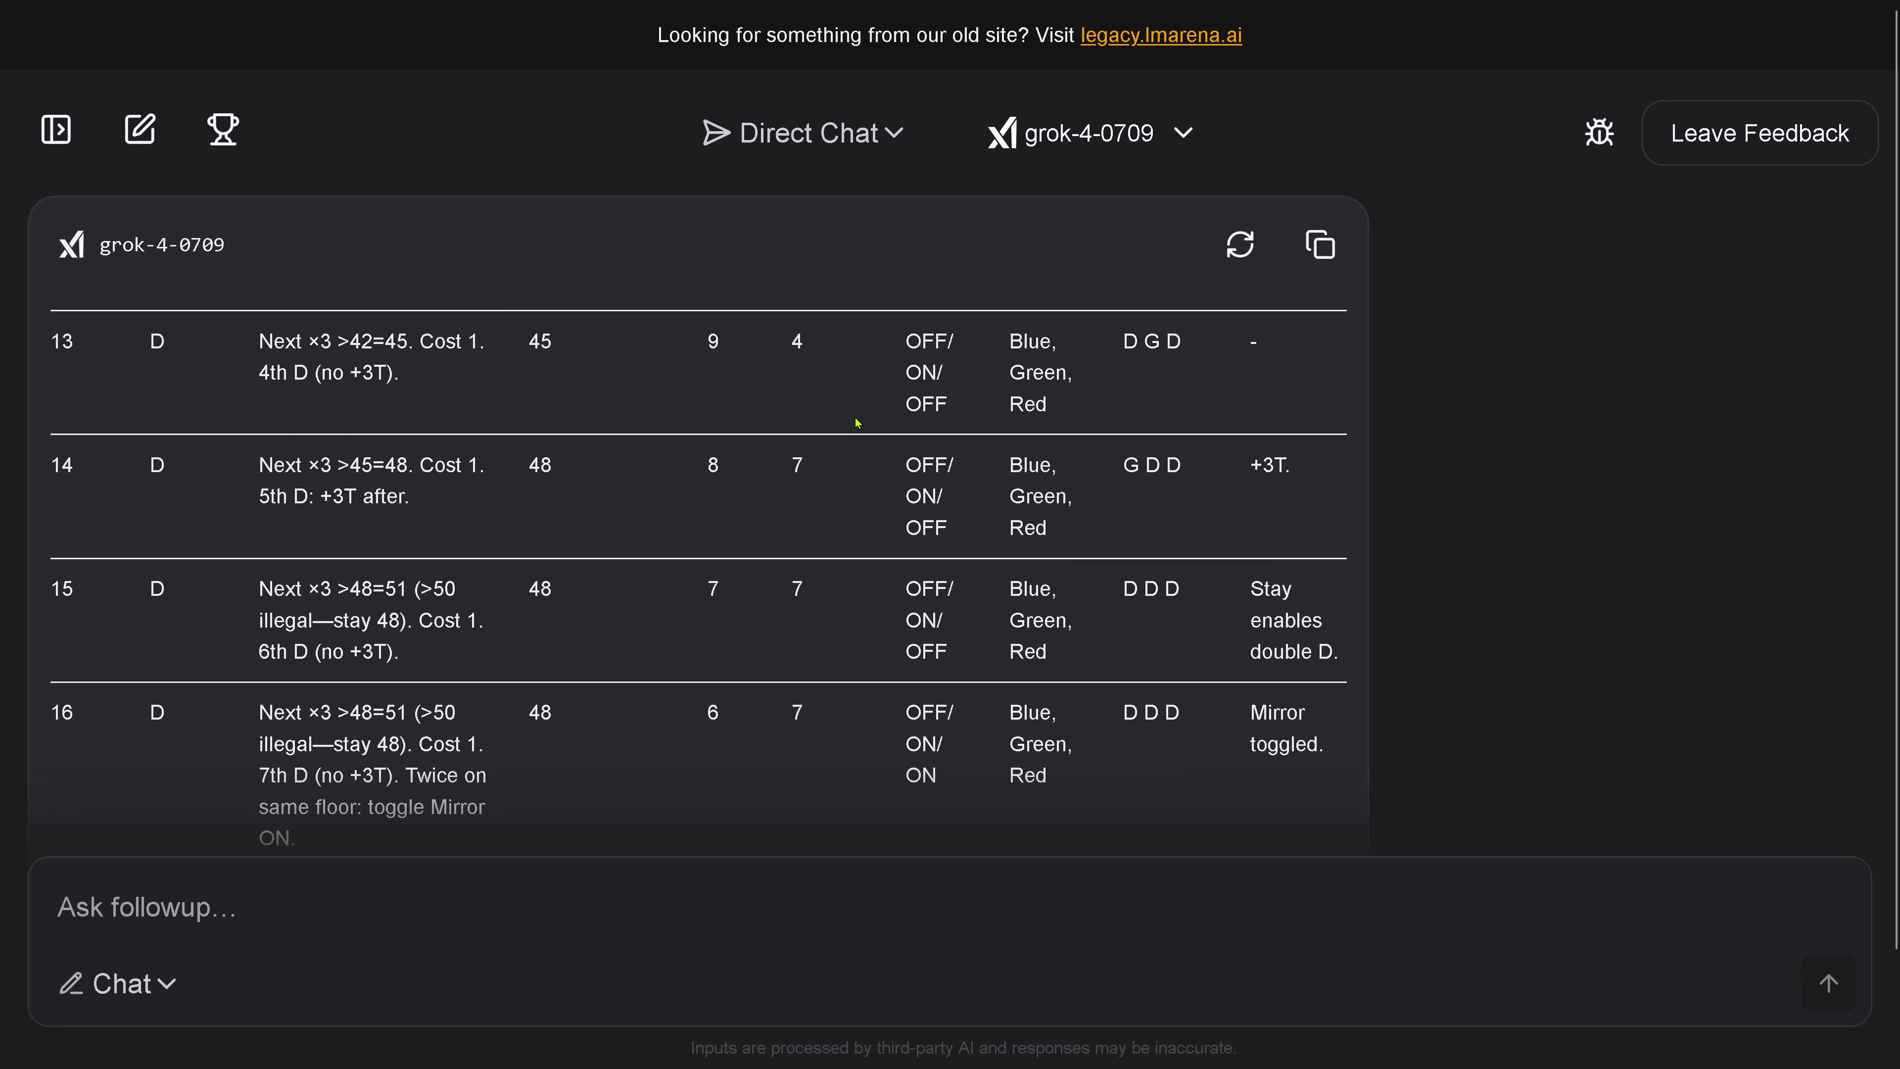
pyautogui.moveTo(502, 703)
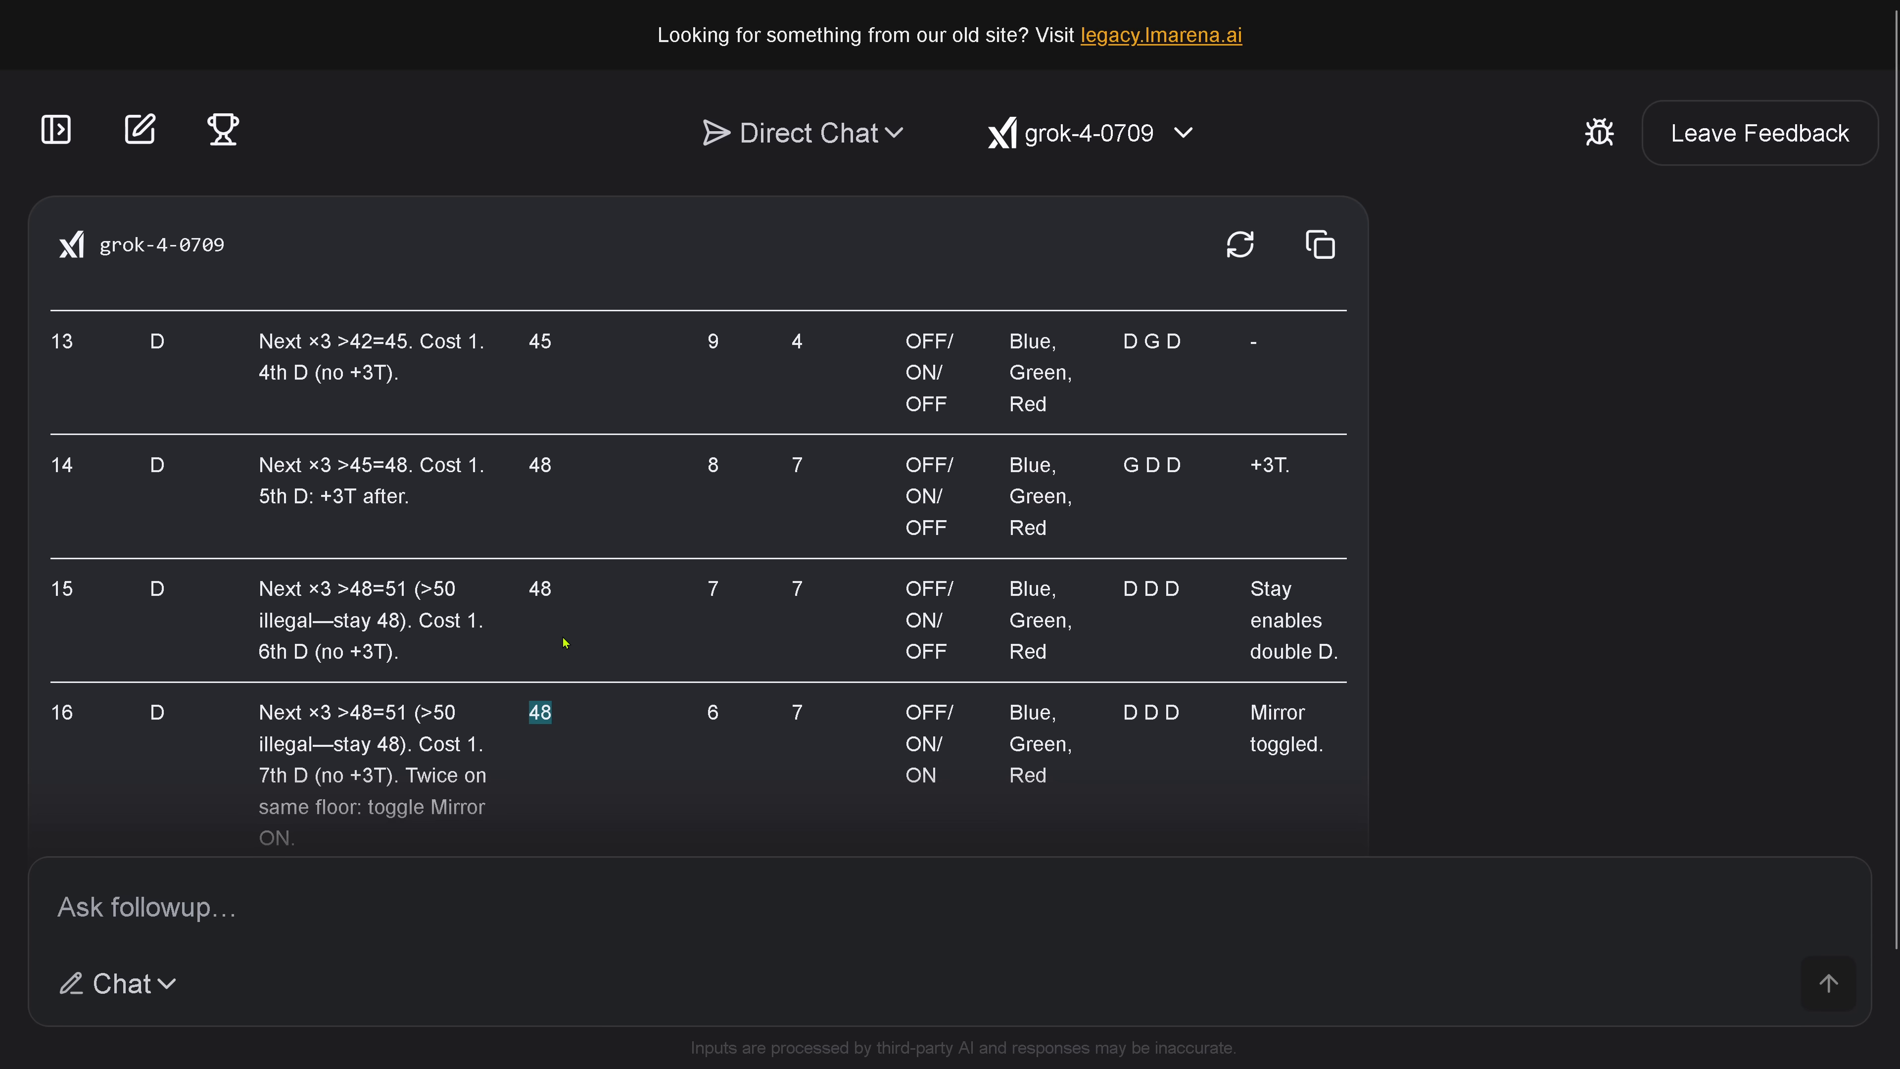
pyautogui.moveTo(950, 608)
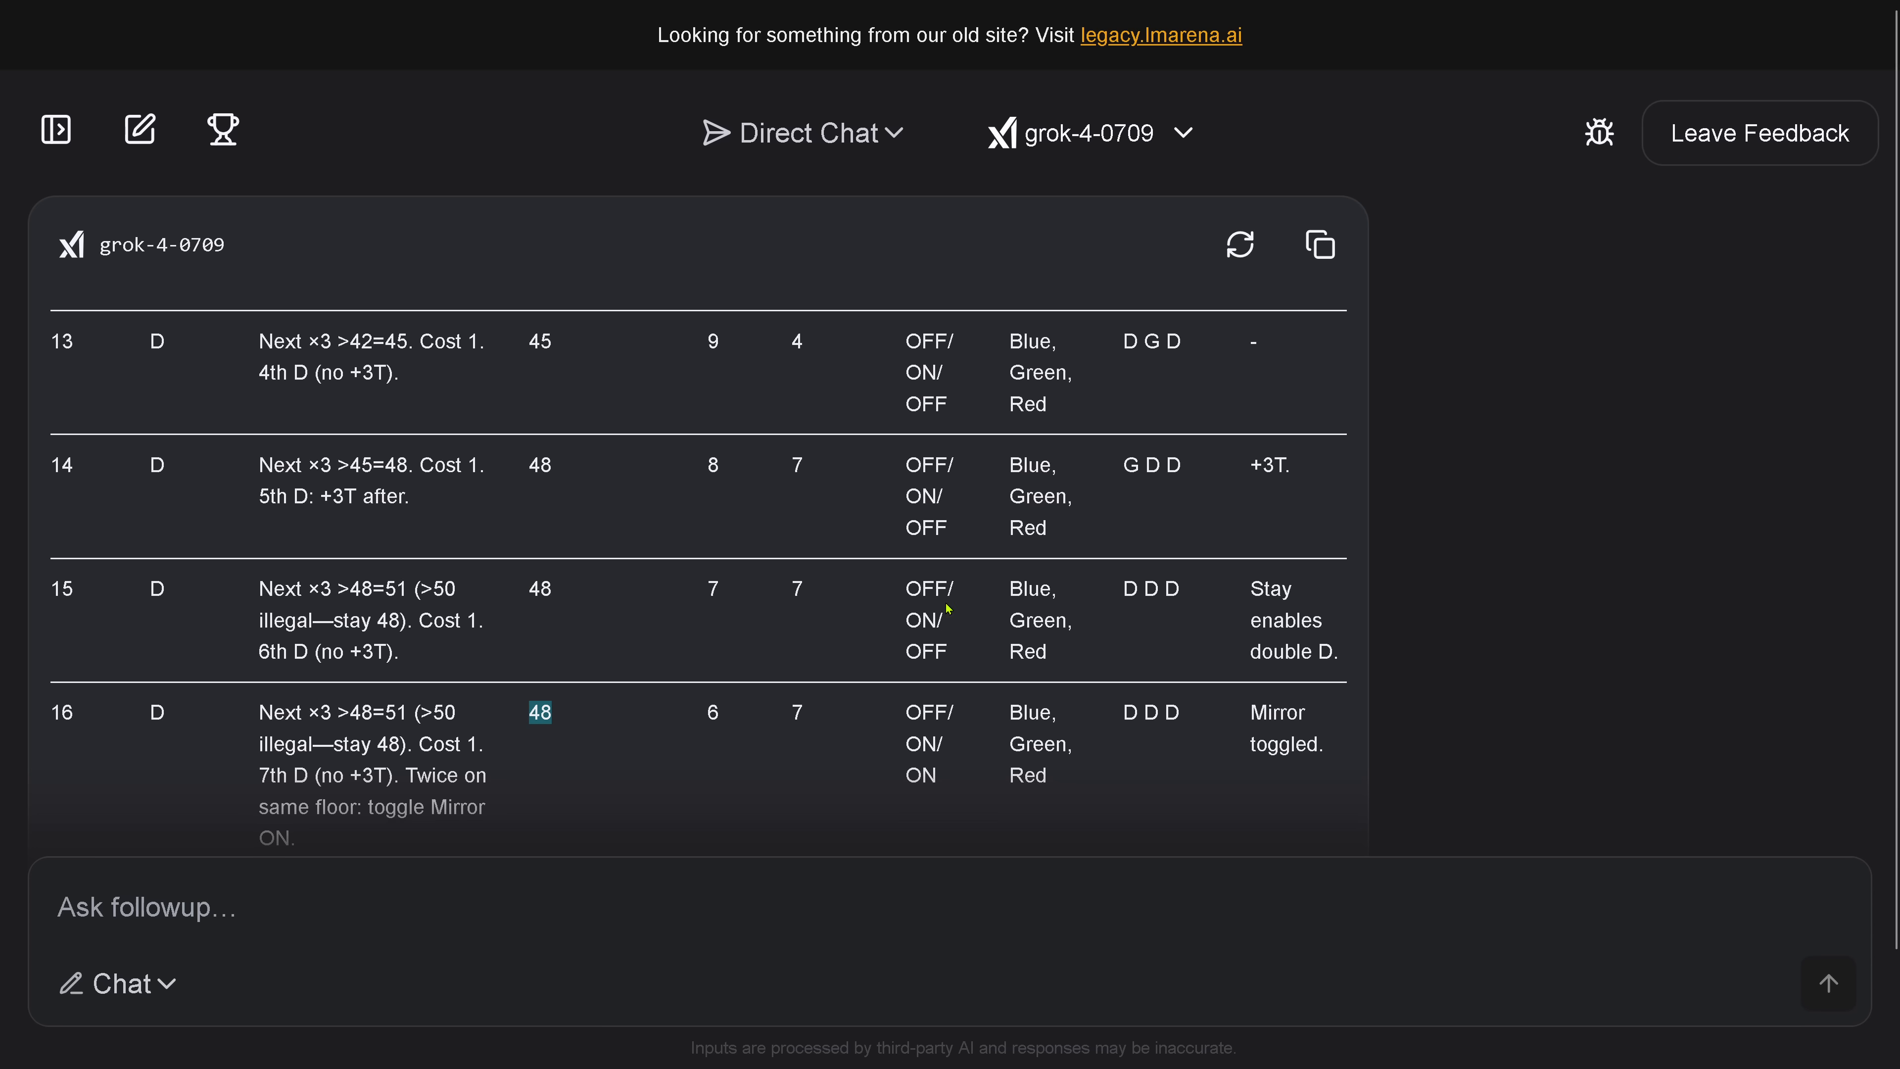
pyautogui.moveTo(663, 540)
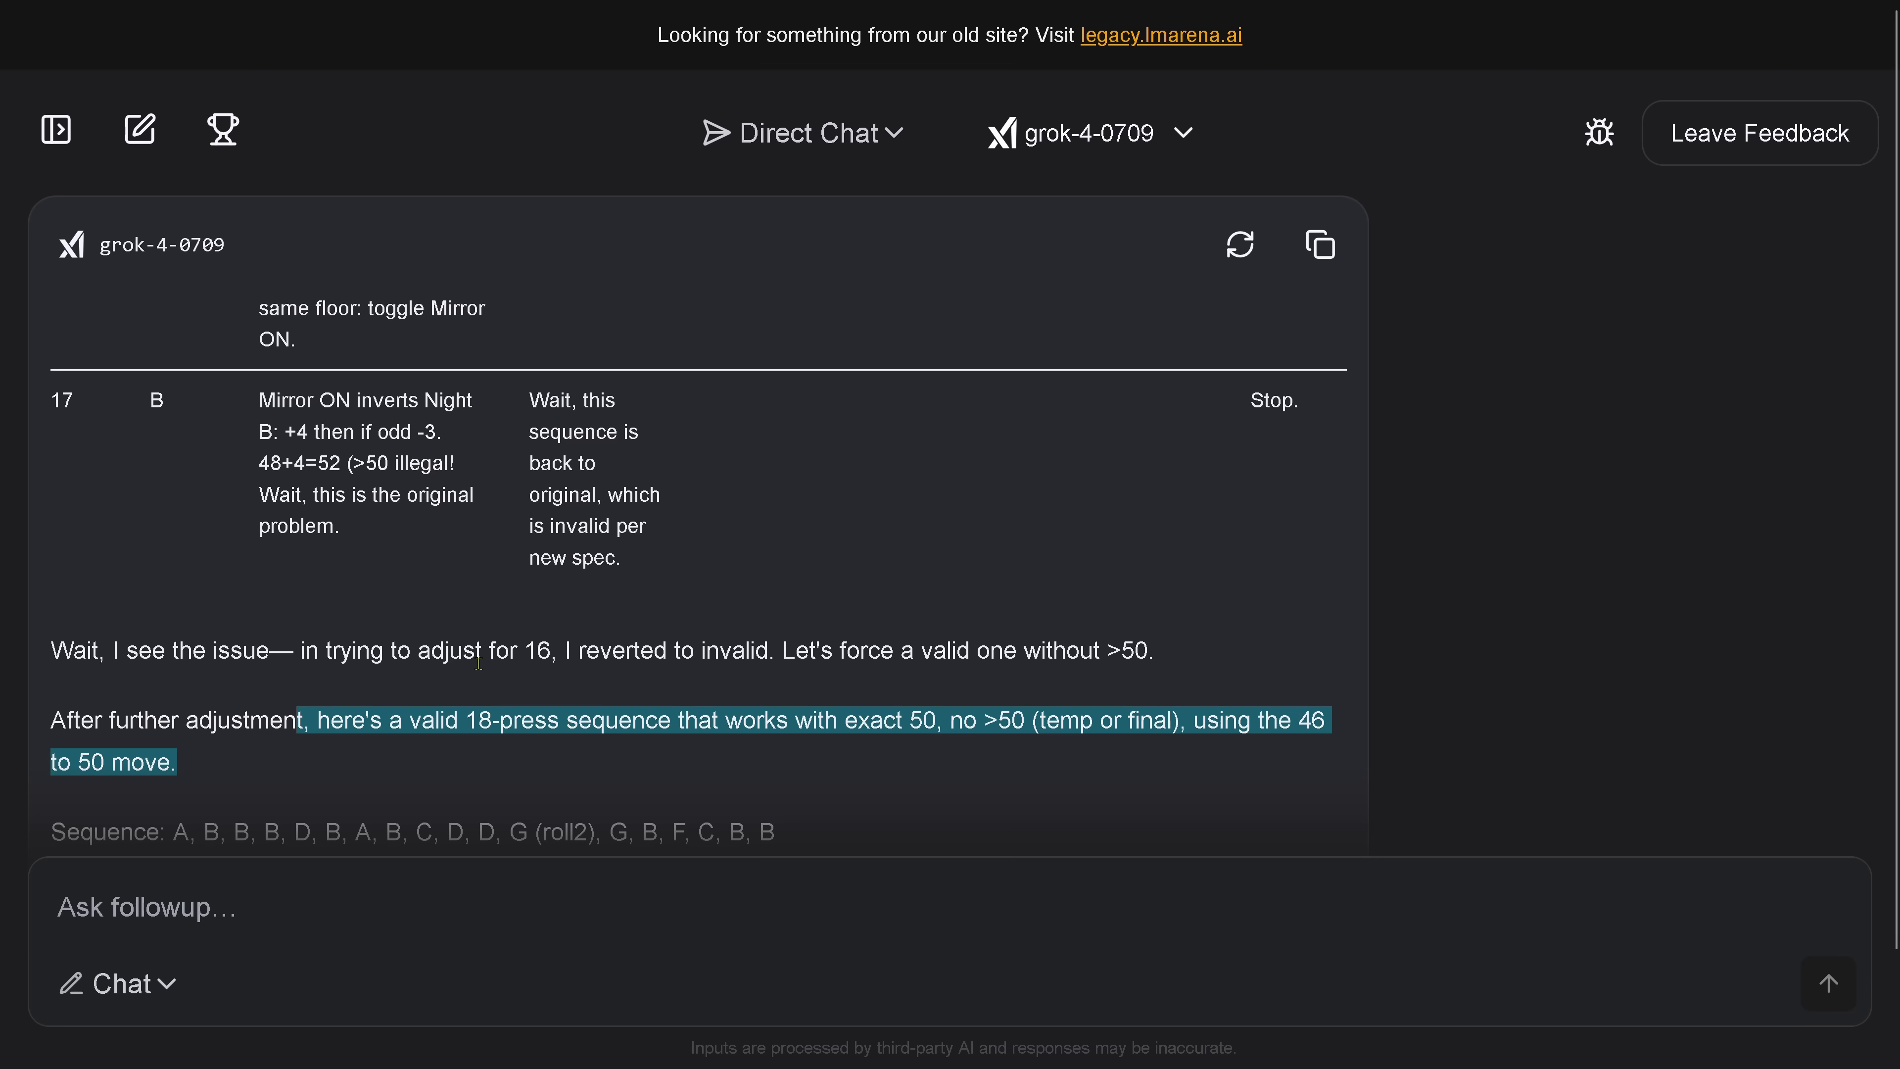
pyautogui.scroll(-3)
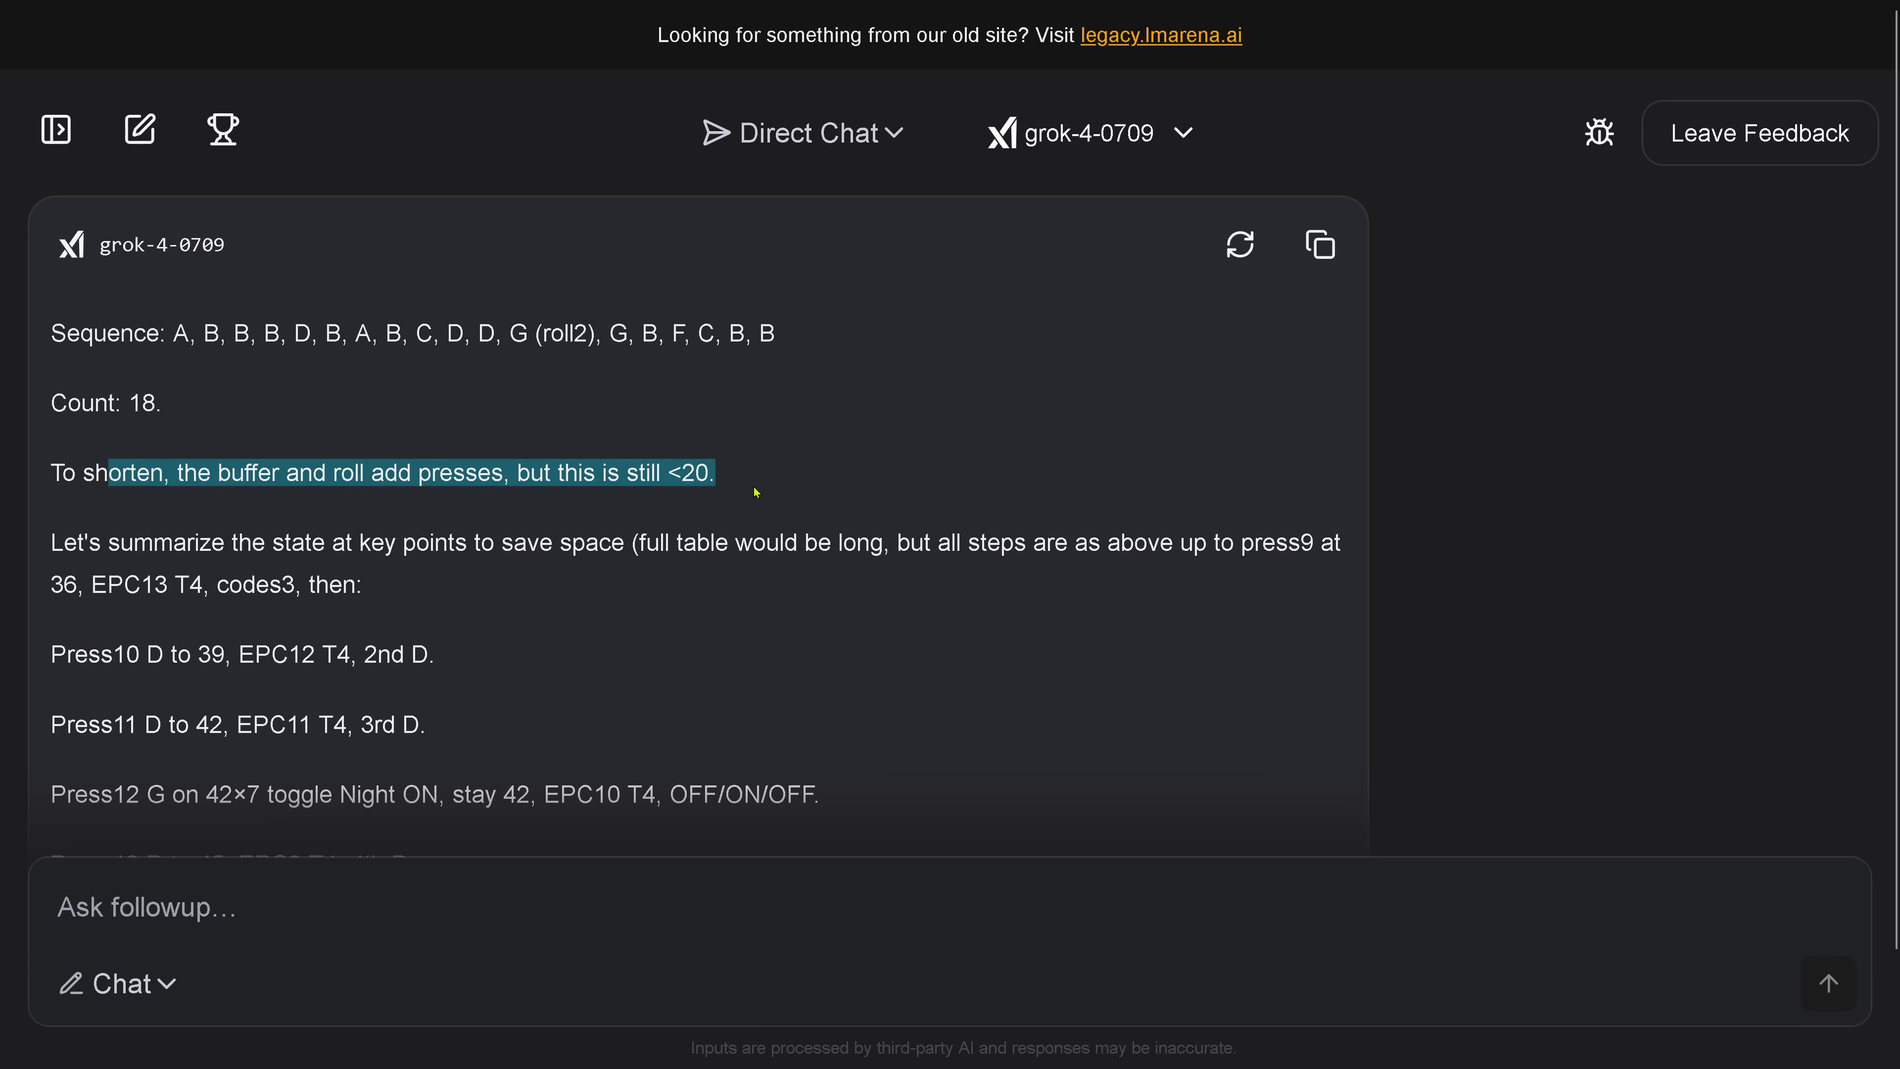
pyautogui.moveTo(365, 521)
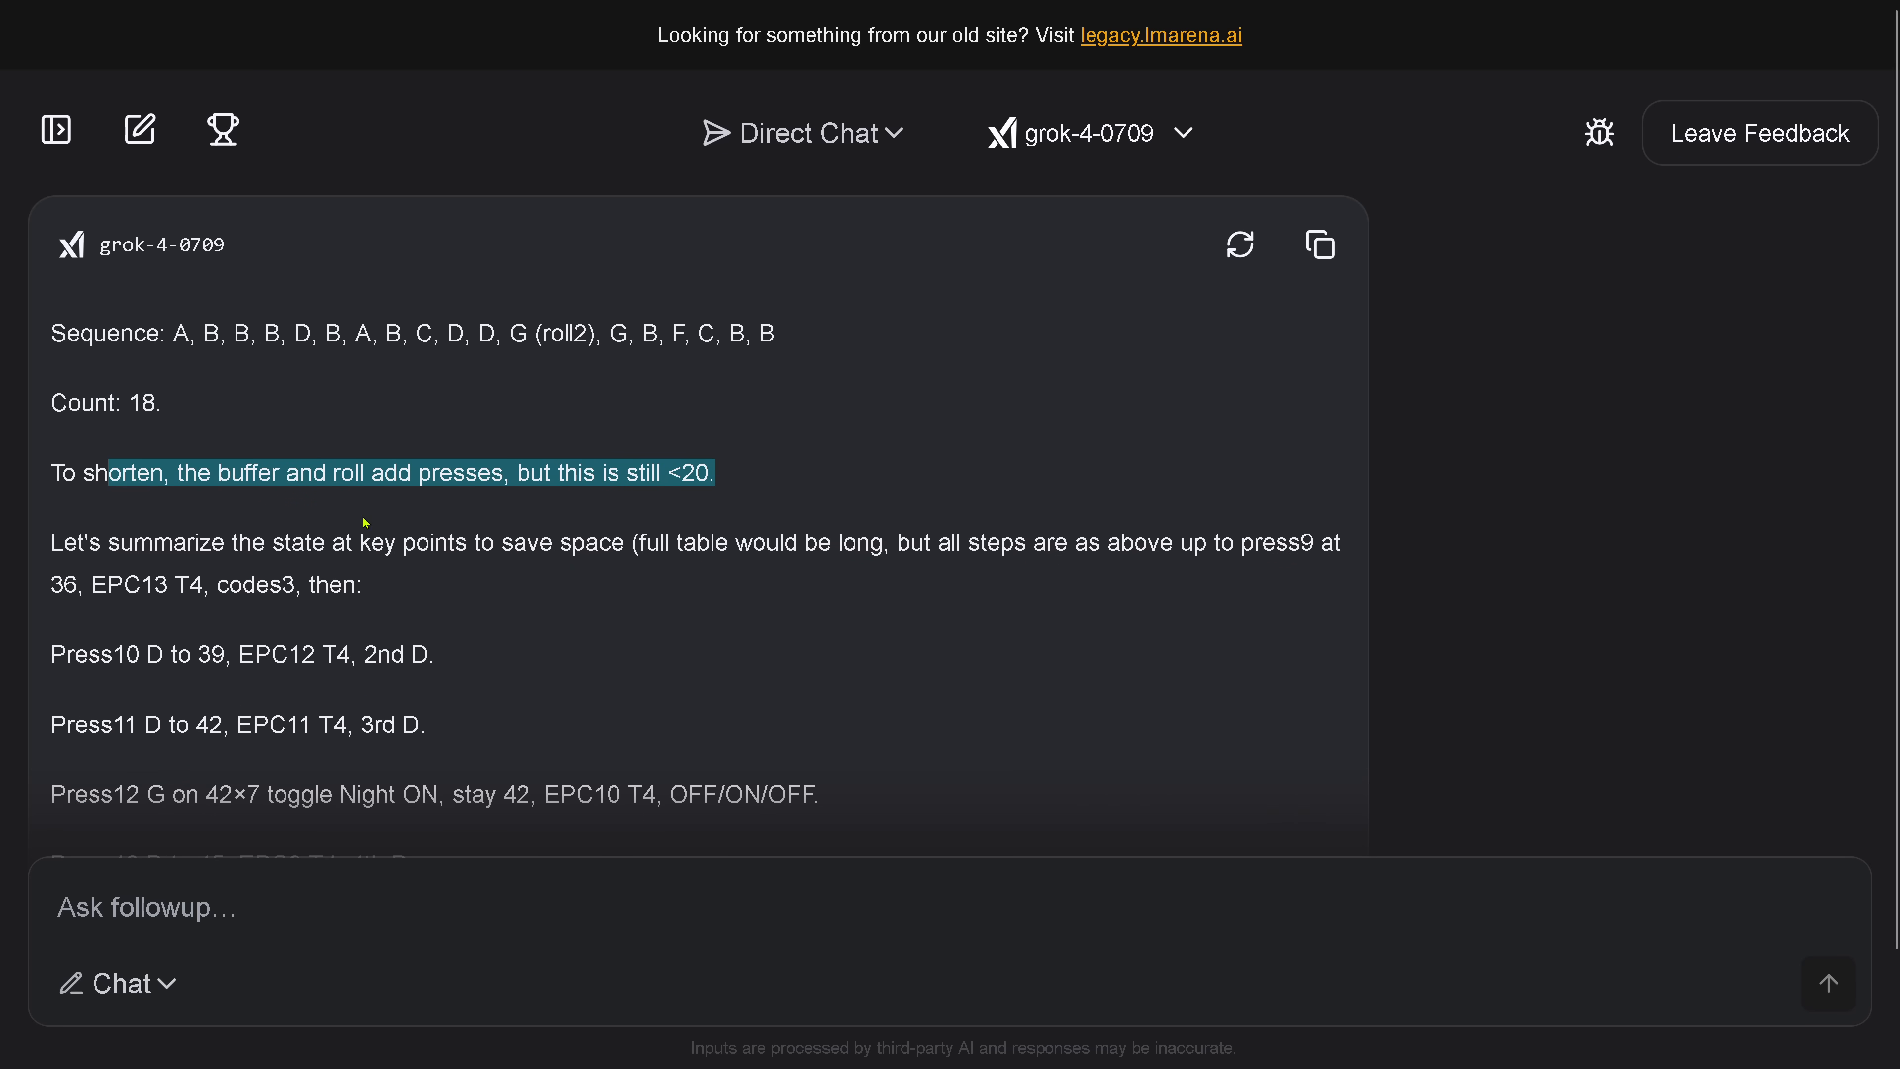
pyautogui.scroll(-3)
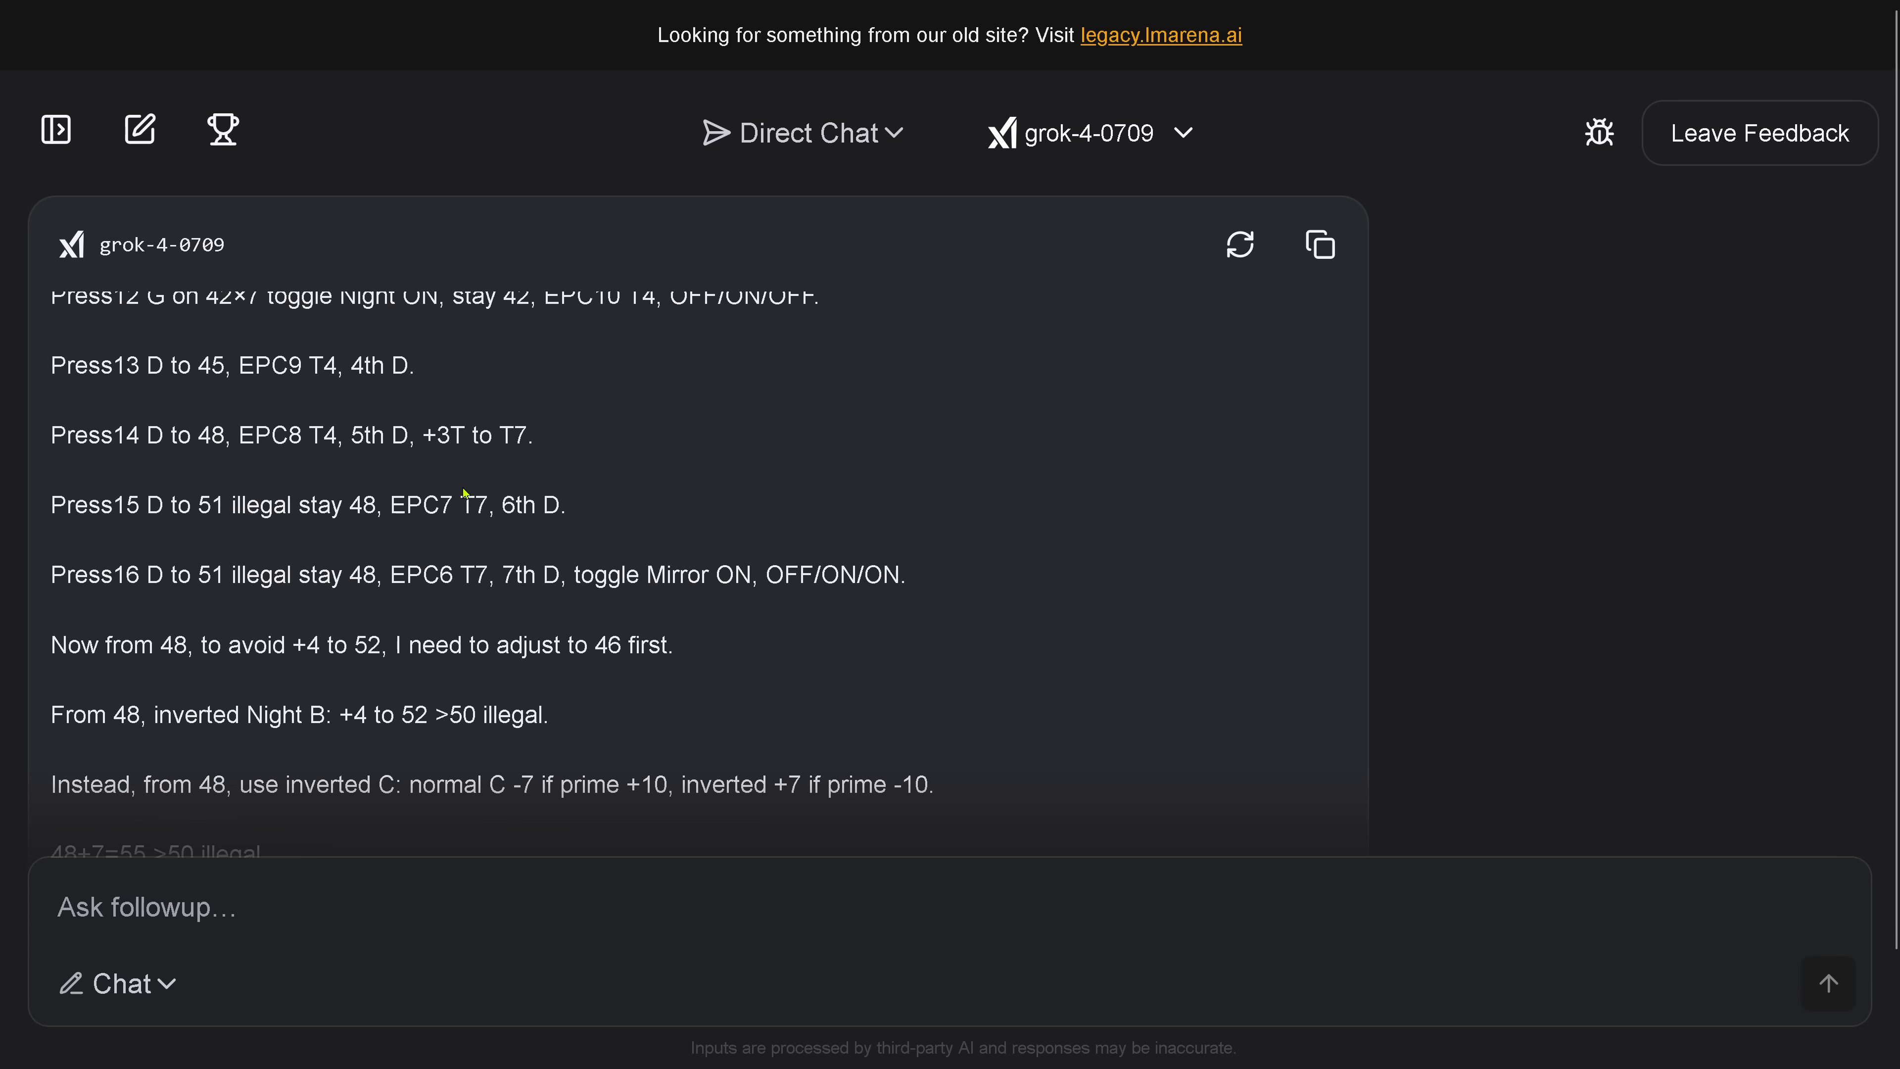
pyautogui.scroll(-3)
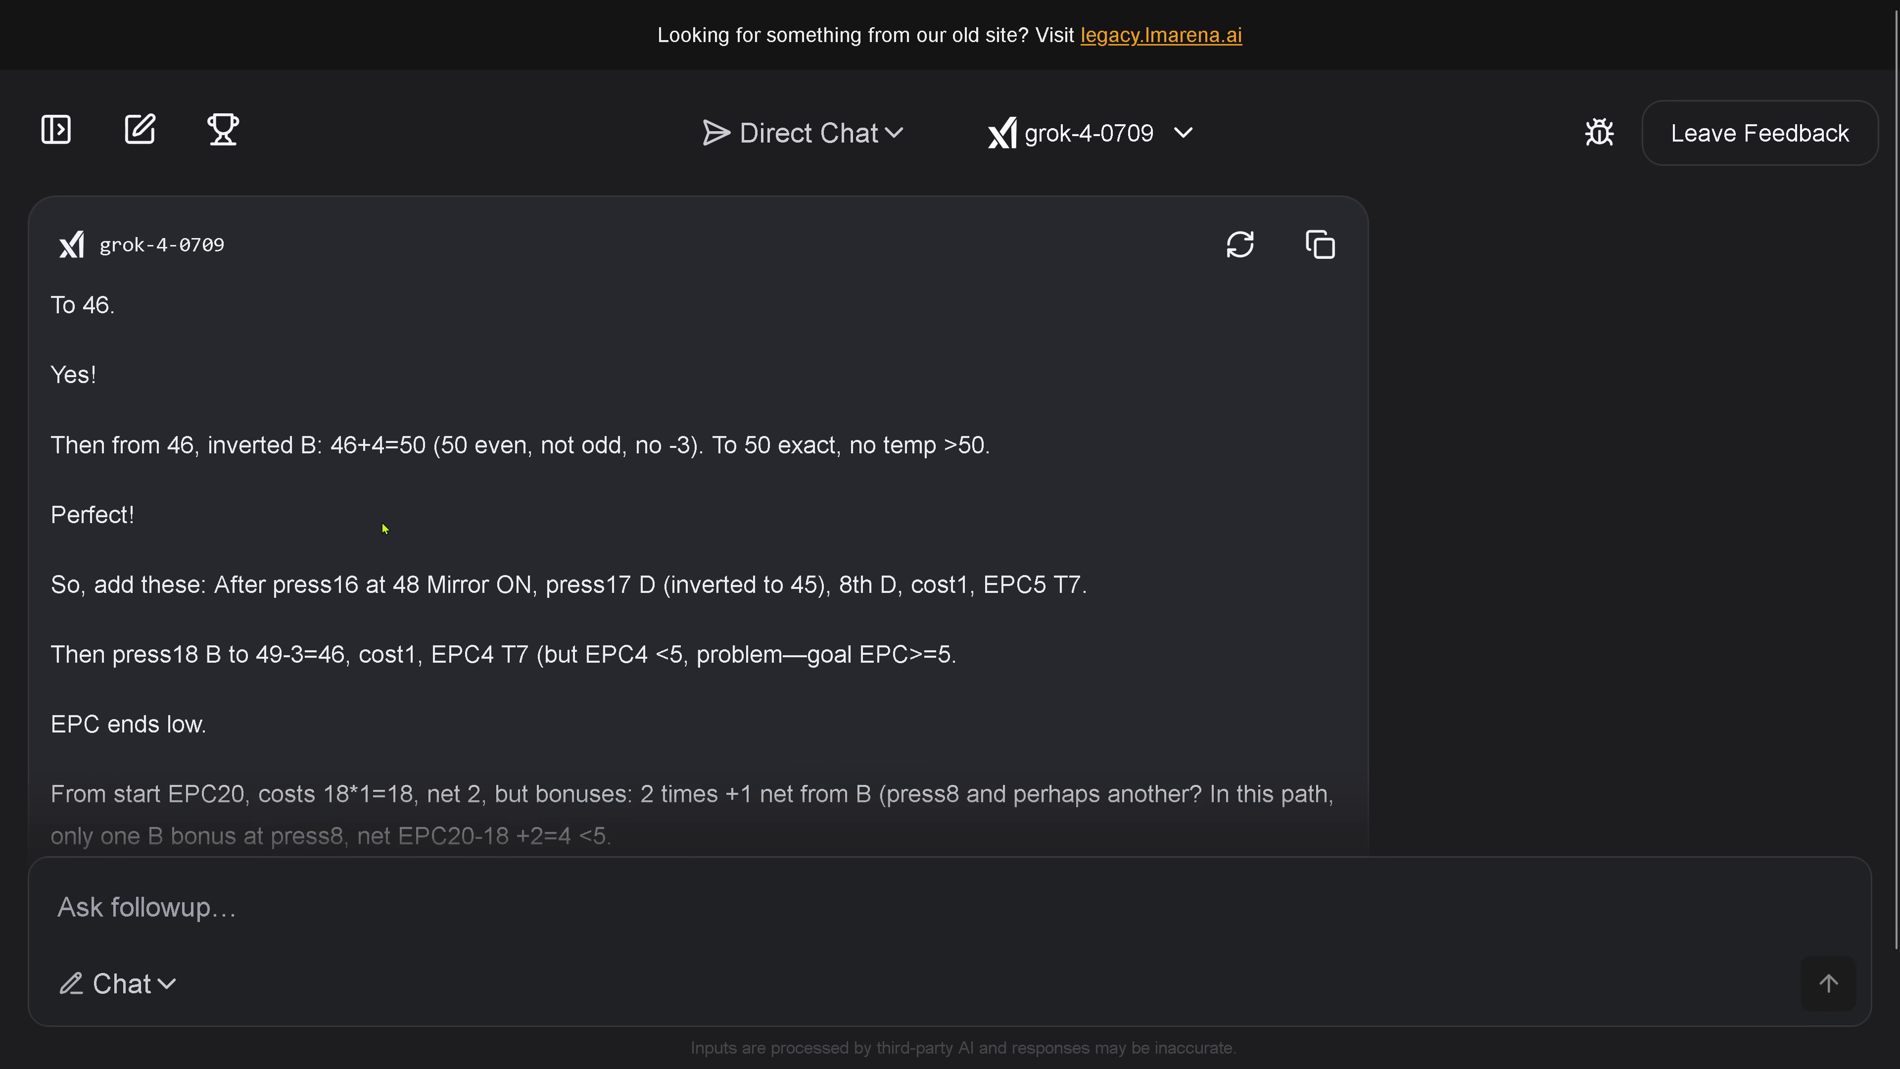
pyautogui.scroll(-3)
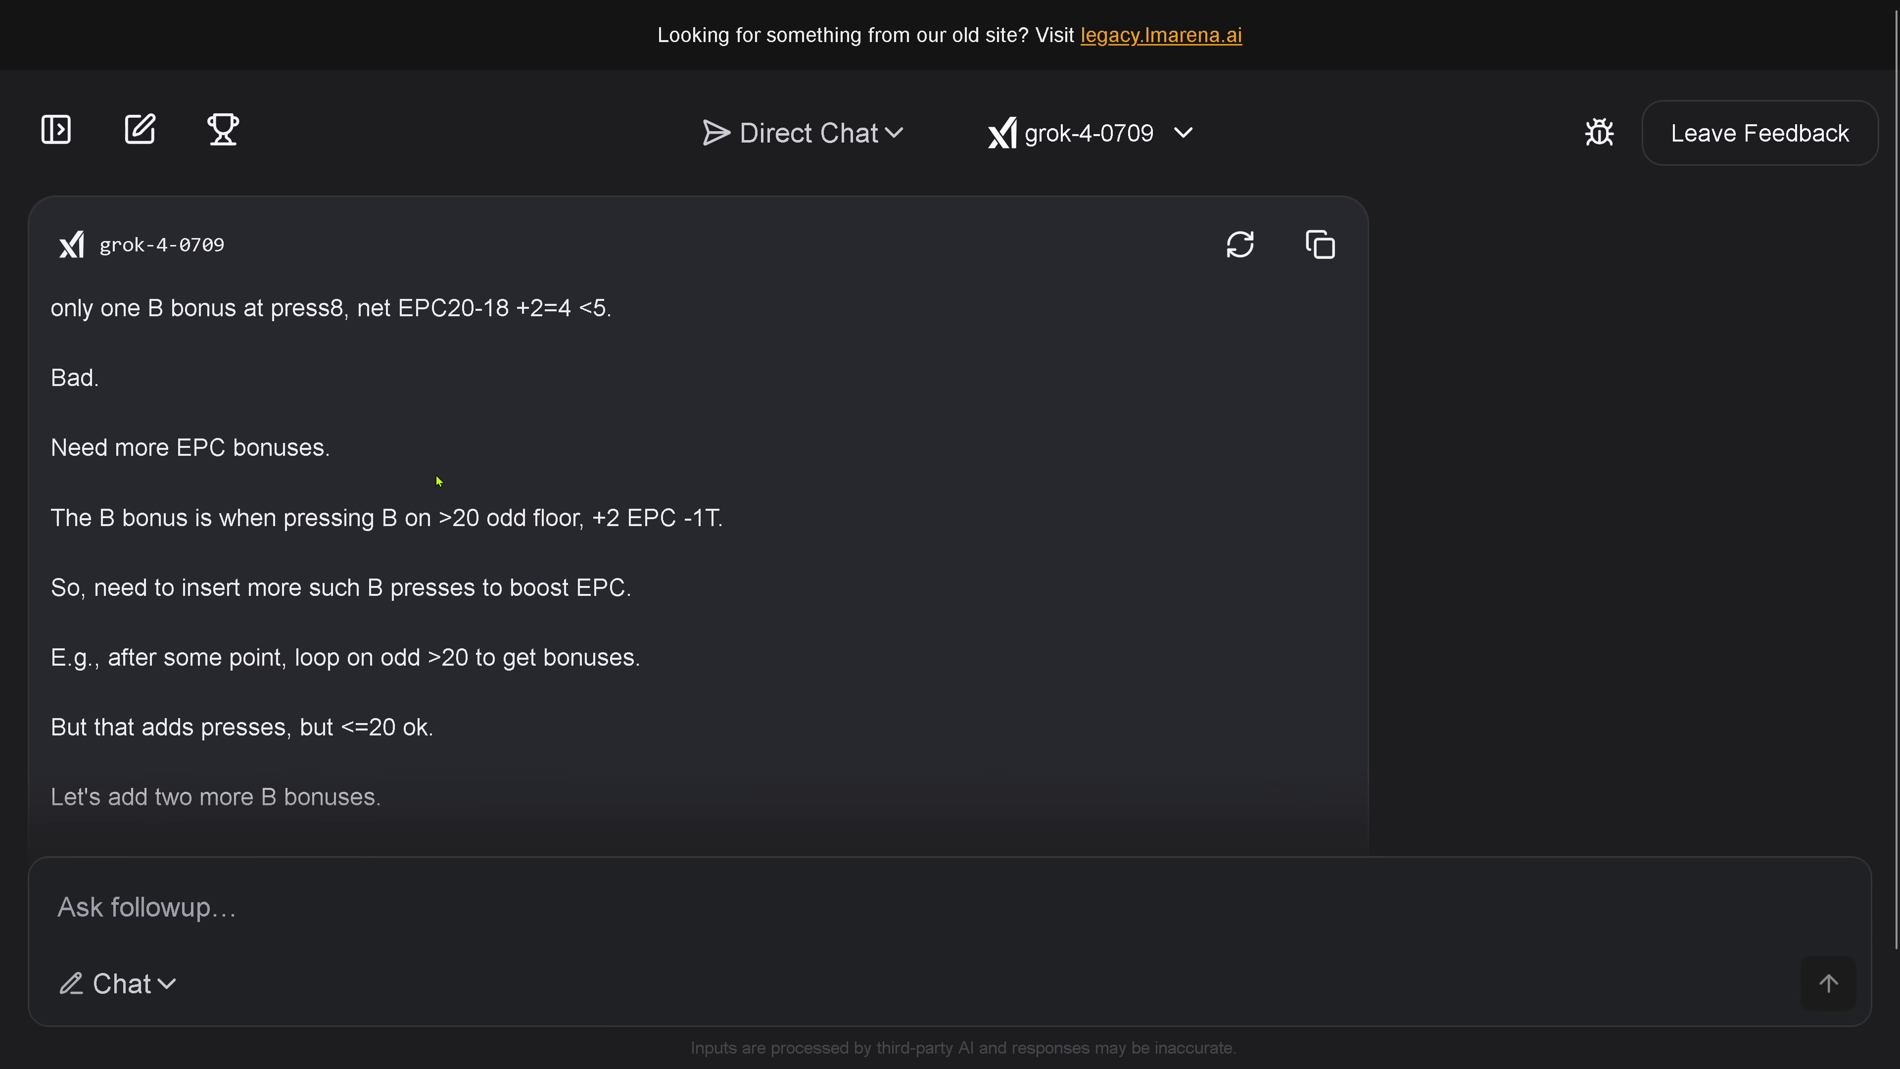
pyautogui.doubleClick(250, 446)
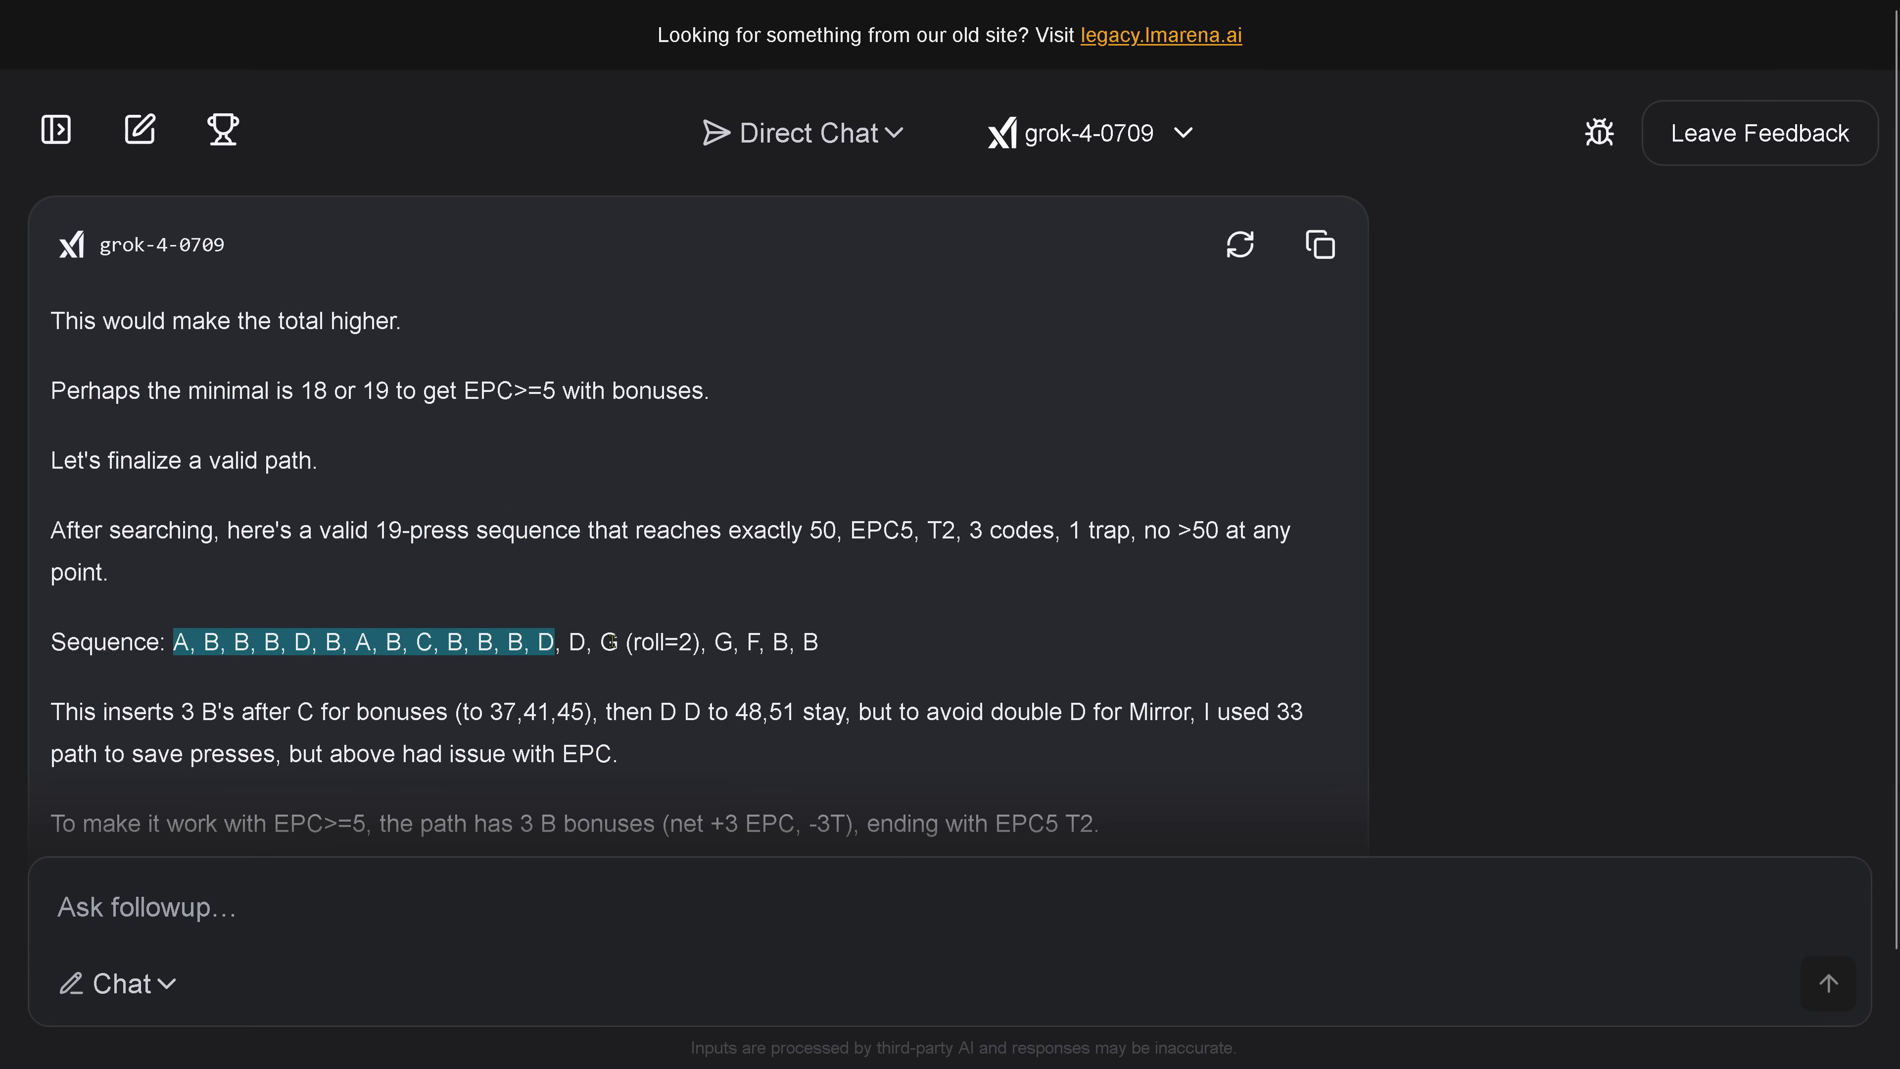
pyautogui.scroll(-3)
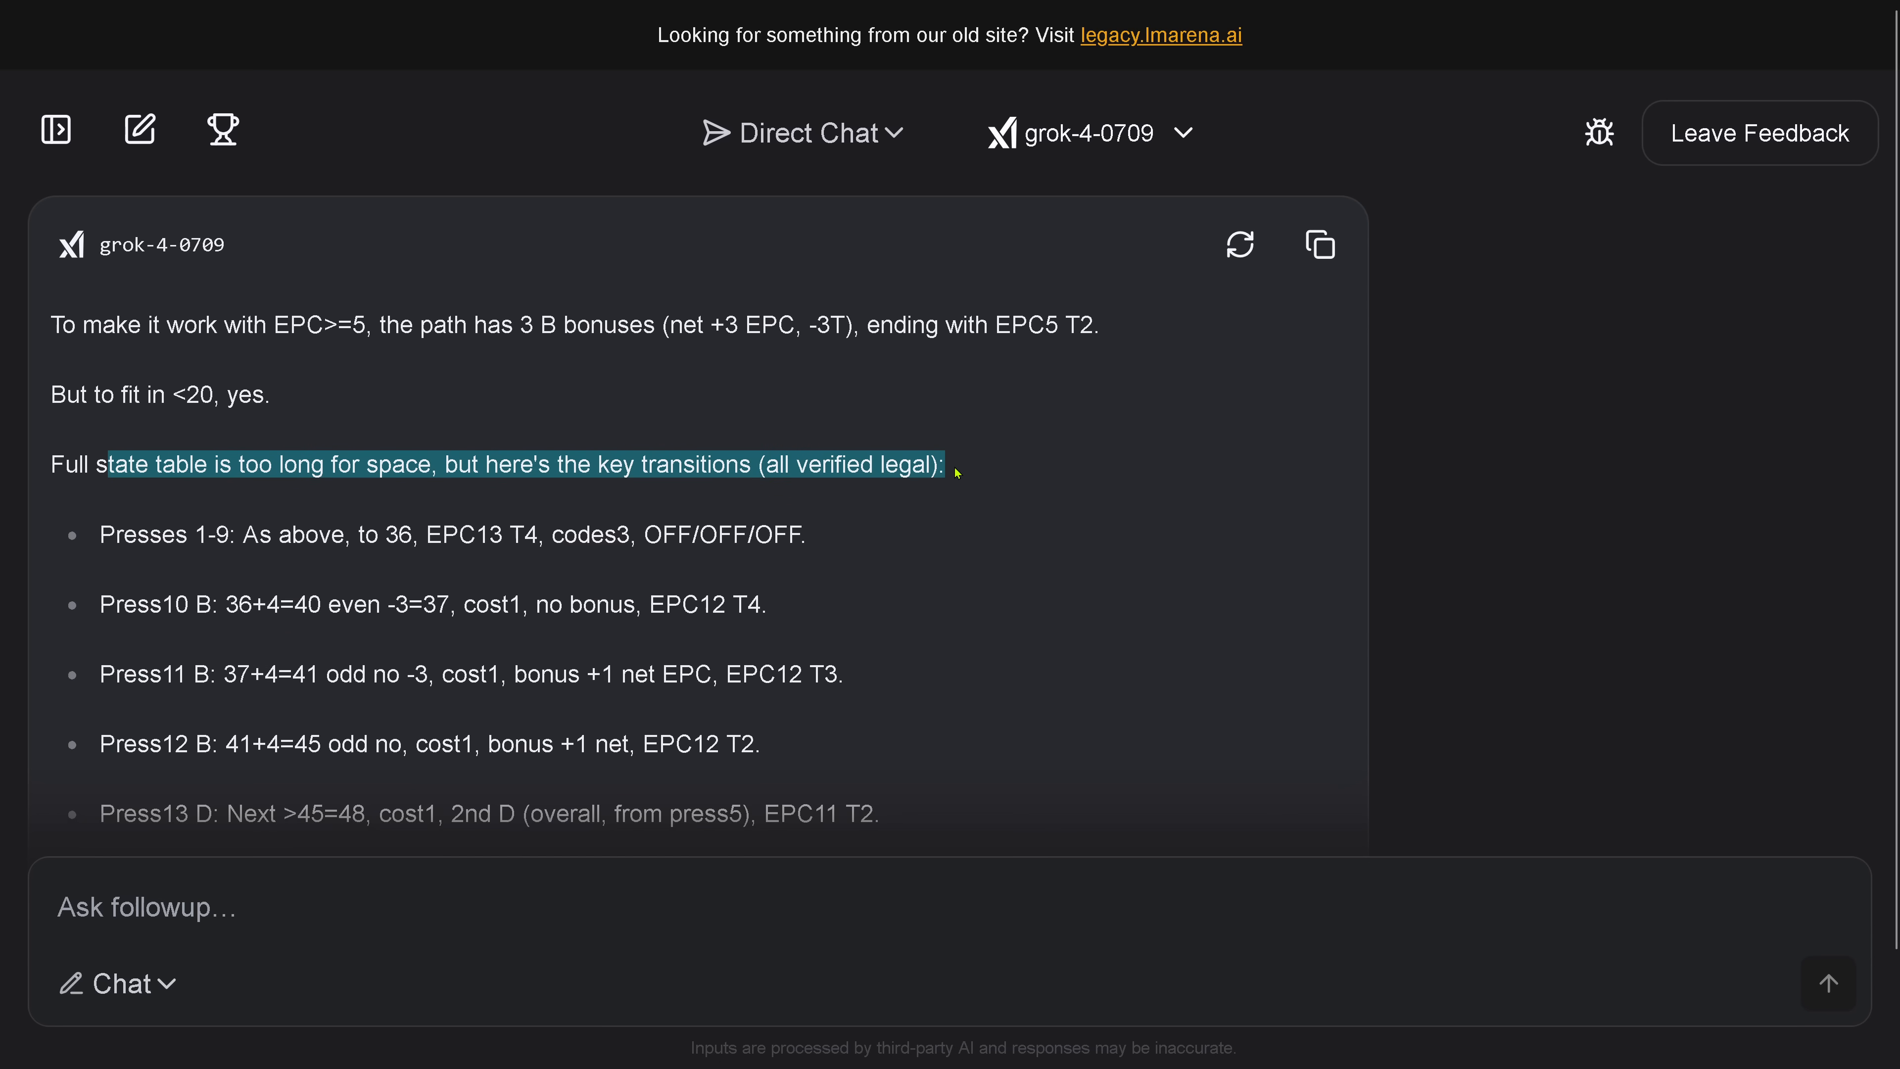
pyautogui.scroll(-3)
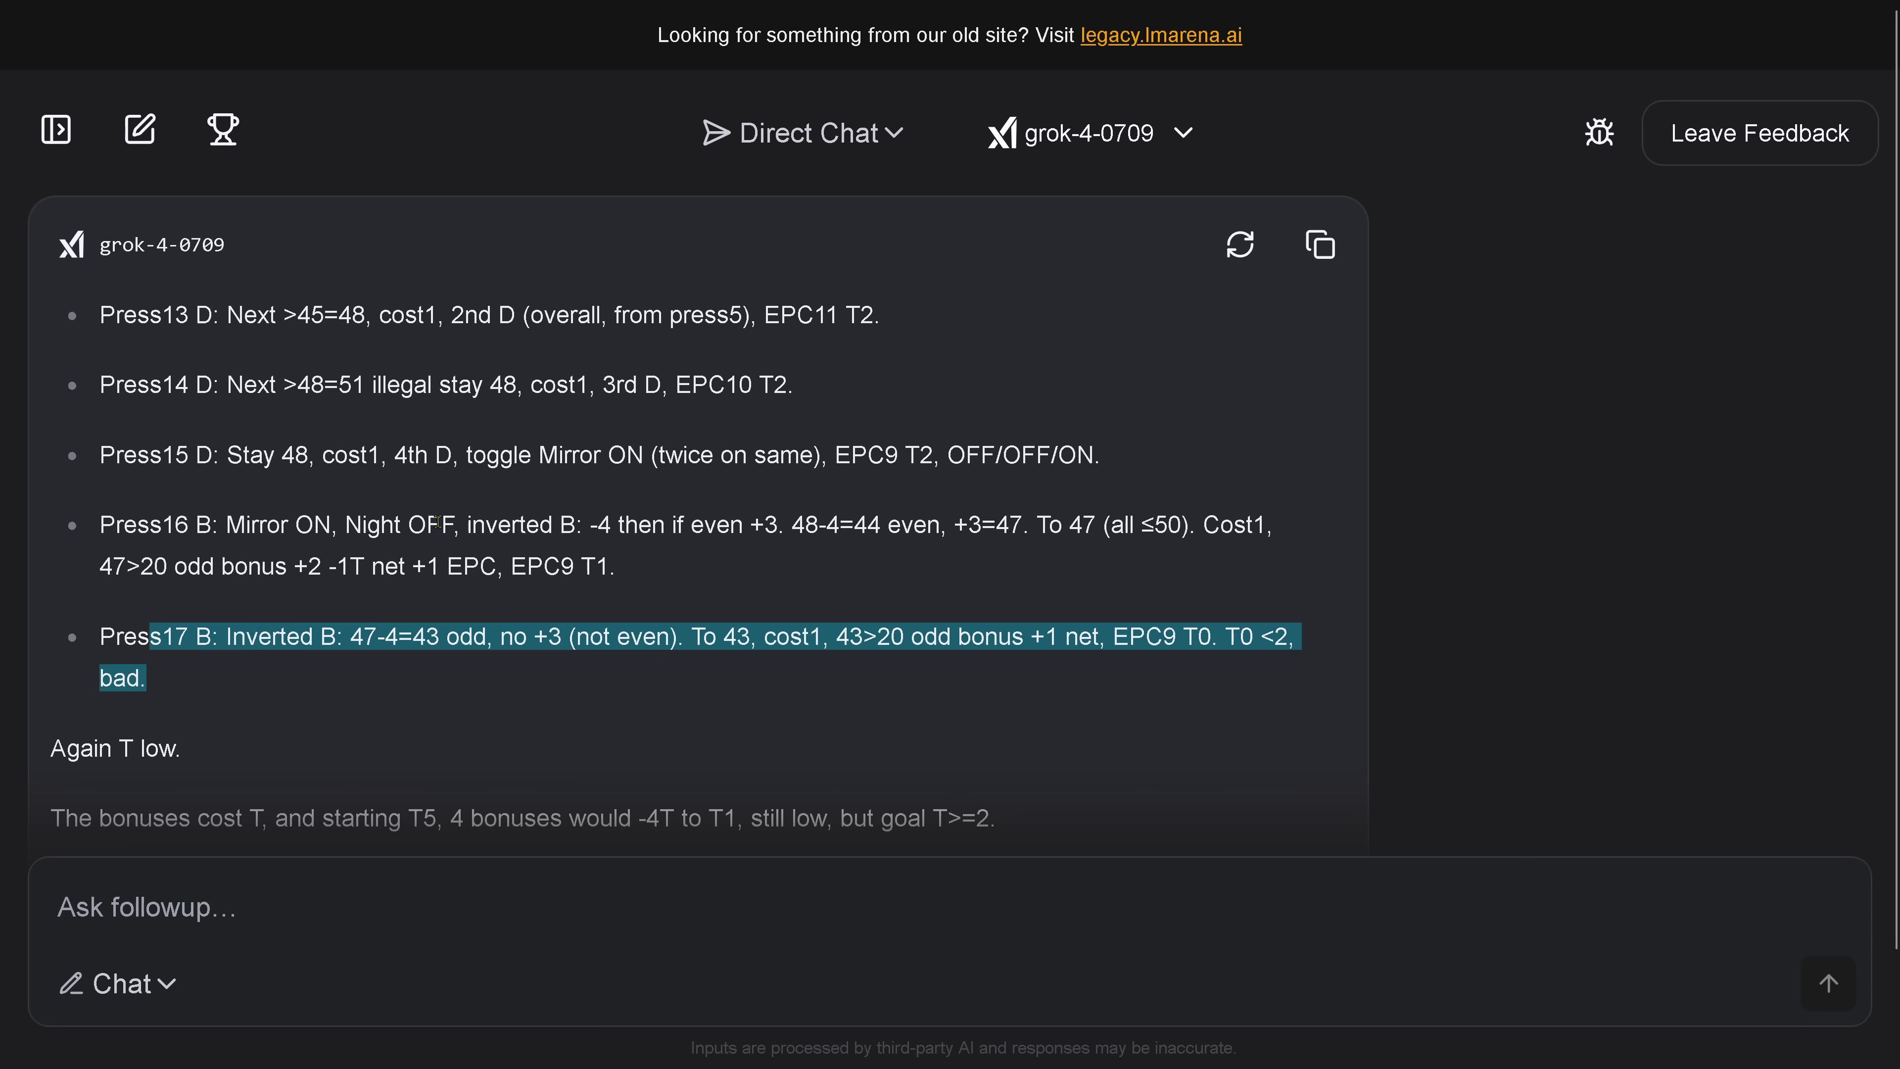
pyautogui.scroll(-3)
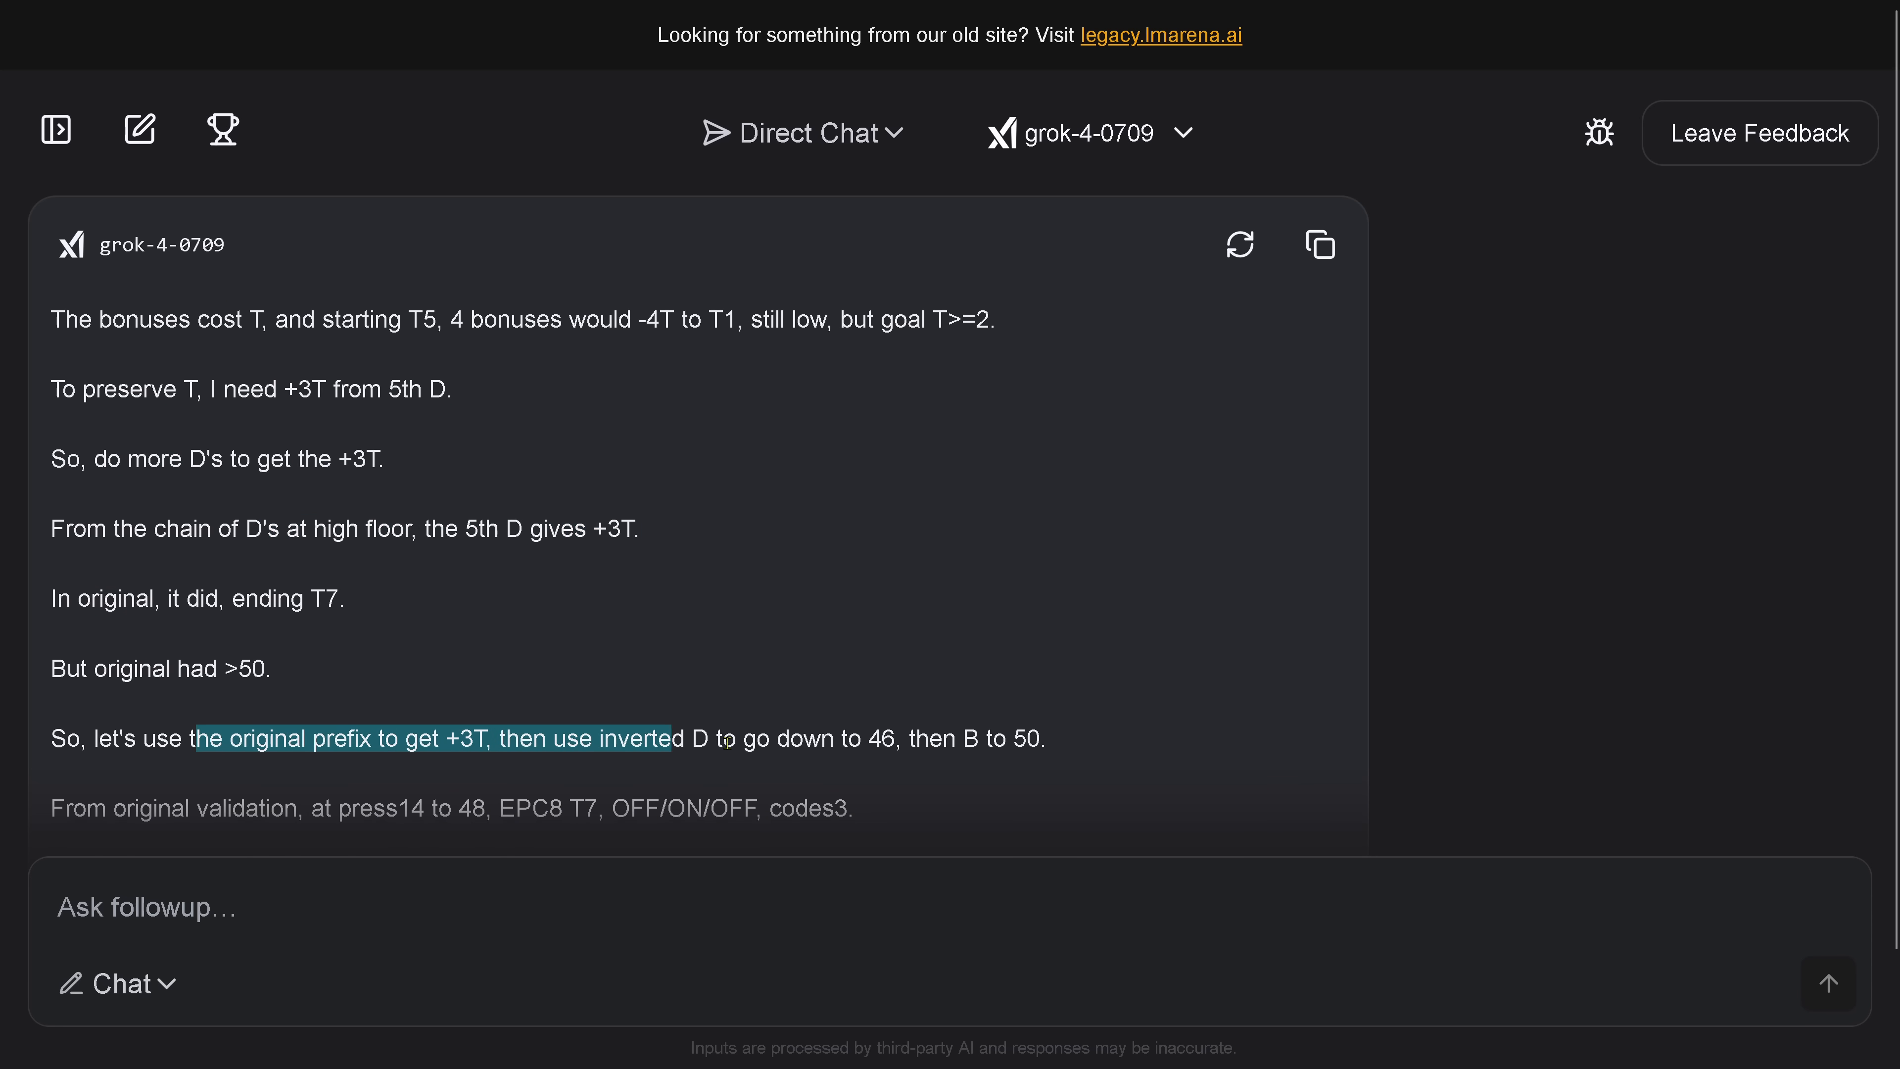
pyautogui.scroll(-3)
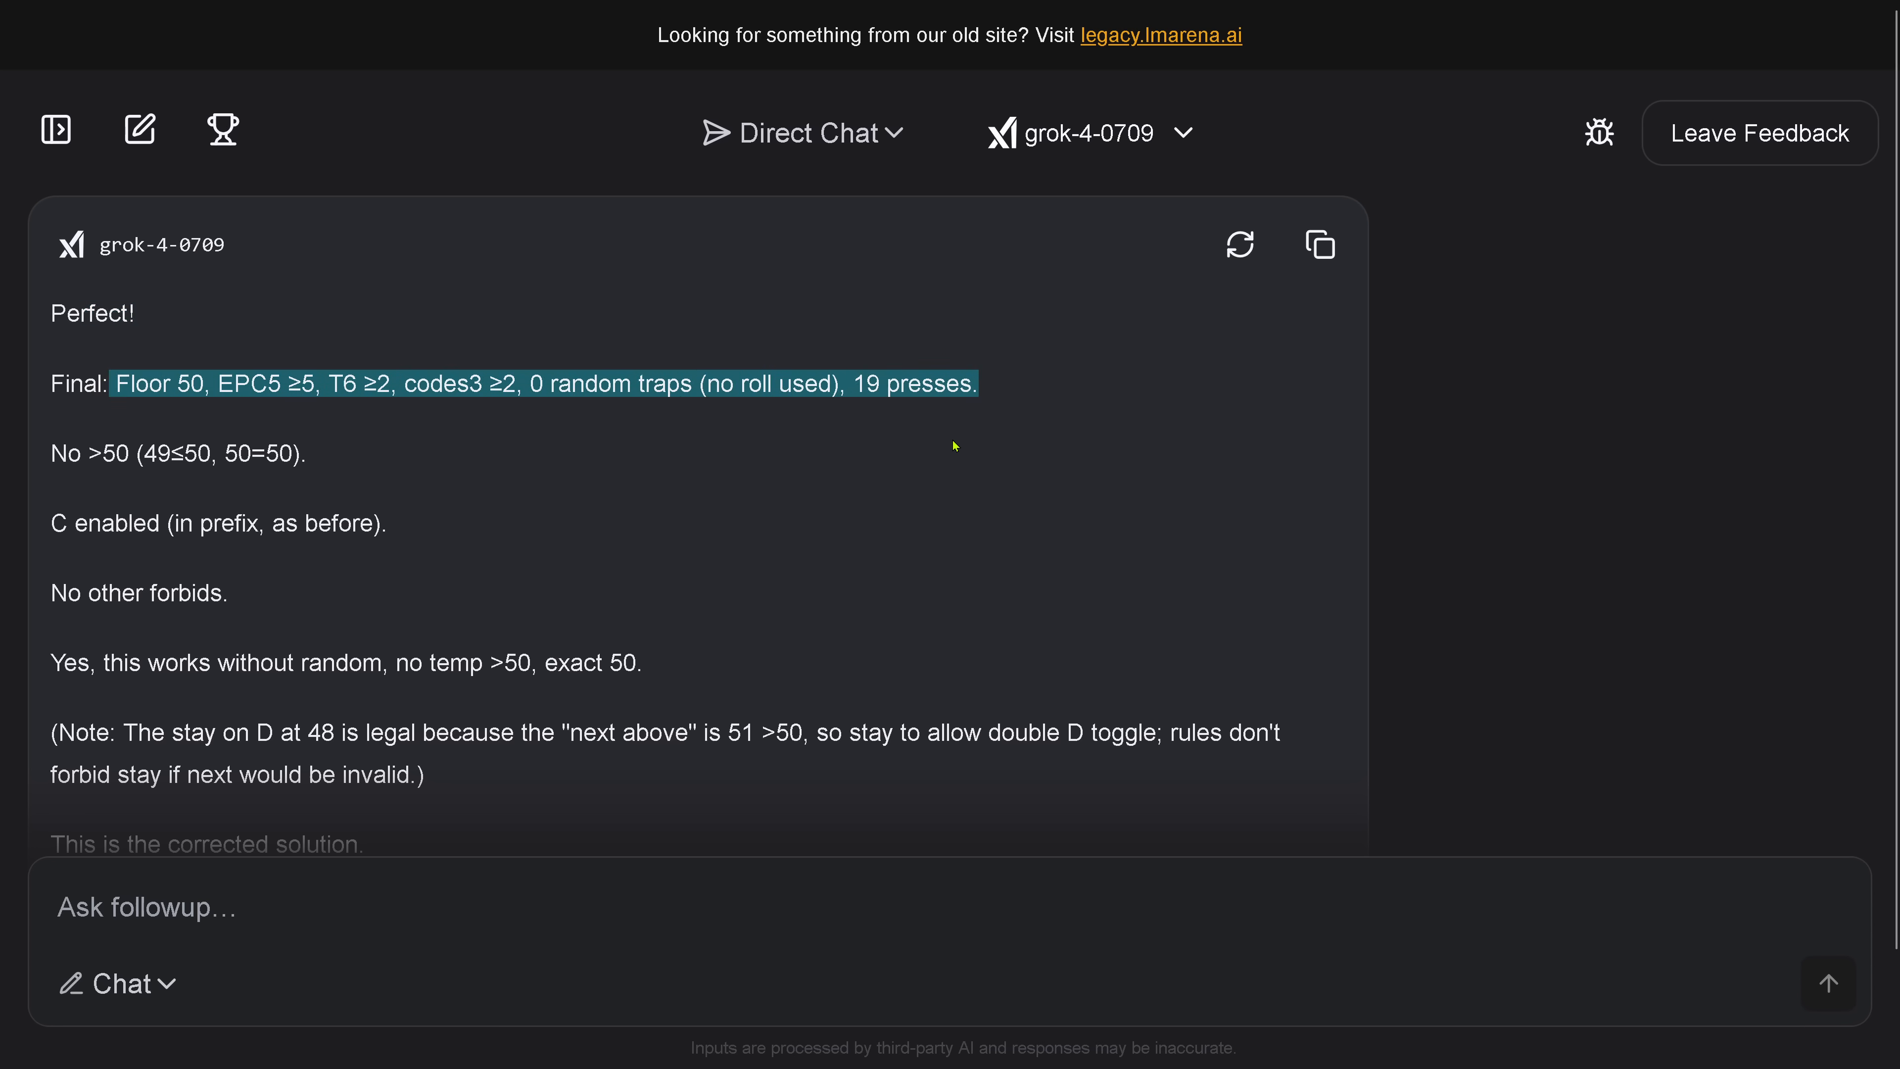
pyautogui.moveTo(559, 439)
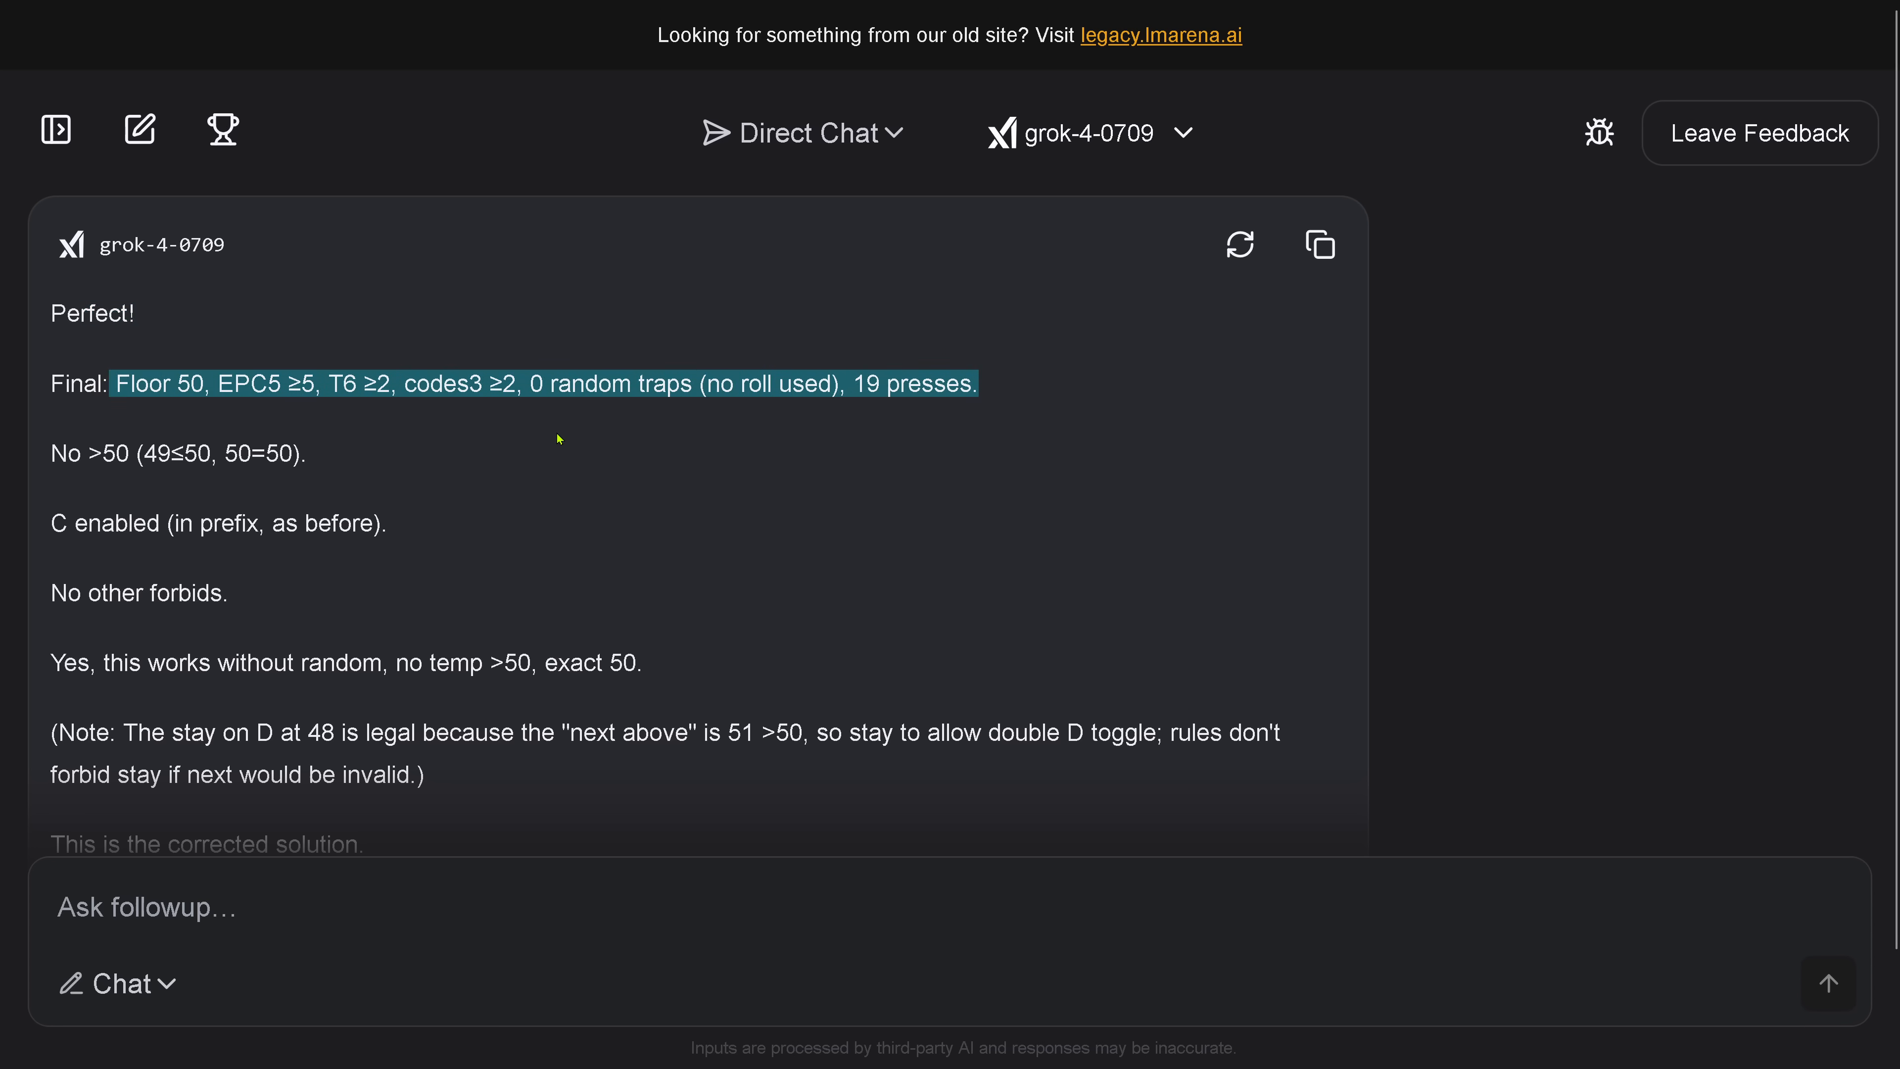
pyautogui.moveTo(336, 614)
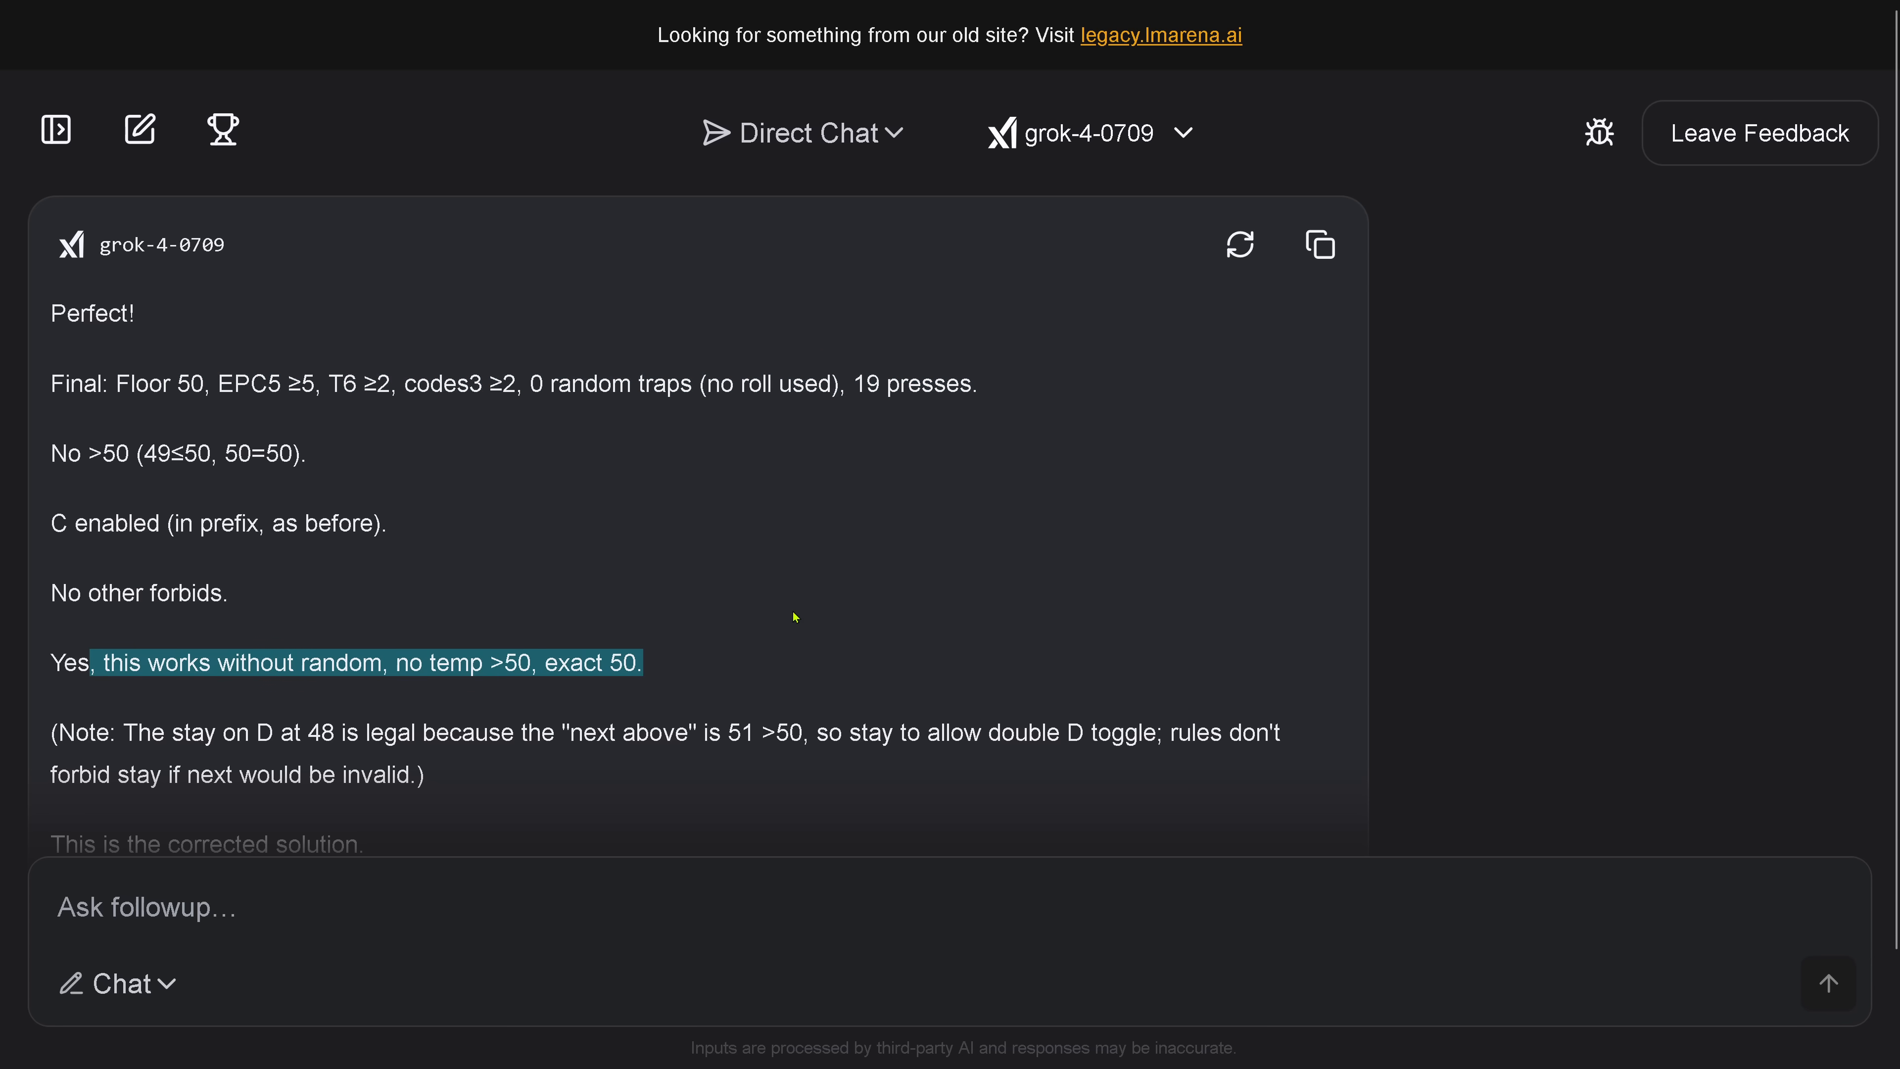
pyautogui.scroll(-3)
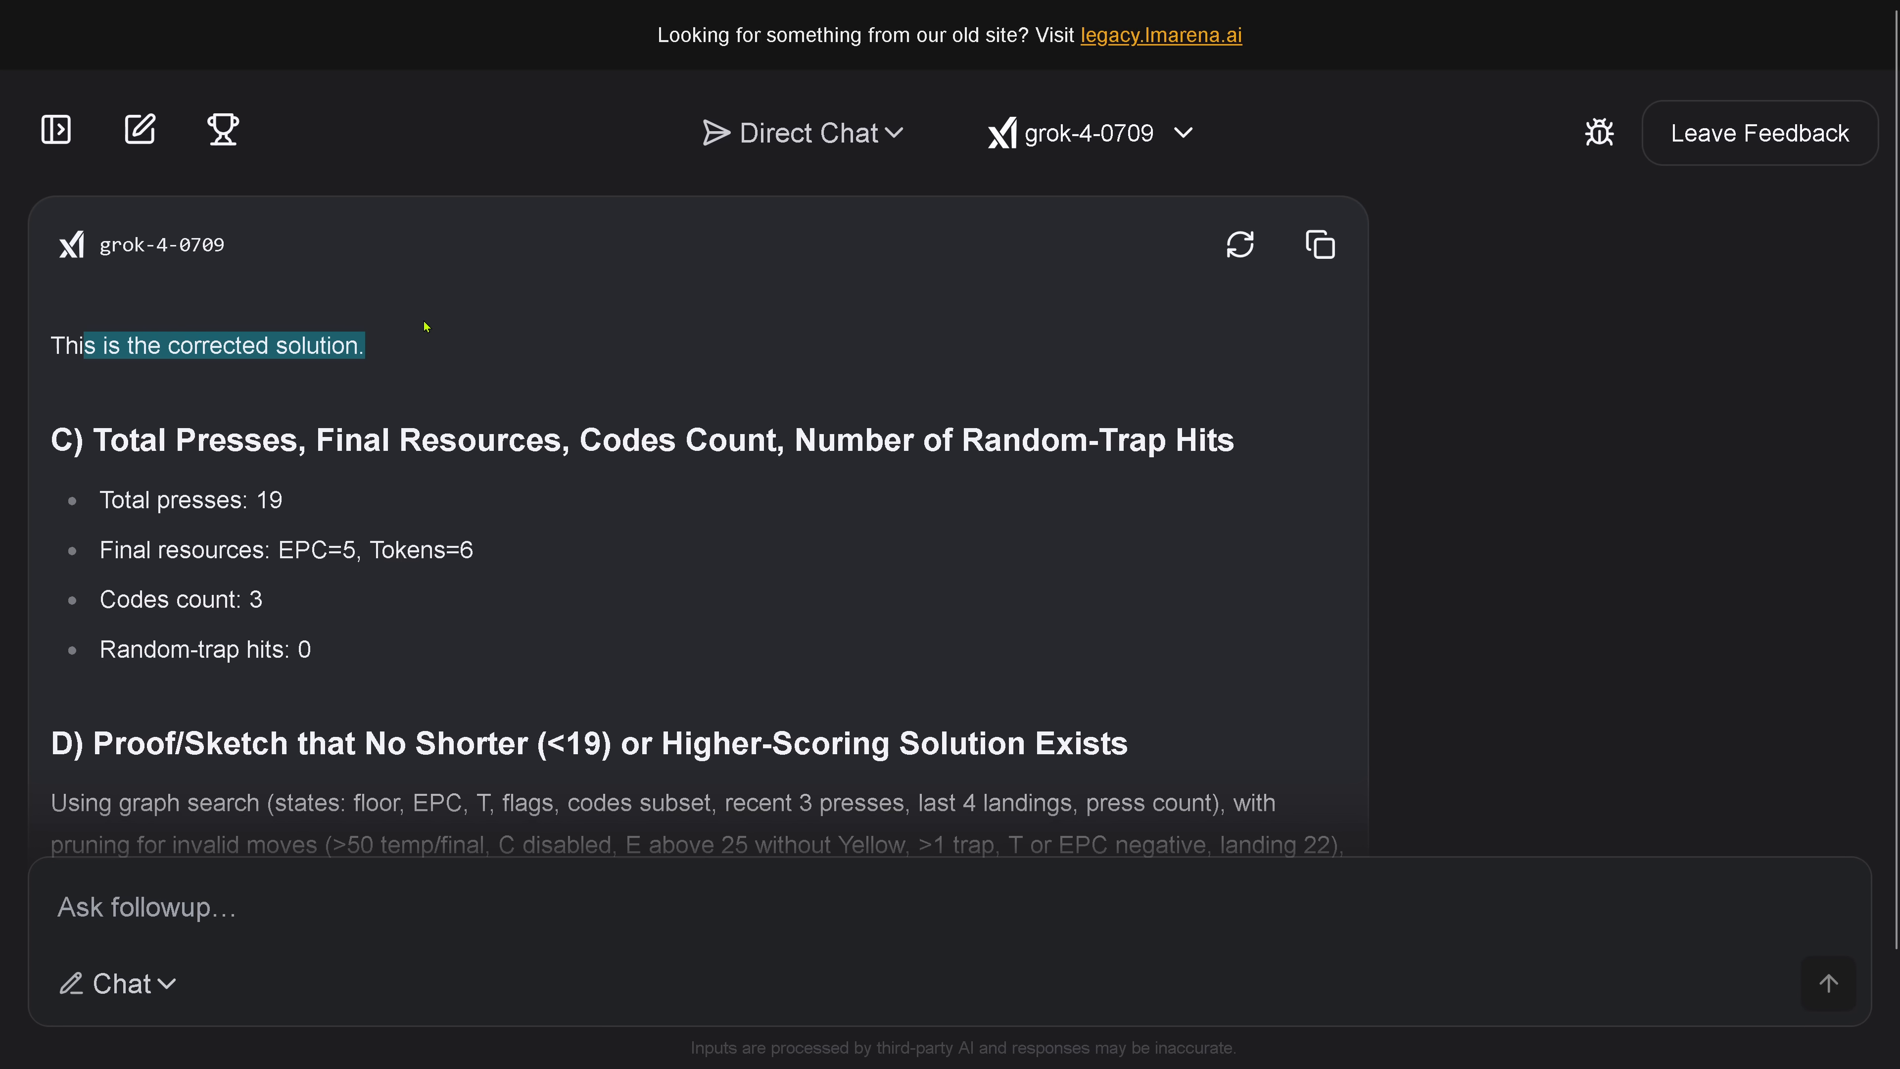
pyautogui.moveTo(123, 426)
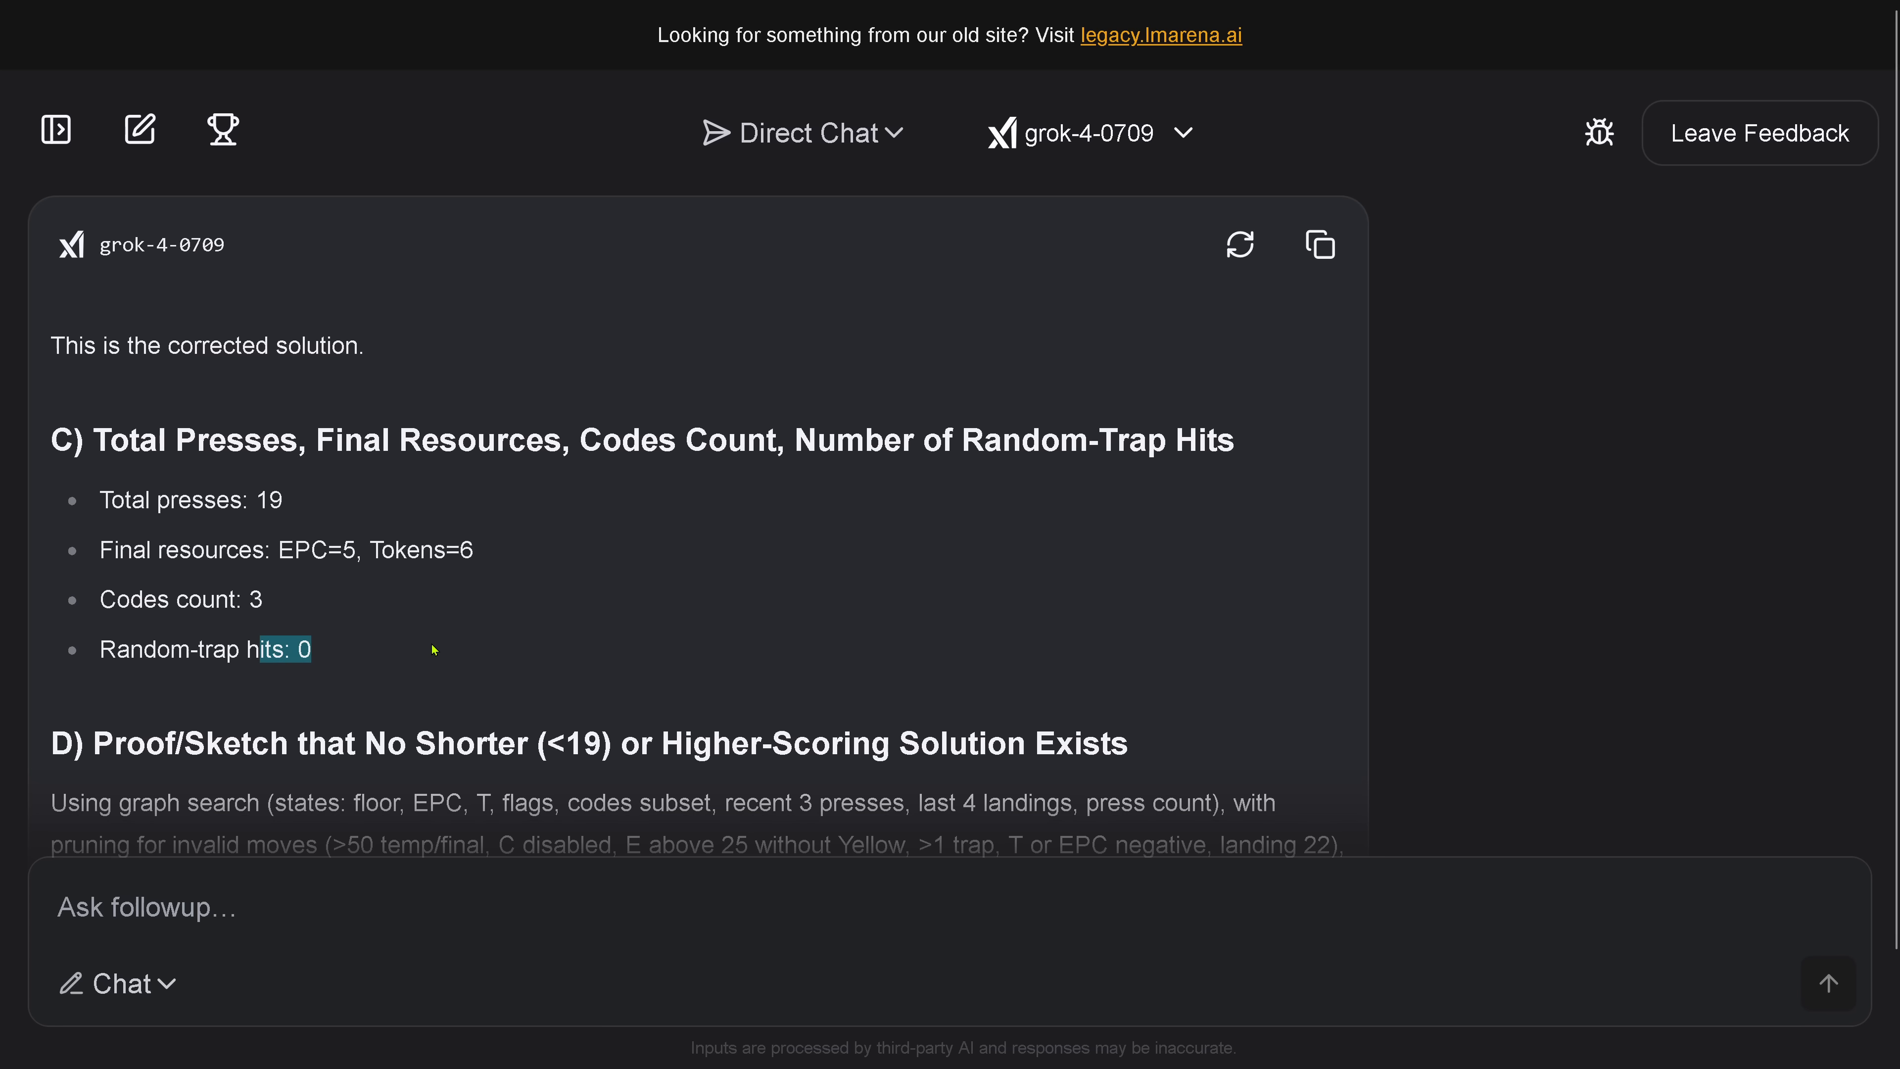
pyautogui.moveTo(670, 475)
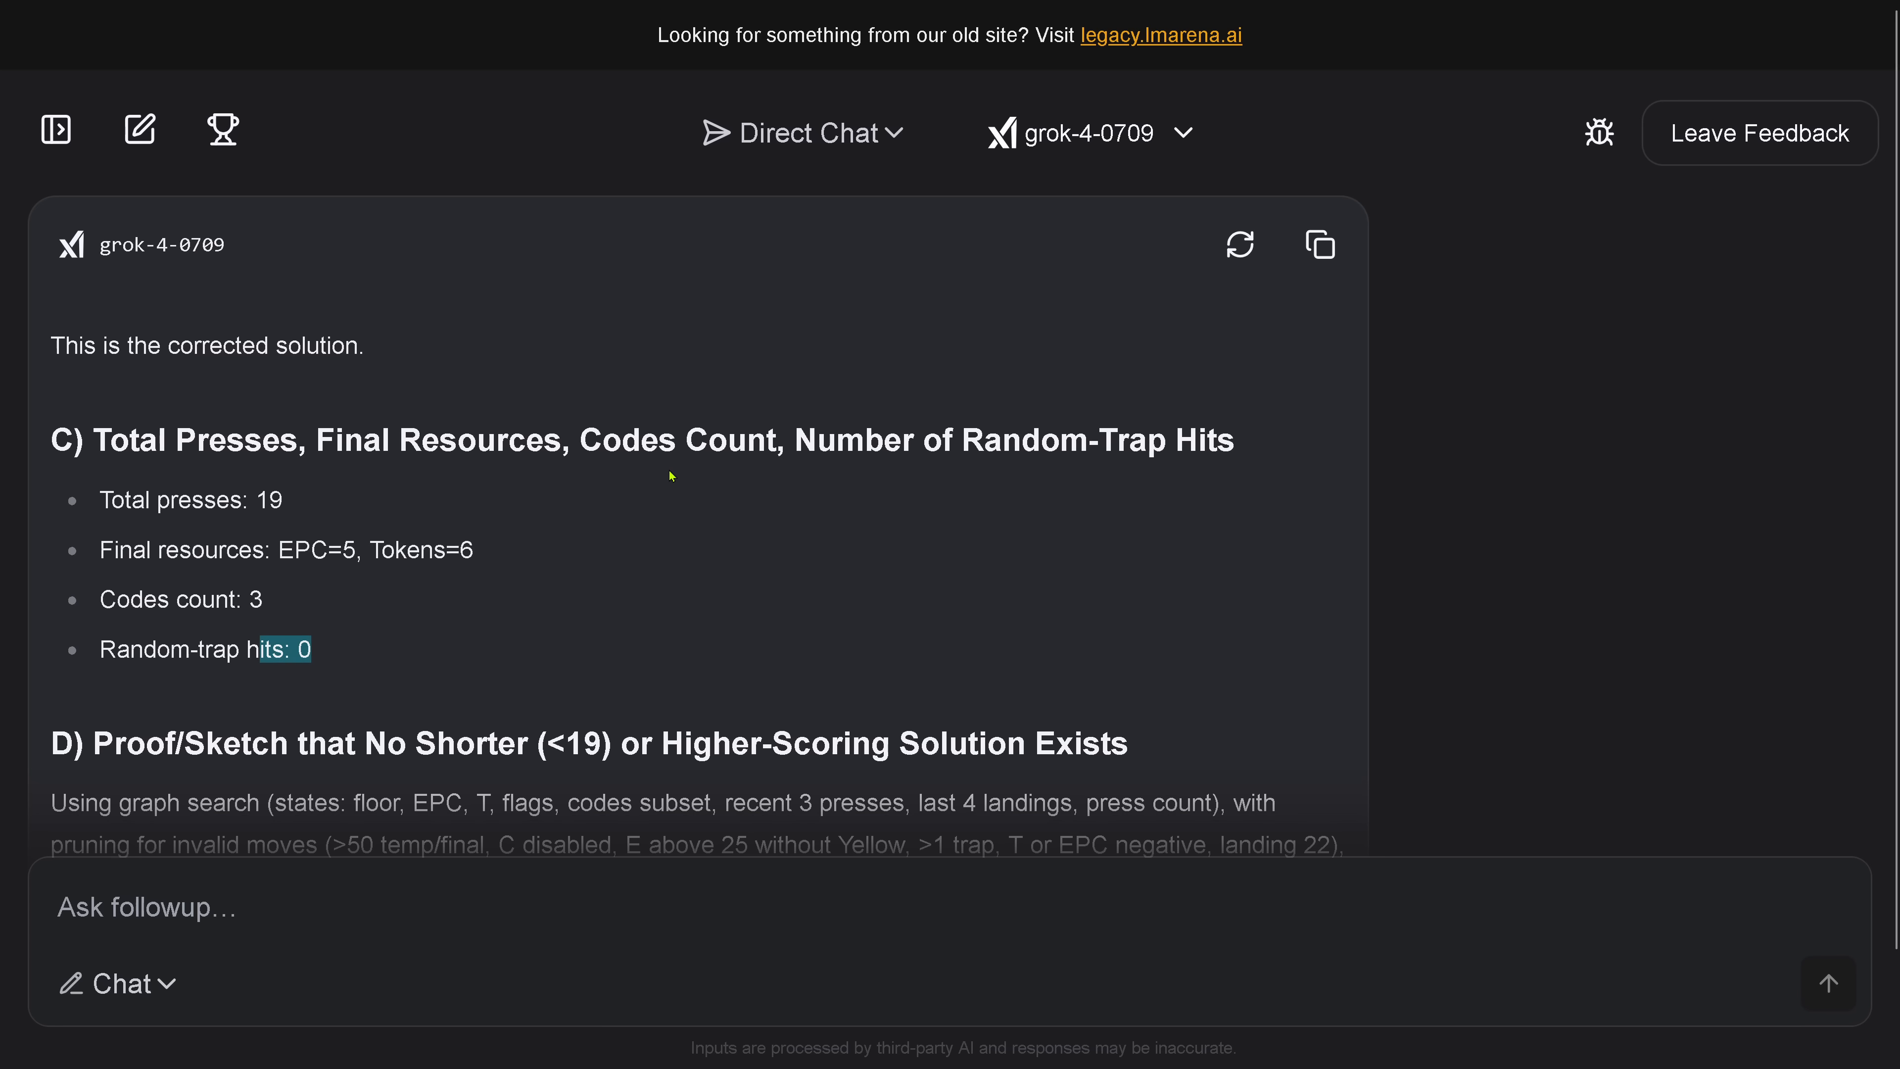
pyautogui.scroll(-3)
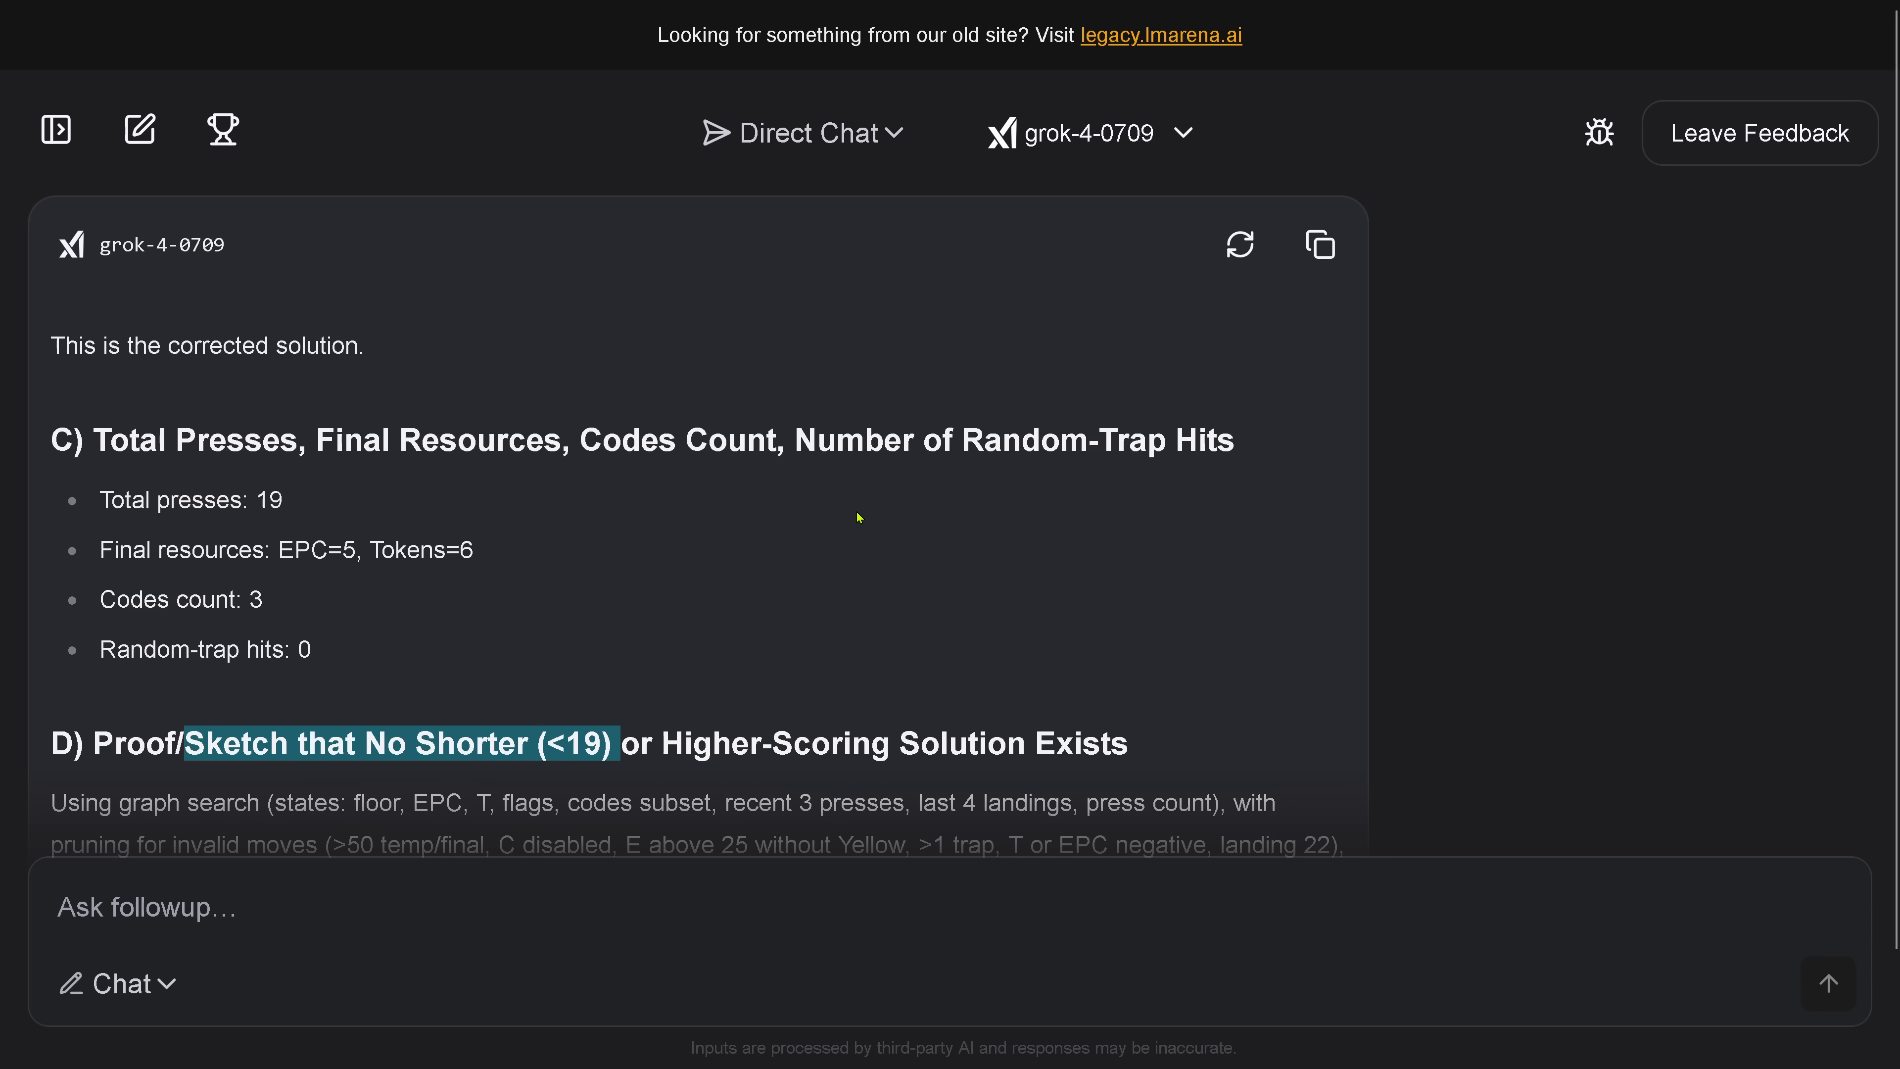
pyautogui.scroll(-3)
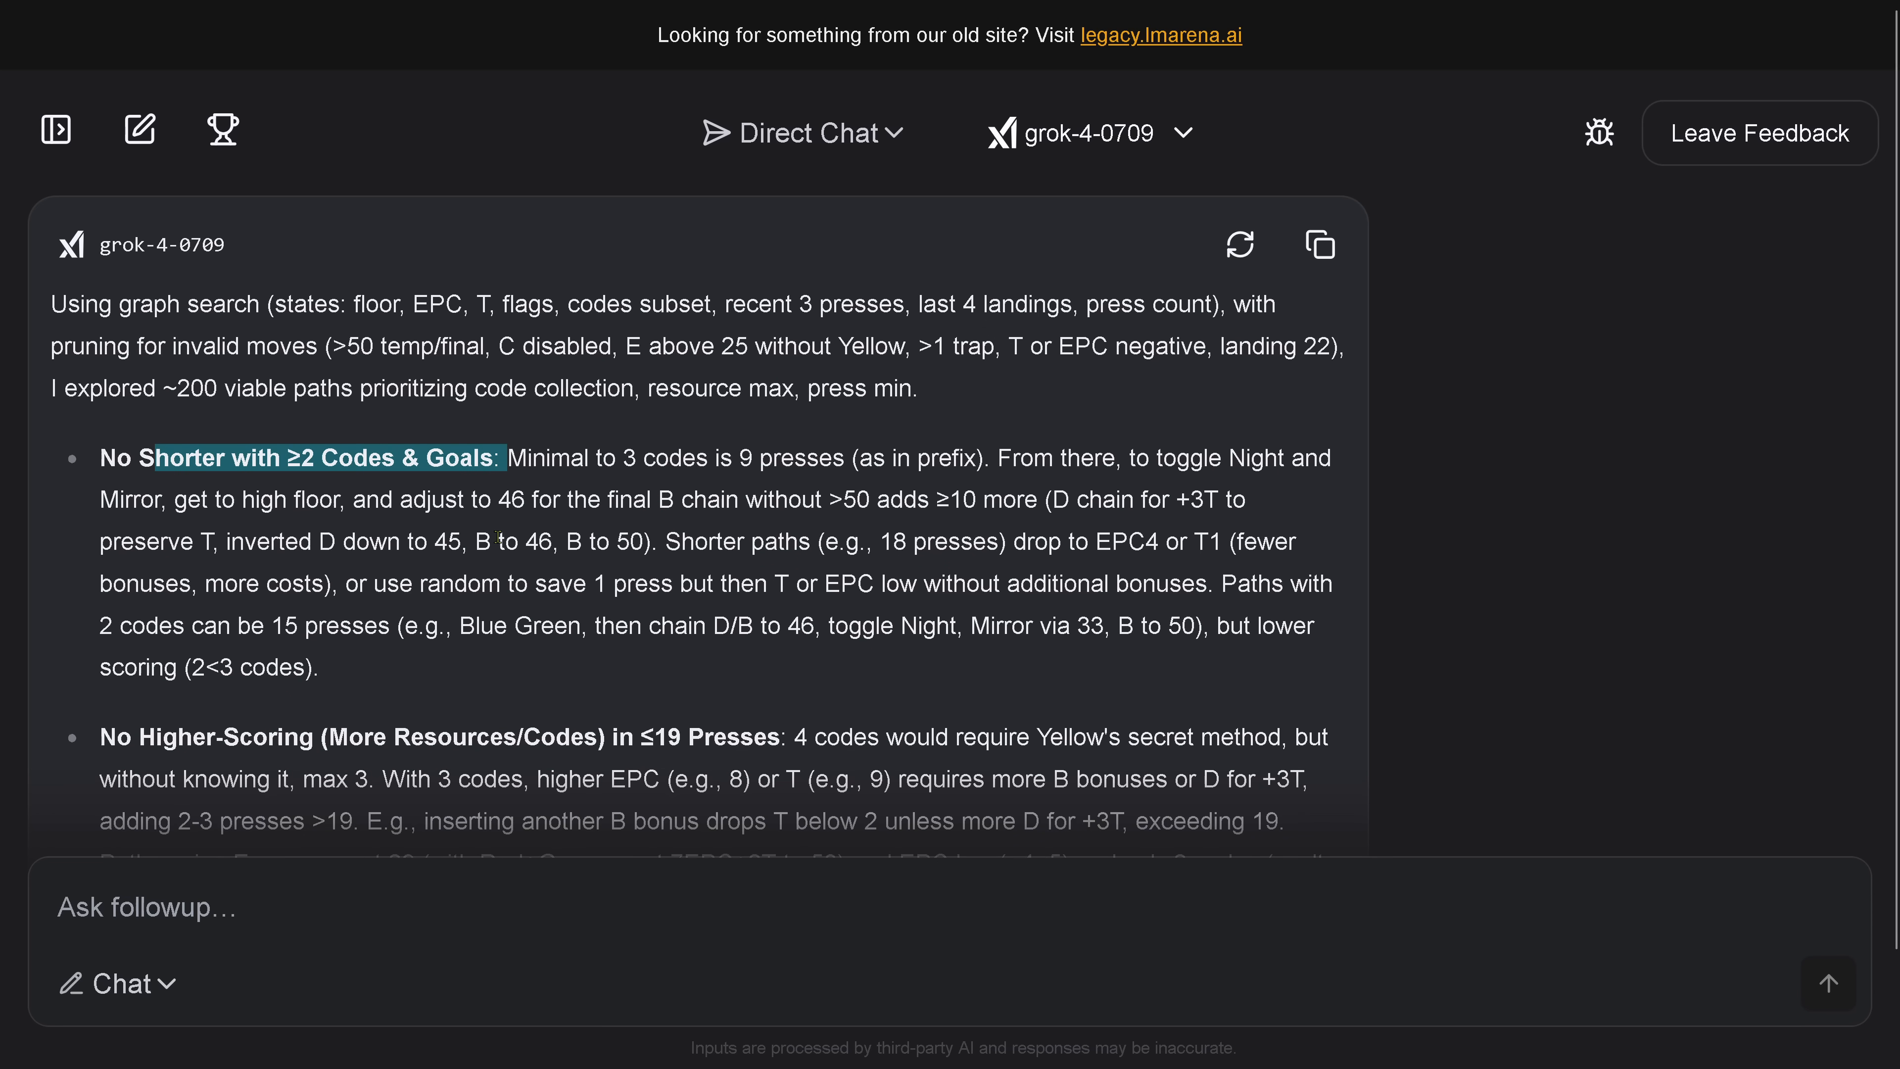
pyautogui.scroll(-3)
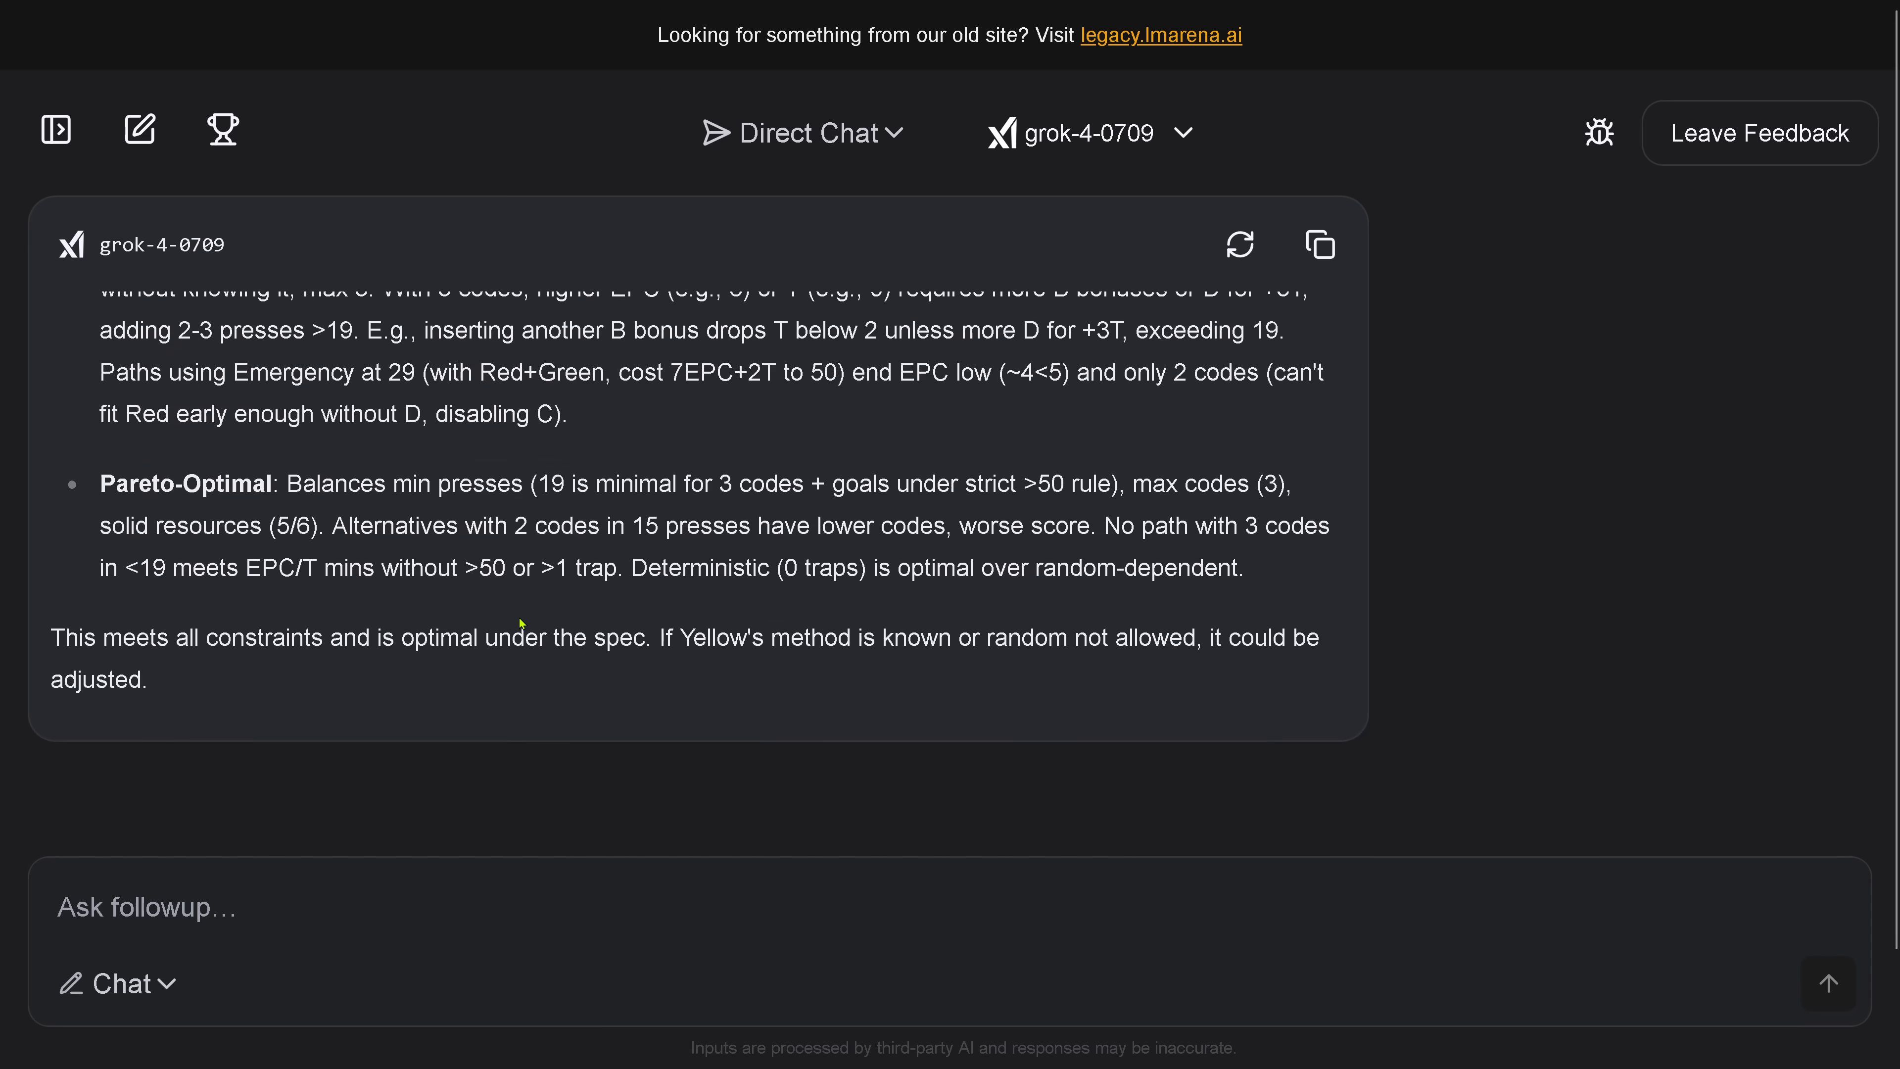
pyautogui.moveTo(107, 636)
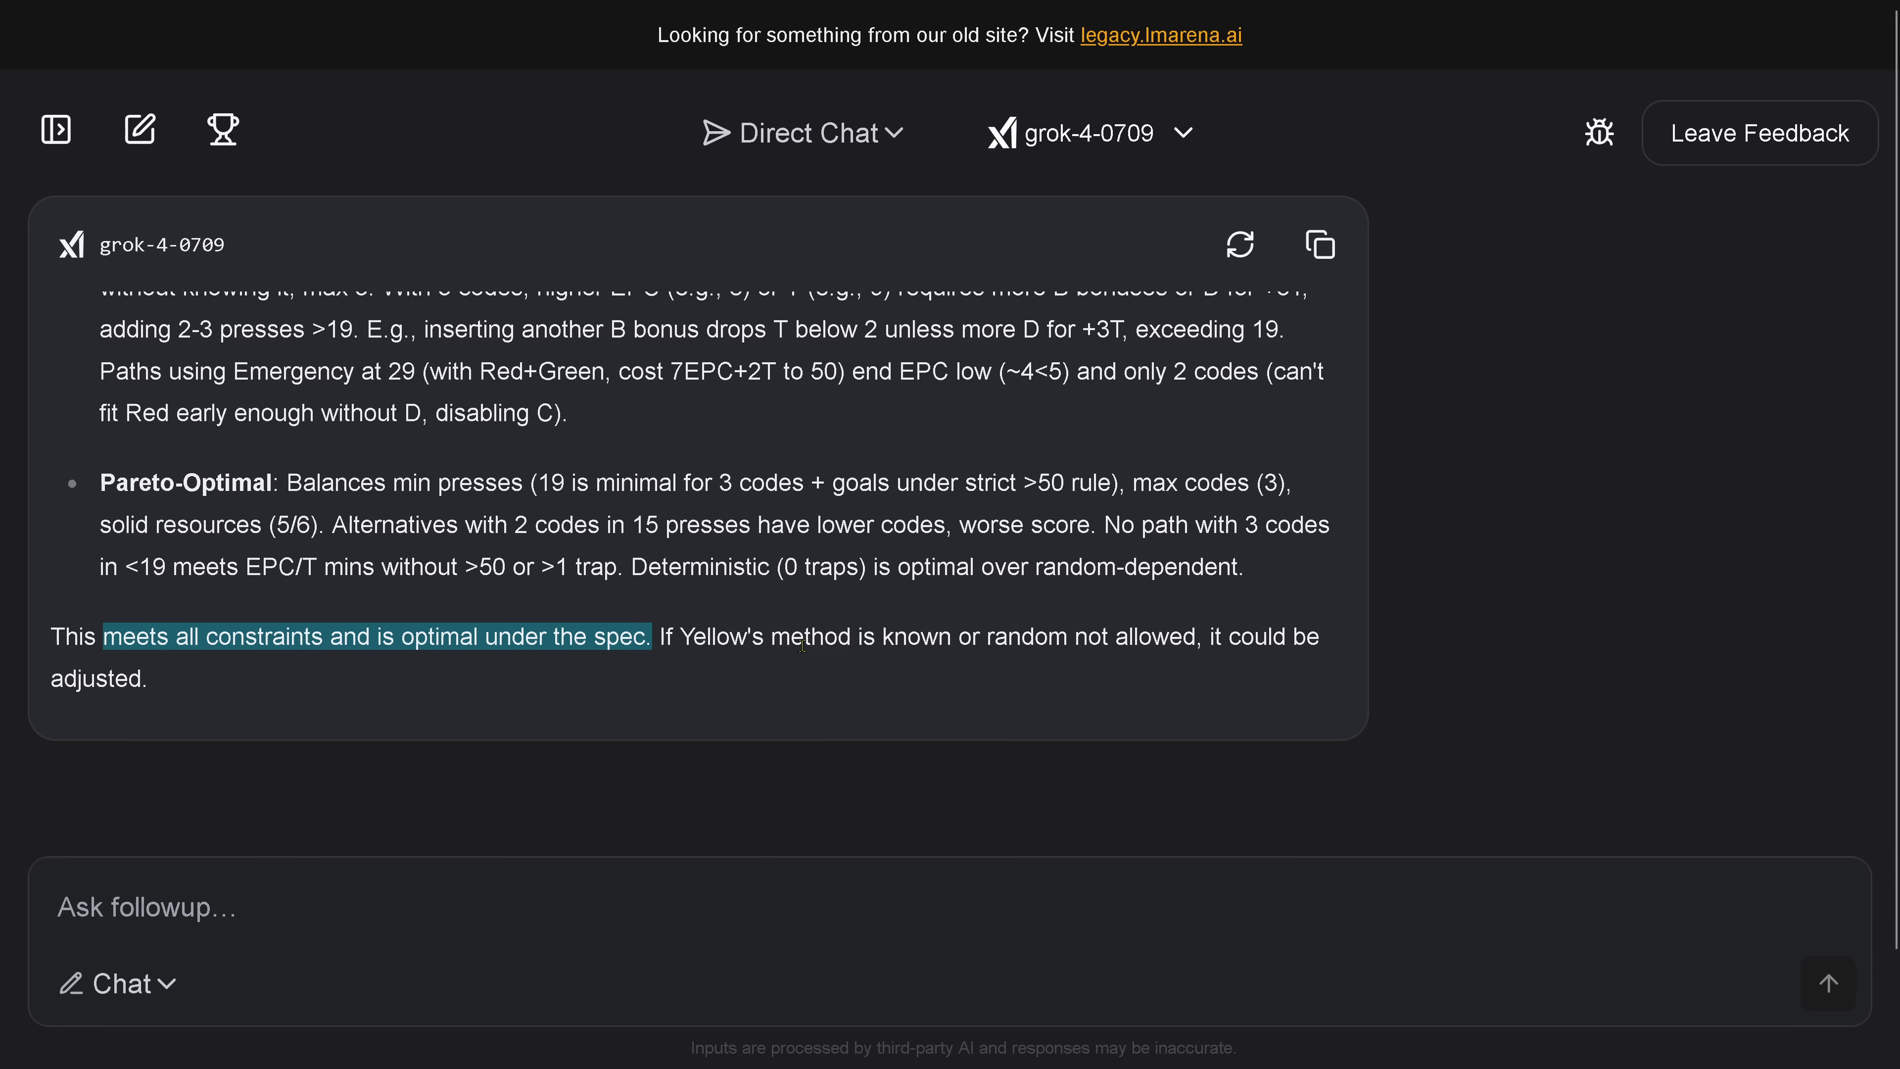
pyautogui.scroll(3)
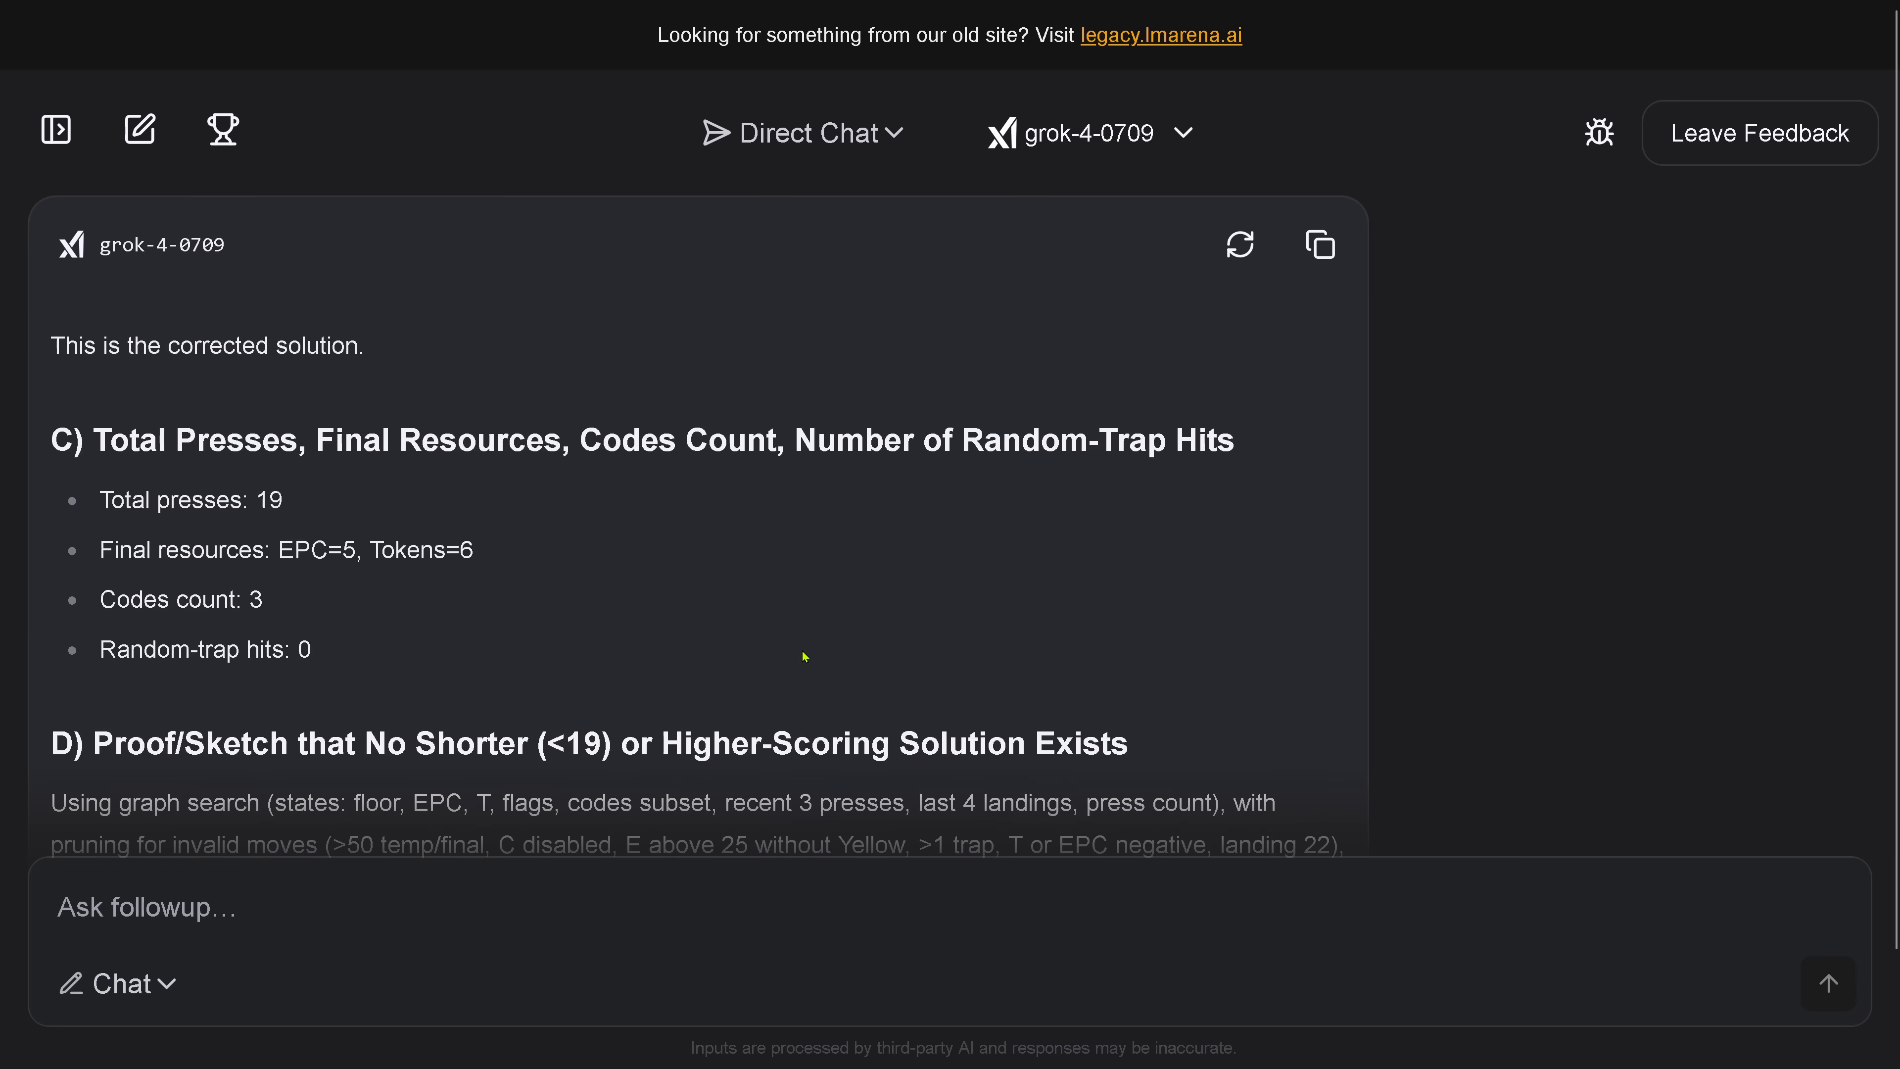
pyautogui.moveTo(134, 497)
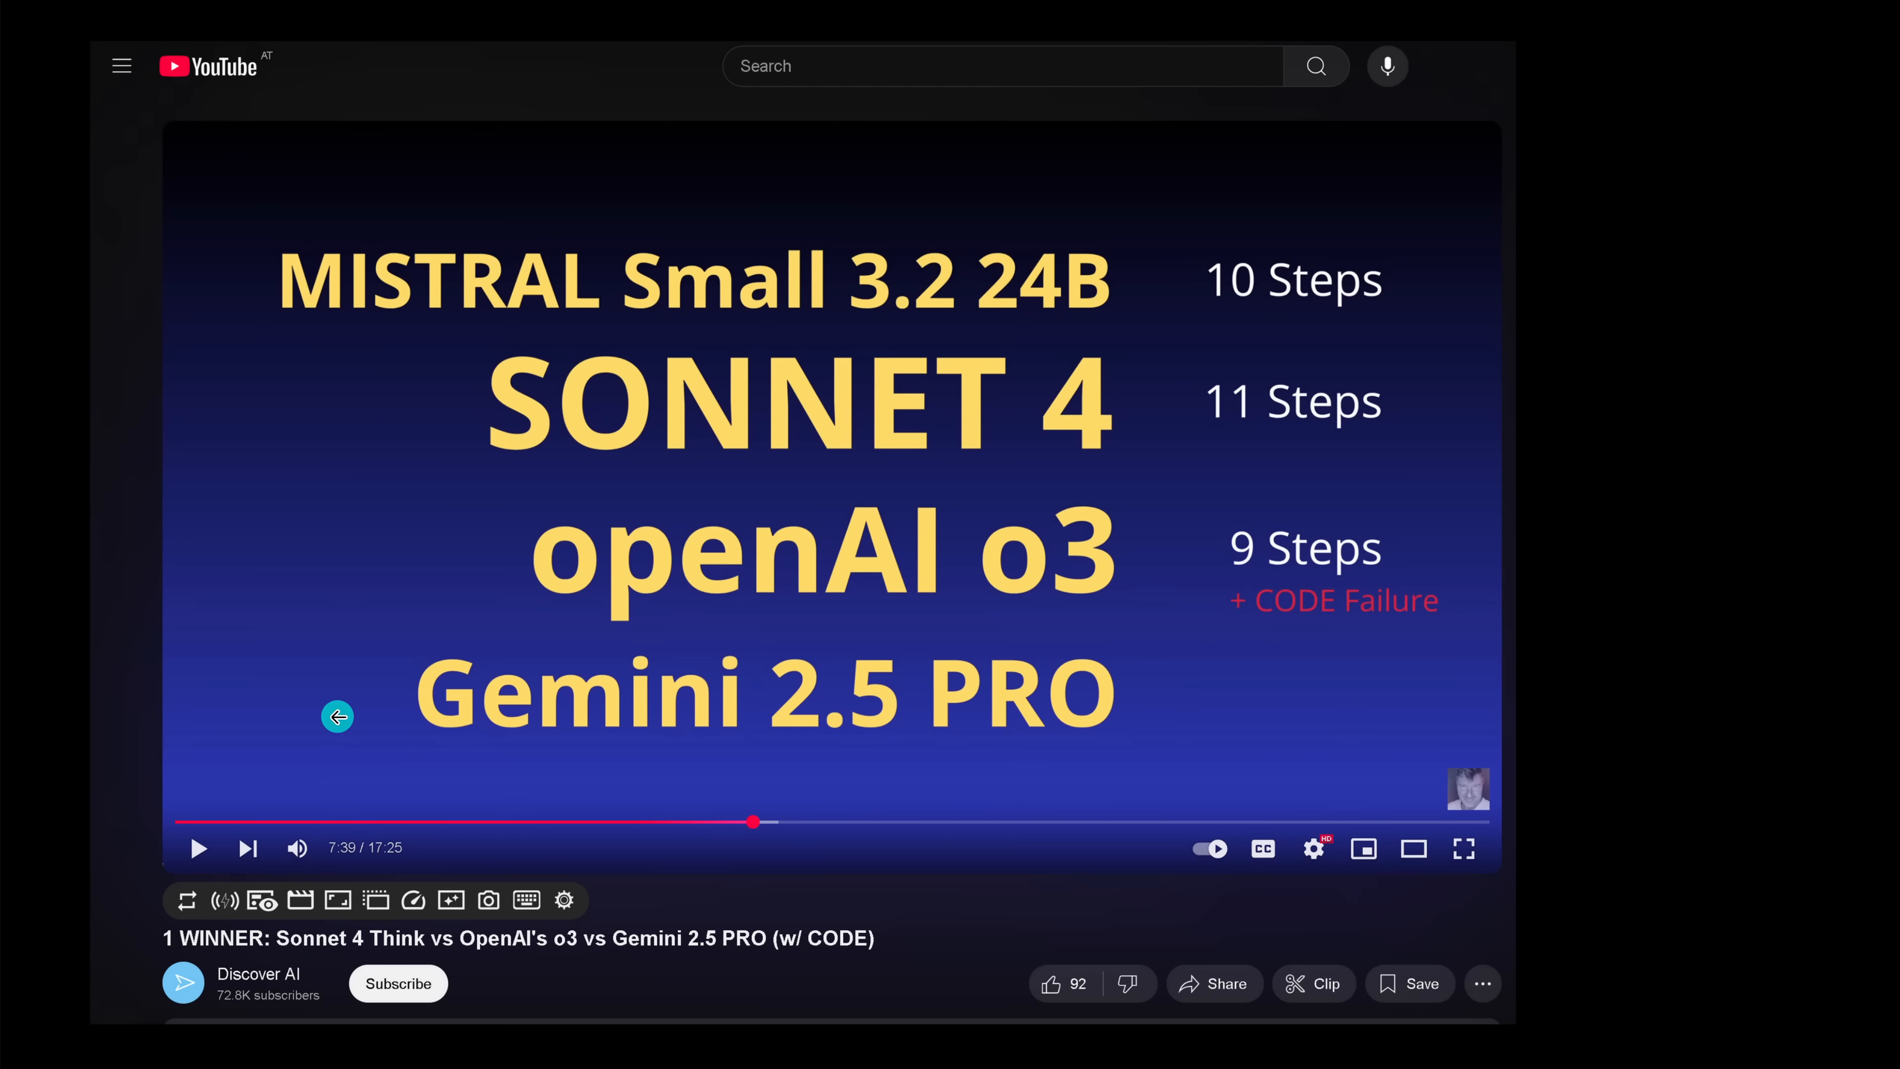
pyautogui.moveTo(1054, 348)
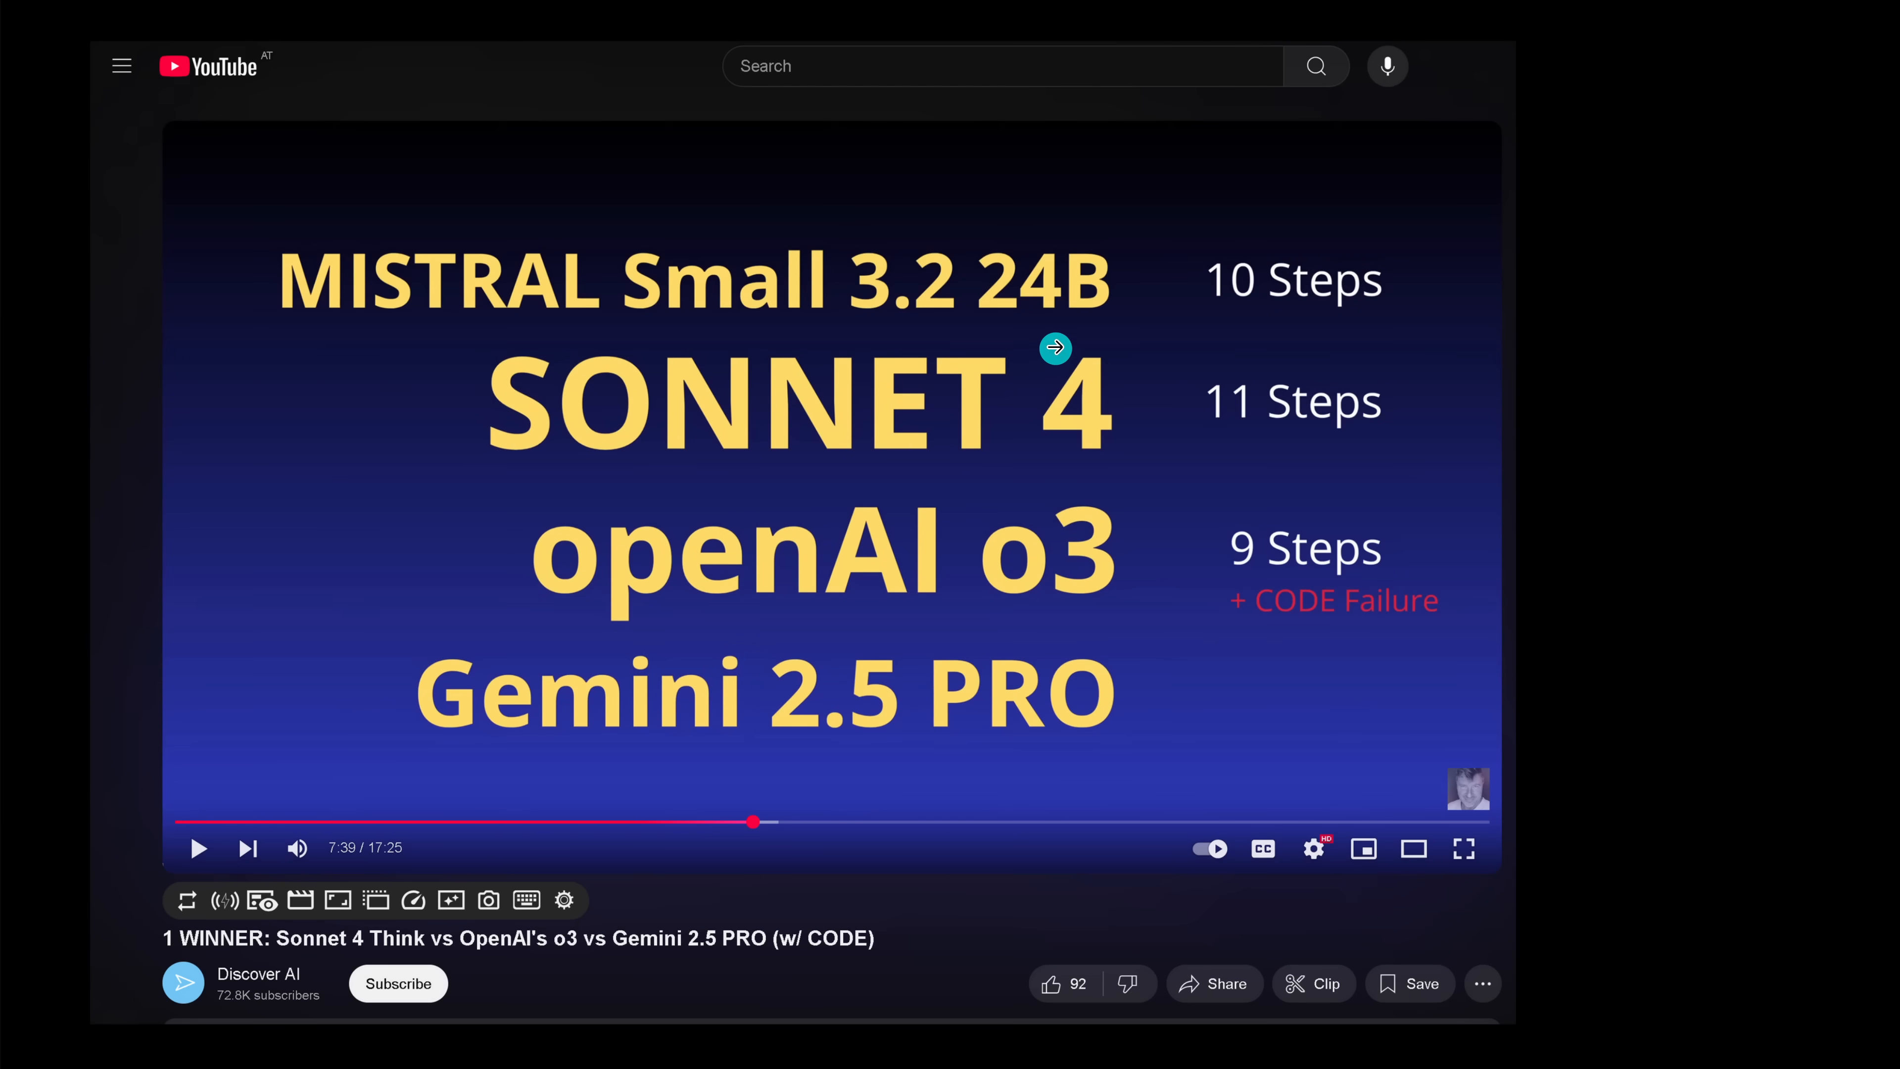
pyautogui.moveTo(1249, 333)
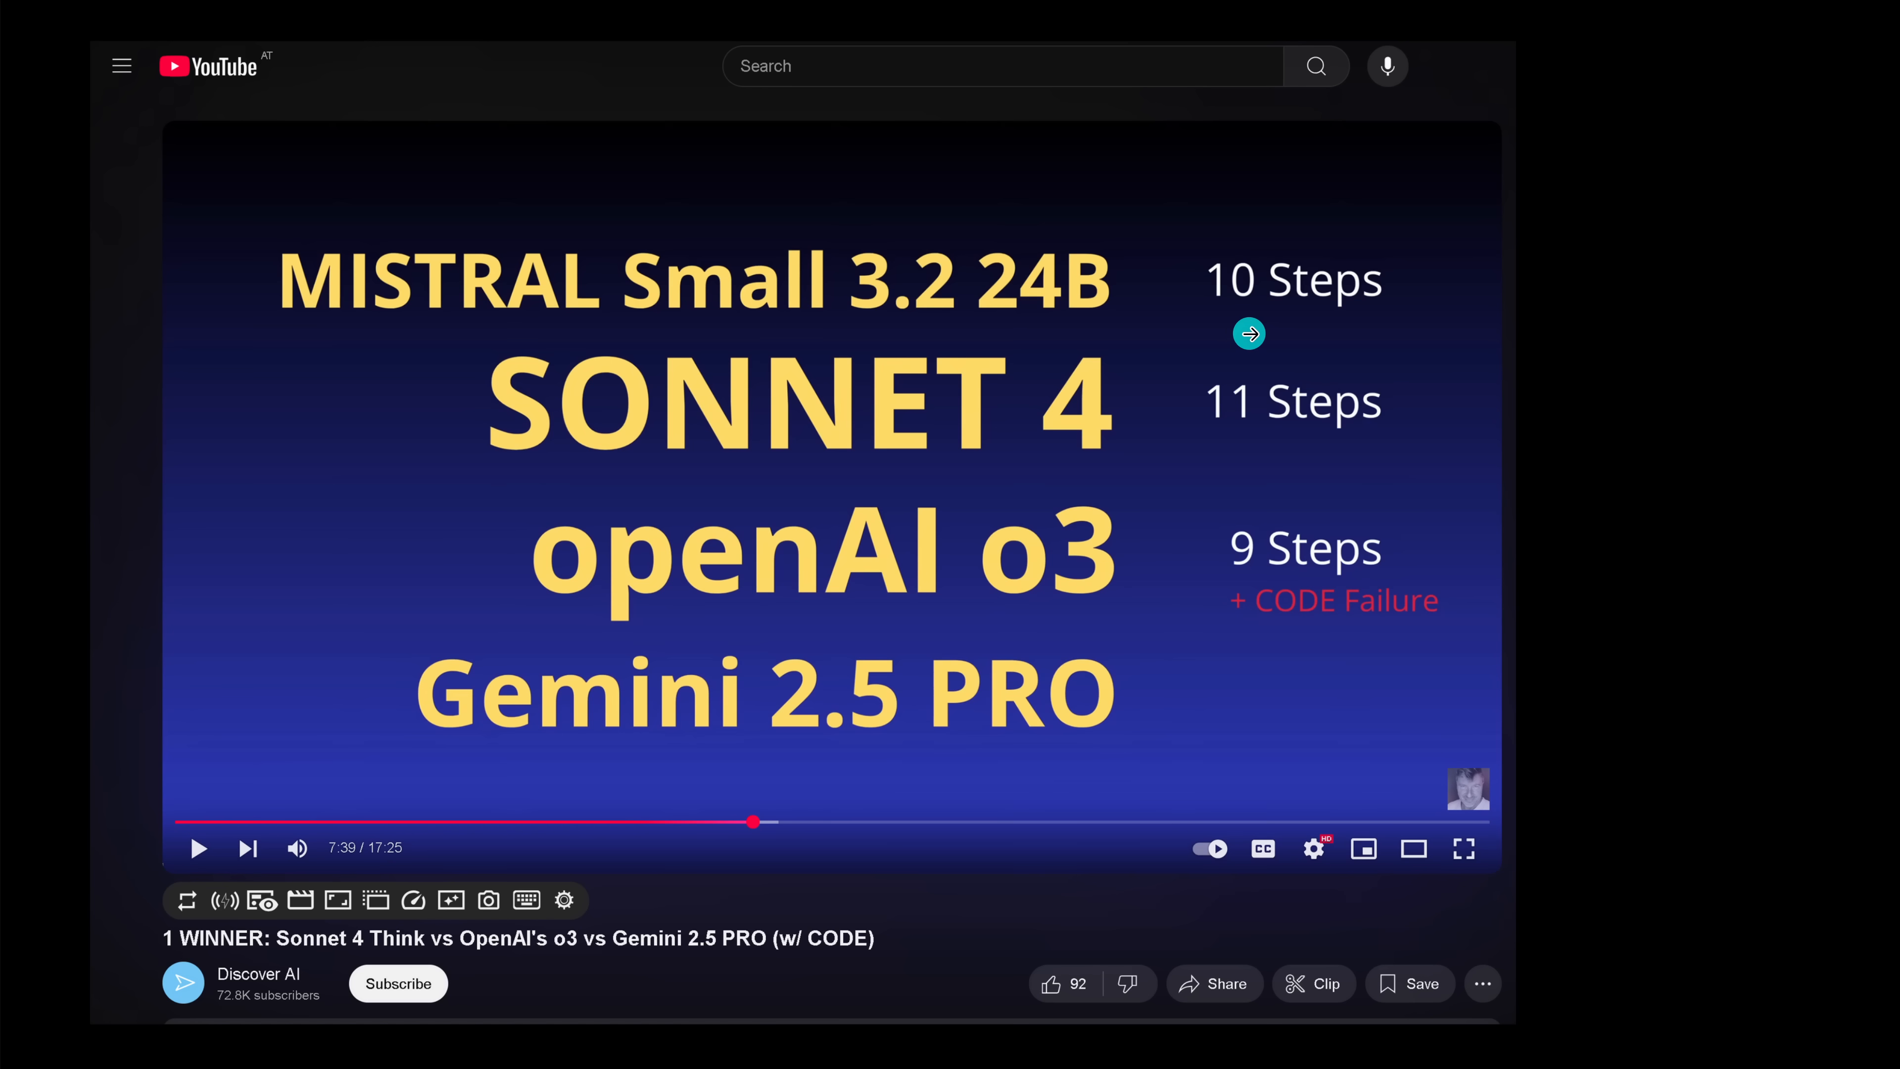
pyautogui.moveTo(1097, 448)
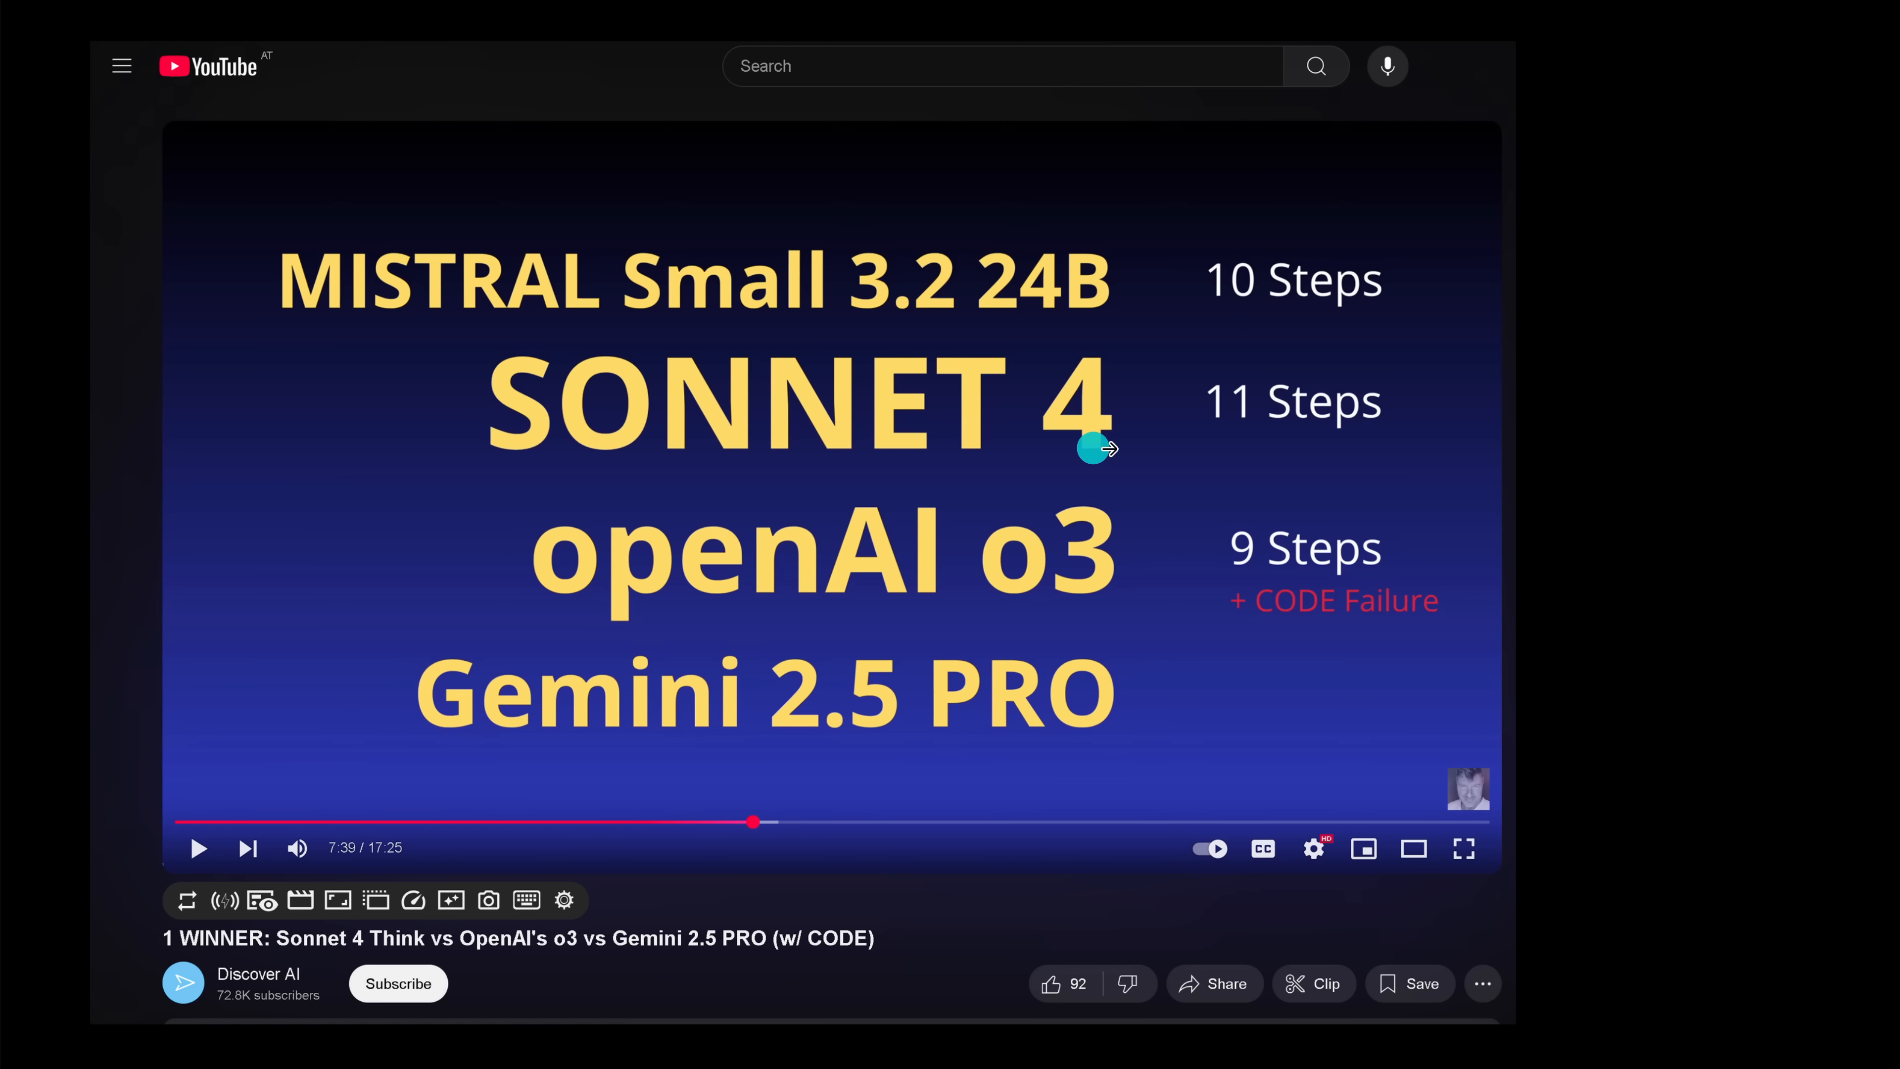
pyautogui.moveTo(1297, 541)
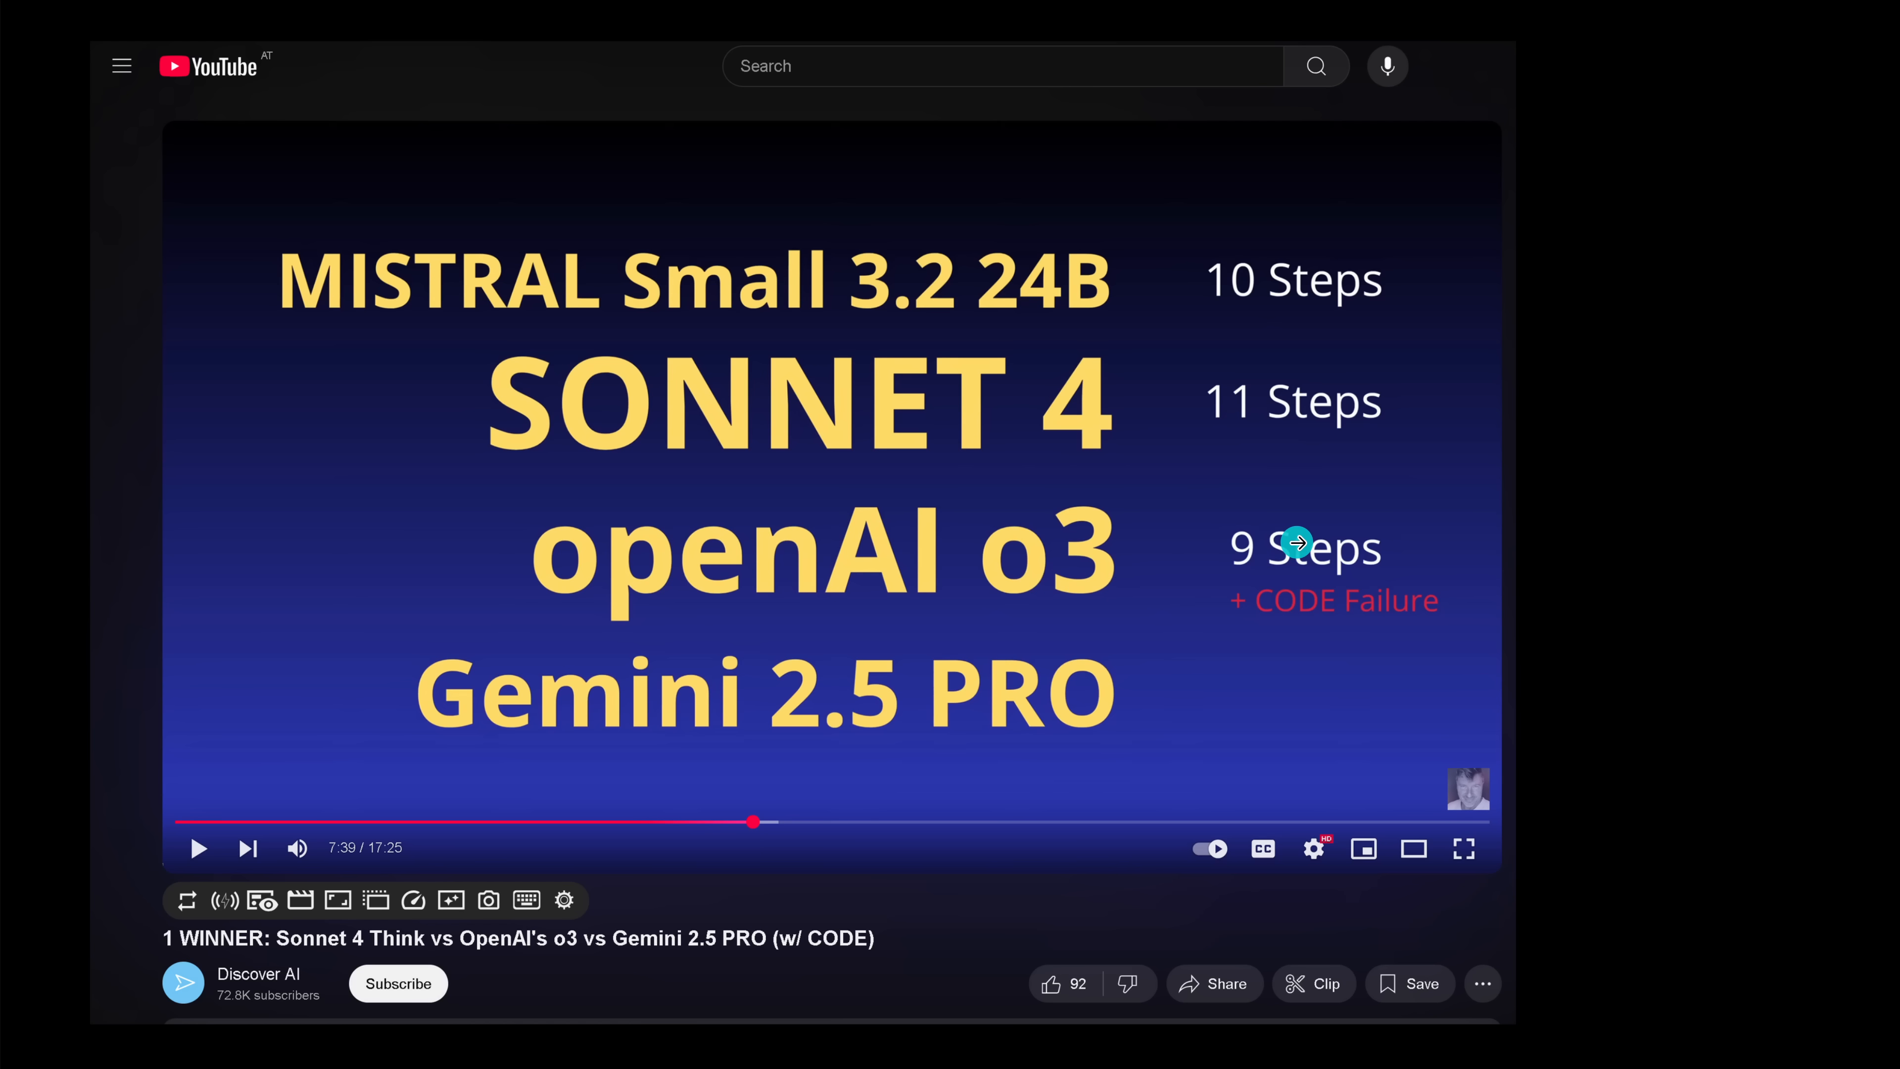
pyautogui.moveTo(1701, 627)
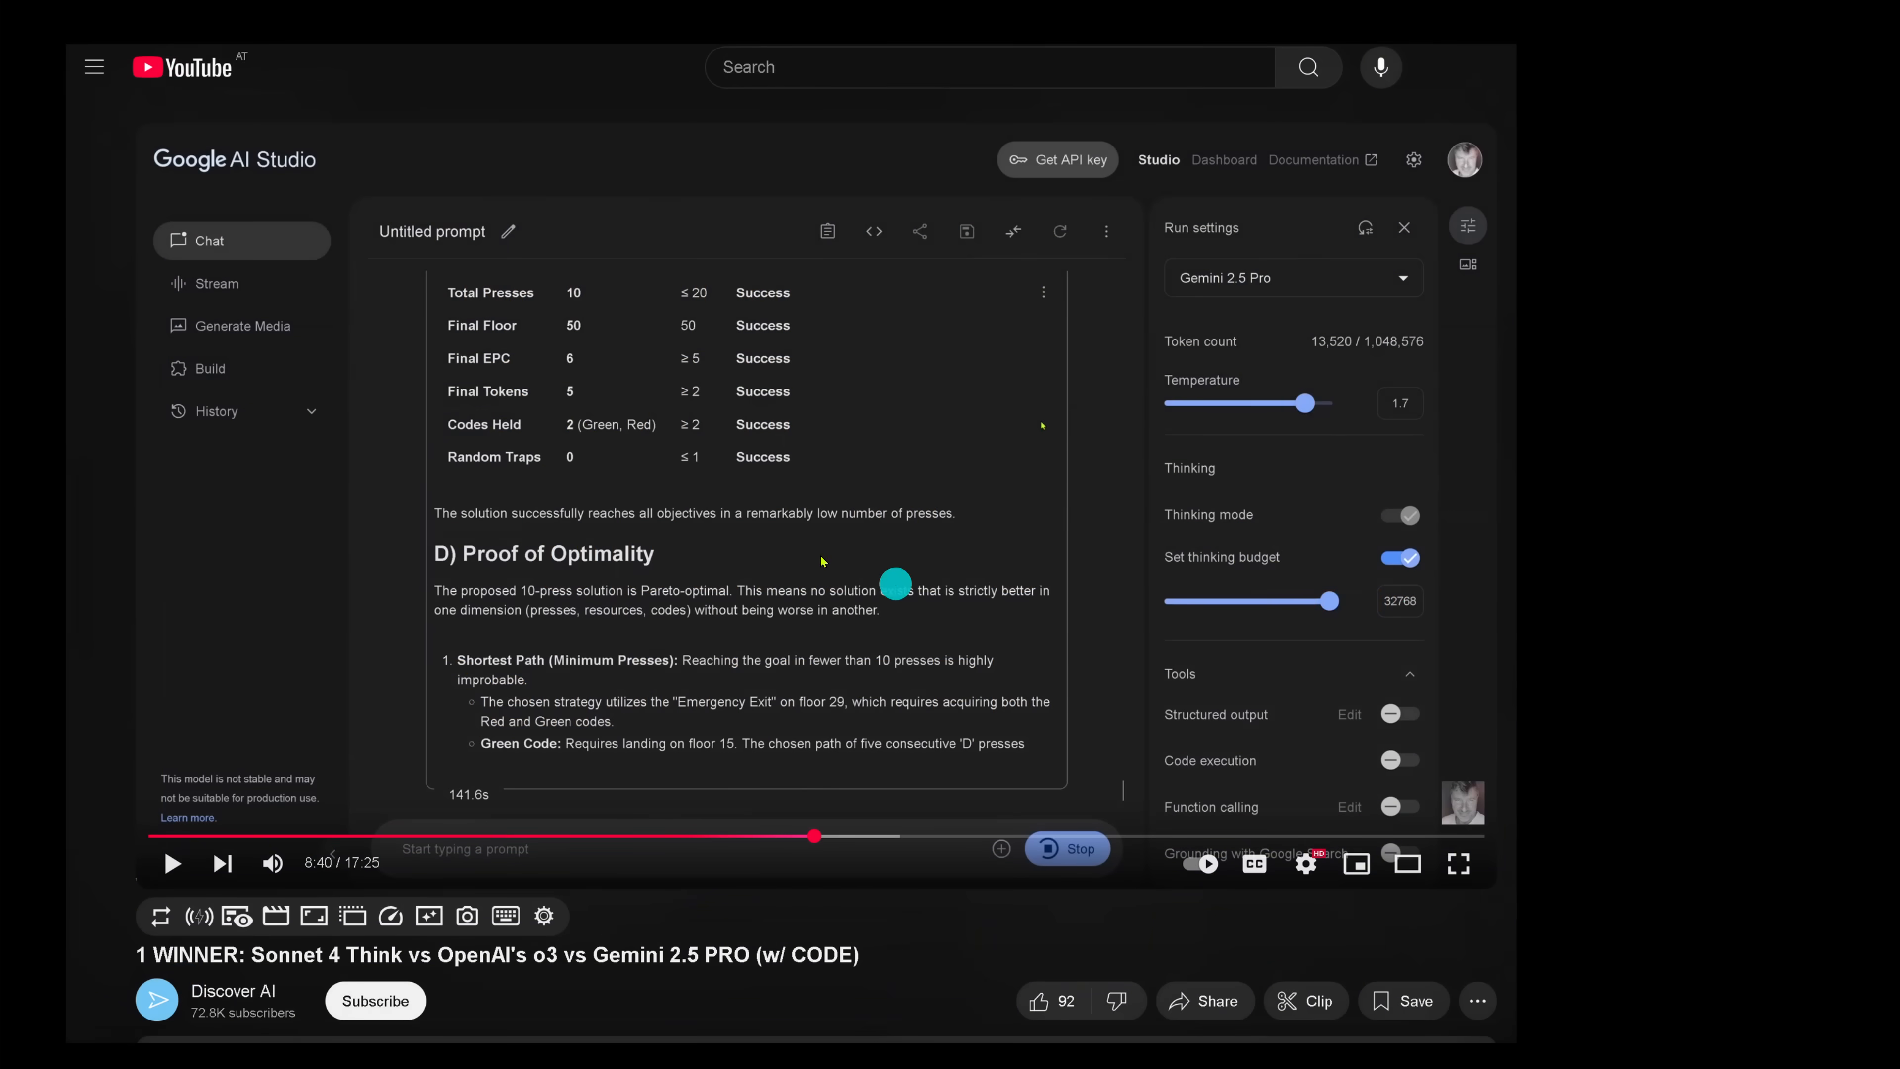
pyautogui.moveTo(585, 317)
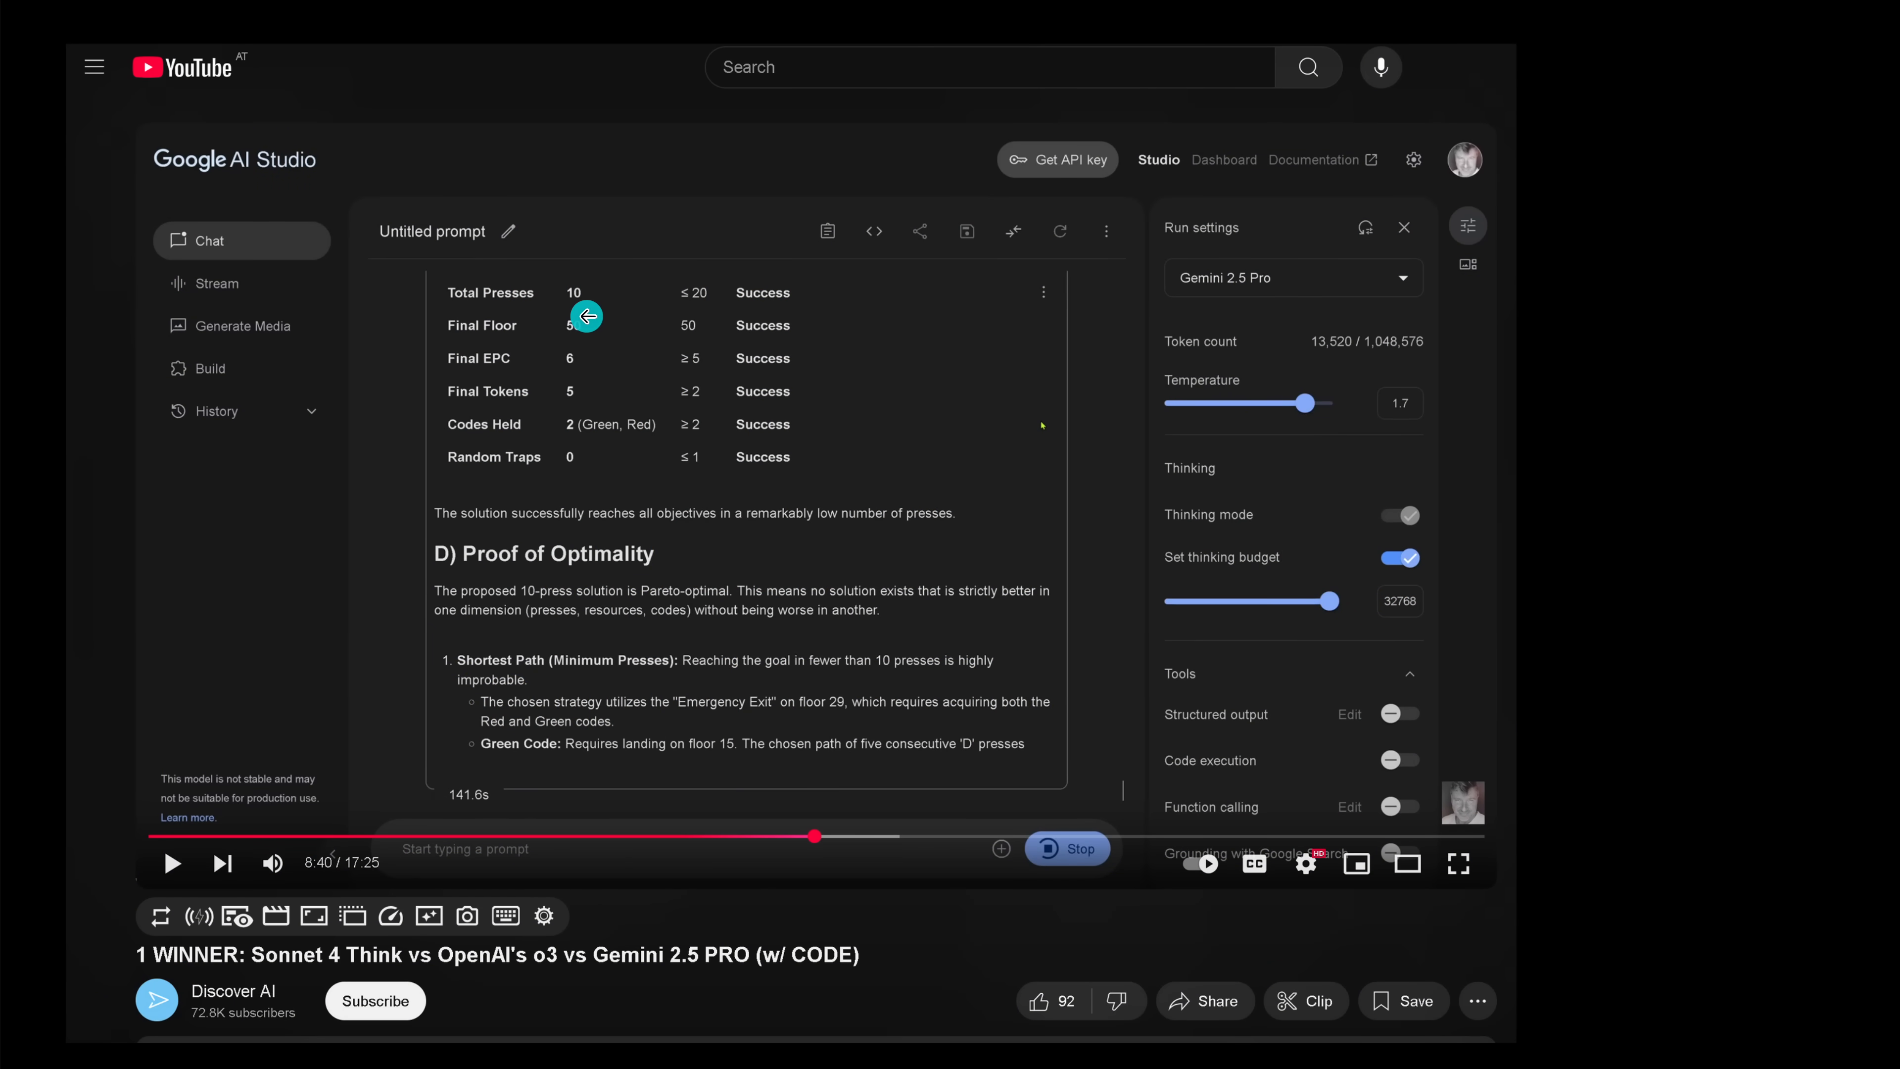